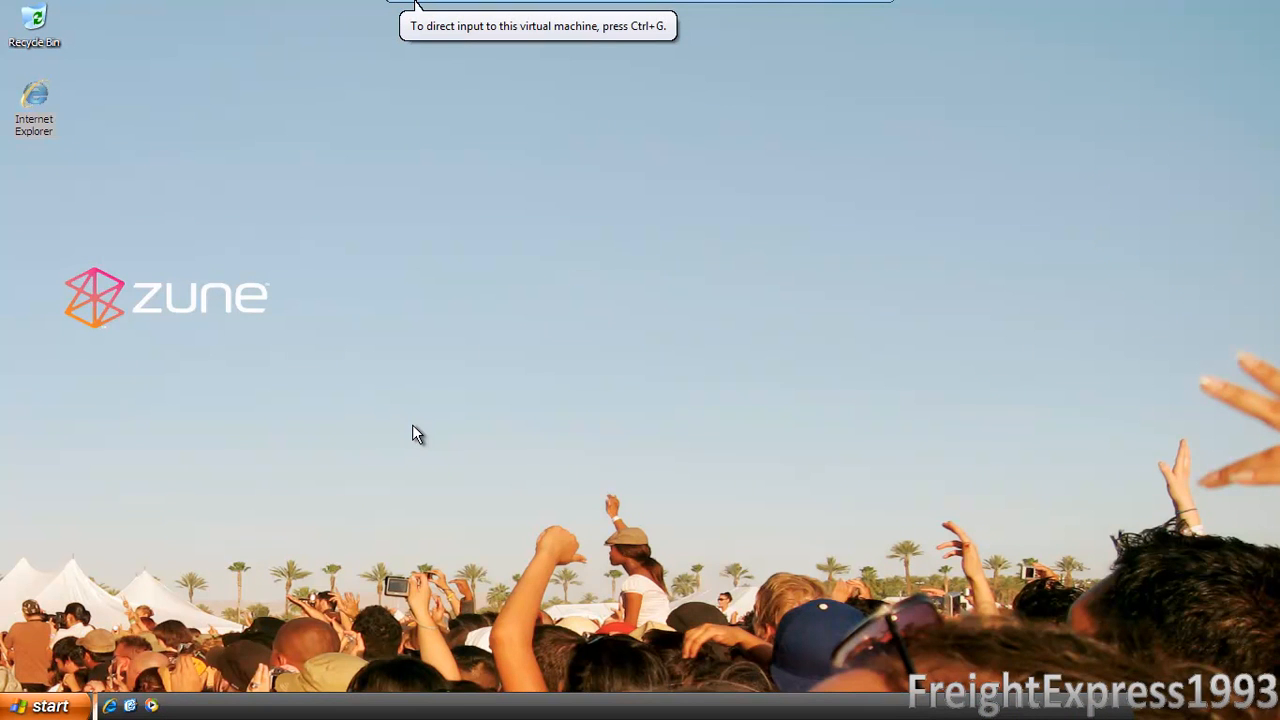
mouse_move(472, 152)
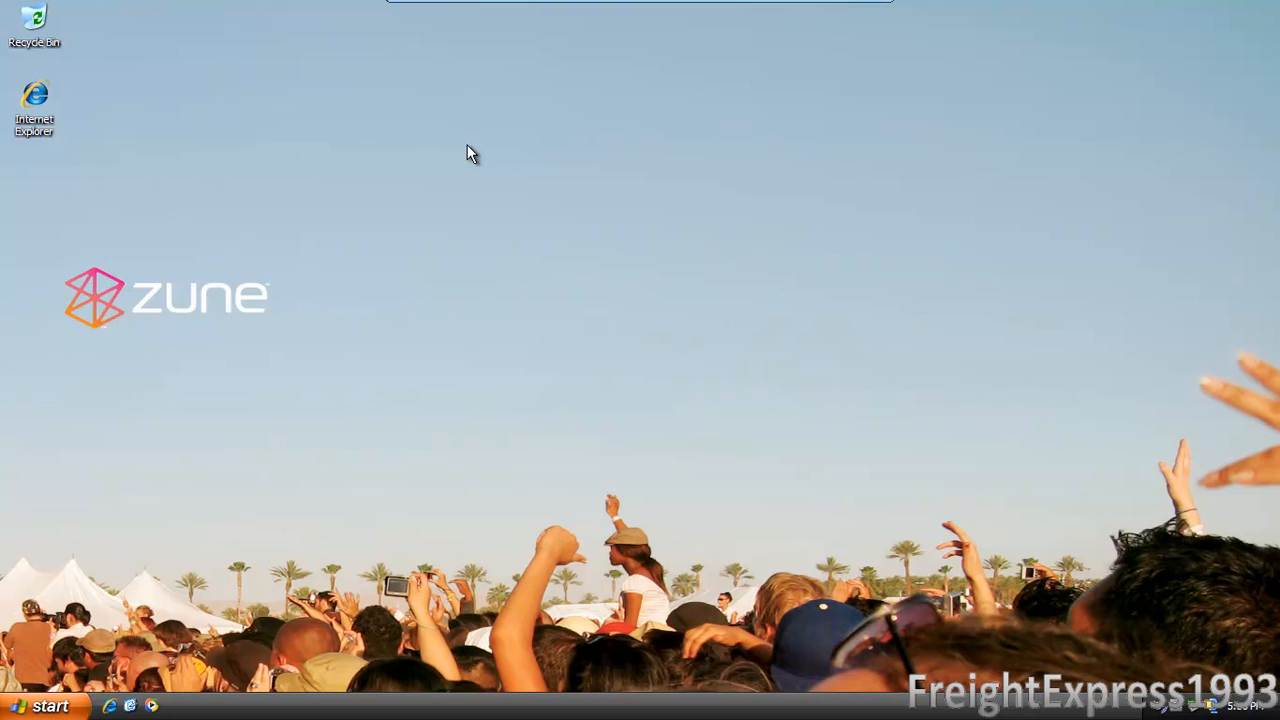
mouse_move(536, 184)
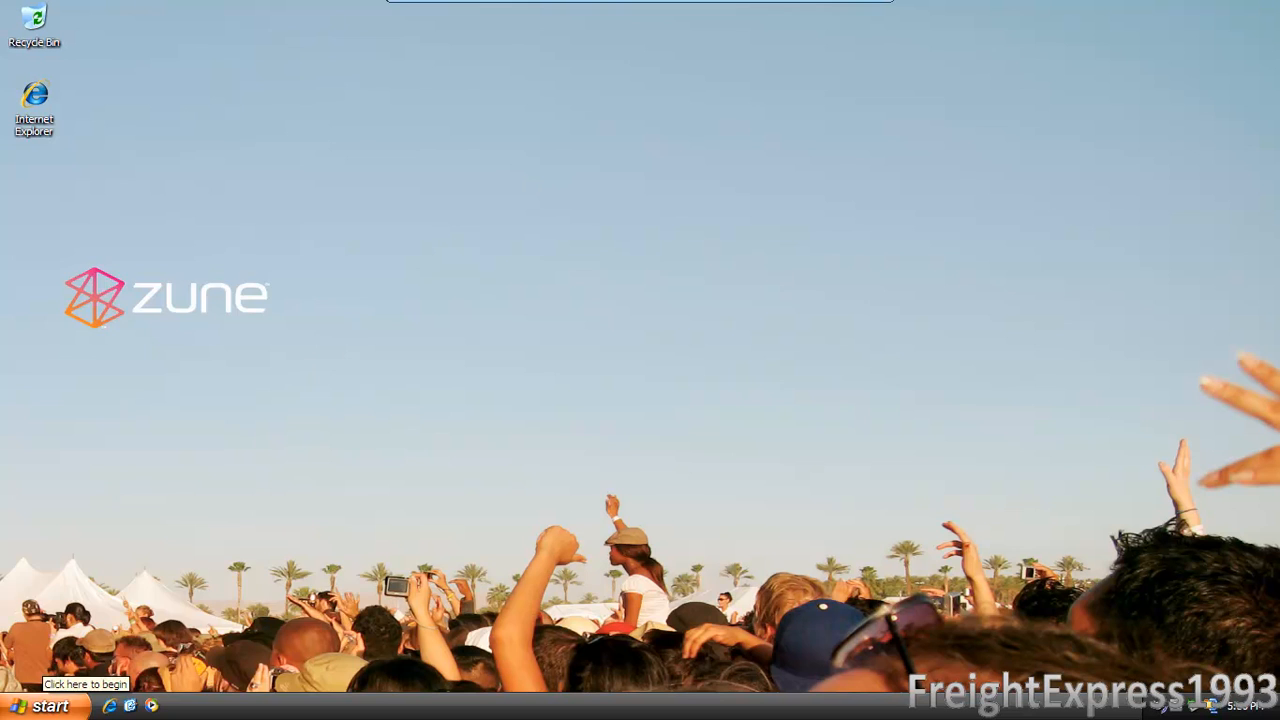
- Bring up System Properties showing Windows XP Professional SP3, Core 2 Duo and 1.00 GB RAM
left_click(40, 704)
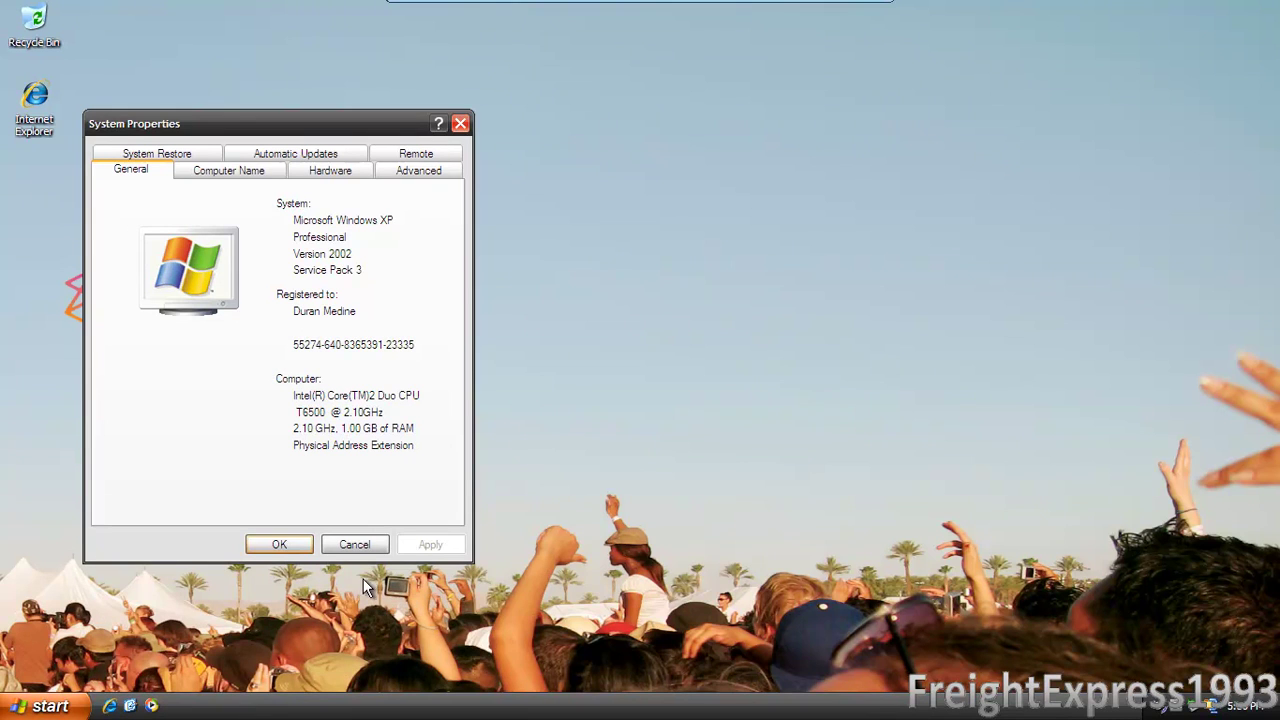
mouse_move(336, 262)
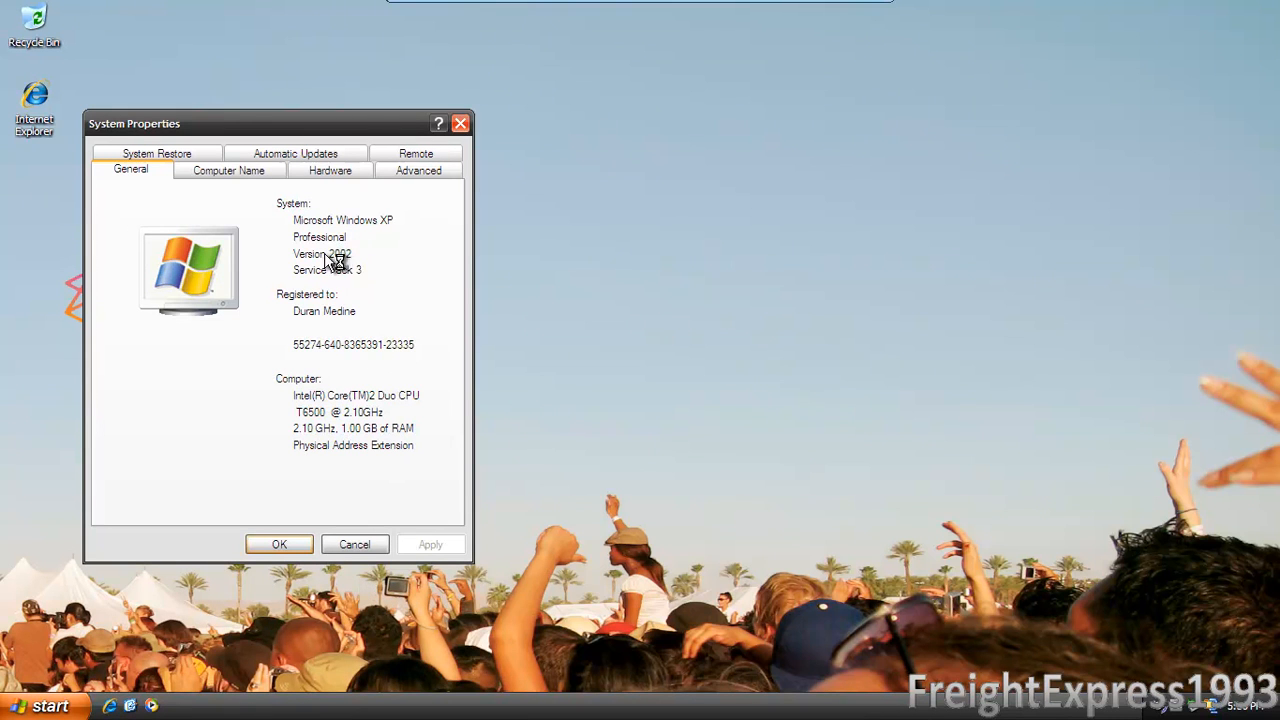
mouse_move(368, 280)
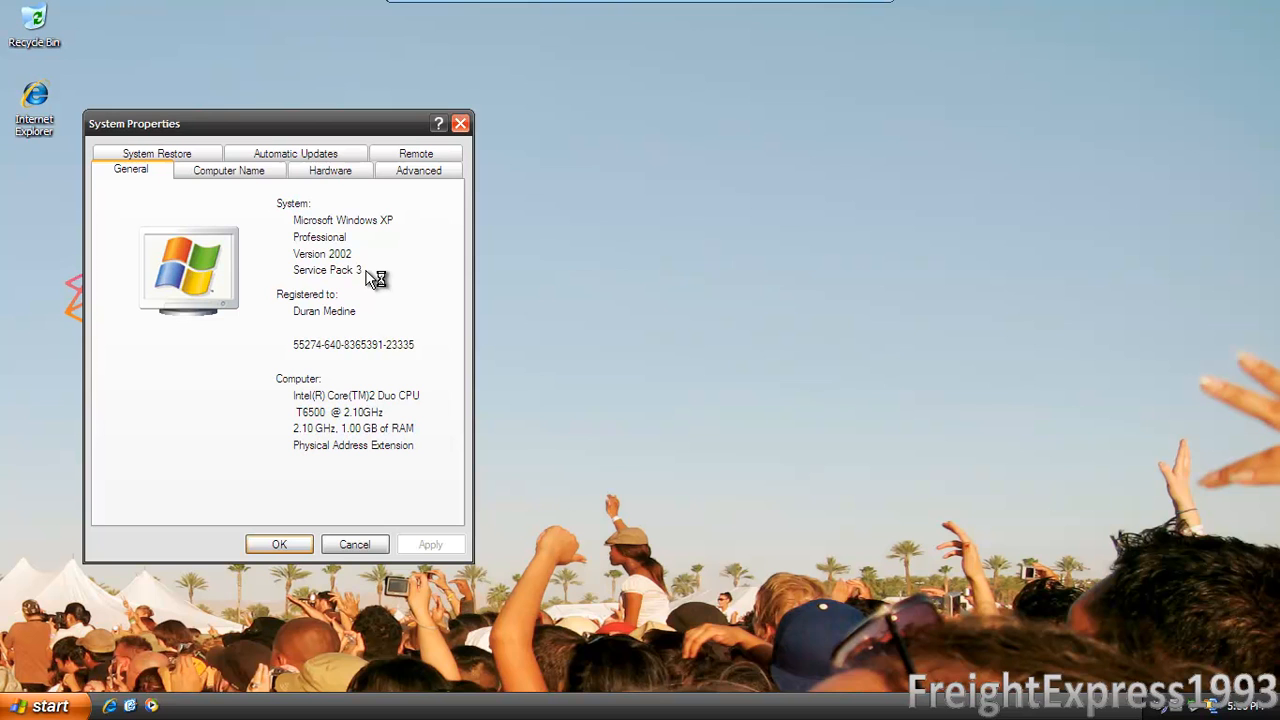
mouse_move(370, 280)
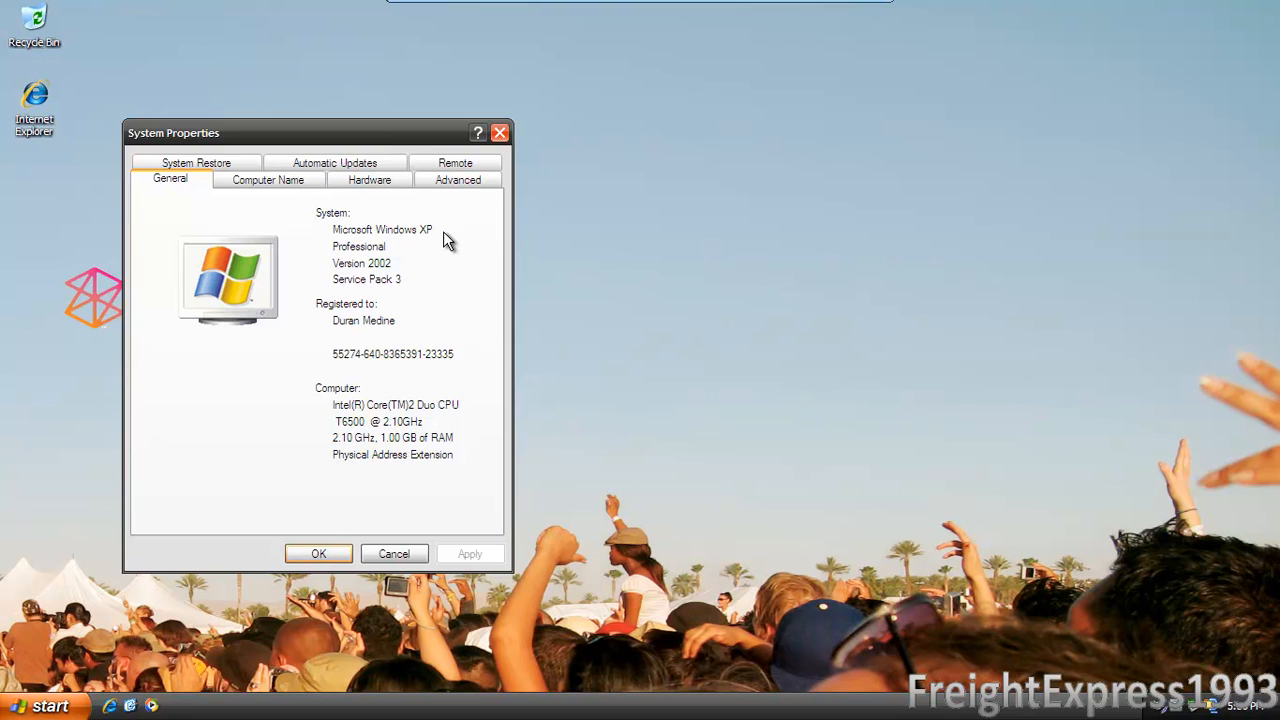
mouse_move(452, 240)
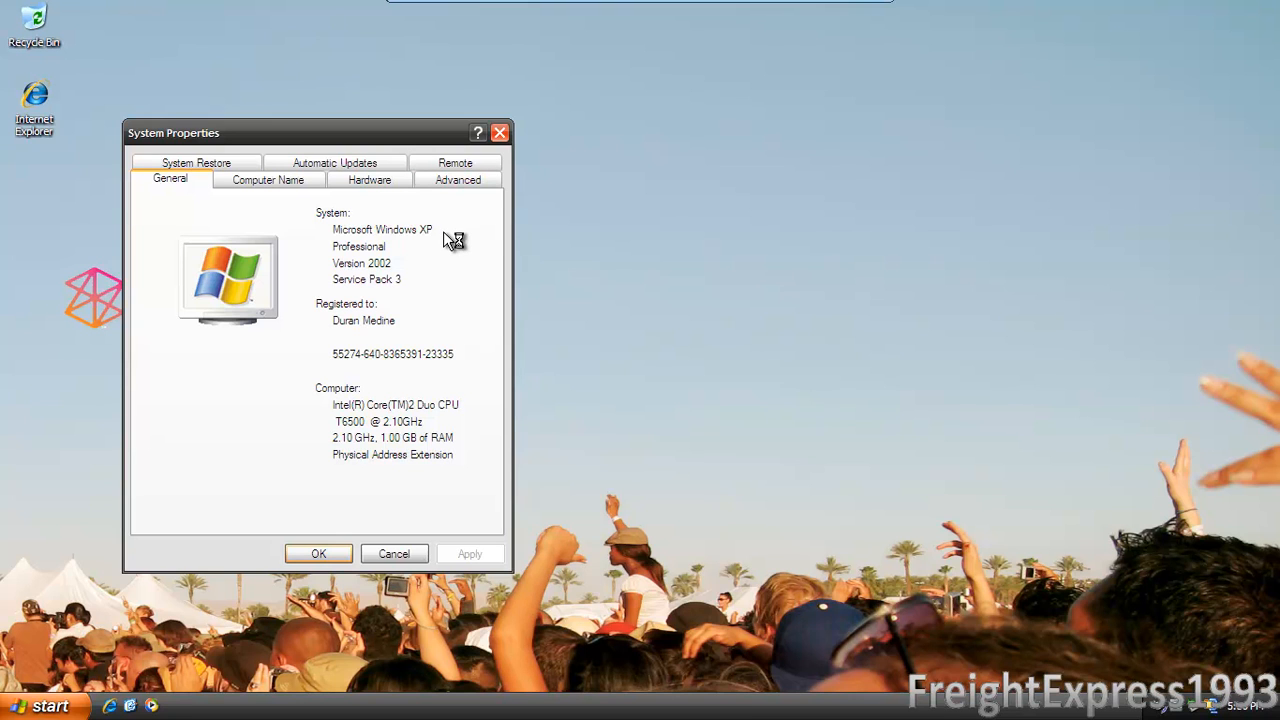
mouse_move(448, 240)
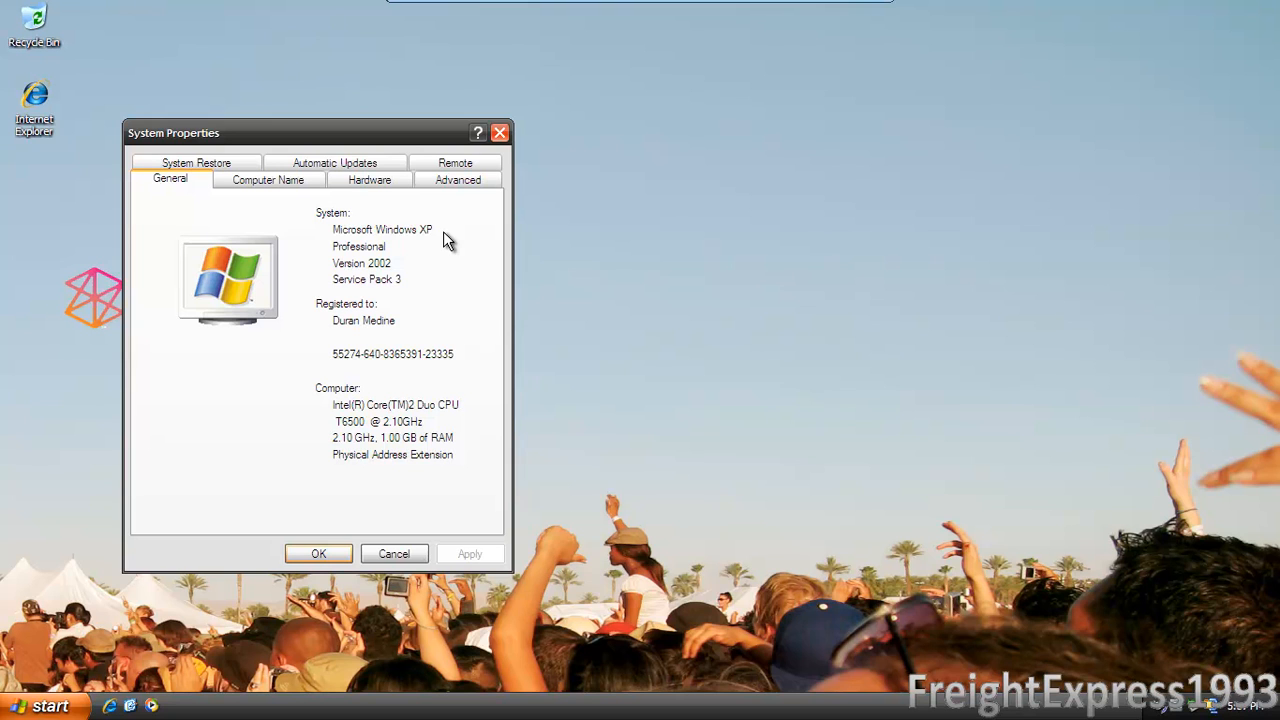
mouse_move(504, 214)
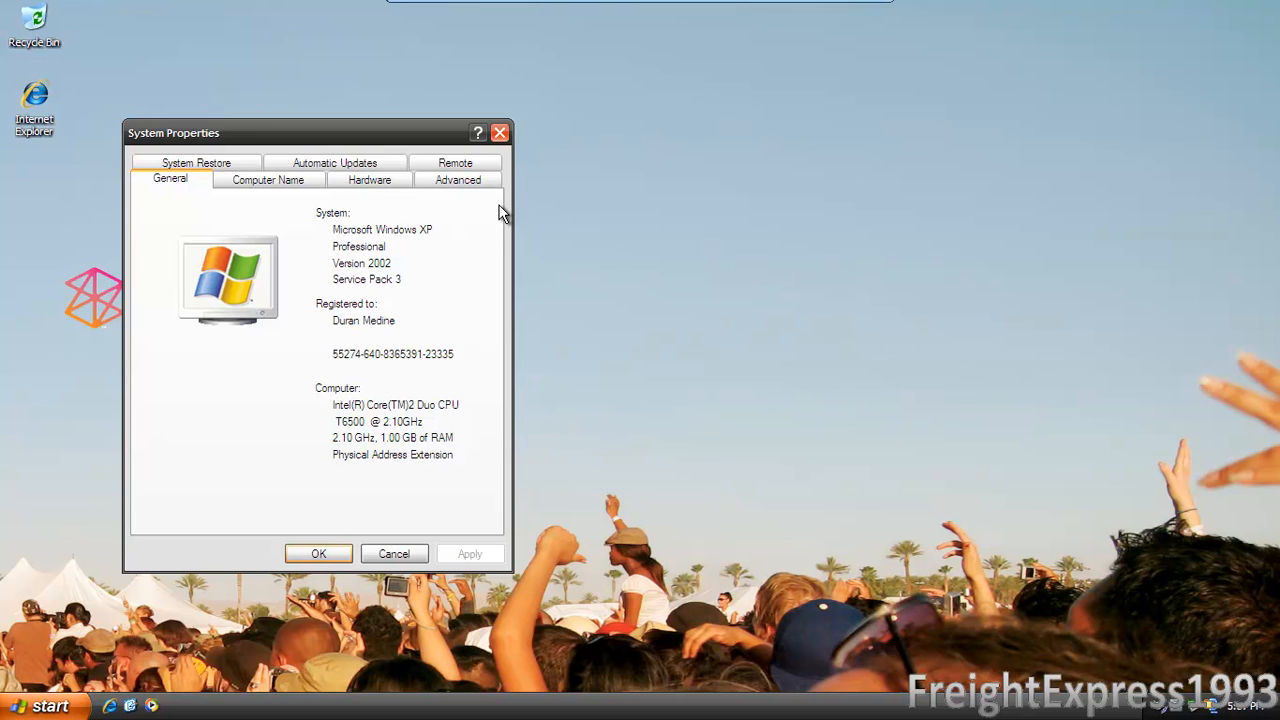
mouse_move(522, 158)
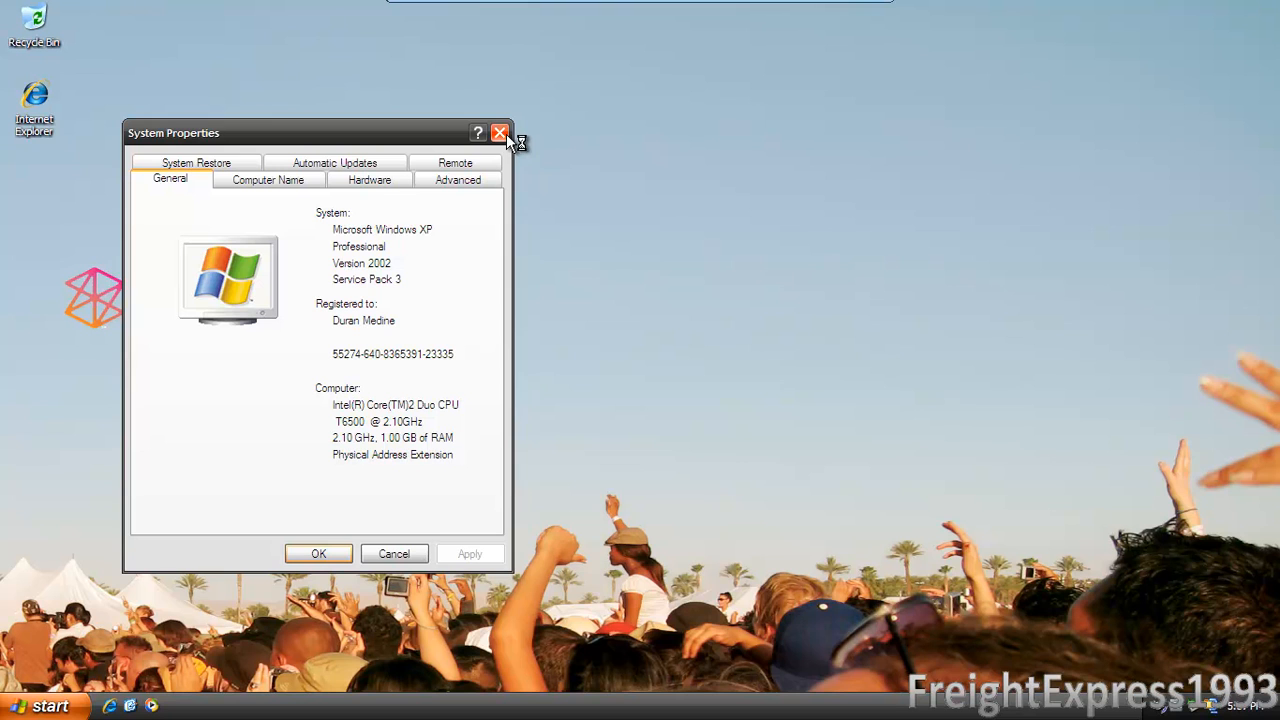
mouse_move(500, 132)
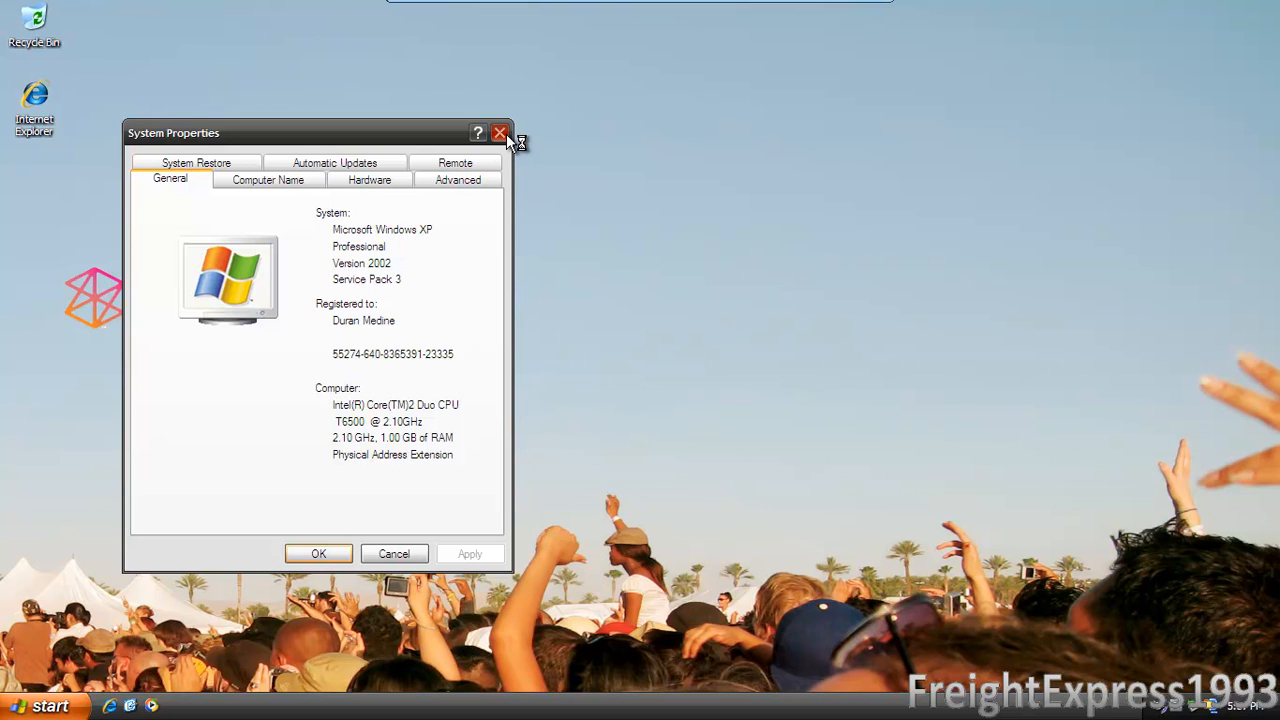
- Close the System Properties window to return to the desktop
left_click(500, 132)
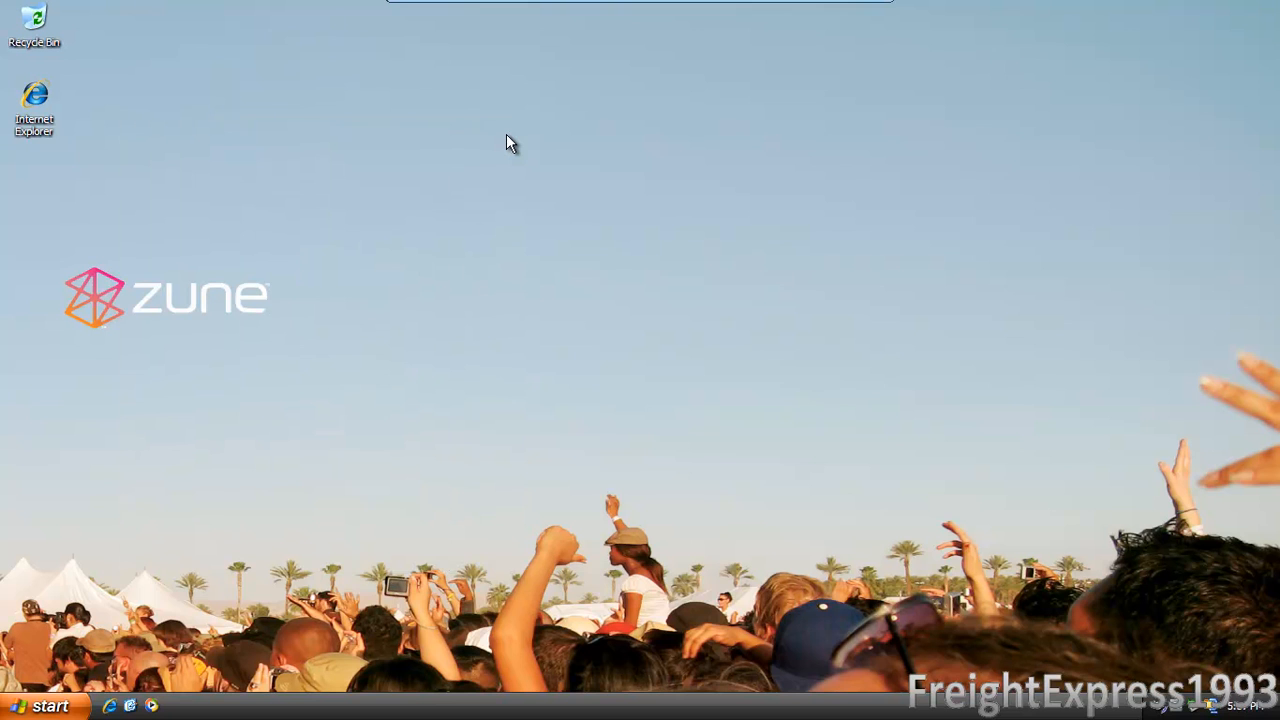
mouse_move(350, 156)
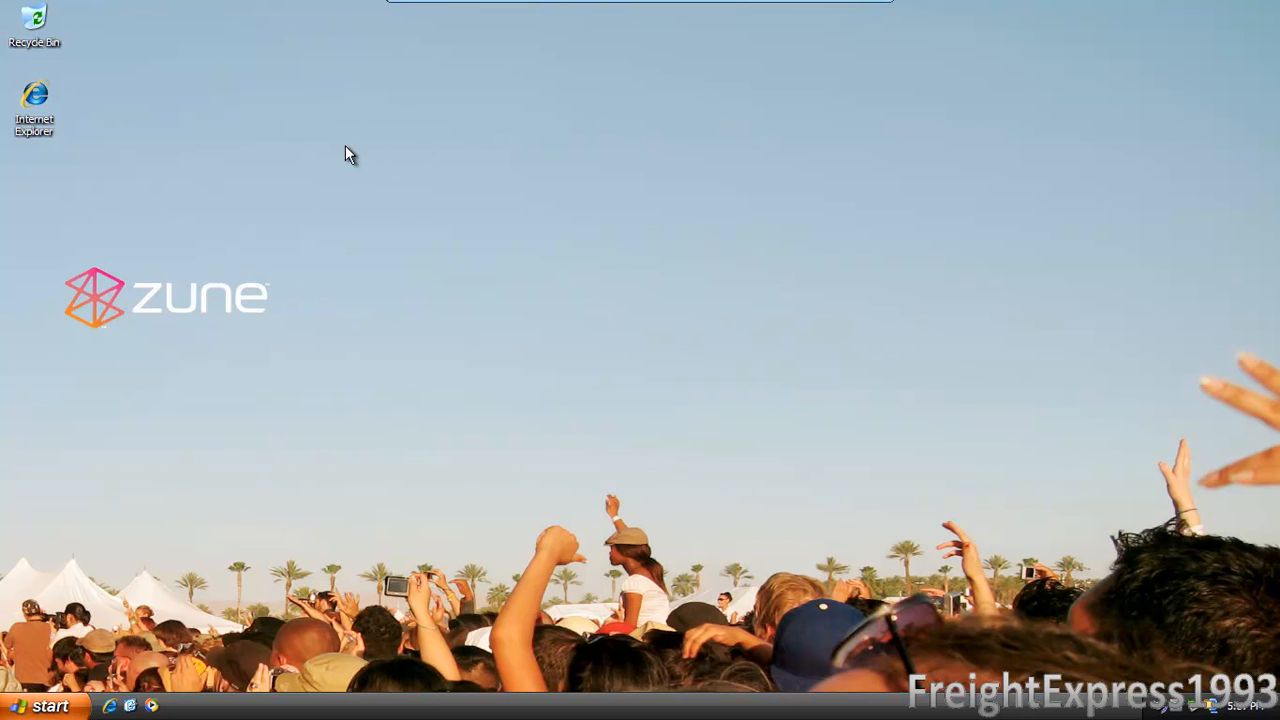
mouse_move(40, 104)
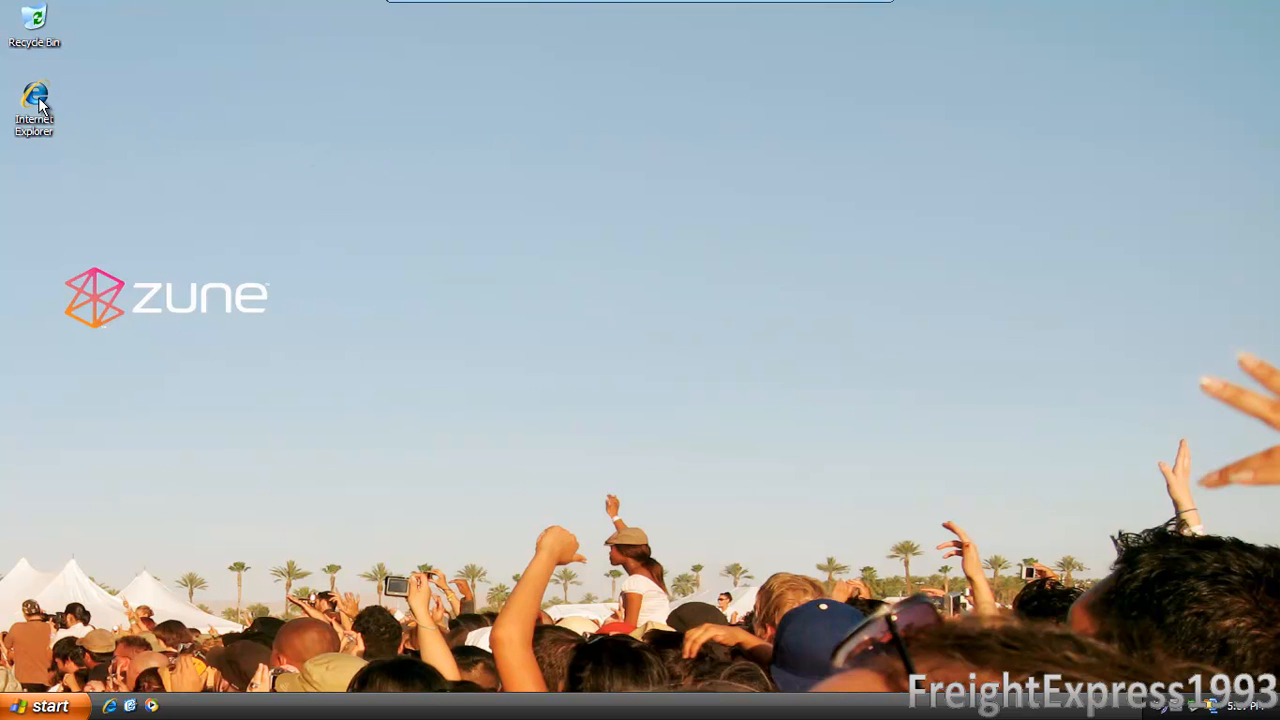
mouse_move(36, 100)
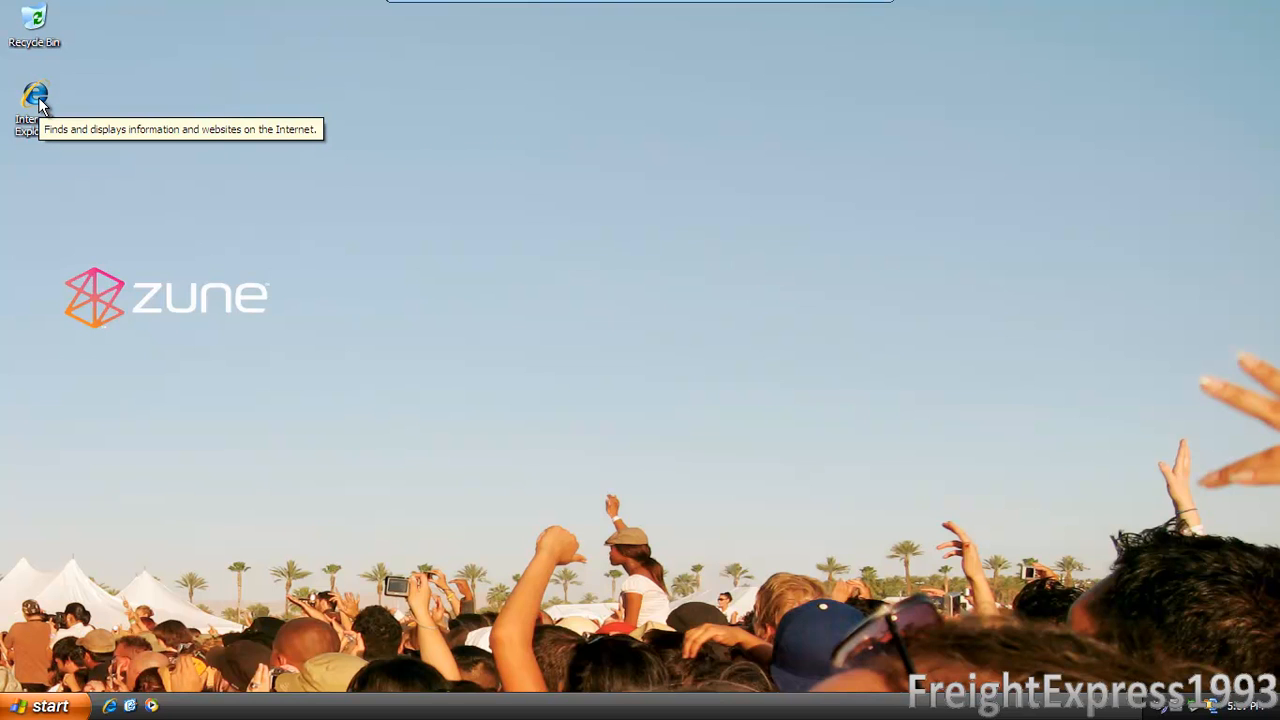
mouse_move(36, 96)
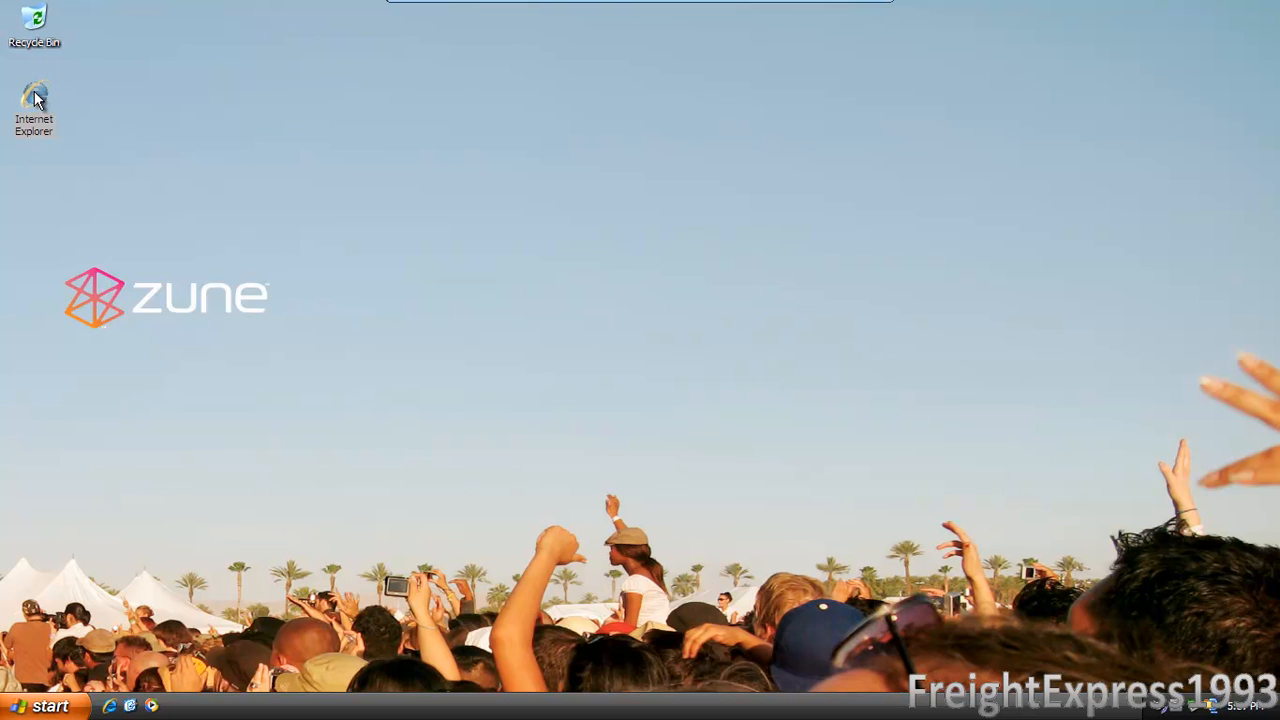
mouse_move(300, 198)
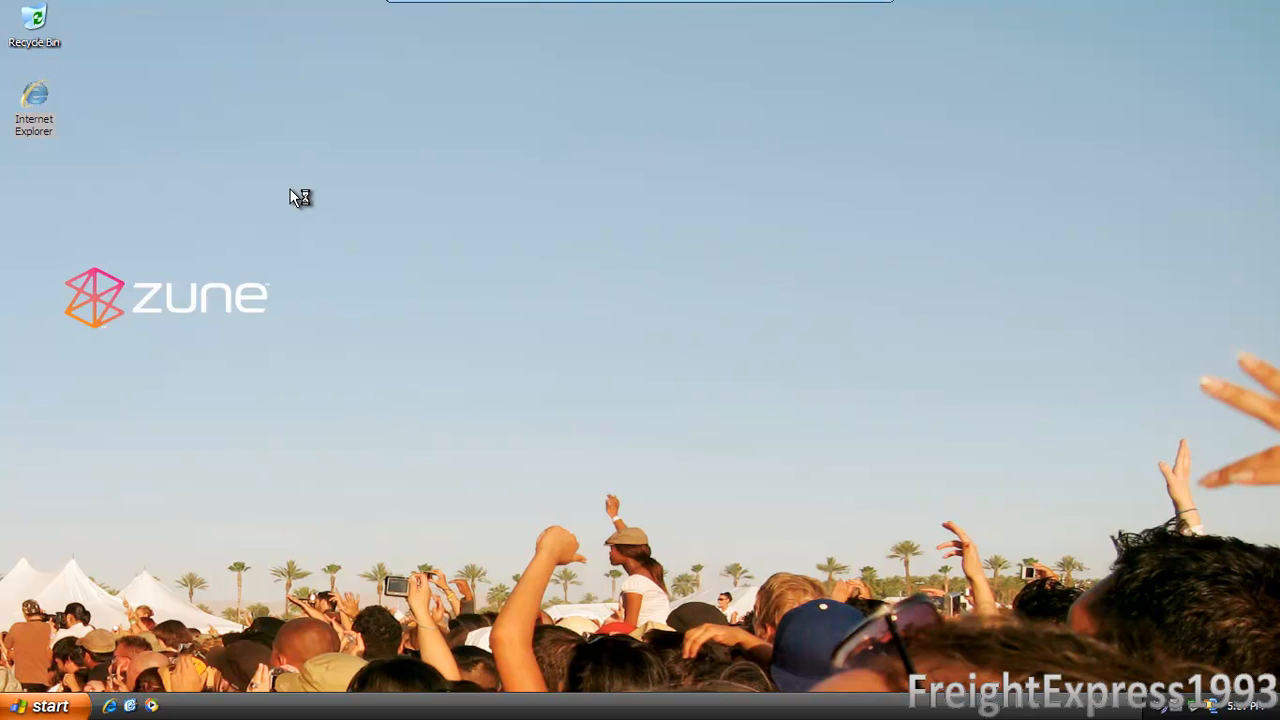
mouse_move(294, 198)
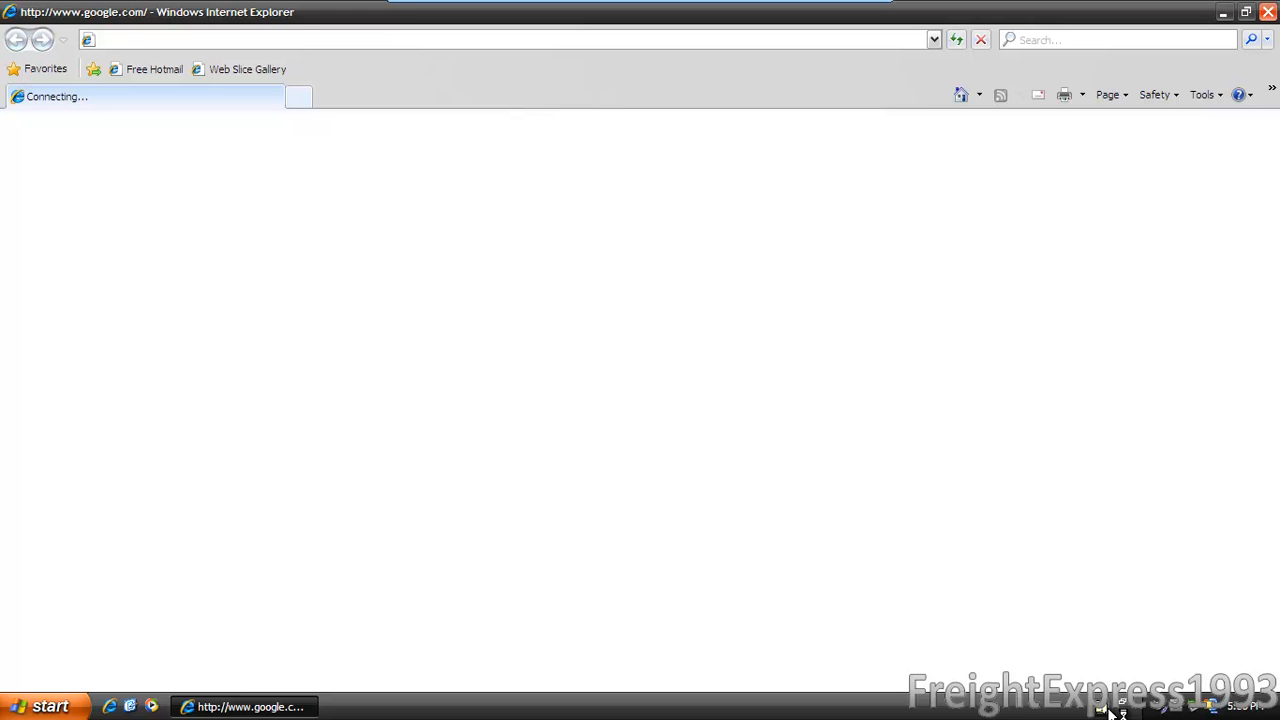
- Dismiss the language bar and acknowledge its closed notice
right_click(1122, 708)
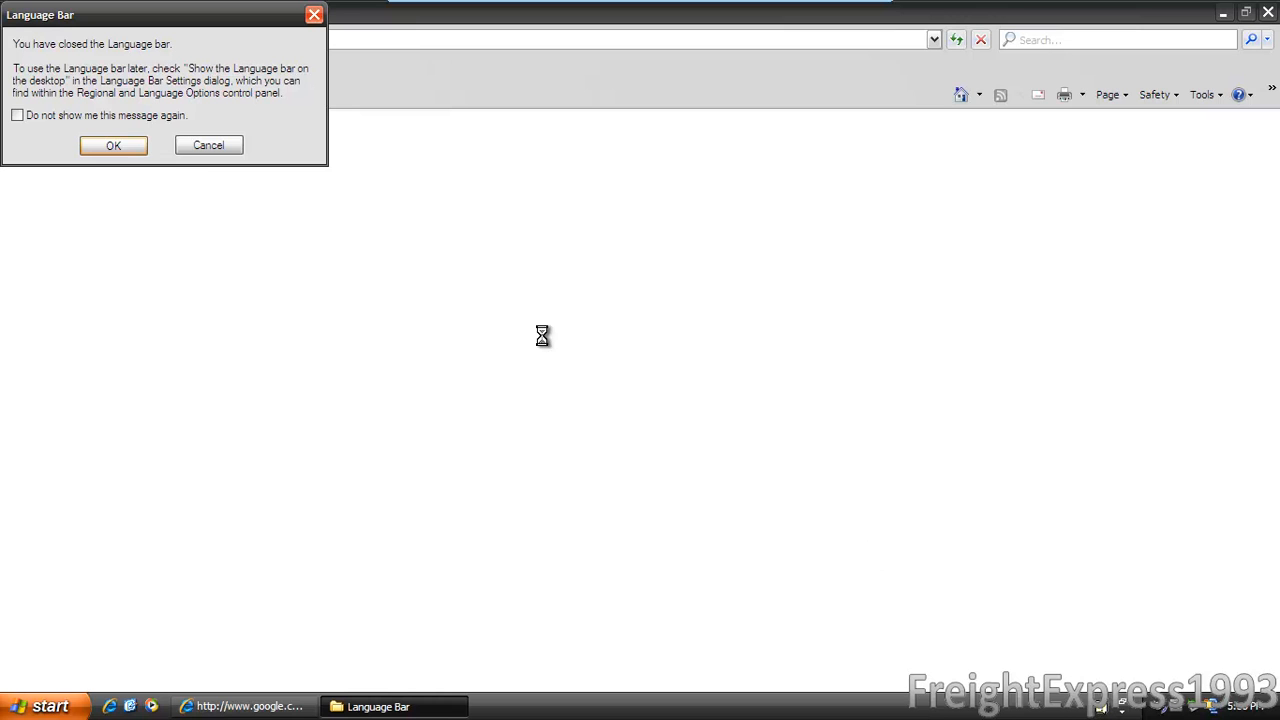
left_click(112, 144)
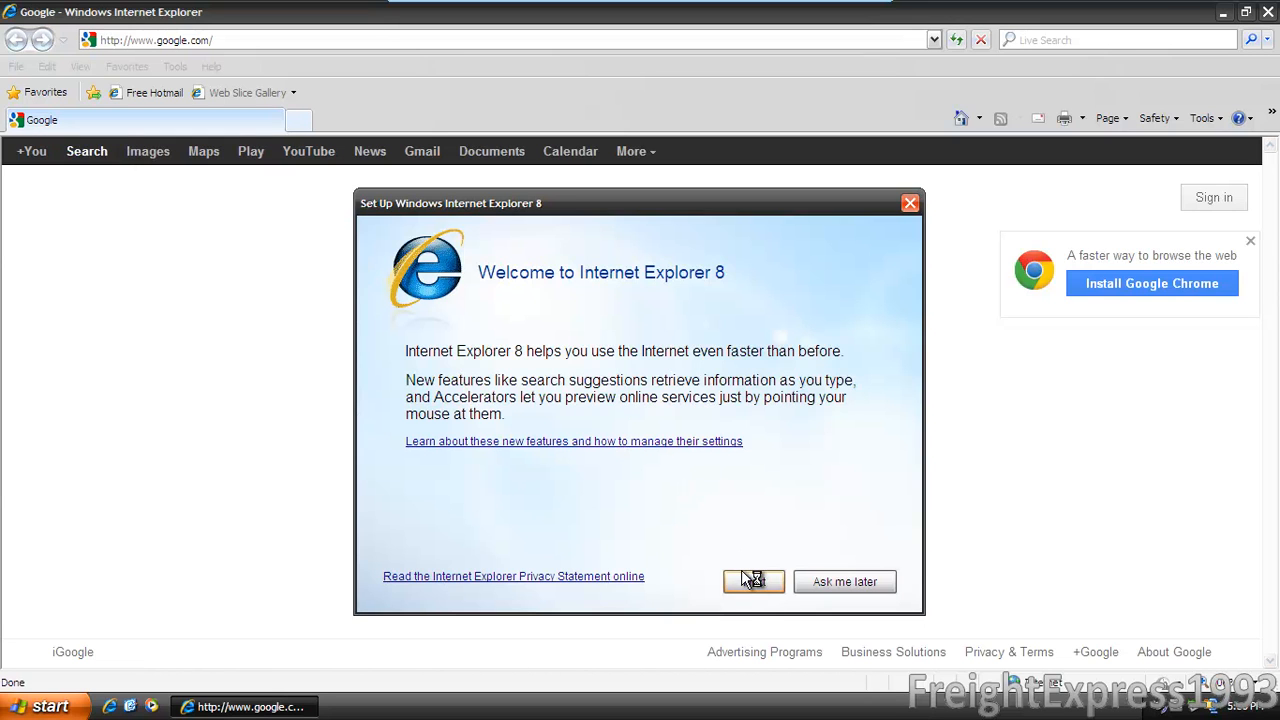
mouse_move(752, 586)
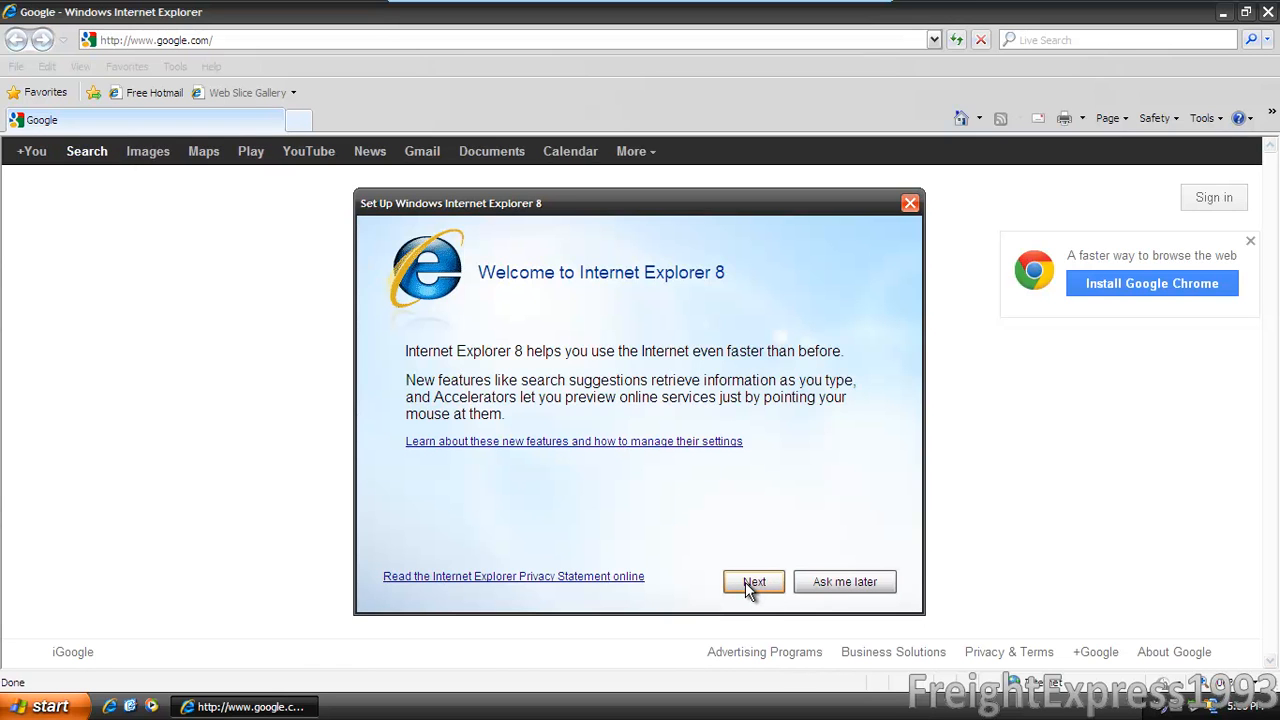
- Complete IE8 first-run setup with Suggested Sites on and express settings
left_click(754, 580)
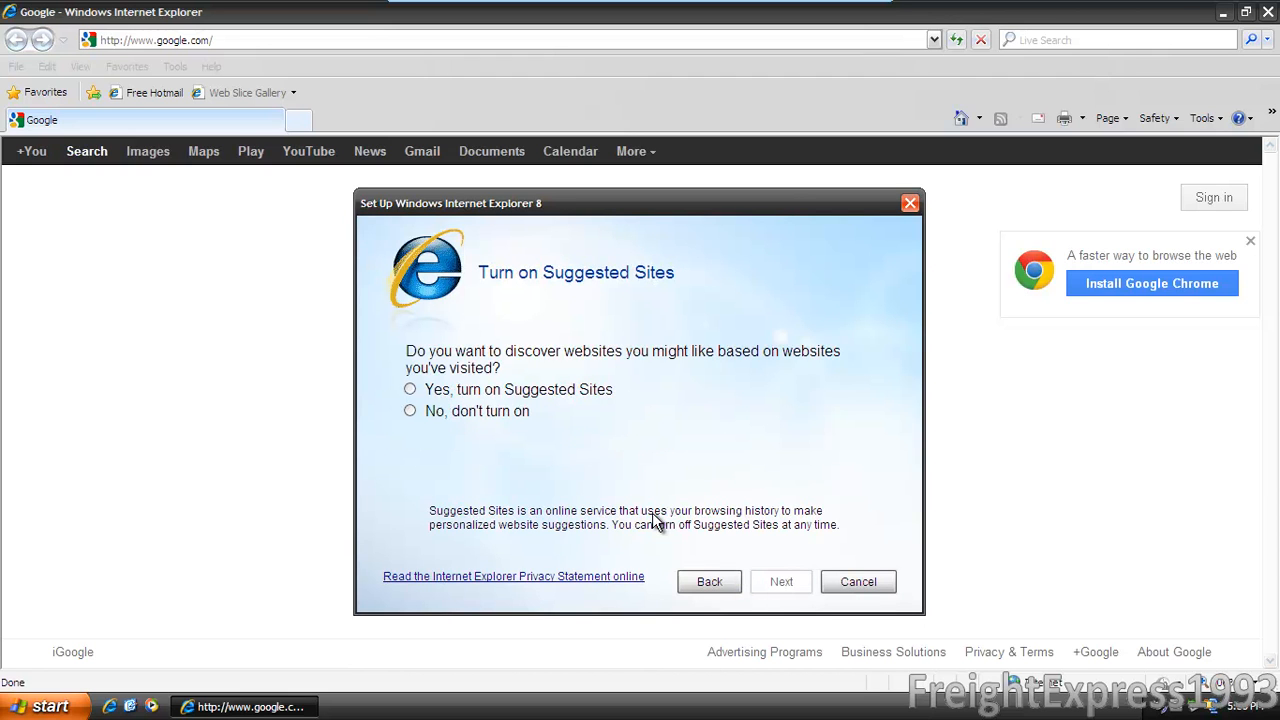
left_click(408, 388)
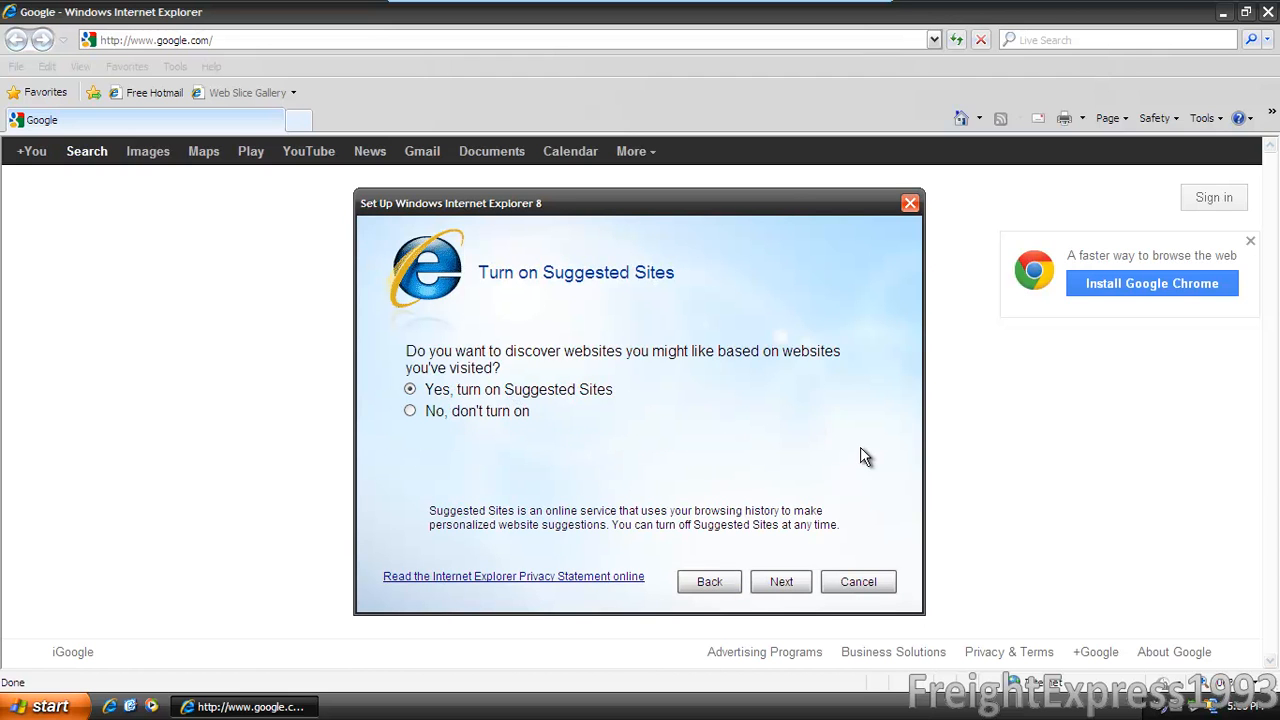
left_click(780, 580)
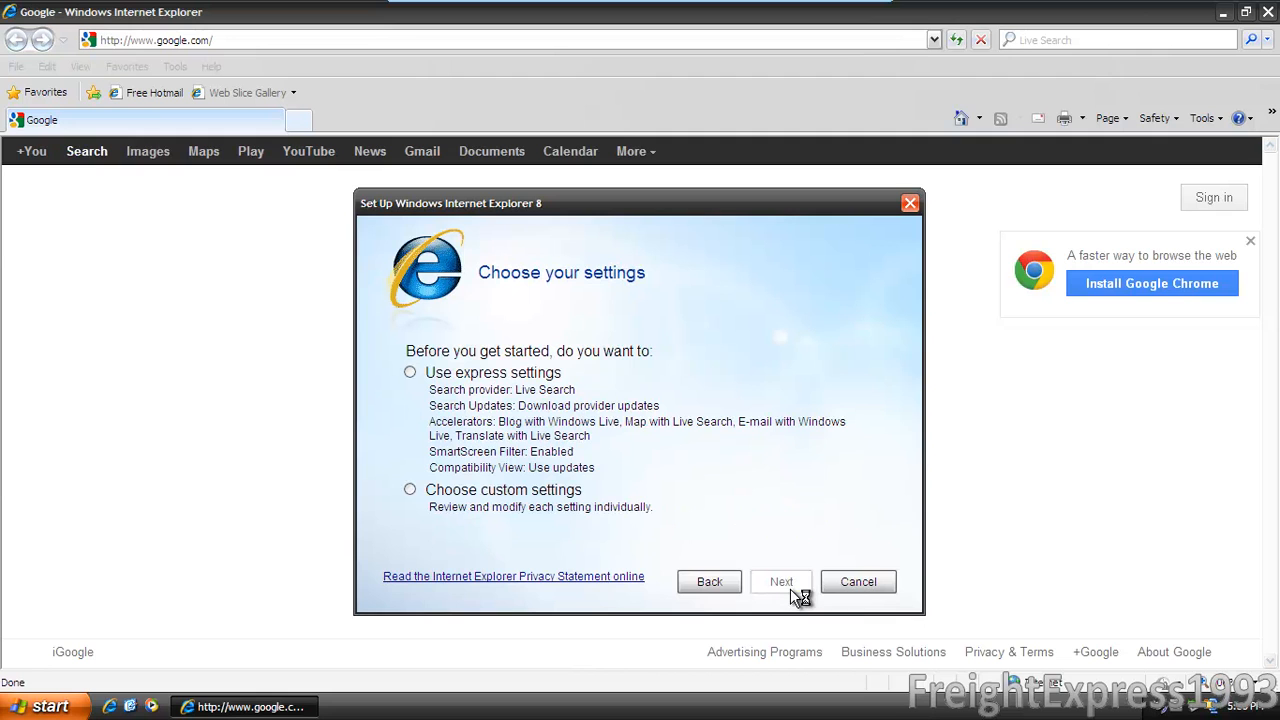
left_click(410, 372)
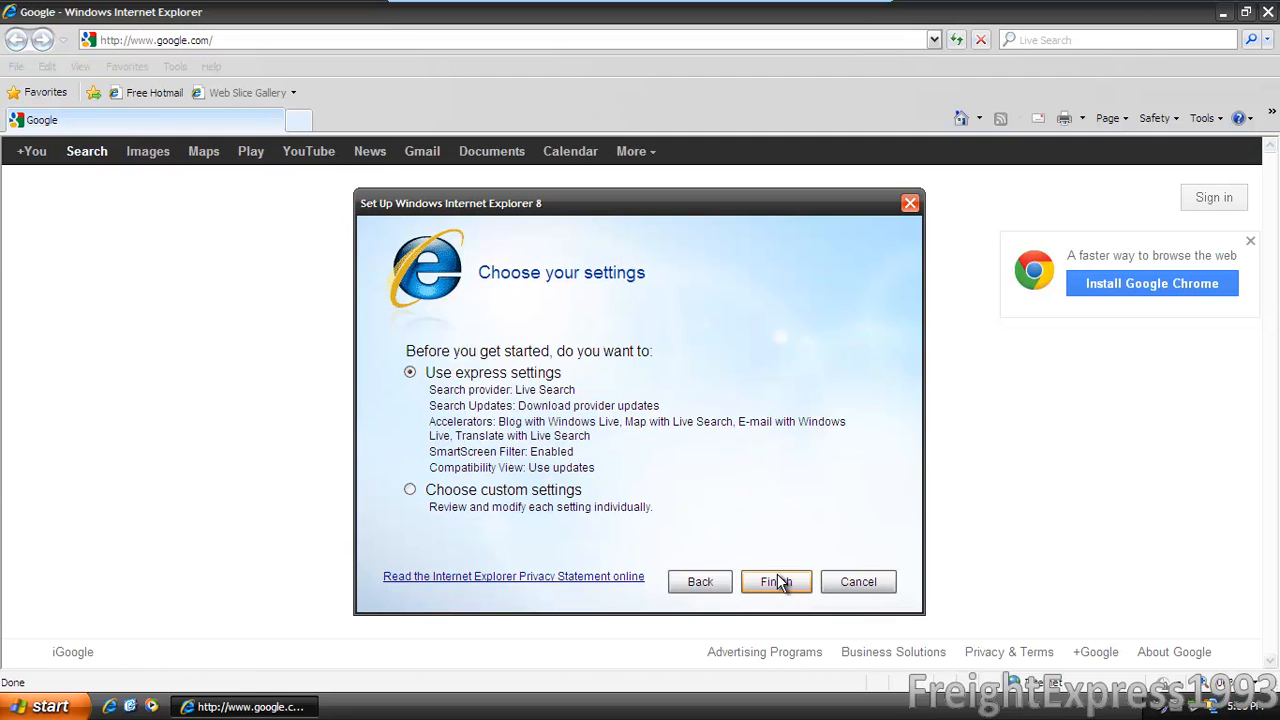
left_click(776, 580)
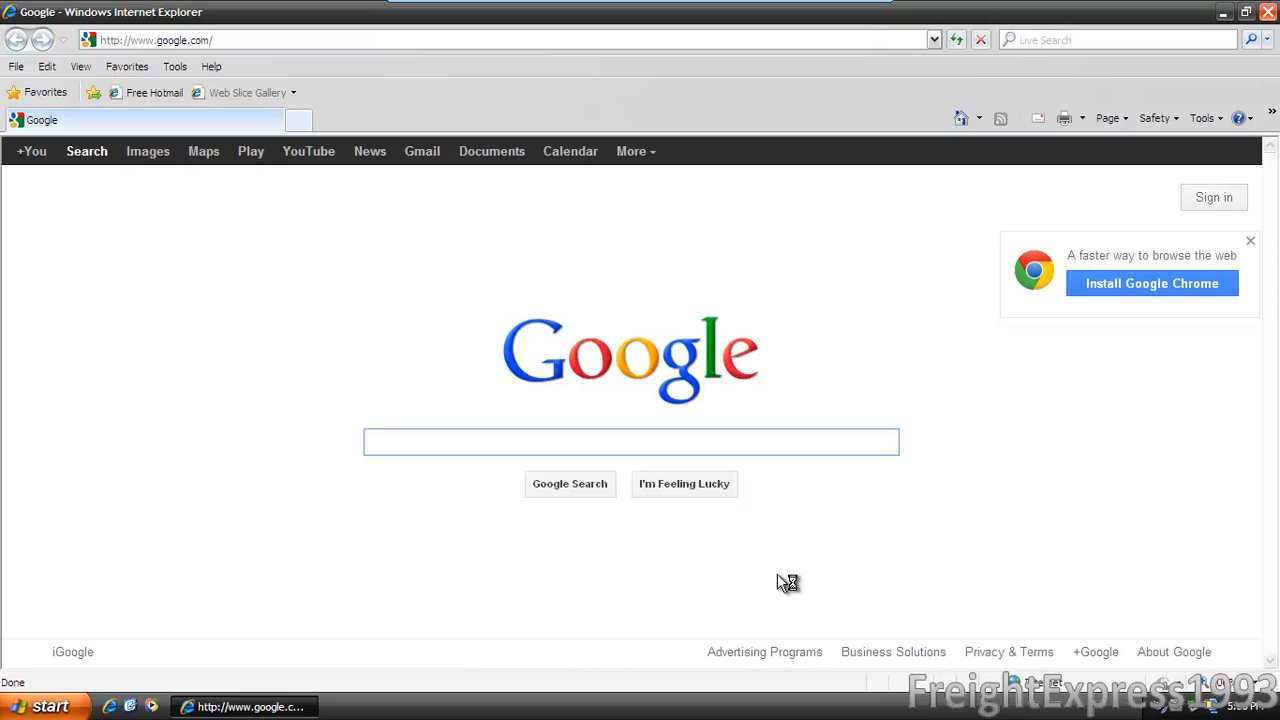
- Close the 'Your browser has been upgraded' tab, leaving only Google open
left_click(390, 120)
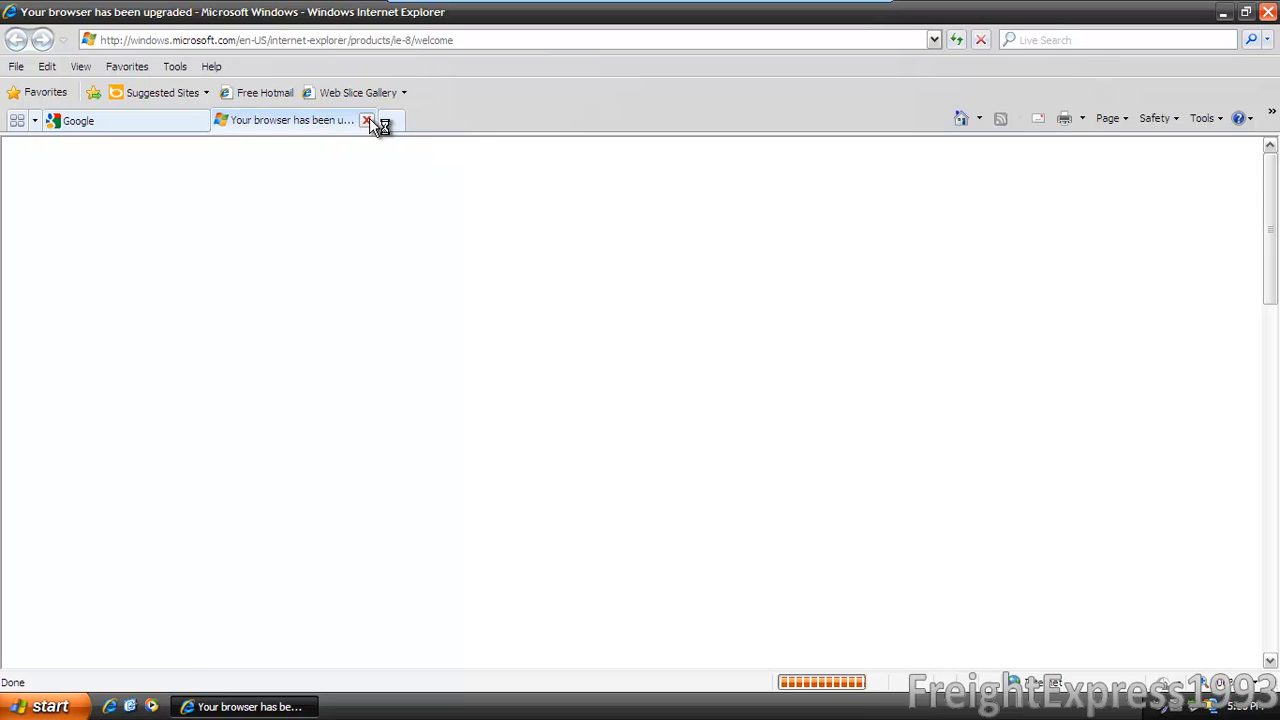
left_click(368, 120)
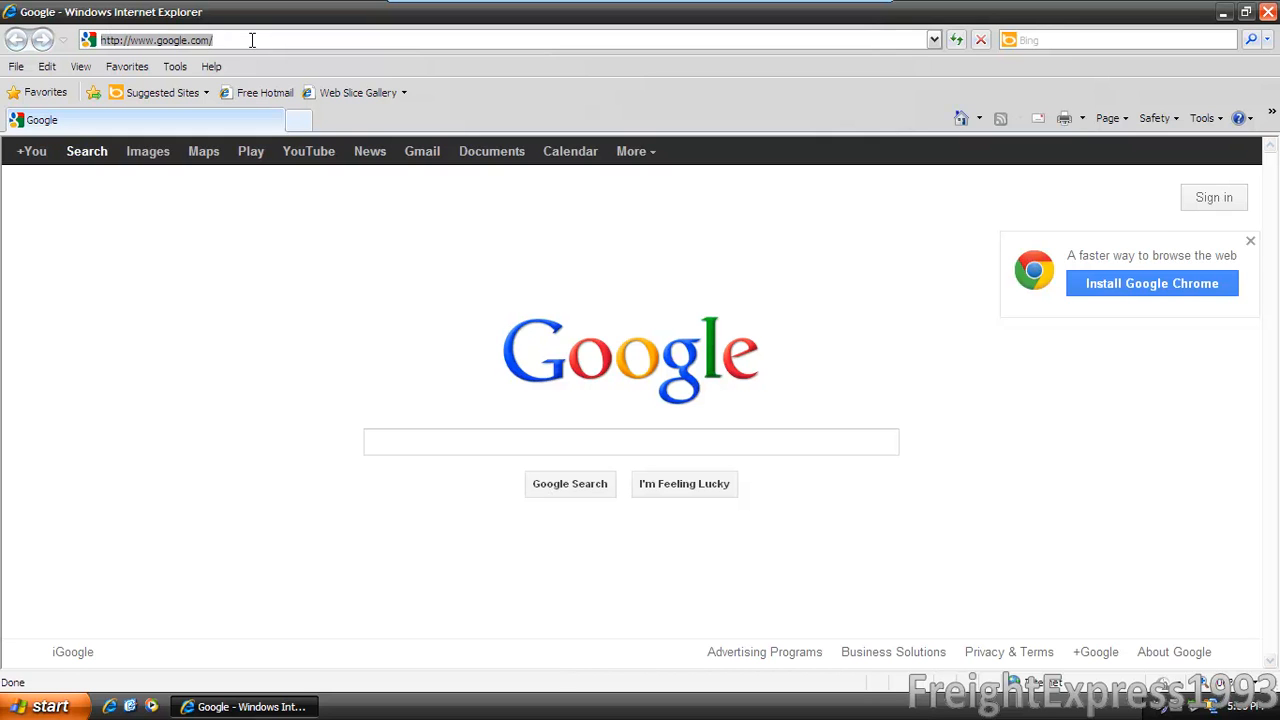
type("www.")
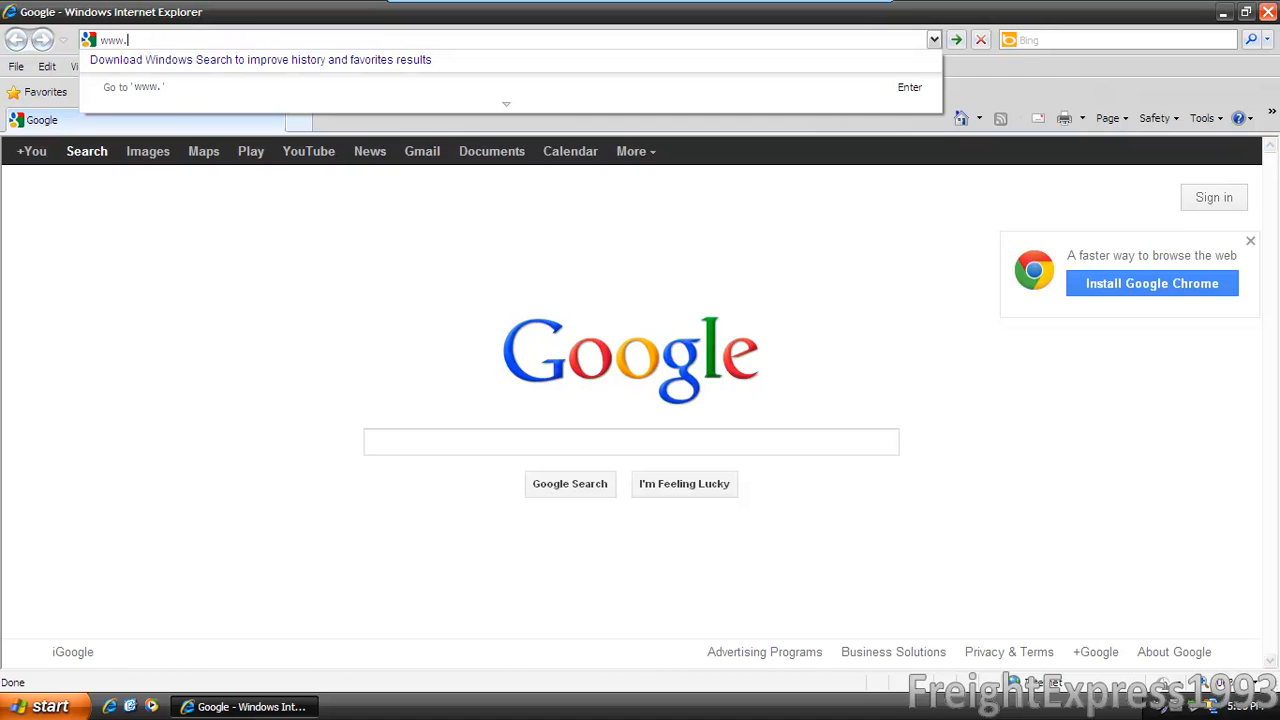
type("microsft.co")
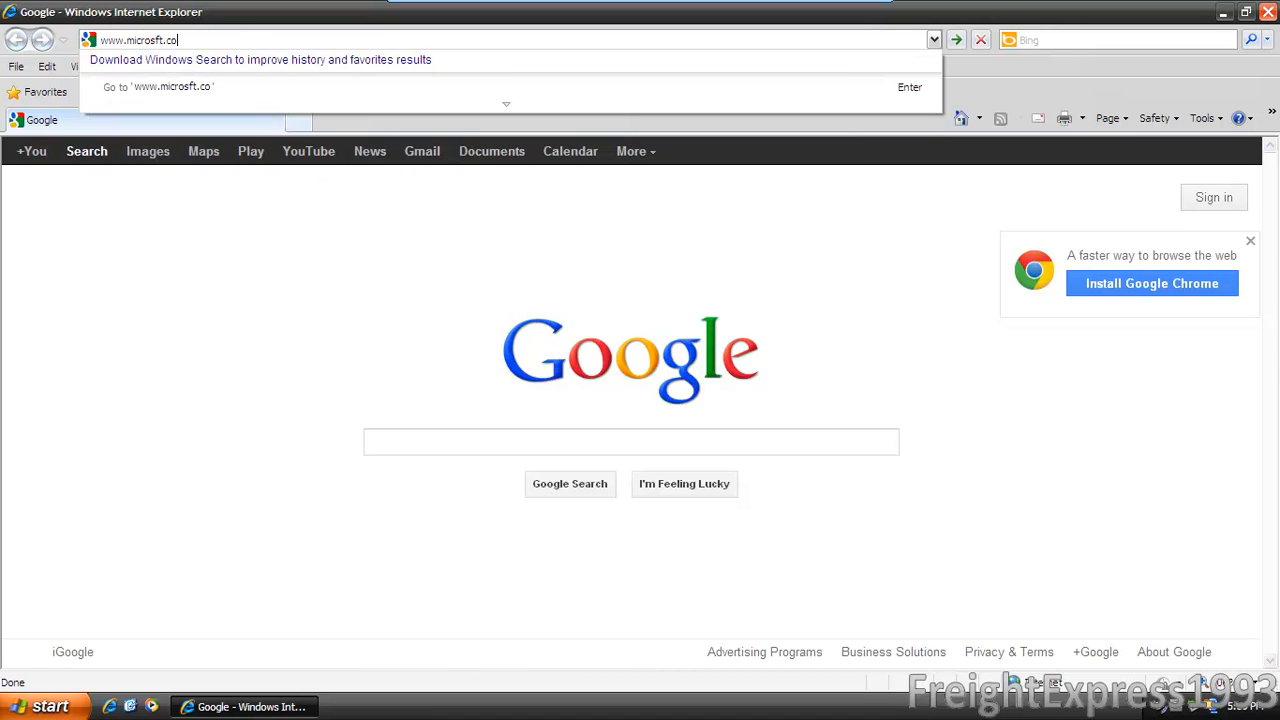
type("m/internetexplo")
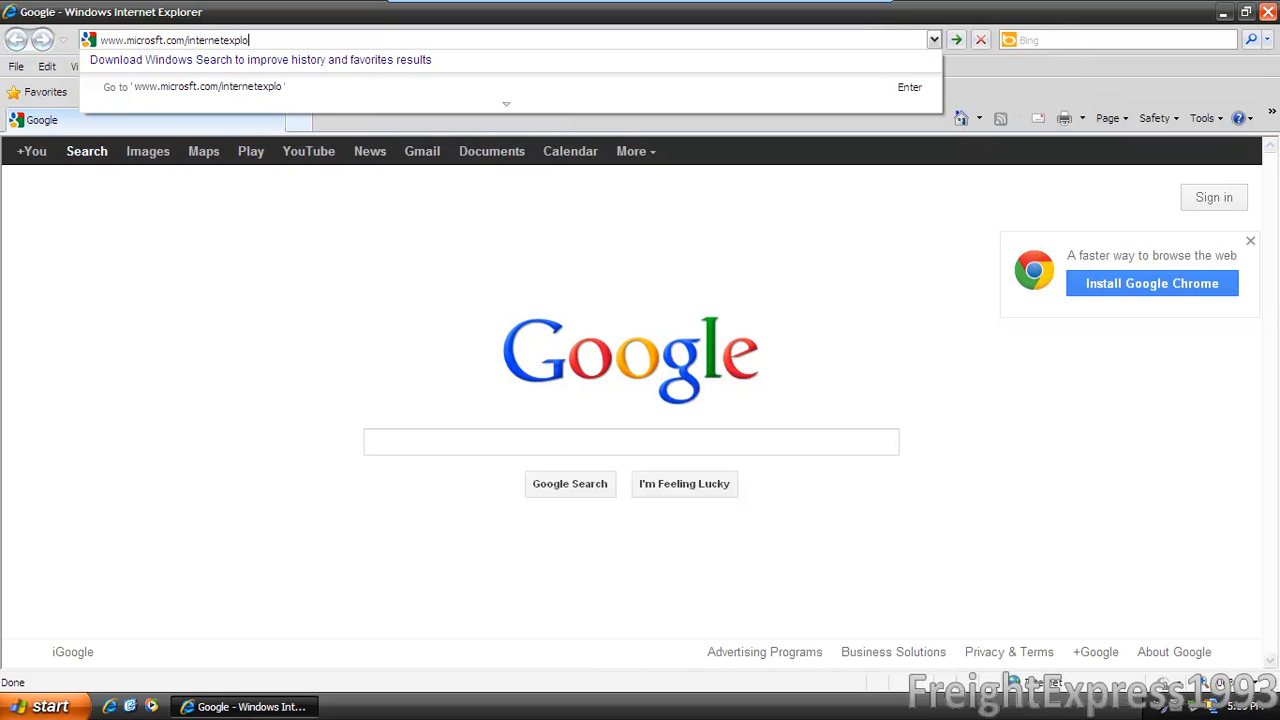
key("Return")
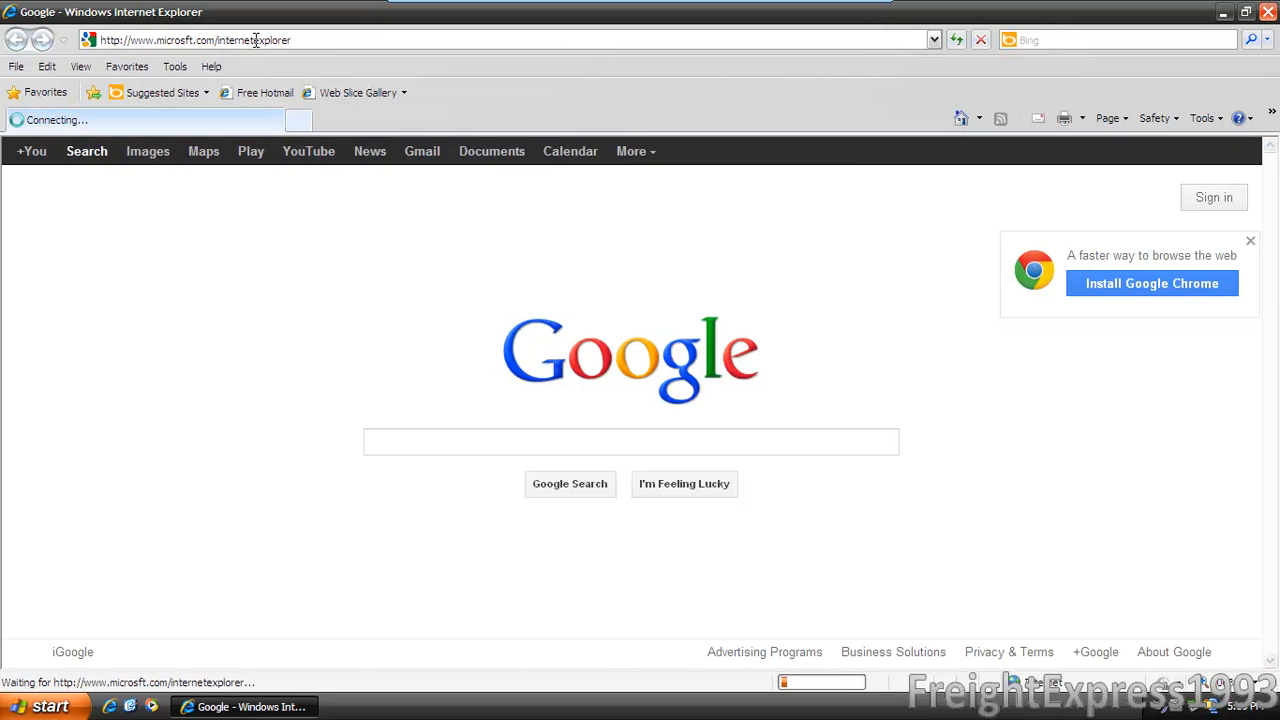
key("Return")
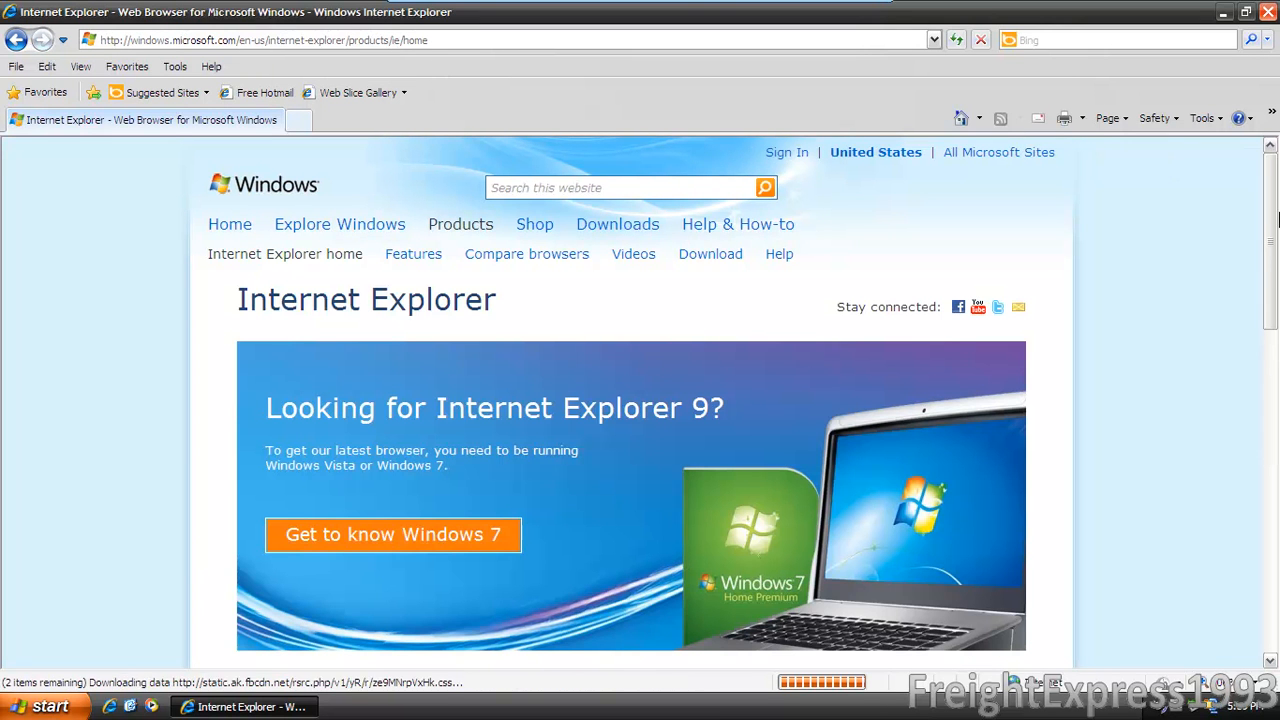
scroll("down", 3)
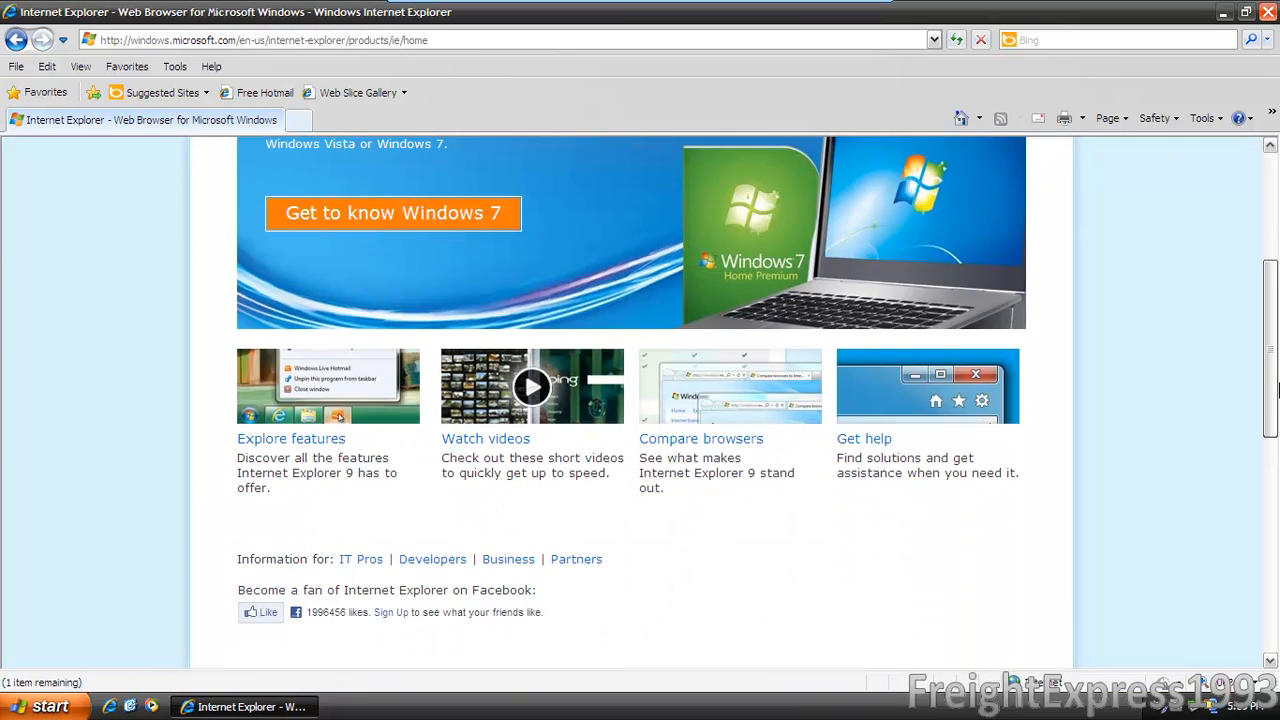
scroll("up", 3)
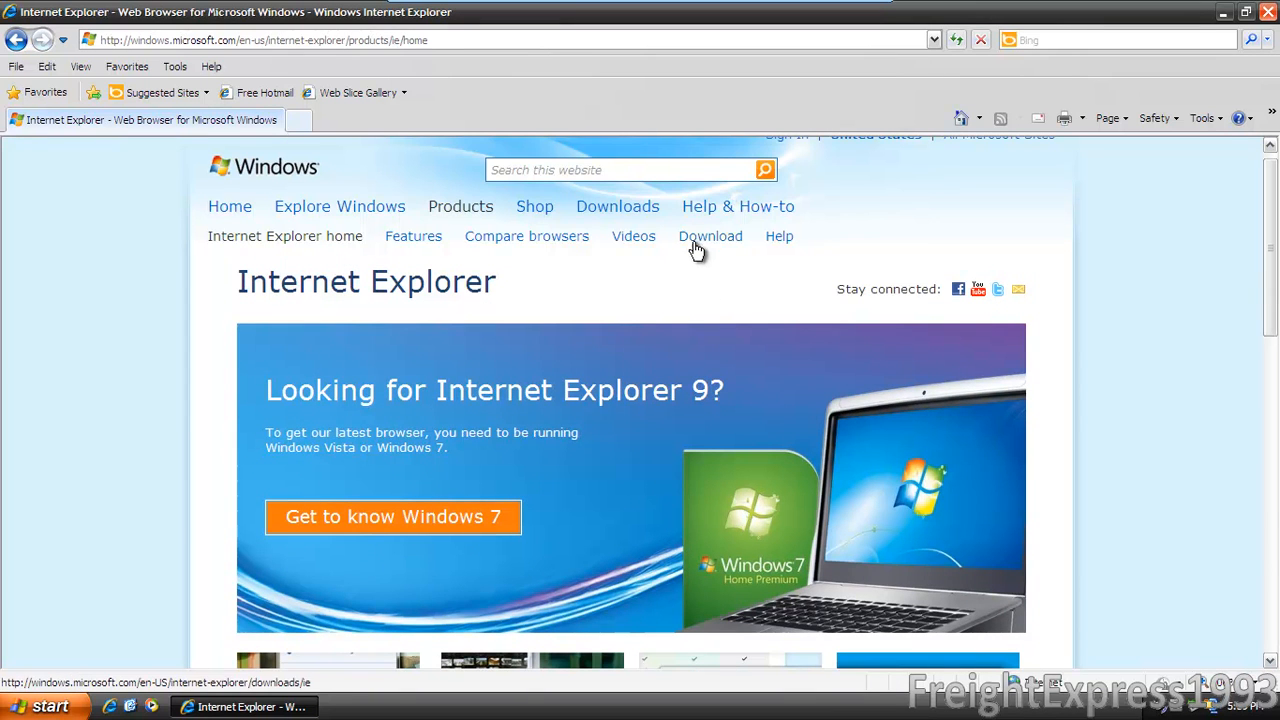
left_click(710, 236)
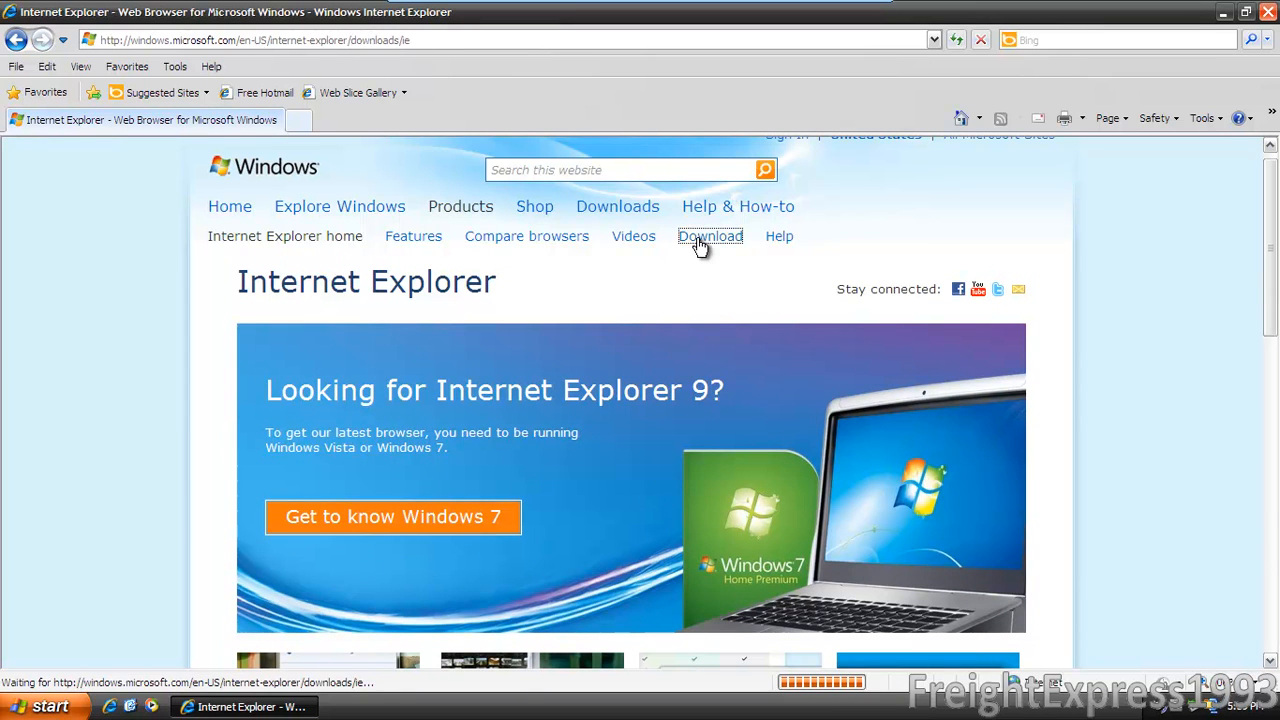
left_click(710, 236)
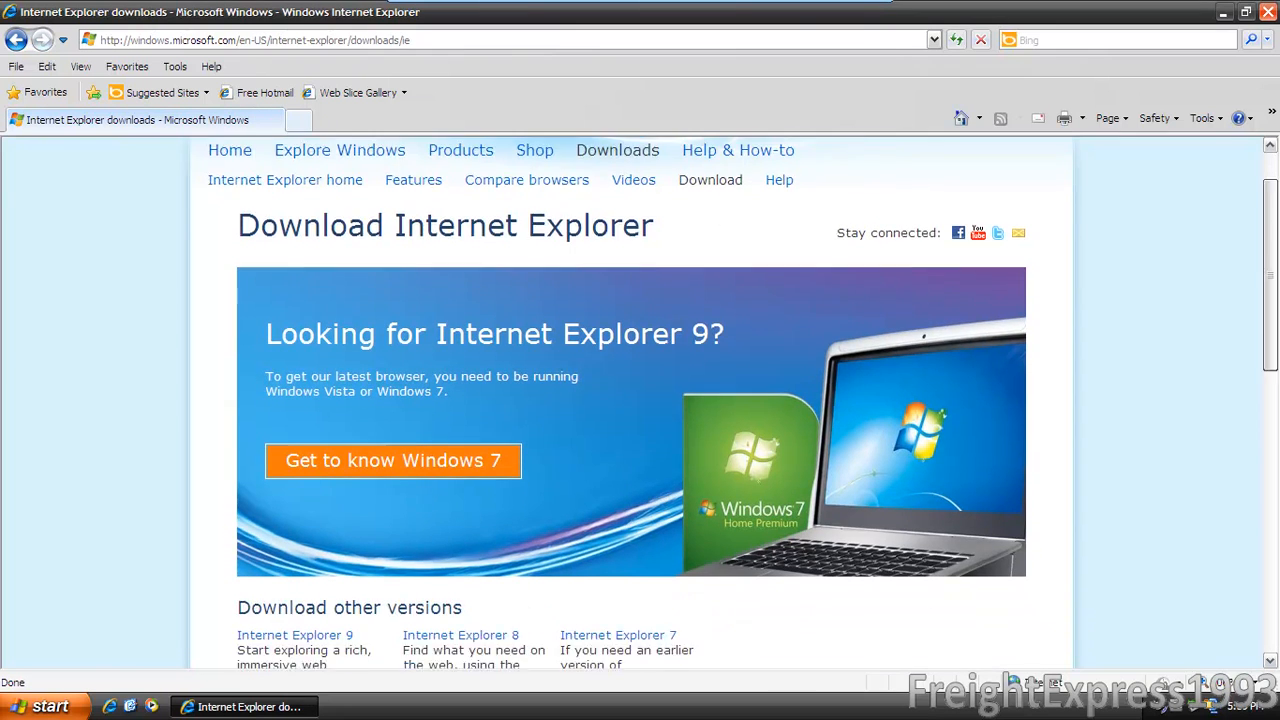
scroll("down", 3)
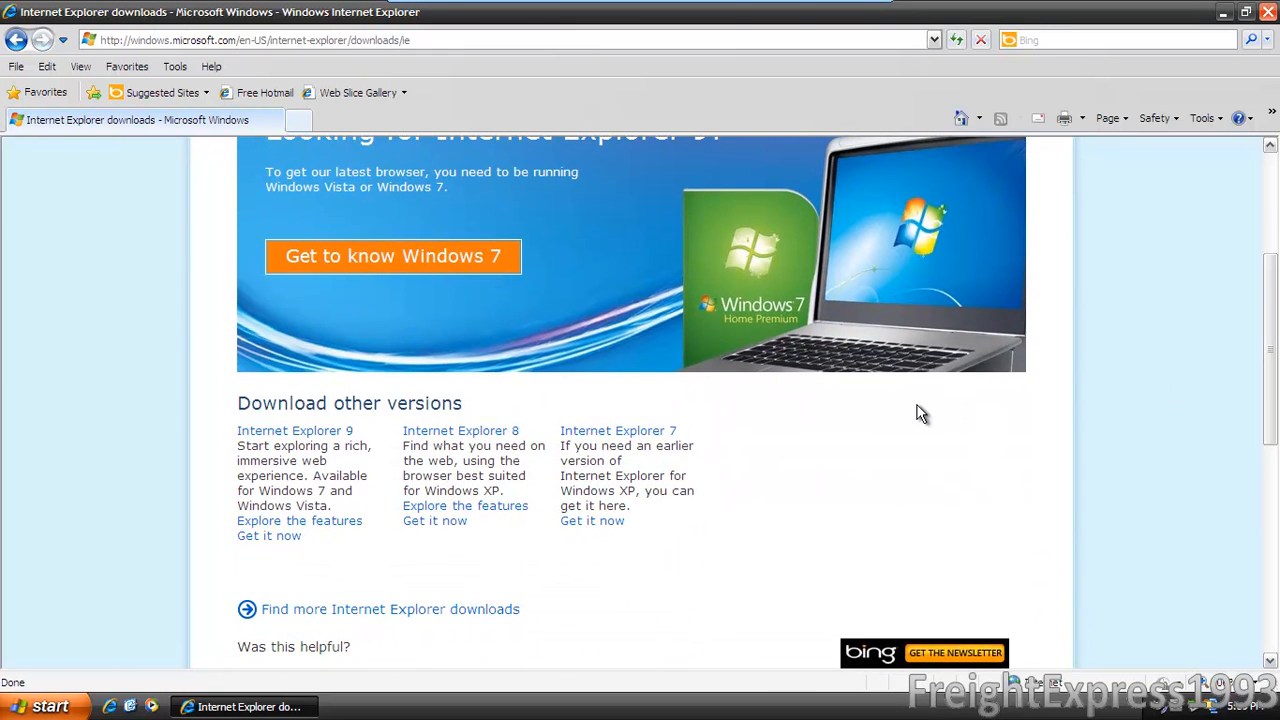
mouse_move(460, 436)
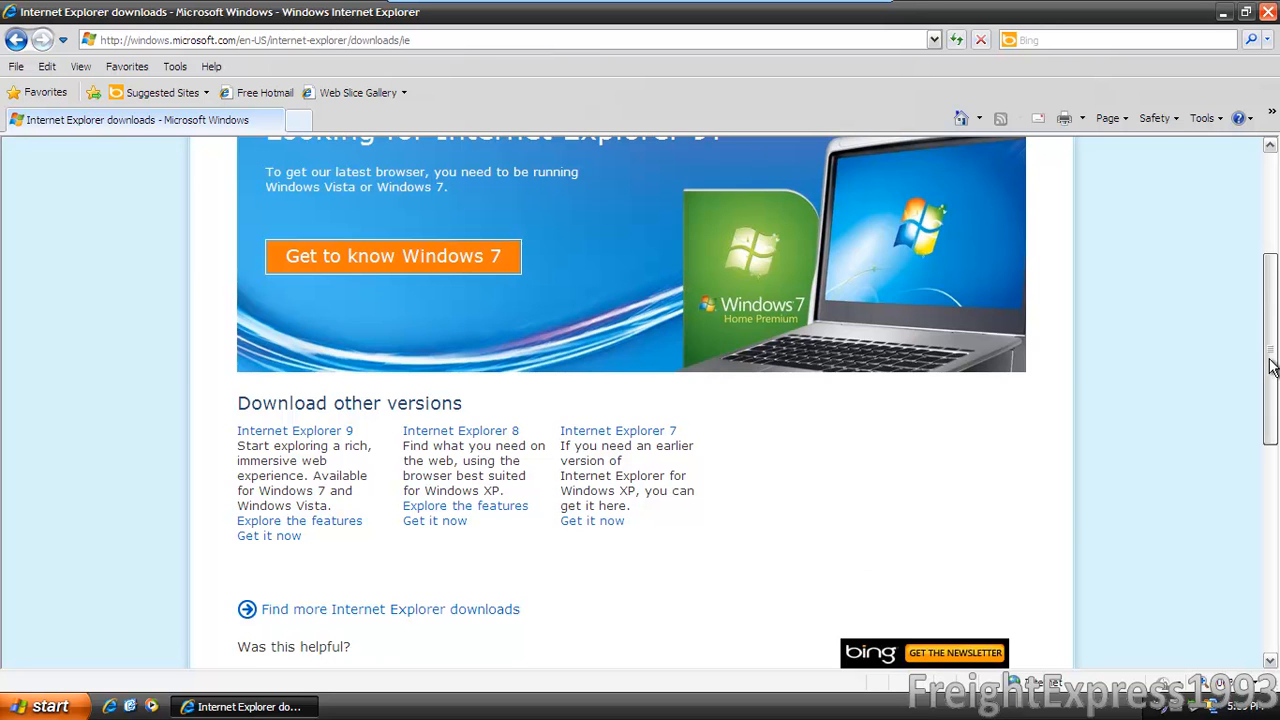
scroll("up", 3)
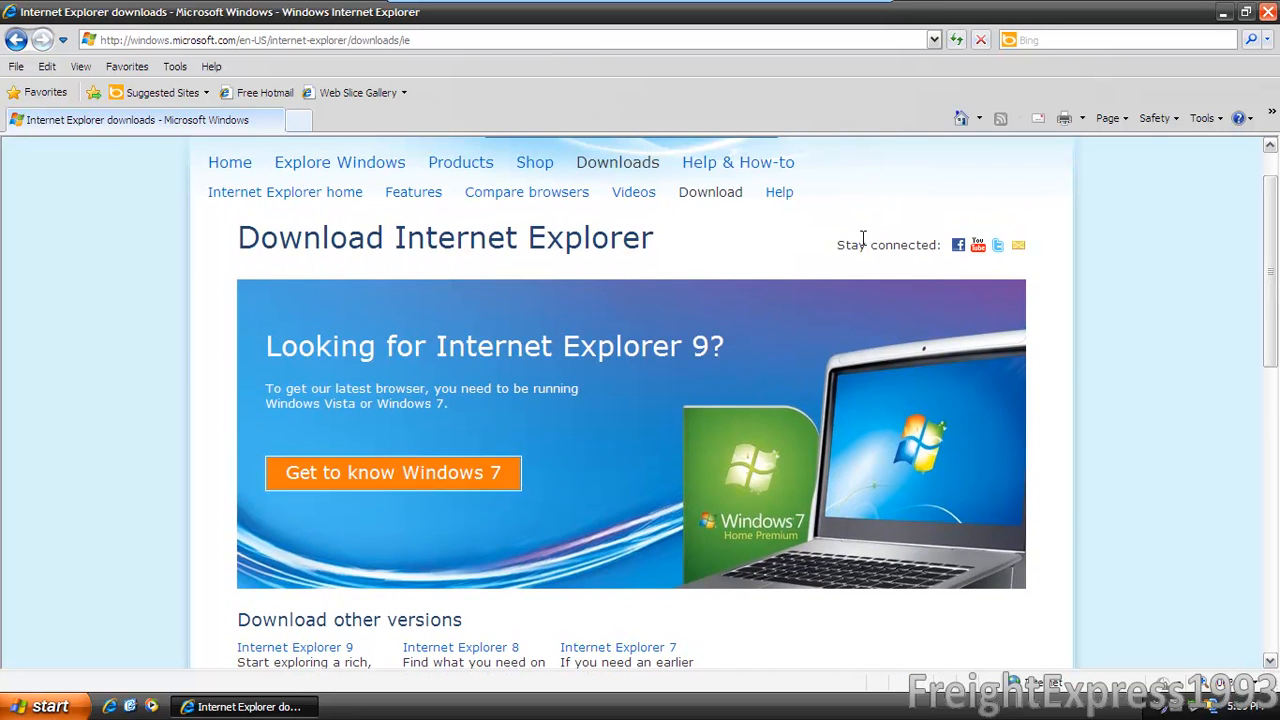
mouse_move(932, 40)
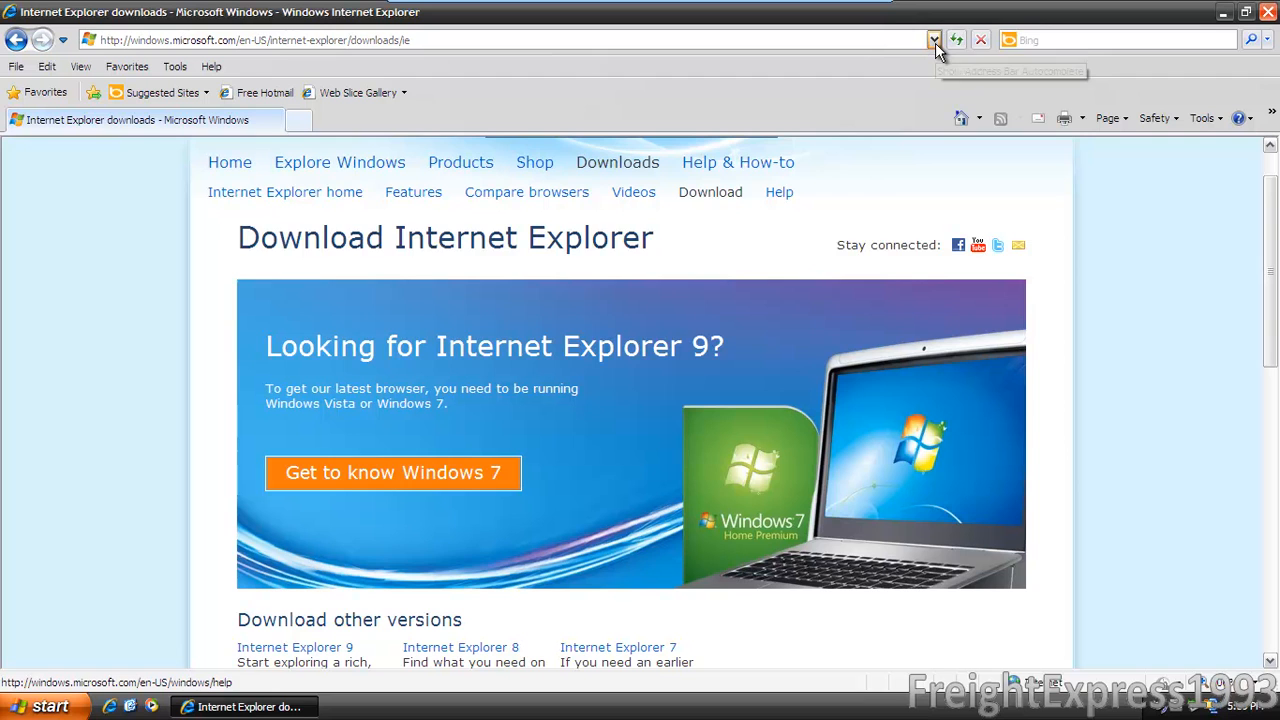
mouse_move(934, 40)
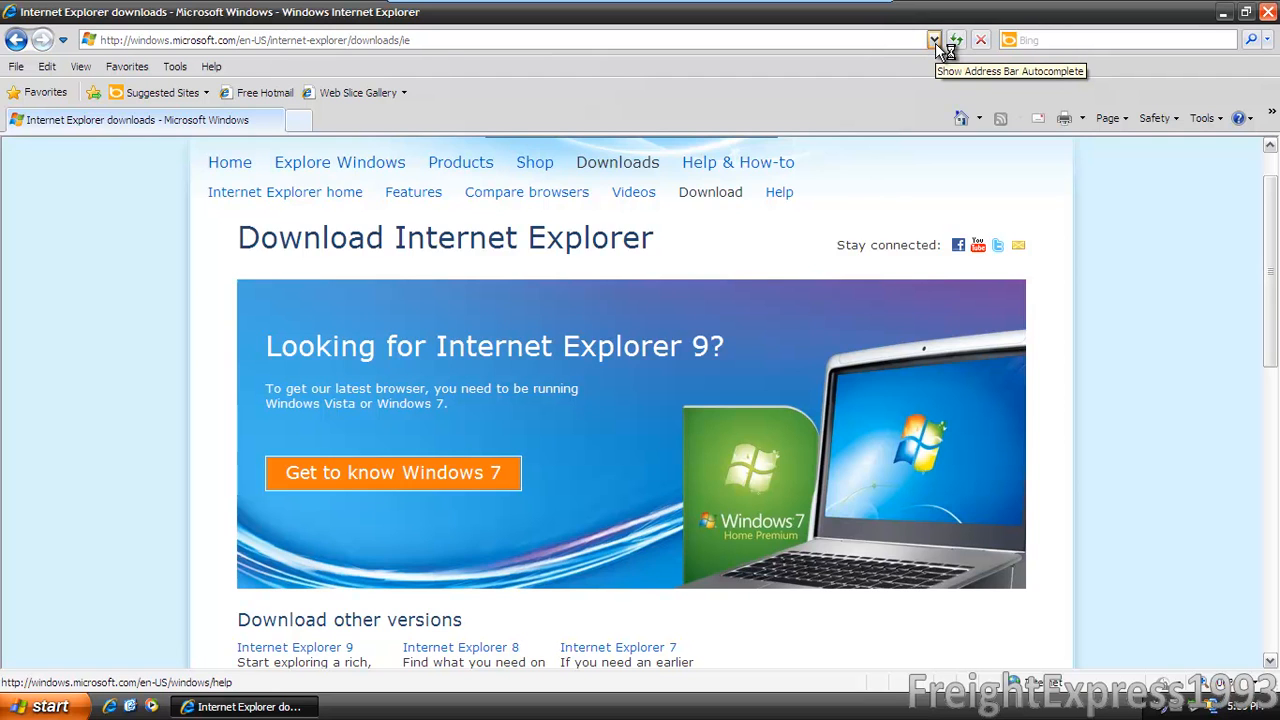
mouse_move(944, 48)
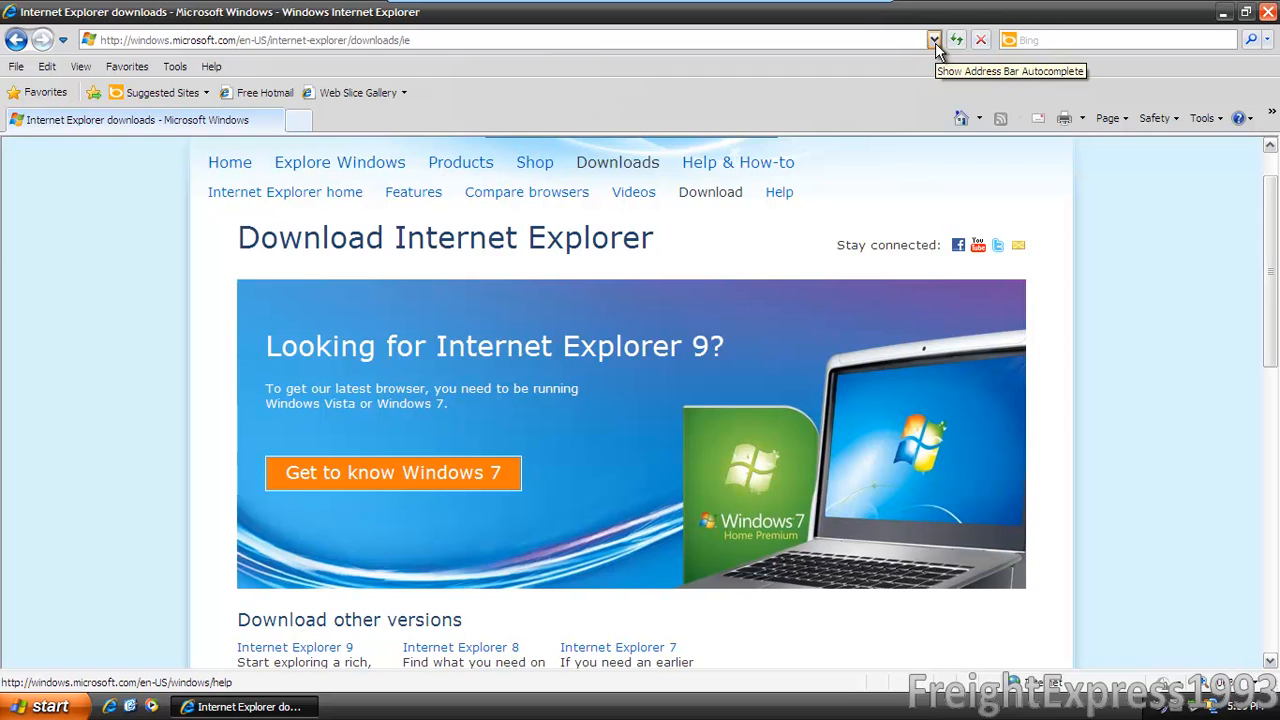
mouse_move(960, 118)
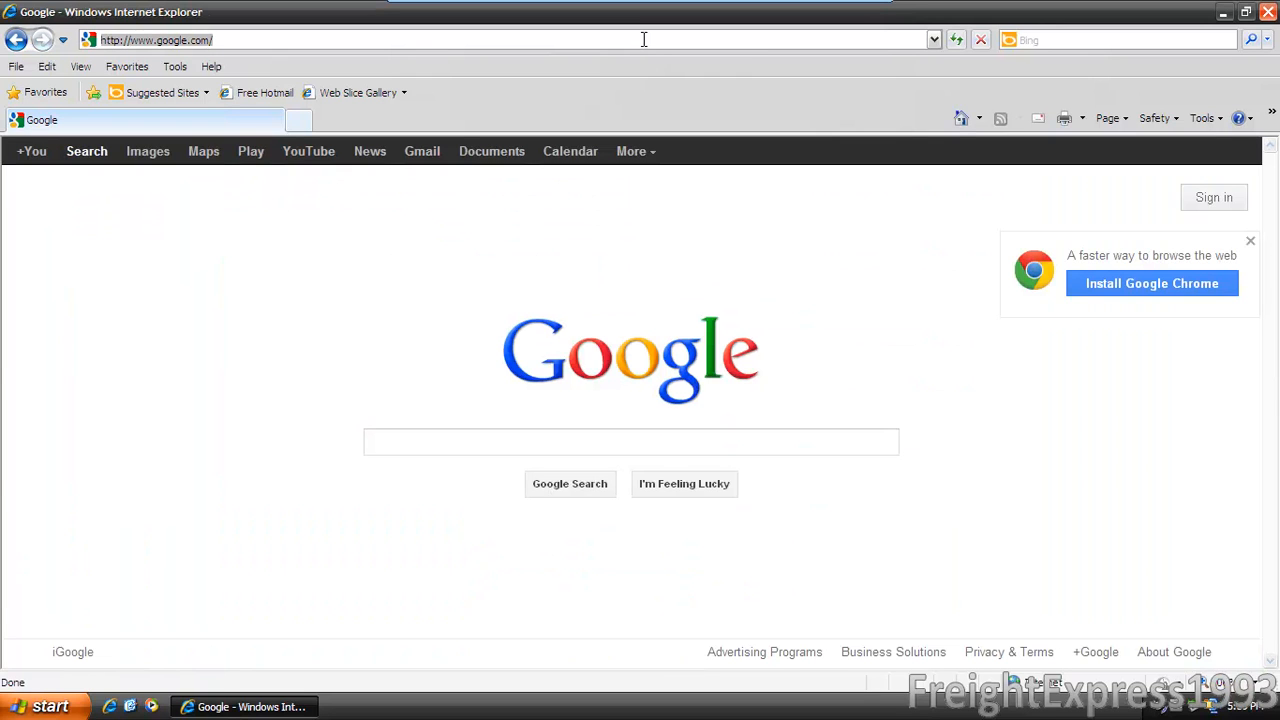
type("www.")
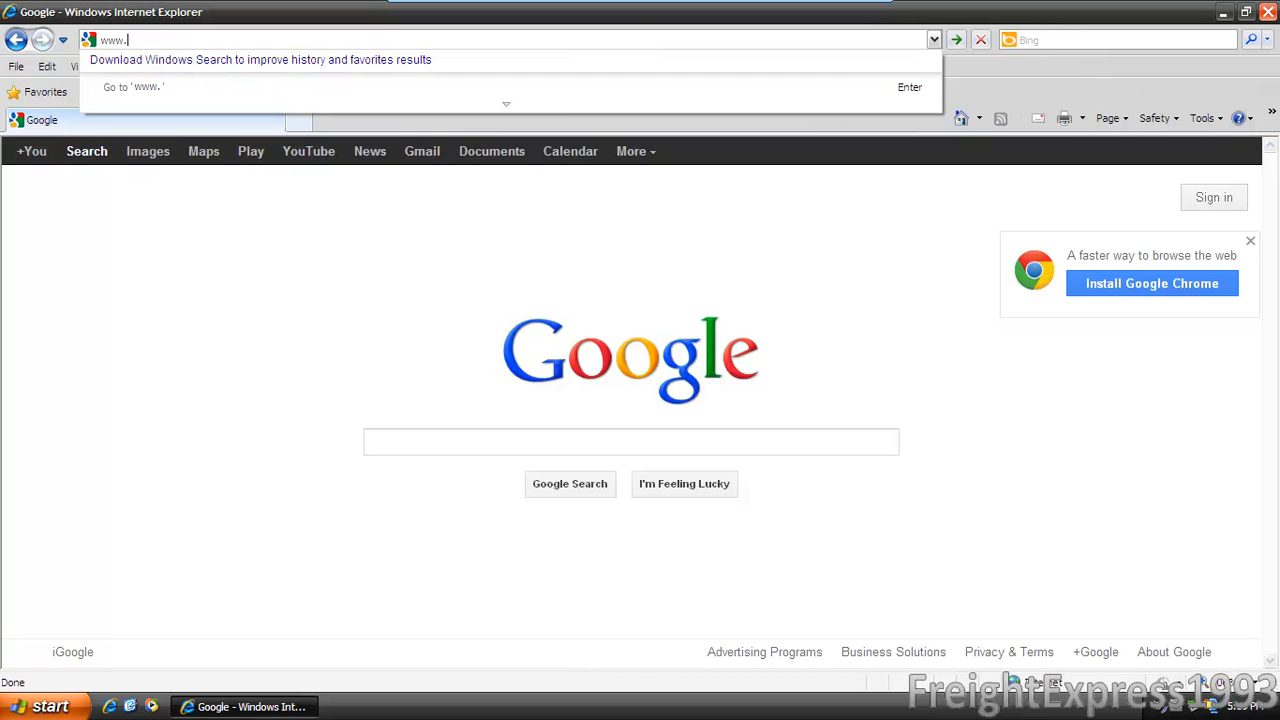
type("ninite.com/")
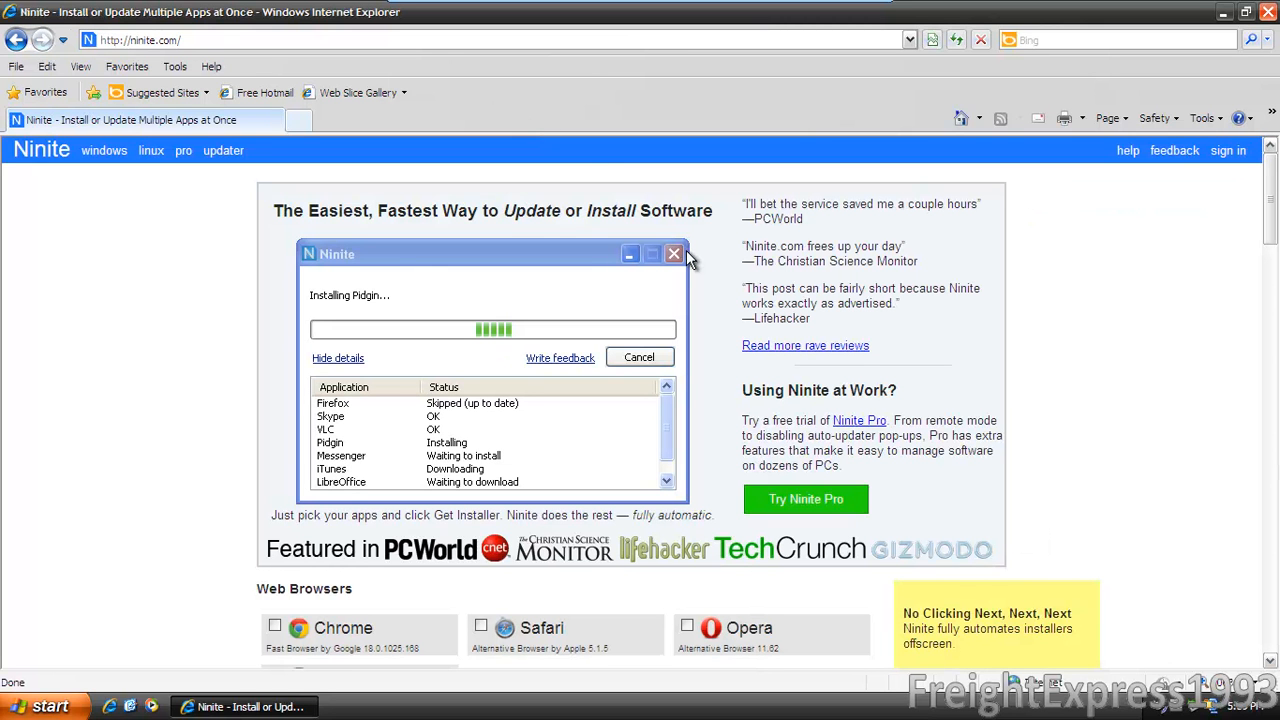
scroll("down", 3)
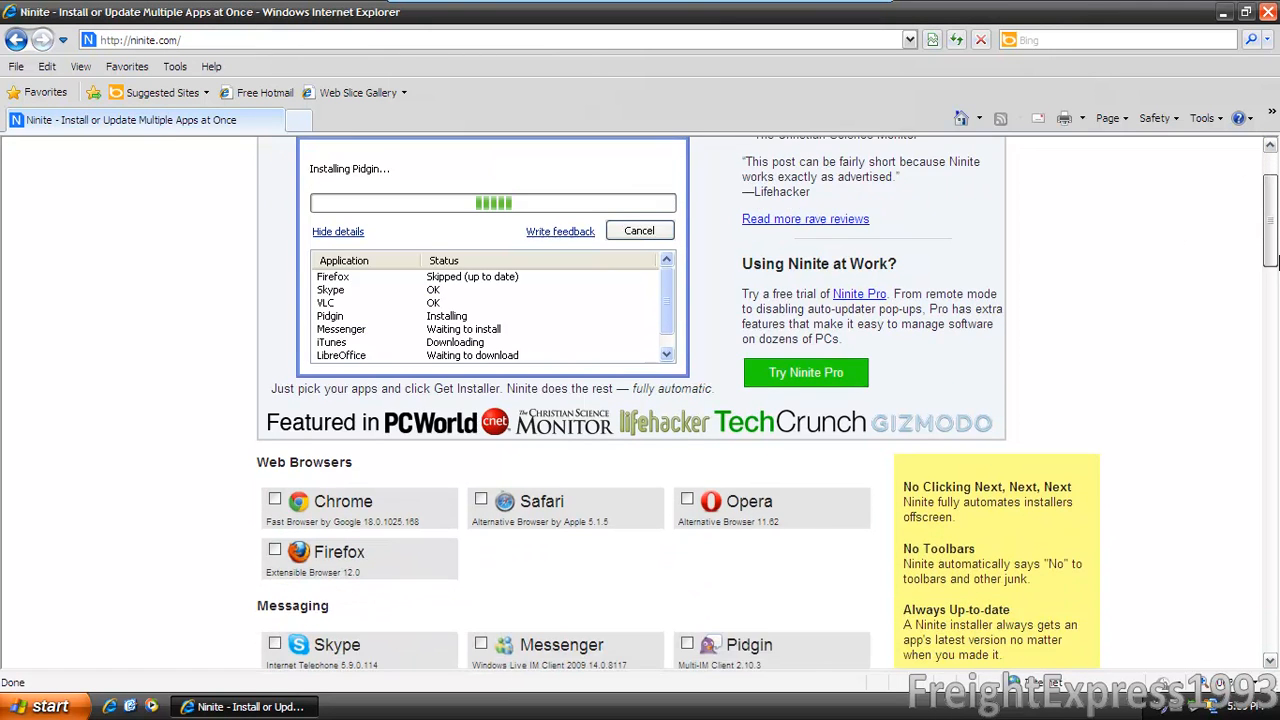
scroll("down", 3)
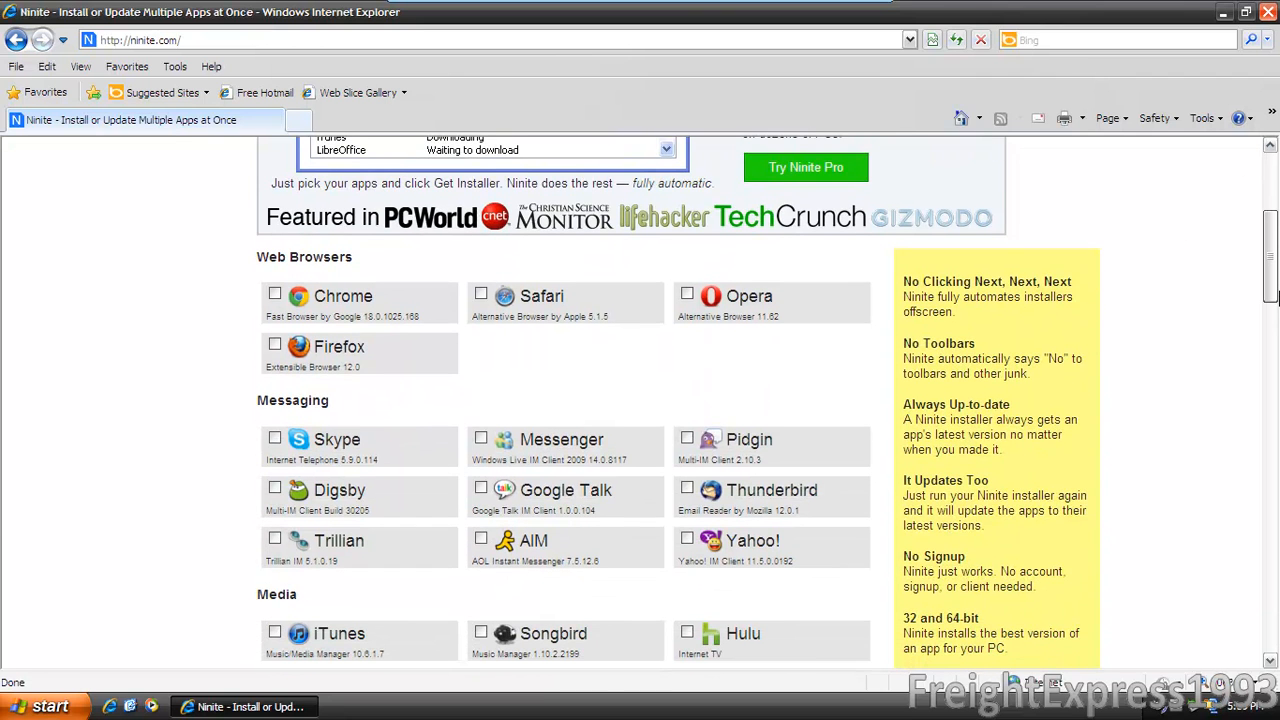
scroll("down", 3)
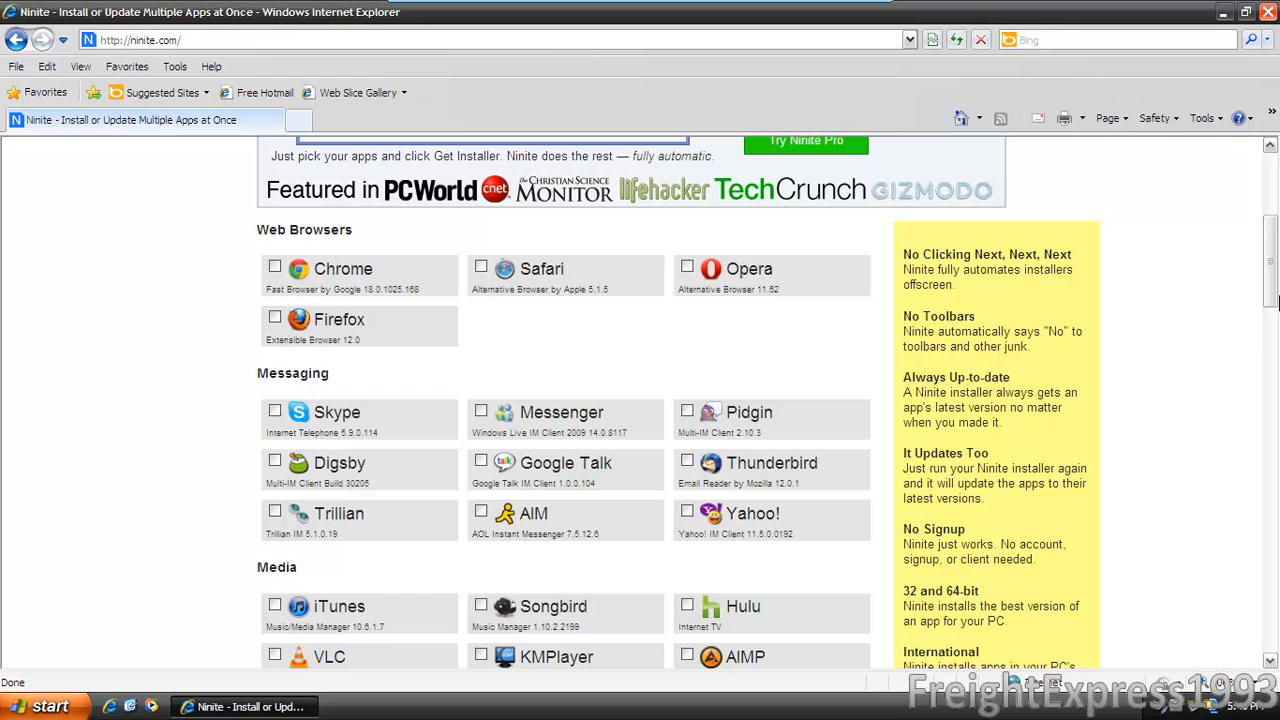
mouse_move(258, 308)
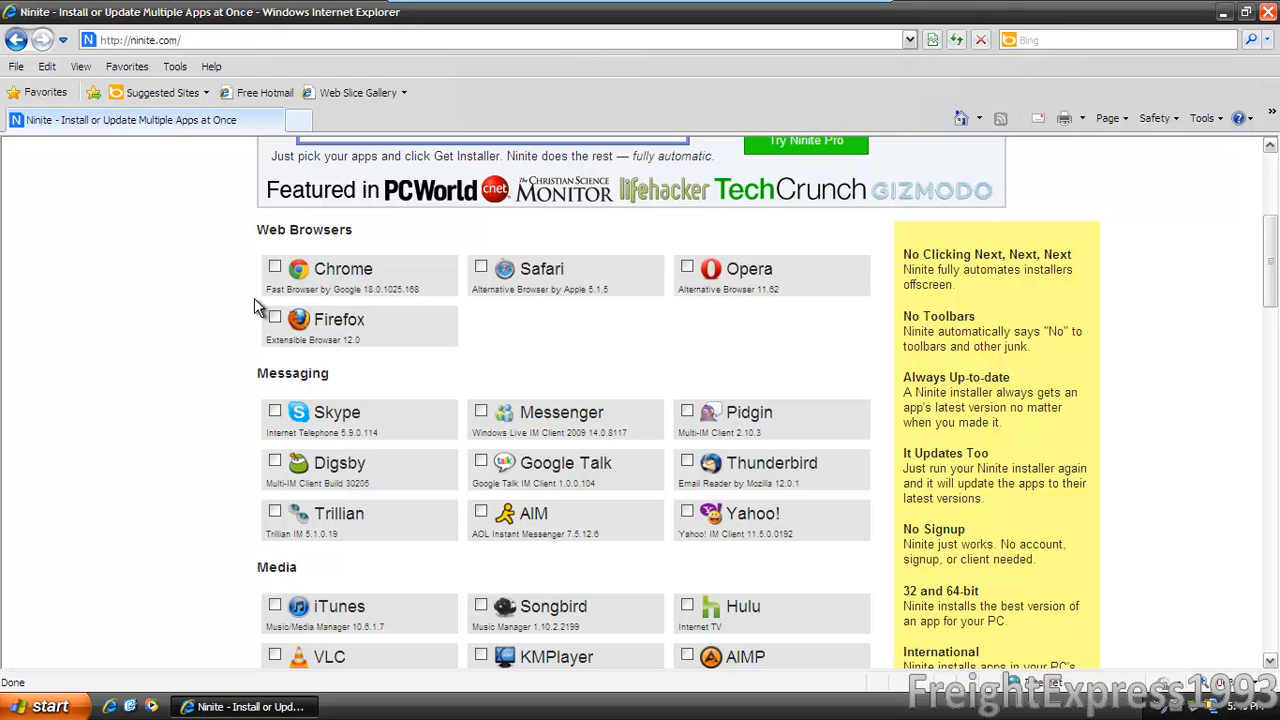
- Tick Chrome, Firefox and Messenger for installation
left_click(276, 266)
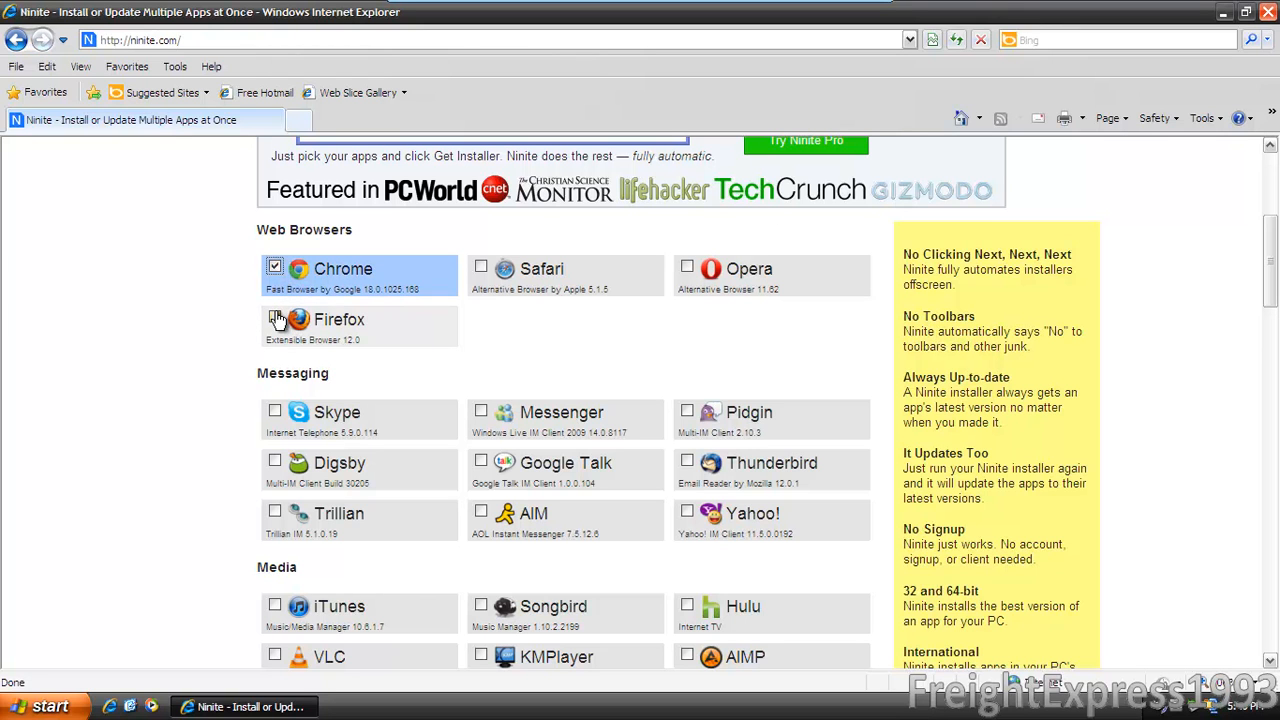
left_click(276, 320)
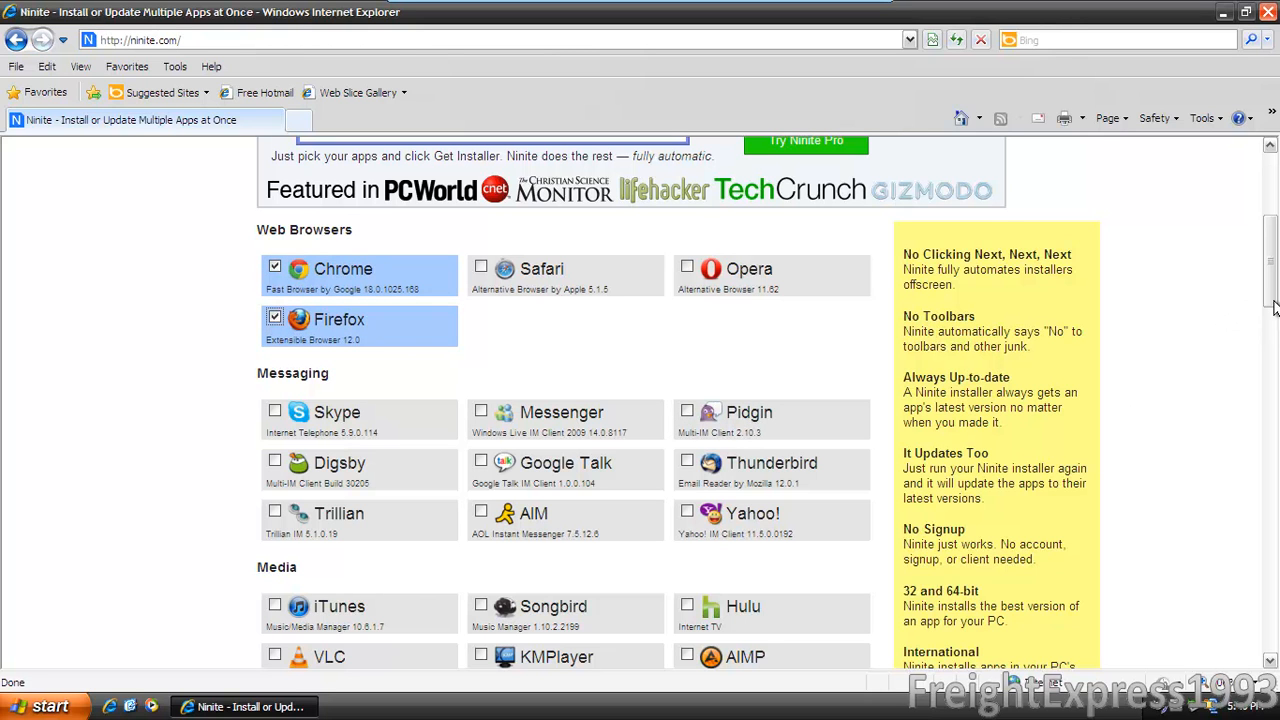
scroll("down", 3)
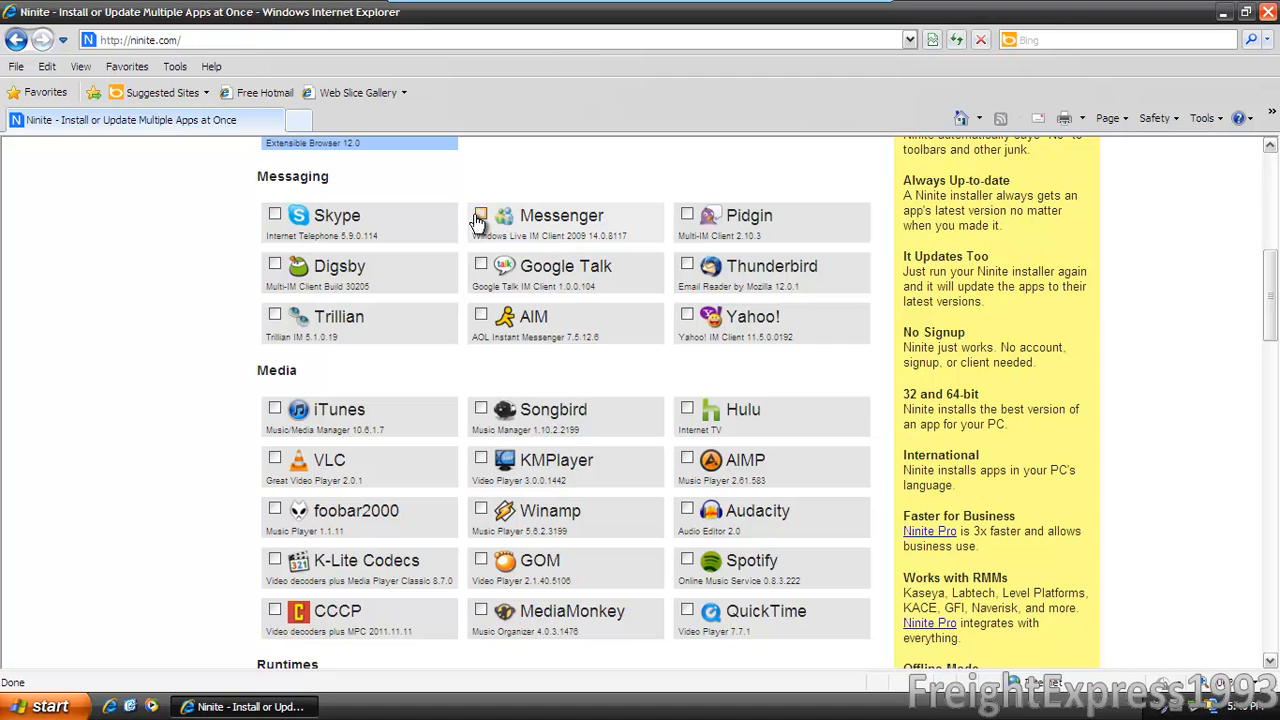
left_click(480, 214)
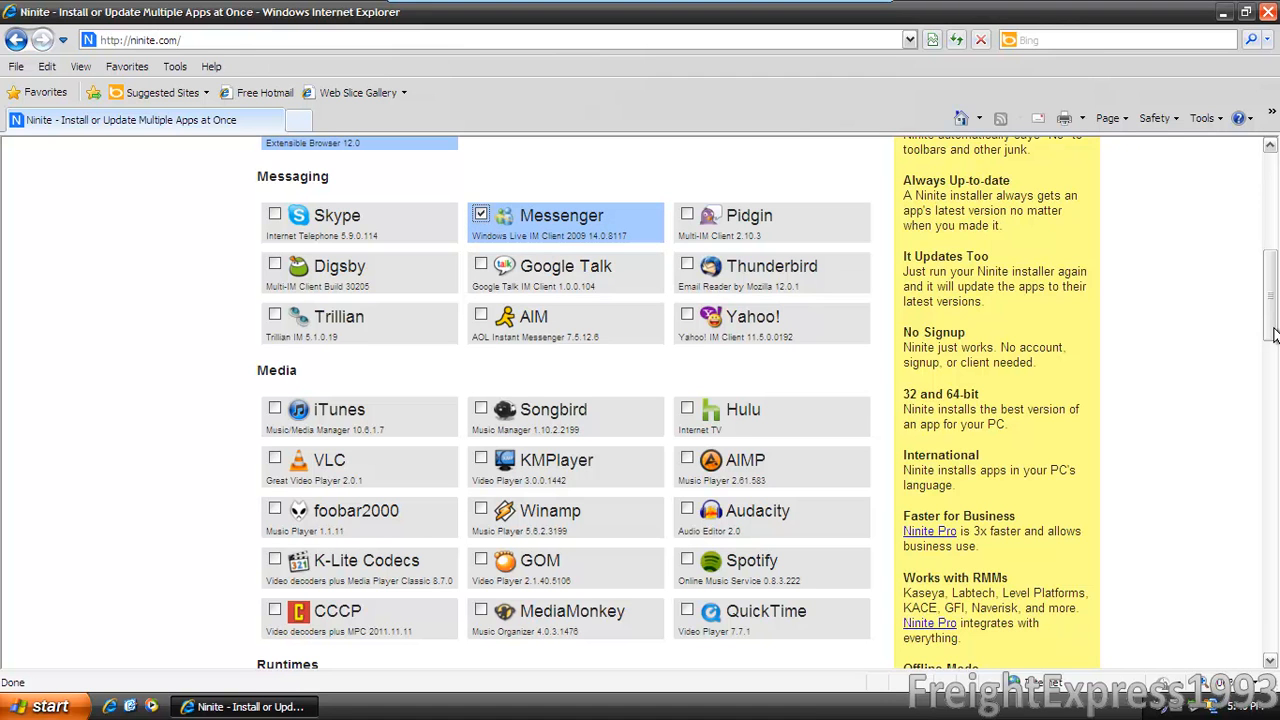
- Tick VLC, K-Lite Codecs, Audacity and Winamp from the media apps
scroll("down", 3)
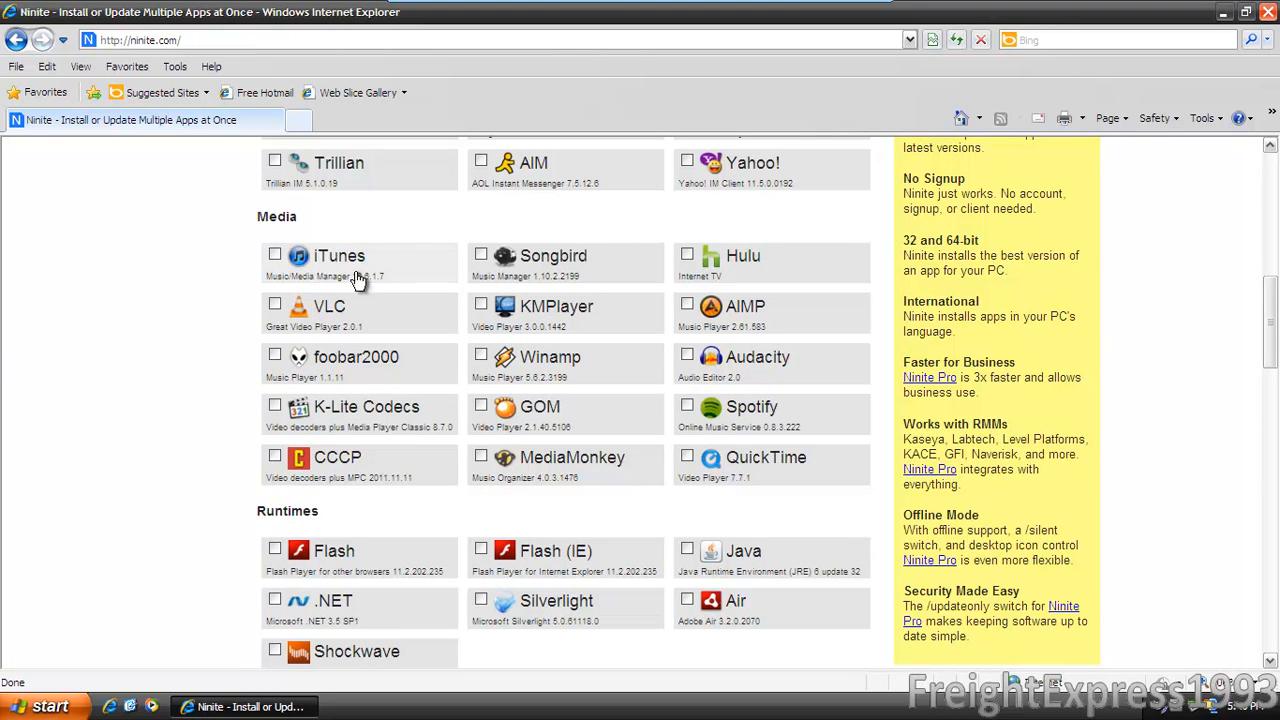
left_click(276, 304)
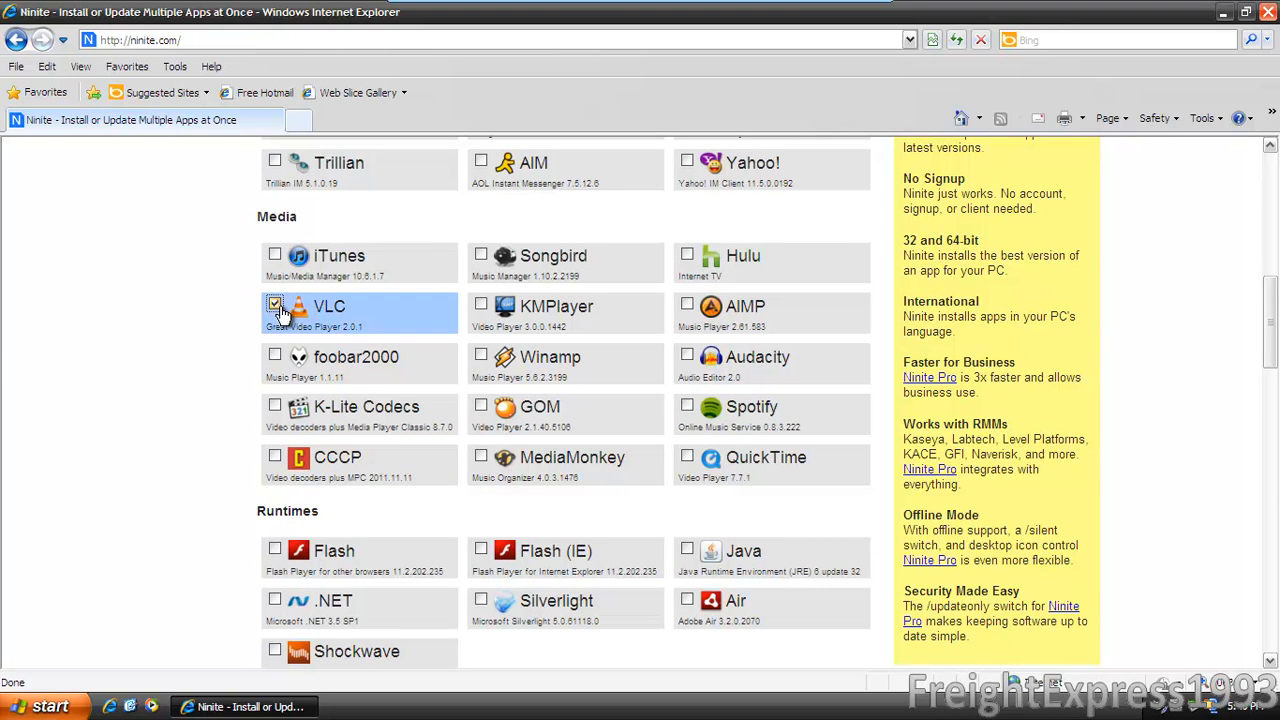
left_click(276, 406)
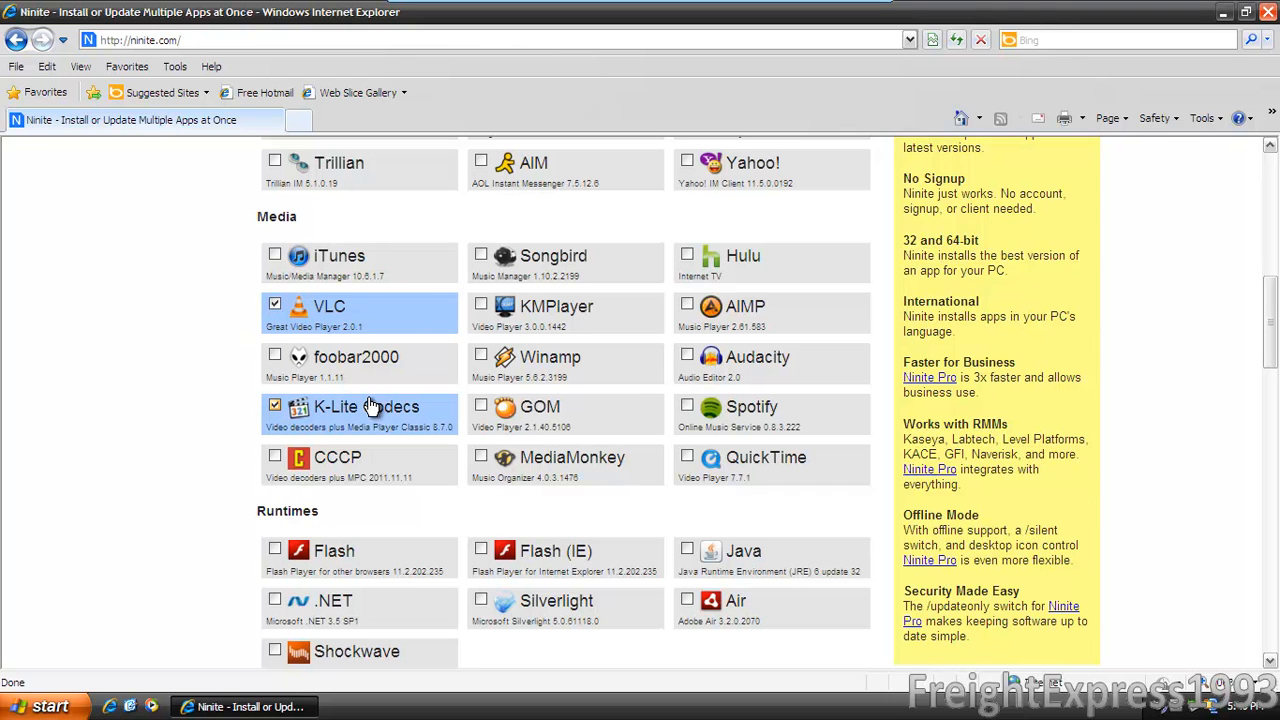
mouse_move(400, 414)
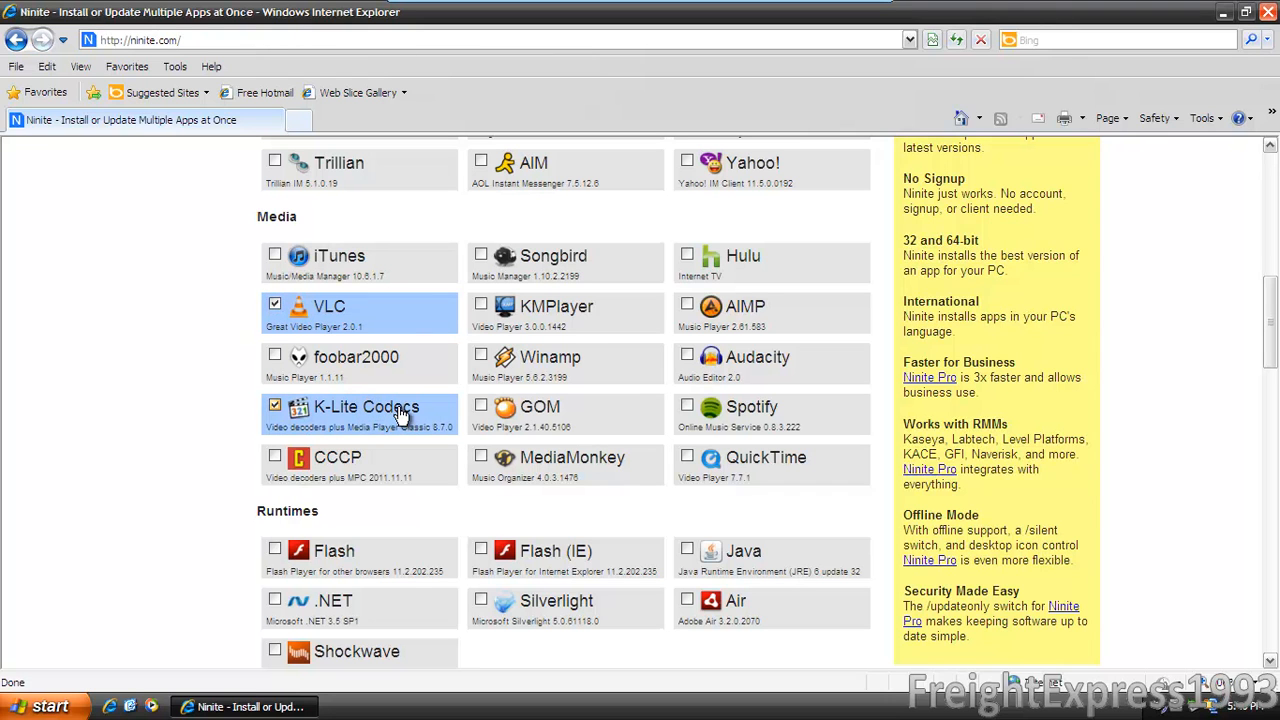
mouse_move(684, 374)
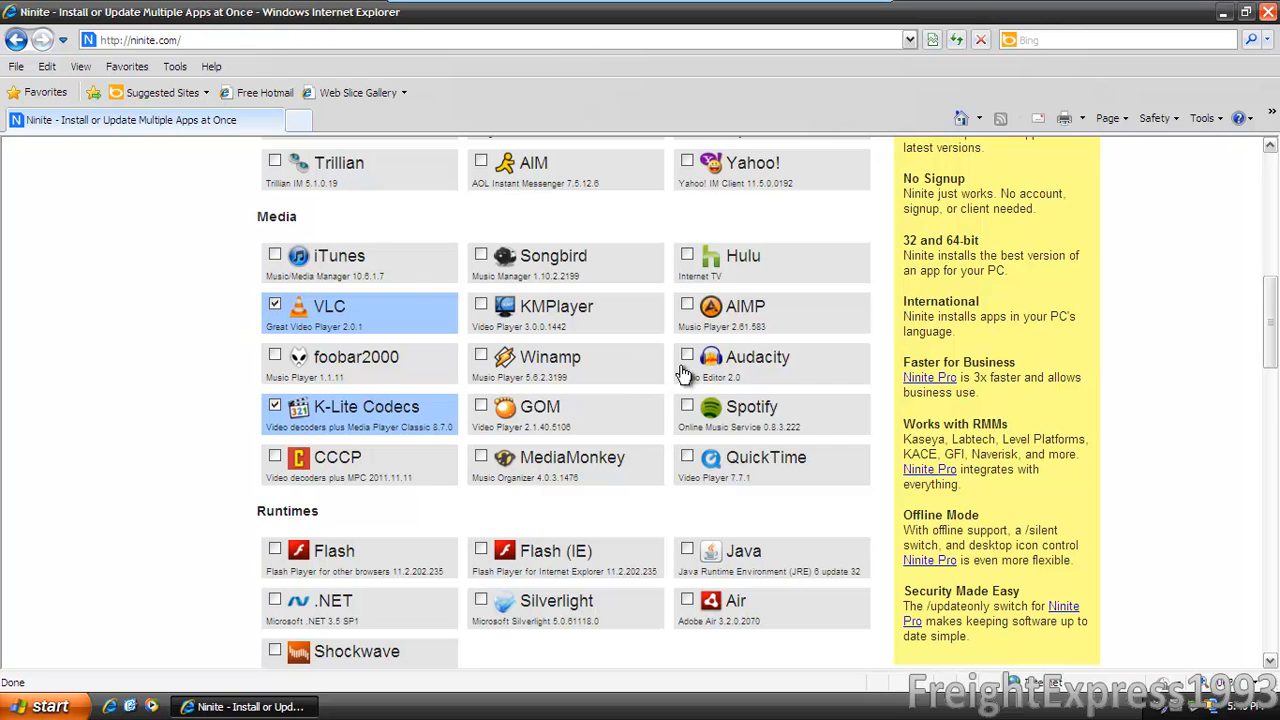
left_click(688, 356)
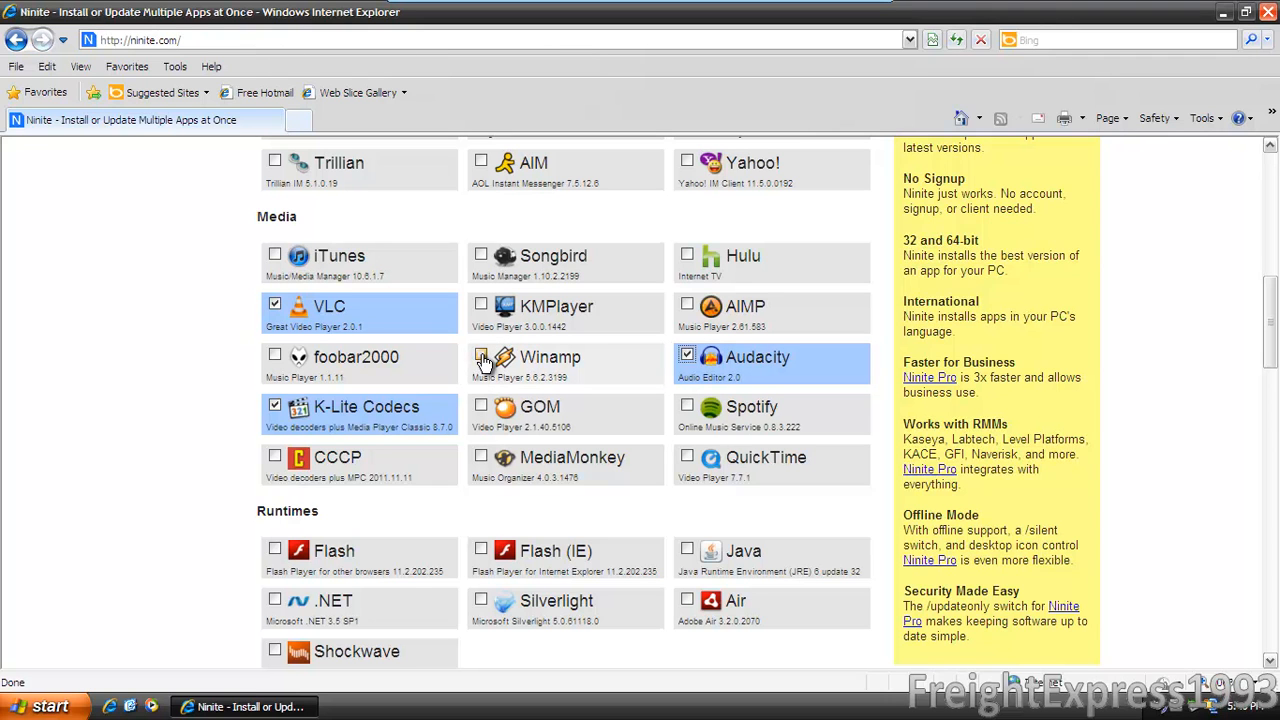
left_click(480, 356)
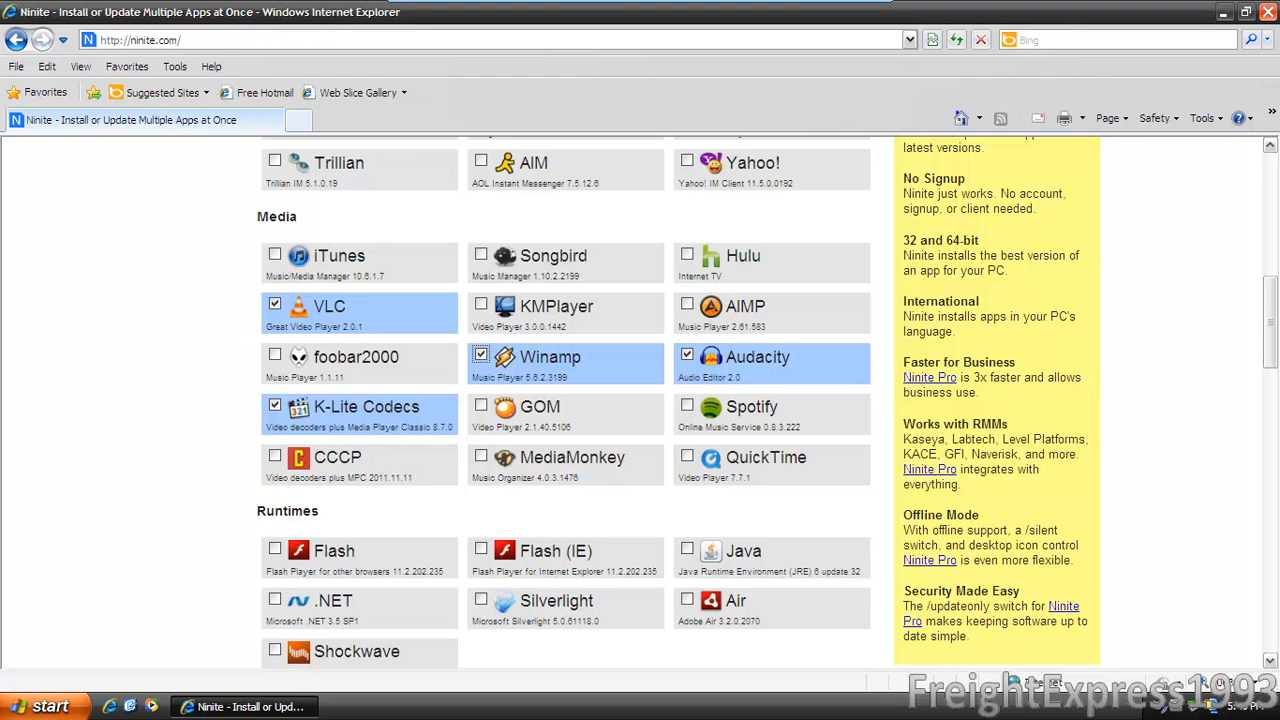
scroll("down", 3)
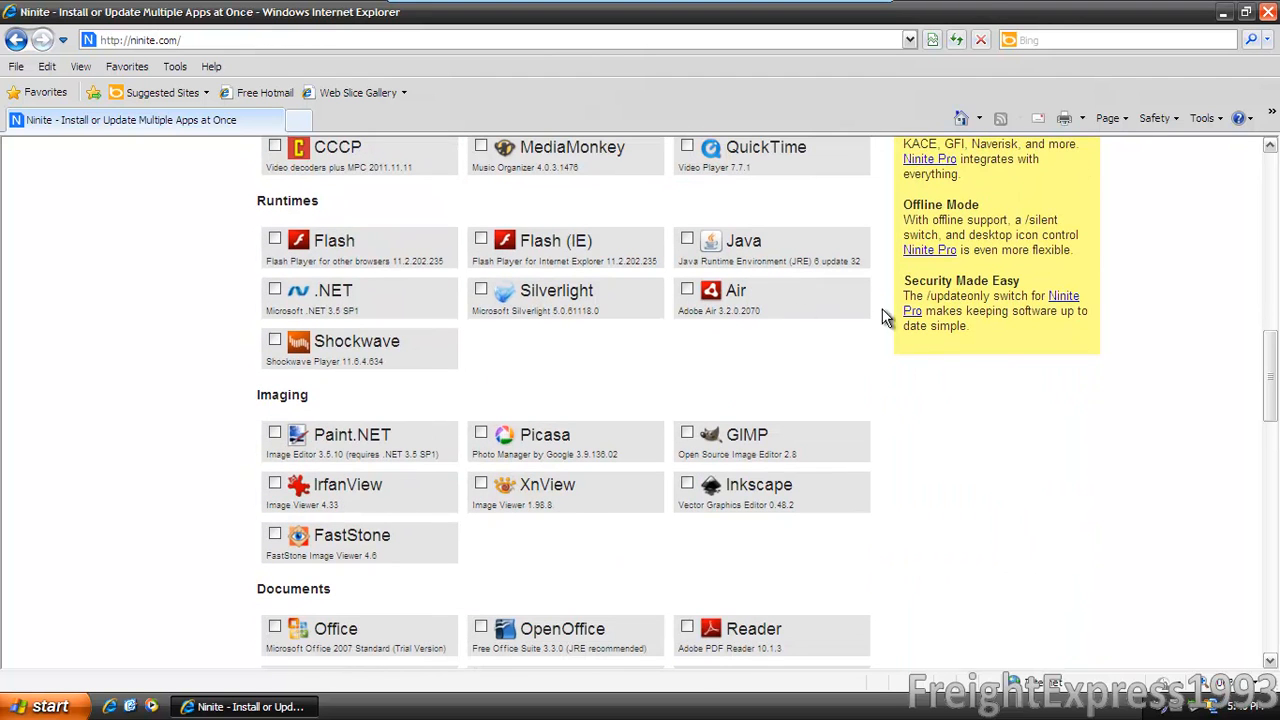
- Tick Flash, Adobe Reader and Avast for installation
left_click(276, 238)
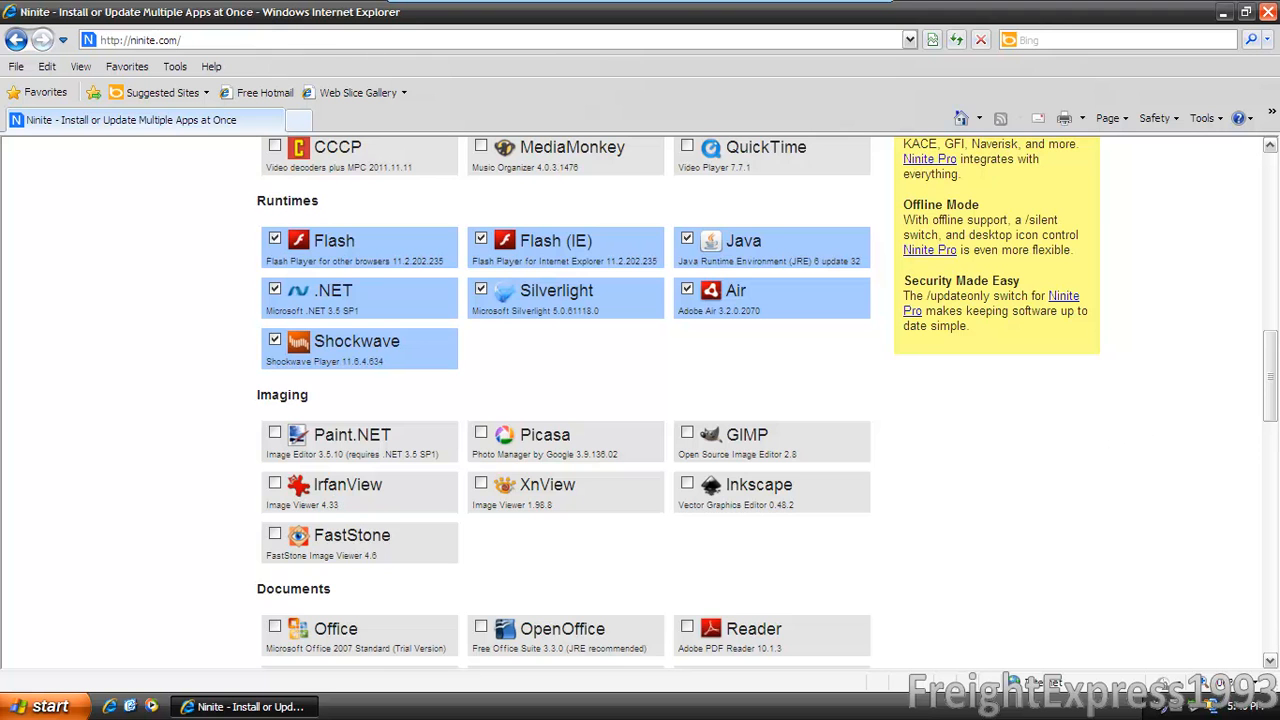
scroll("down", 3)
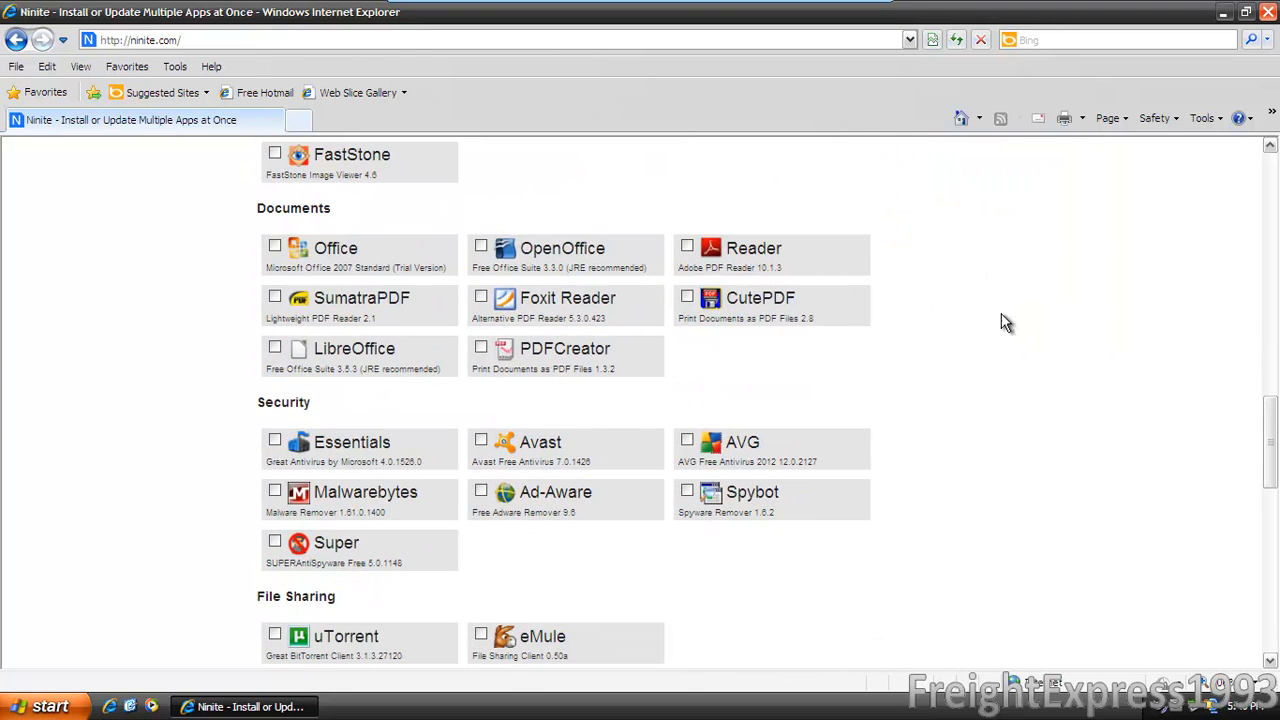
left_click(688, 244)
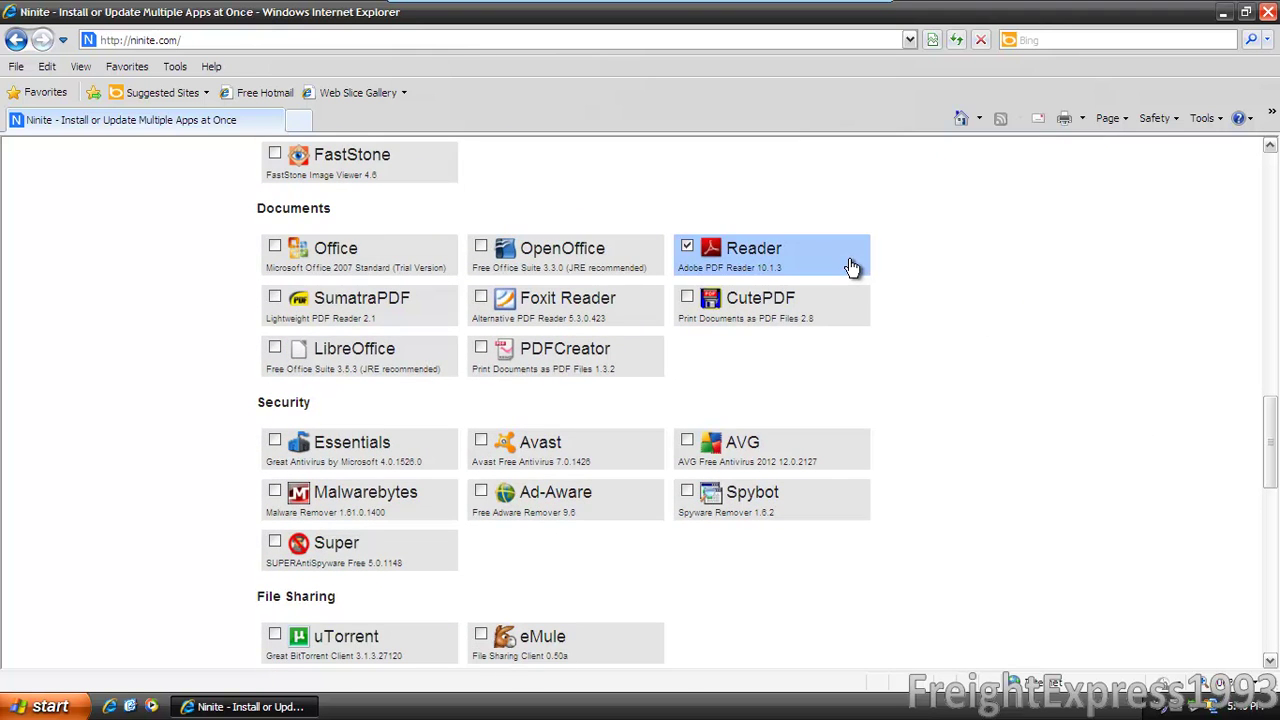
left_click(480, 440)
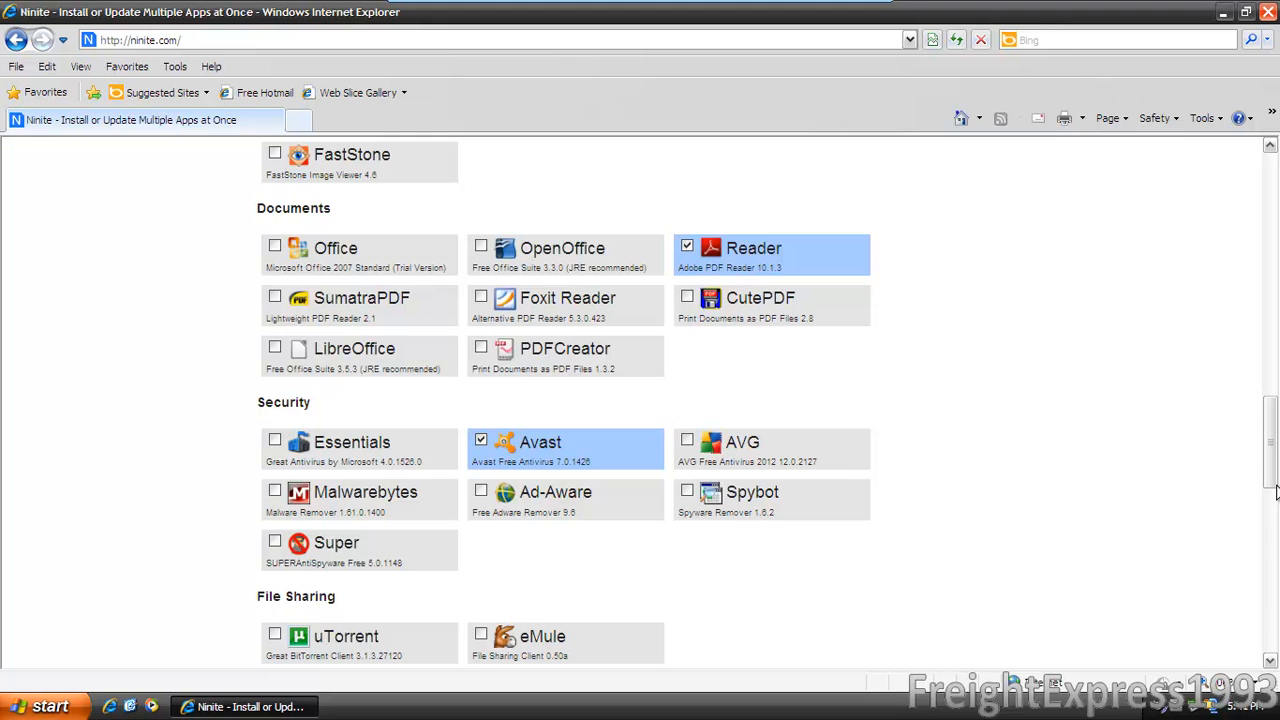
- Tick Auslogics and TeamViewer and scroll toward the installer download
scroll("down", 3)
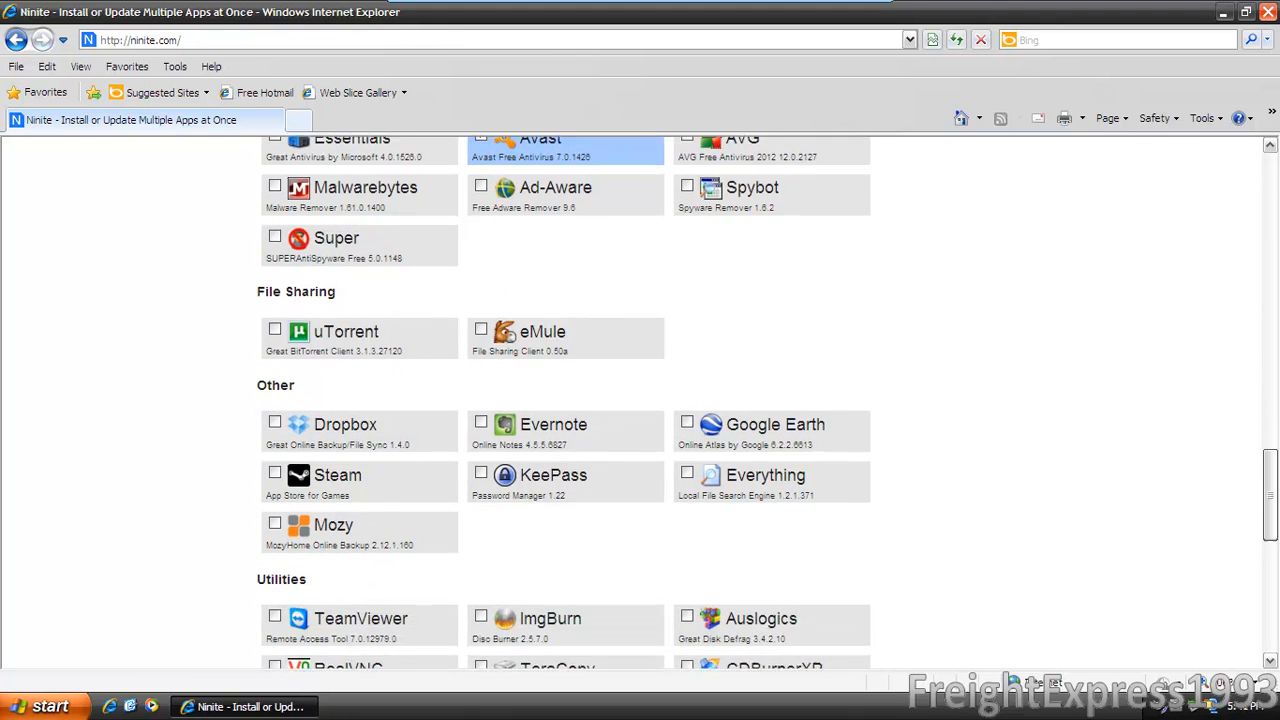
scroll("down", 3)
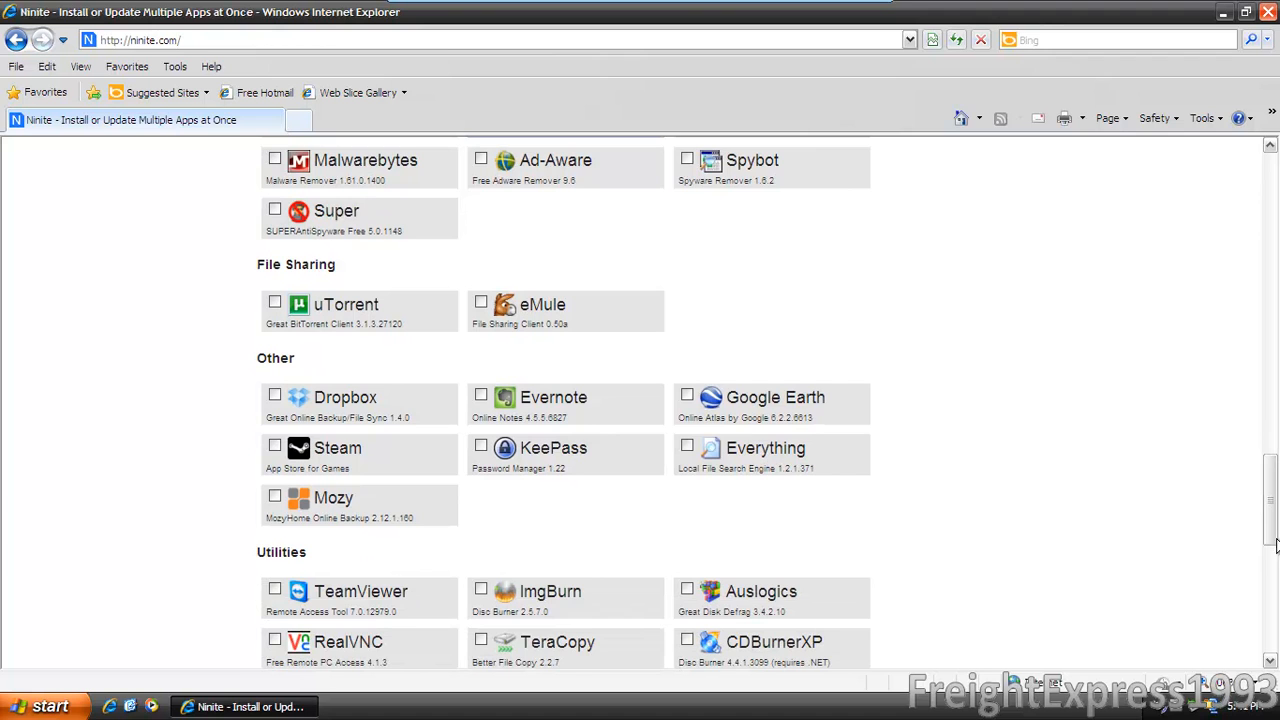
scroll("down", 3)
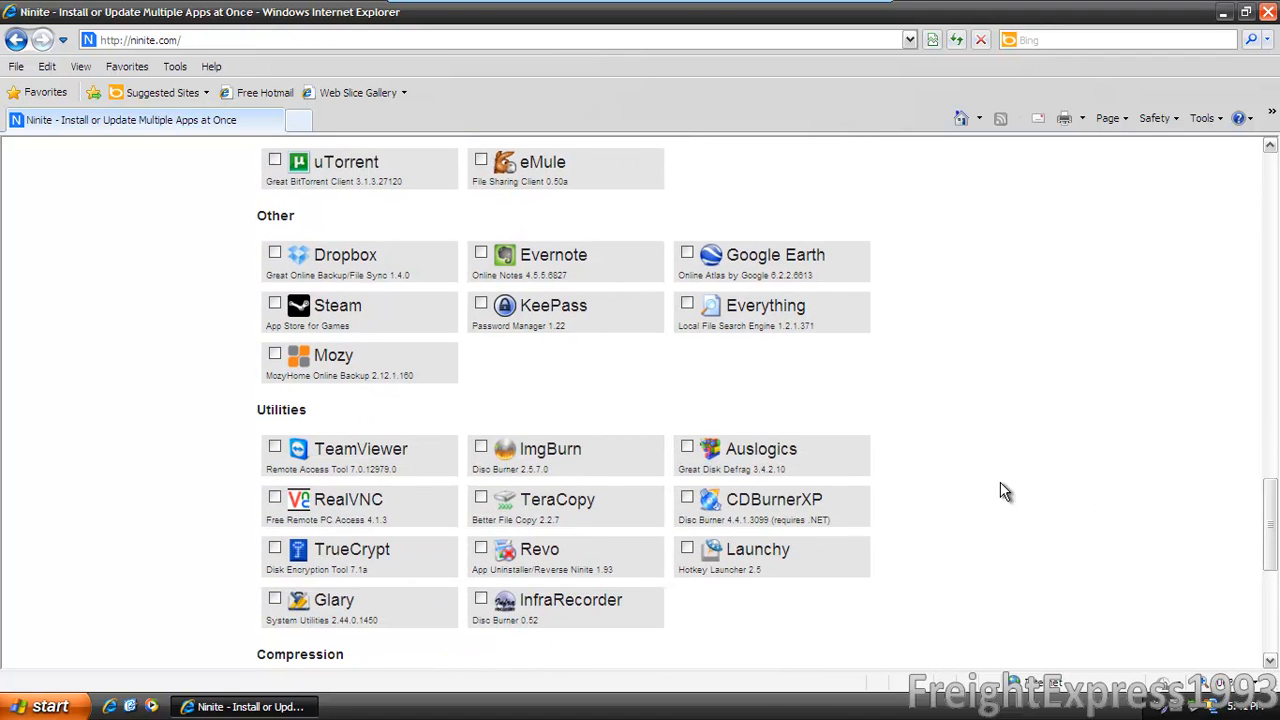
mouse_move(840, 464)
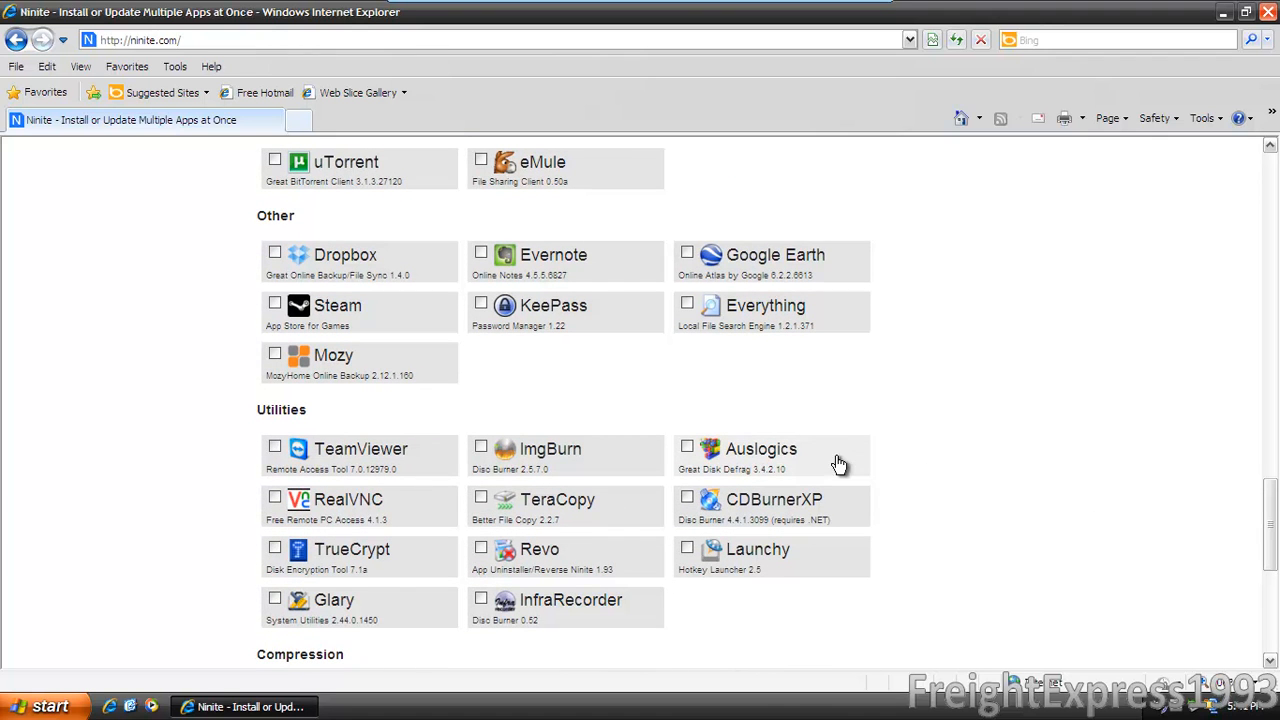
left_click(688, 448)
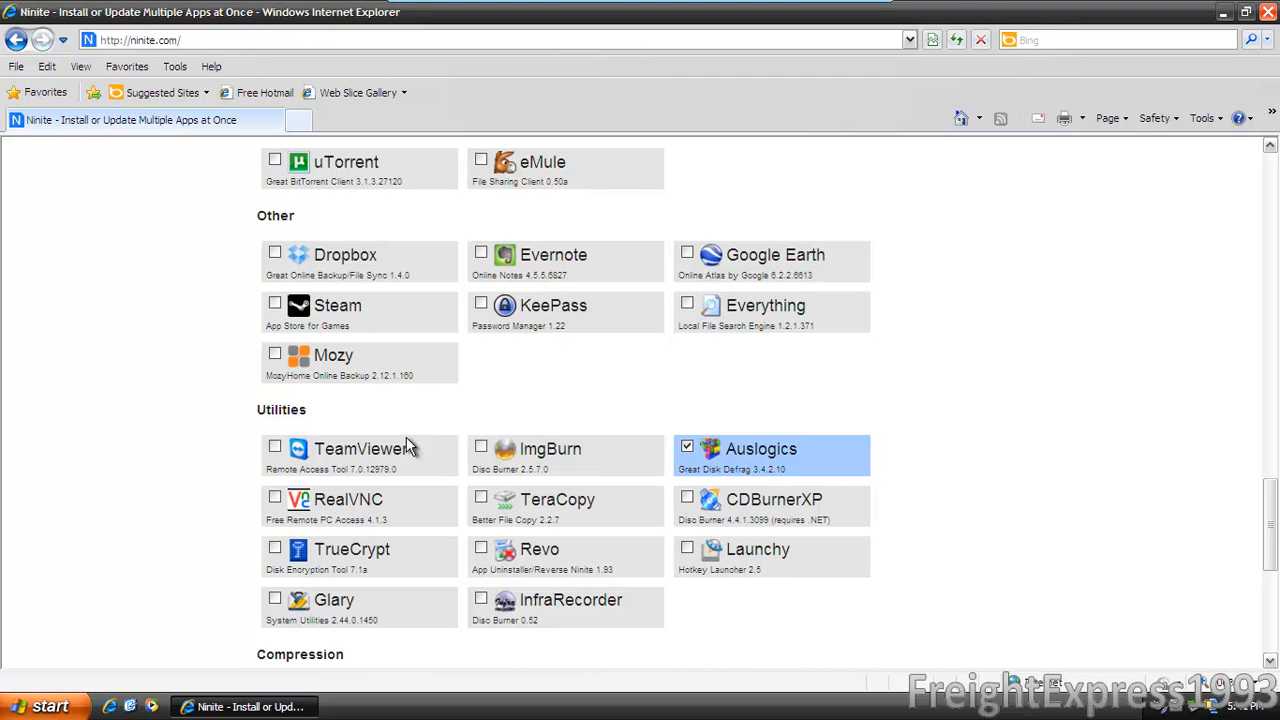
left_click(276, 444)
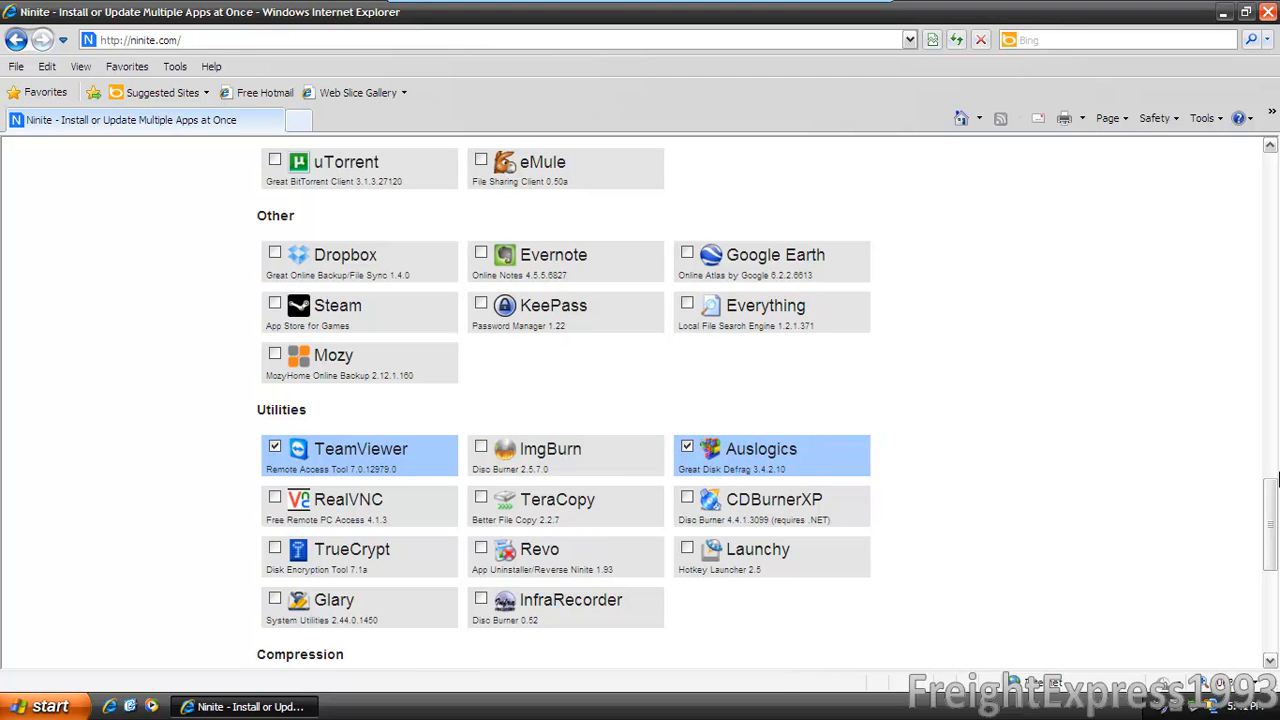
scroll("down", 3)
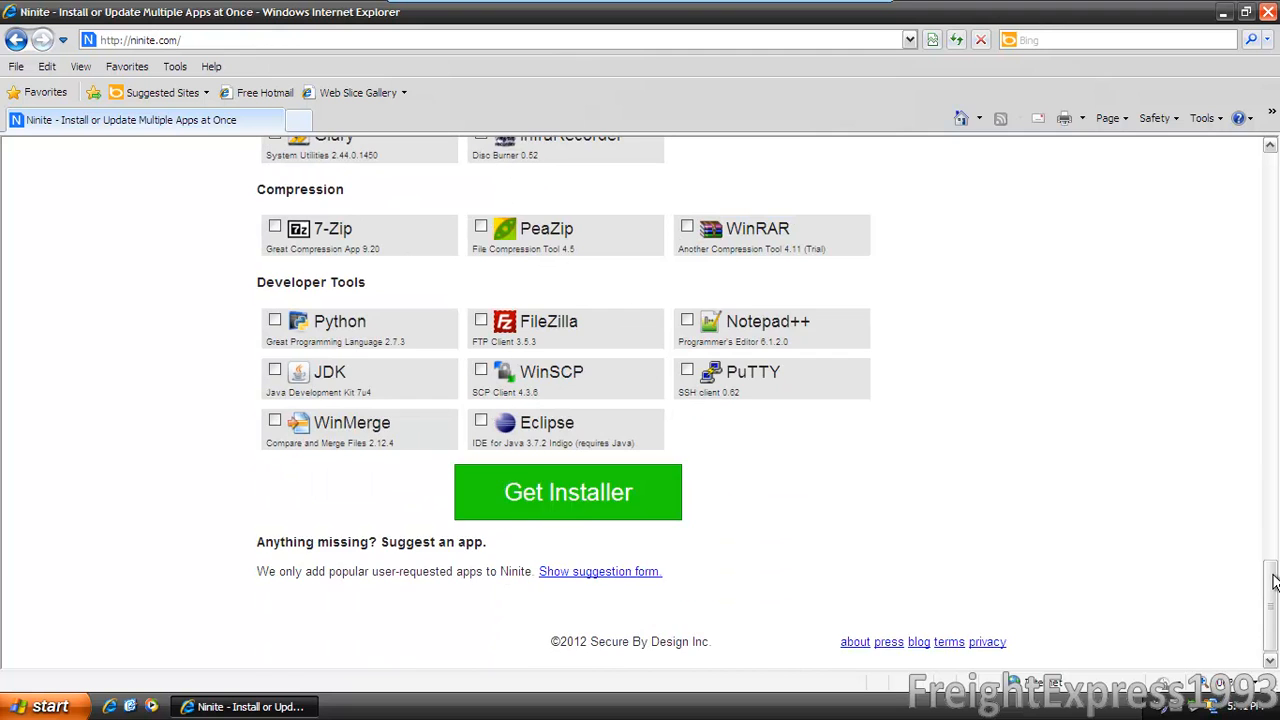
- Get the single Ninite installer bundling all selected apps
scroll("up", 3)
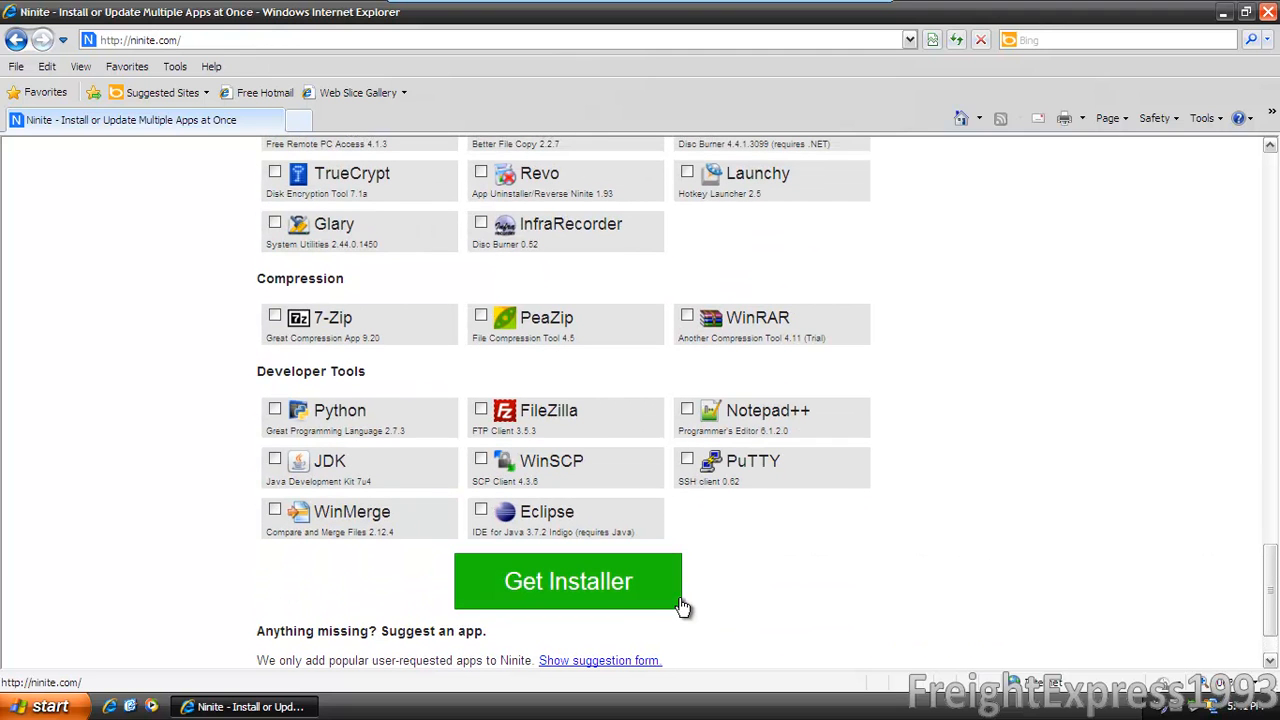
mouse_move(624, 604)
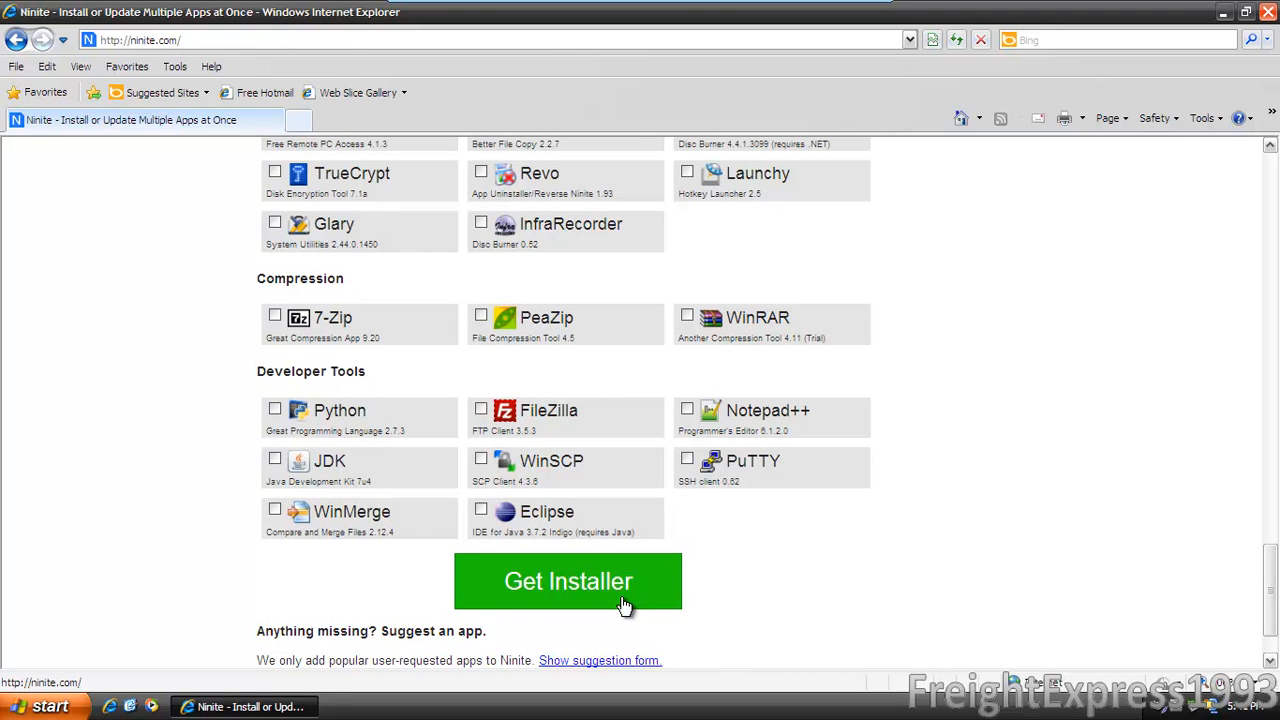
left_click(568, 580)
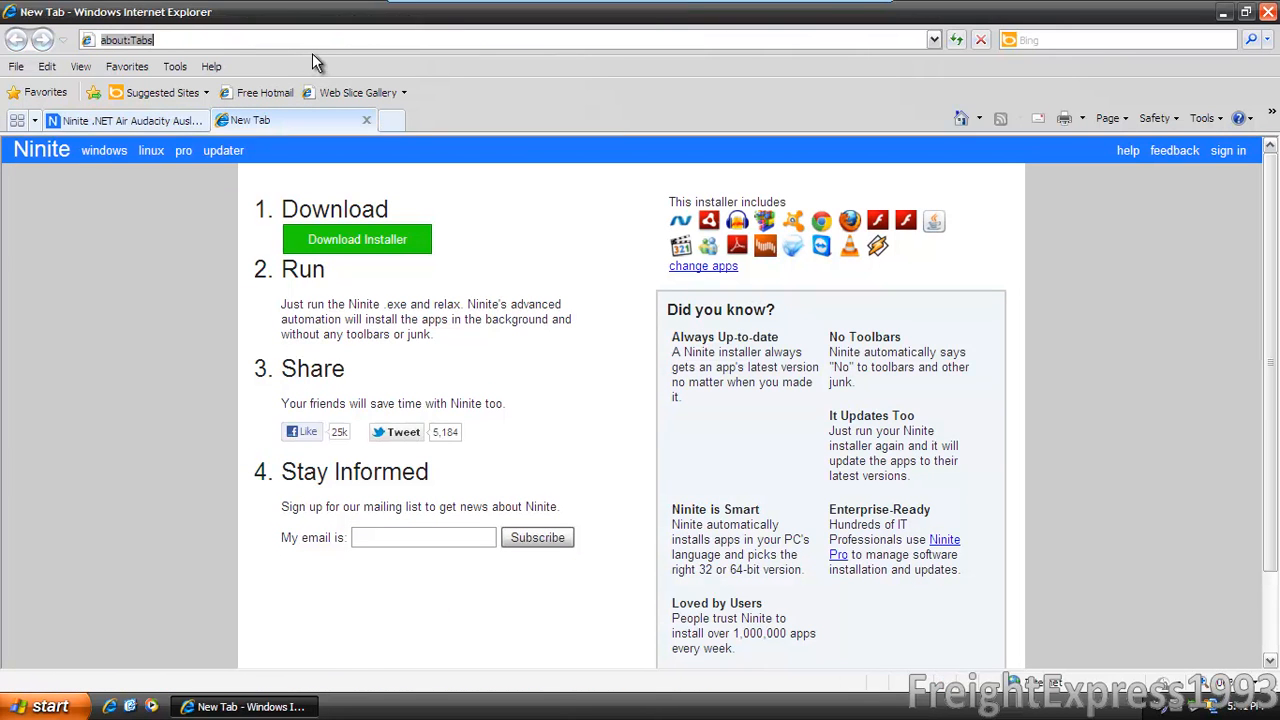
- Go to ccleaner.com and reach the CCleaner download page
type("ccleaner.com/")
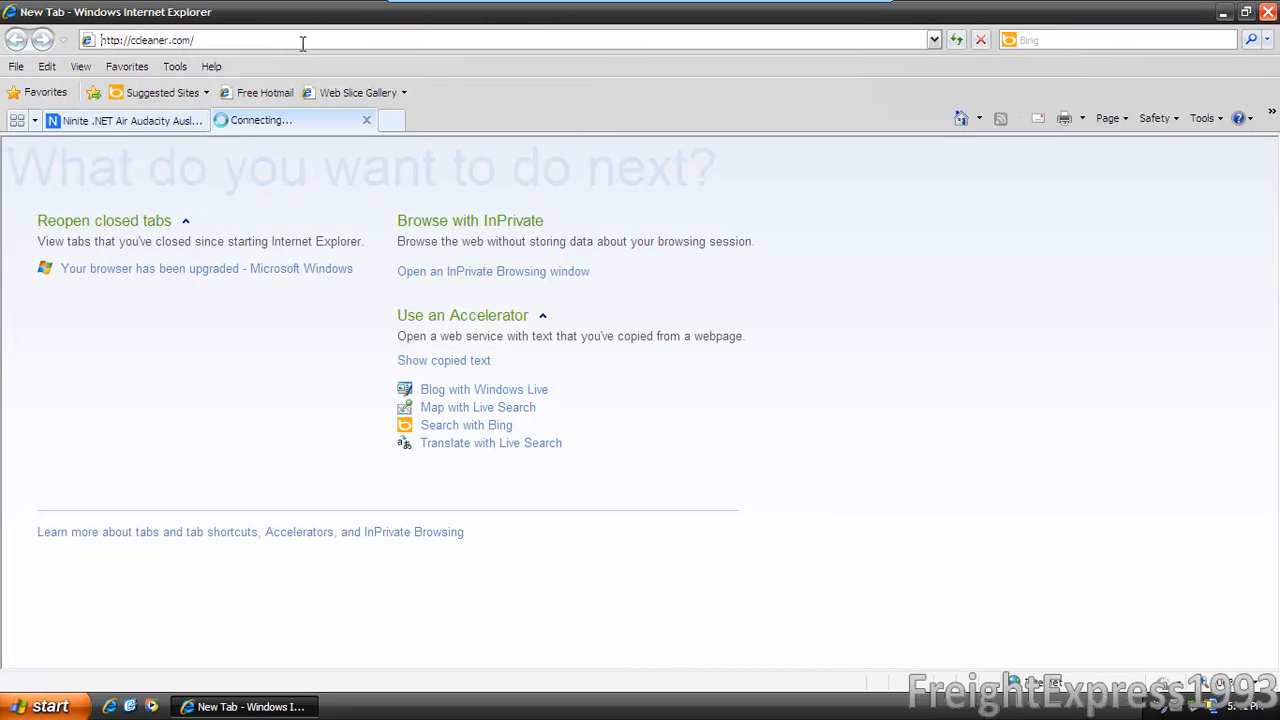
key("Return")
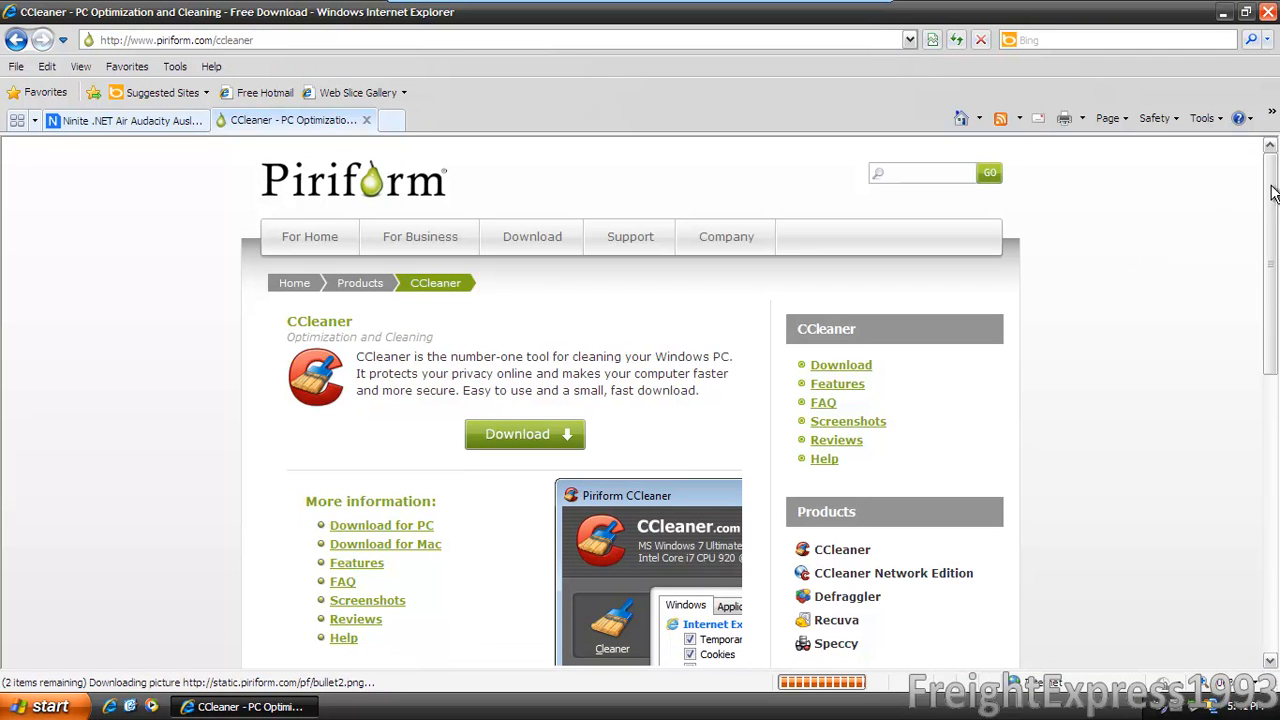
left_click(524, 432)
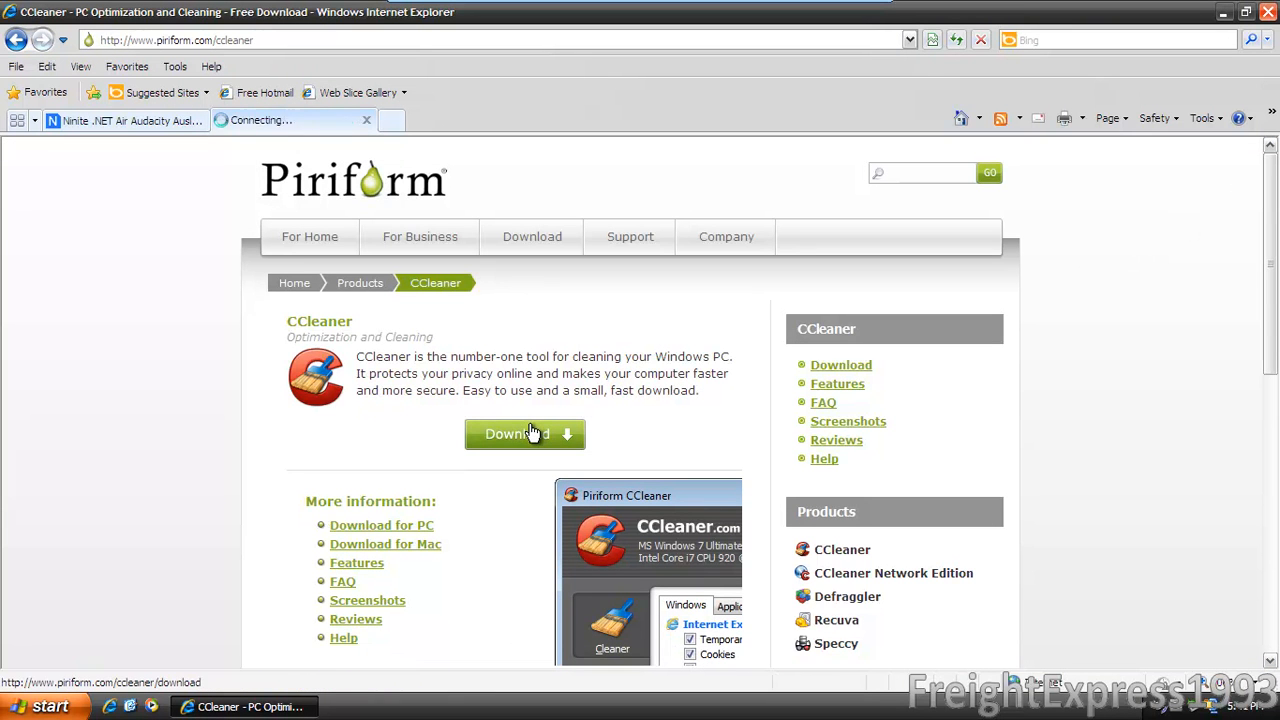
left_click(524, 432)
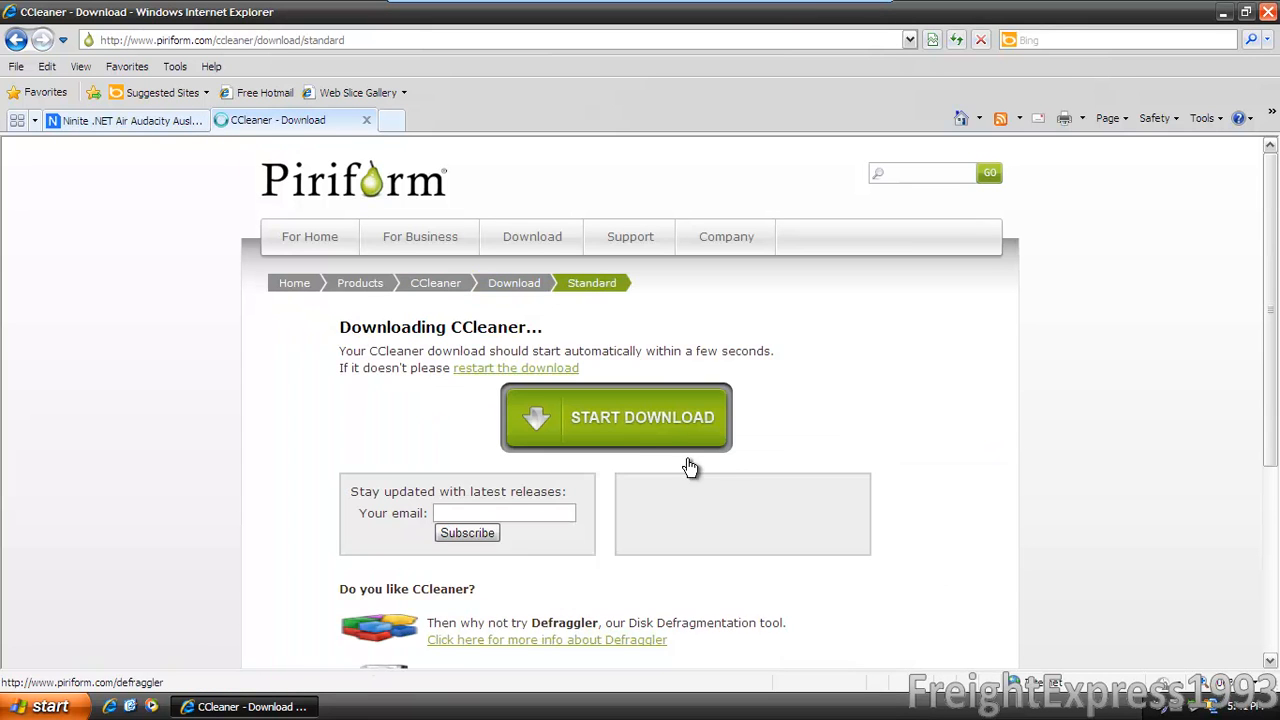
- Start downloading the CCleaner setup, set to close the dialog when complete
left_click(616, 418)
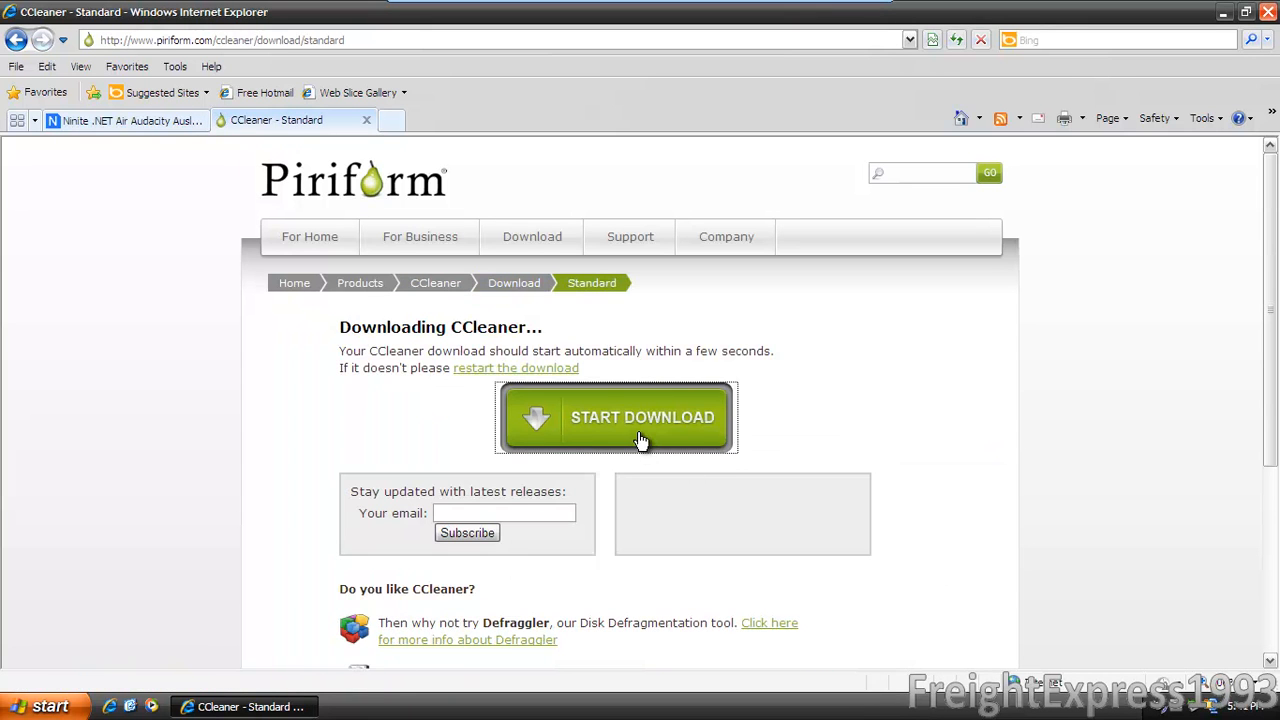
left_click(616, 418)
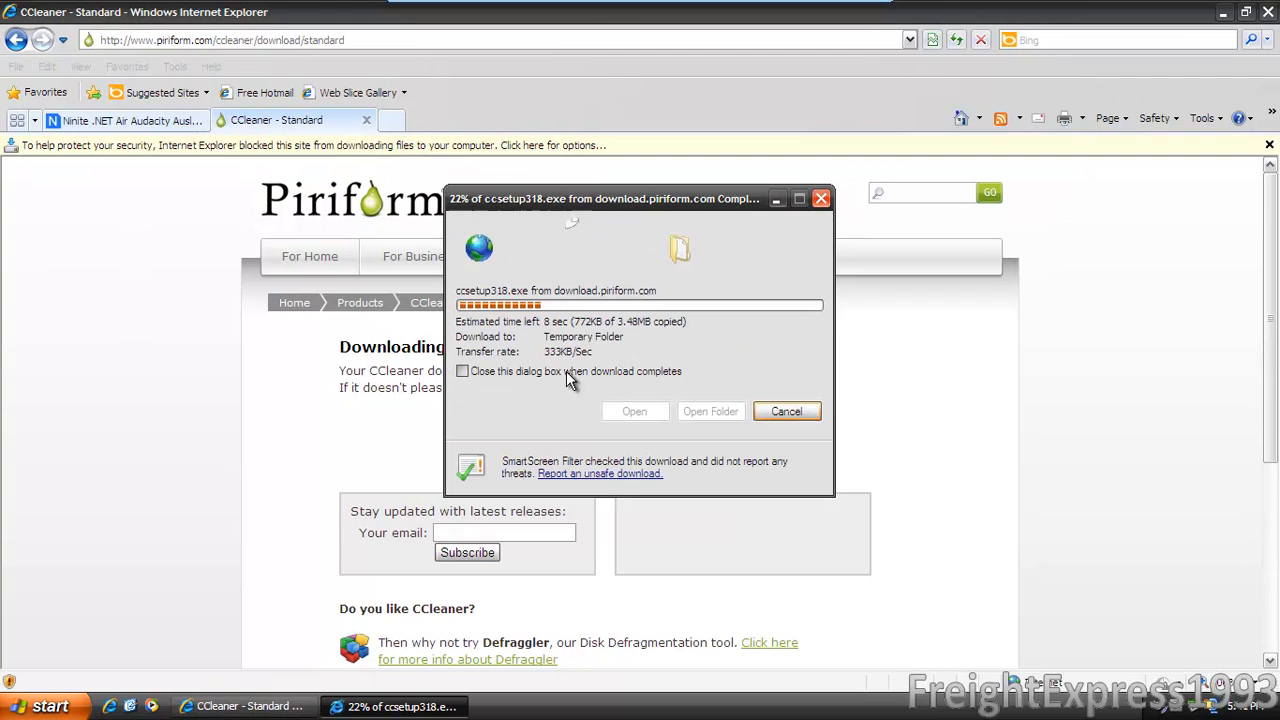
left_click(464, 370)
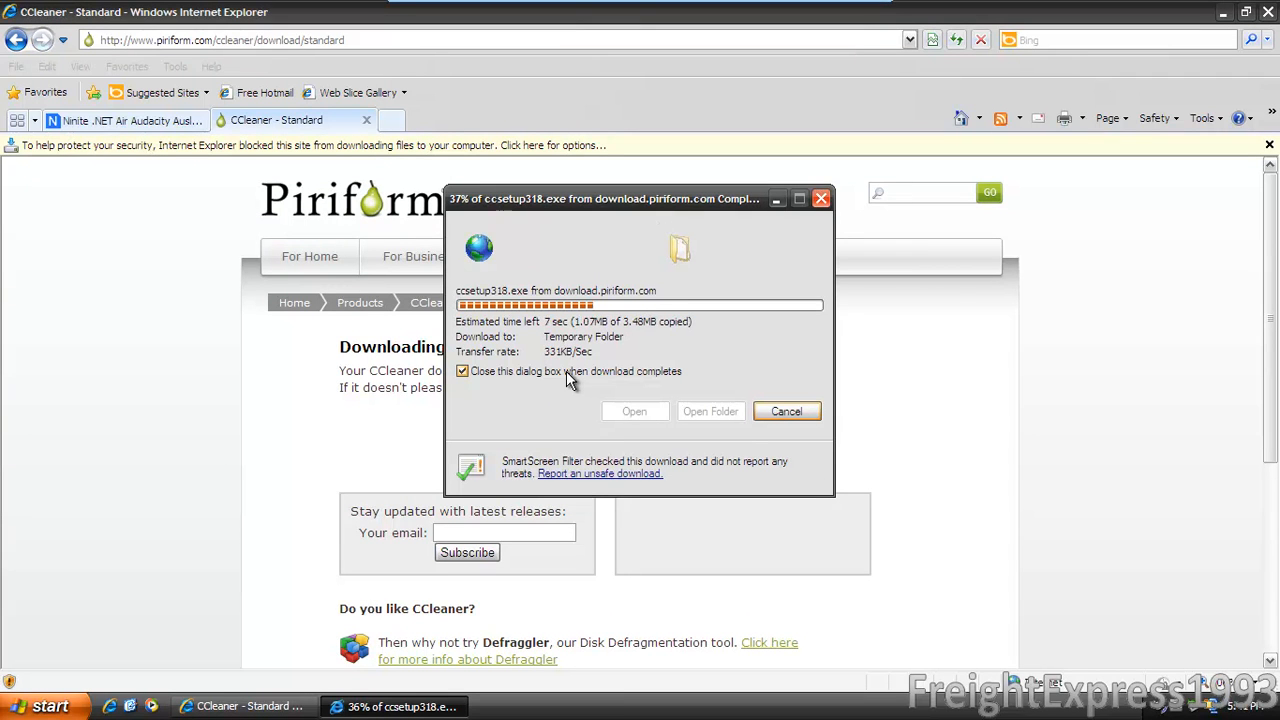
mouse_move(1156, 178)
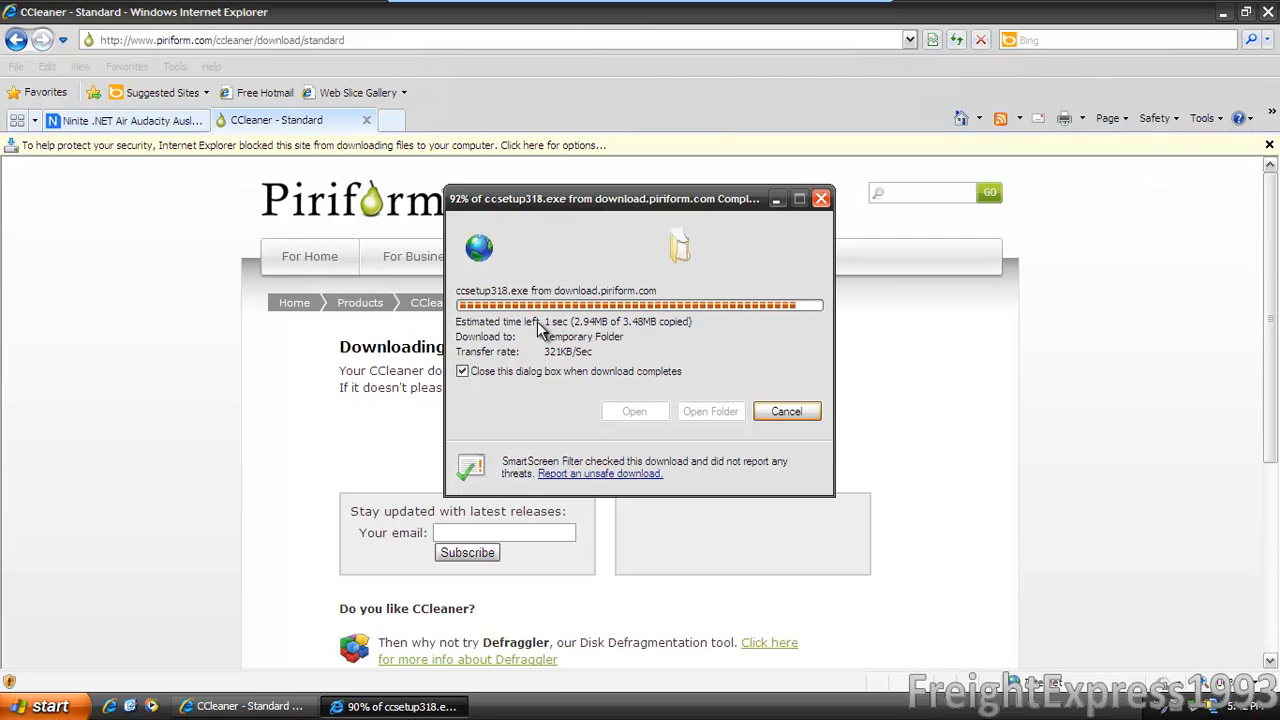
mouse_move(680, 398)
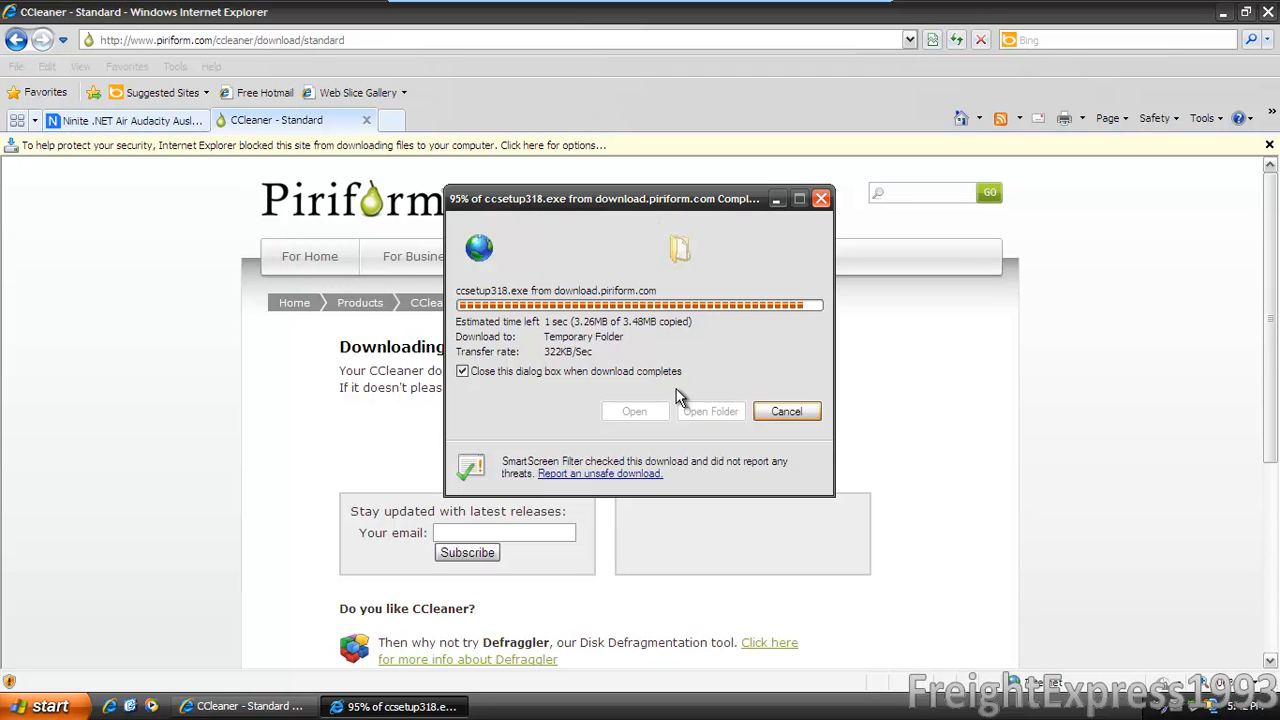
mouse_move(896, 464)
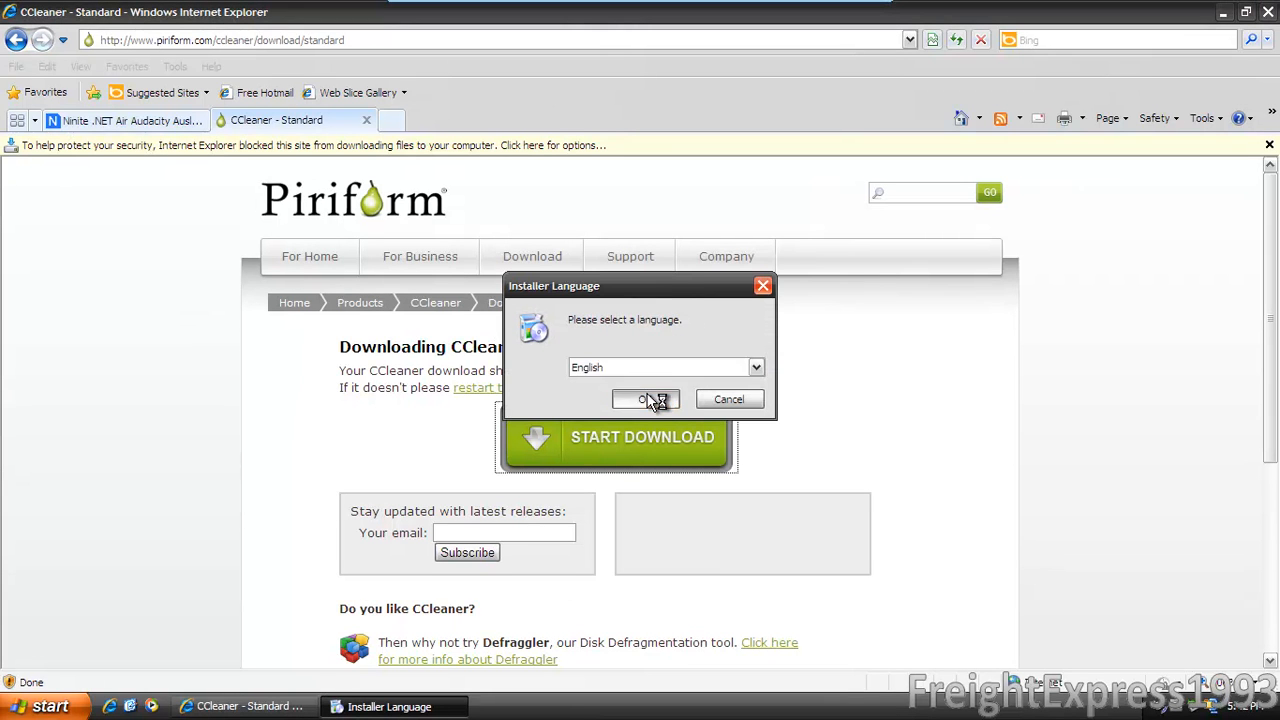
- Accept English, the license and install options, declining the Google Toolbar
left_click(646, 400)
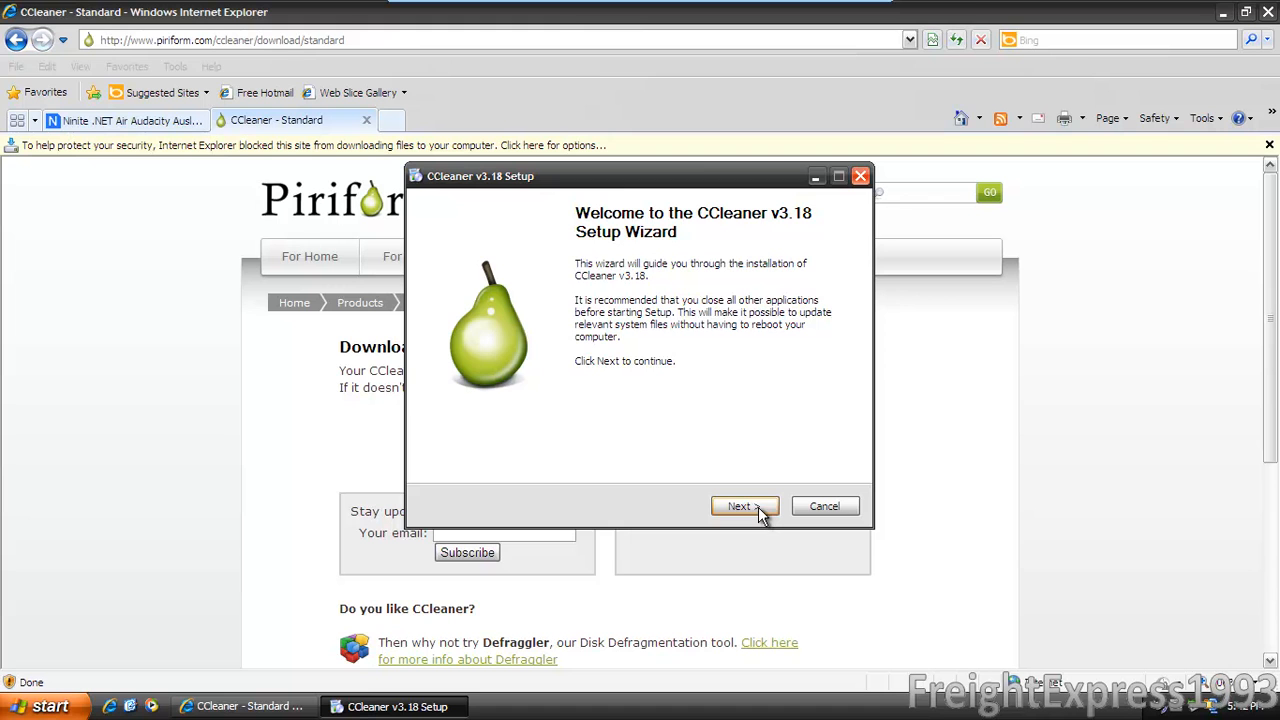
left_click(744, 504)
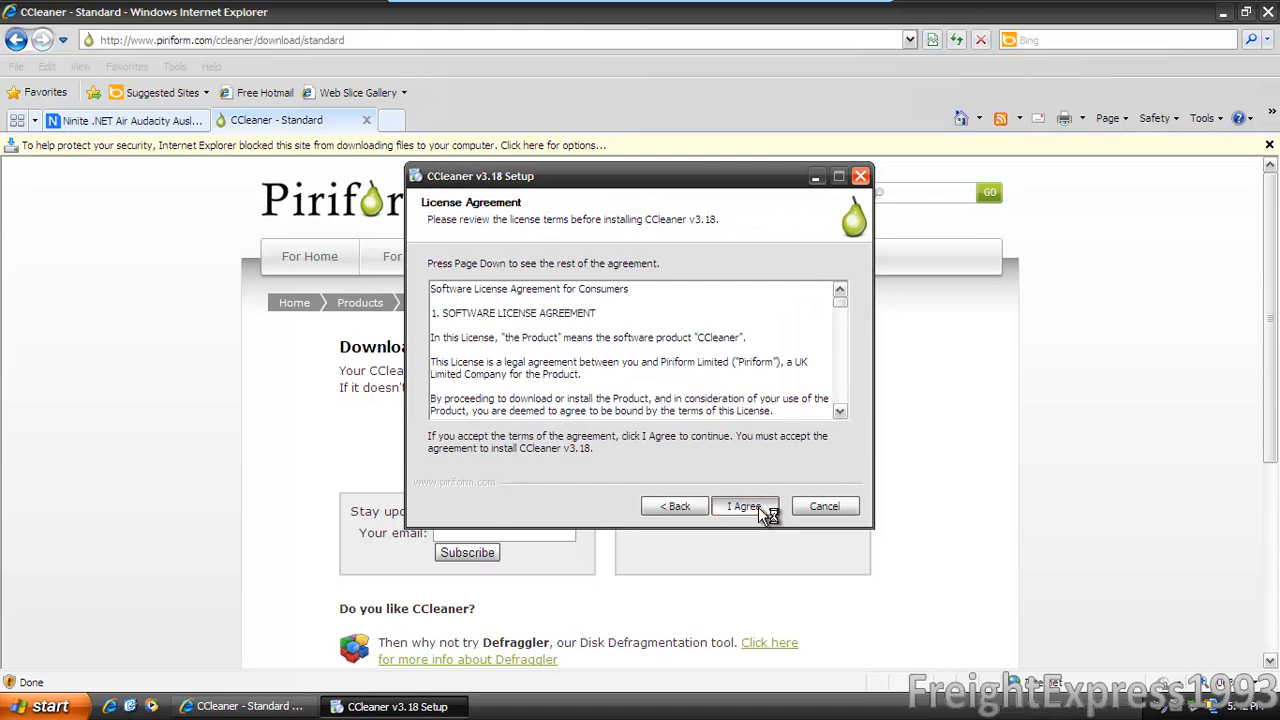
left_click(744, 504)
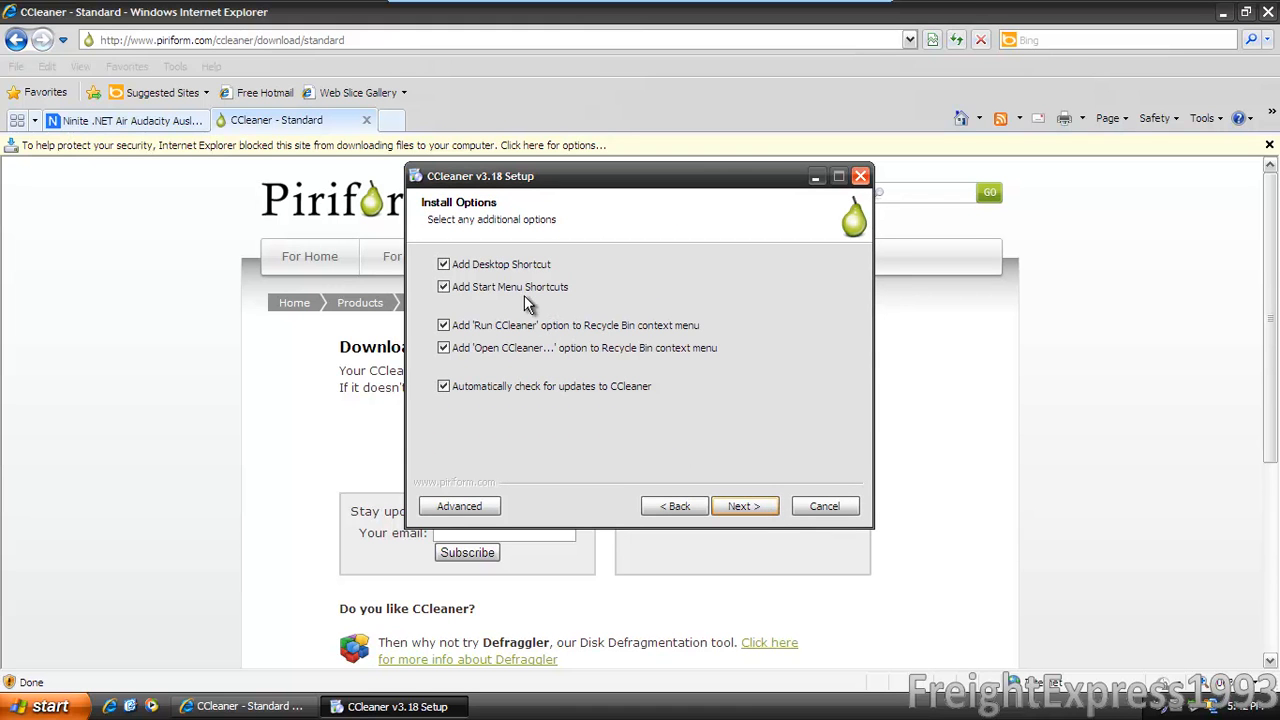
left_click(444, 264)
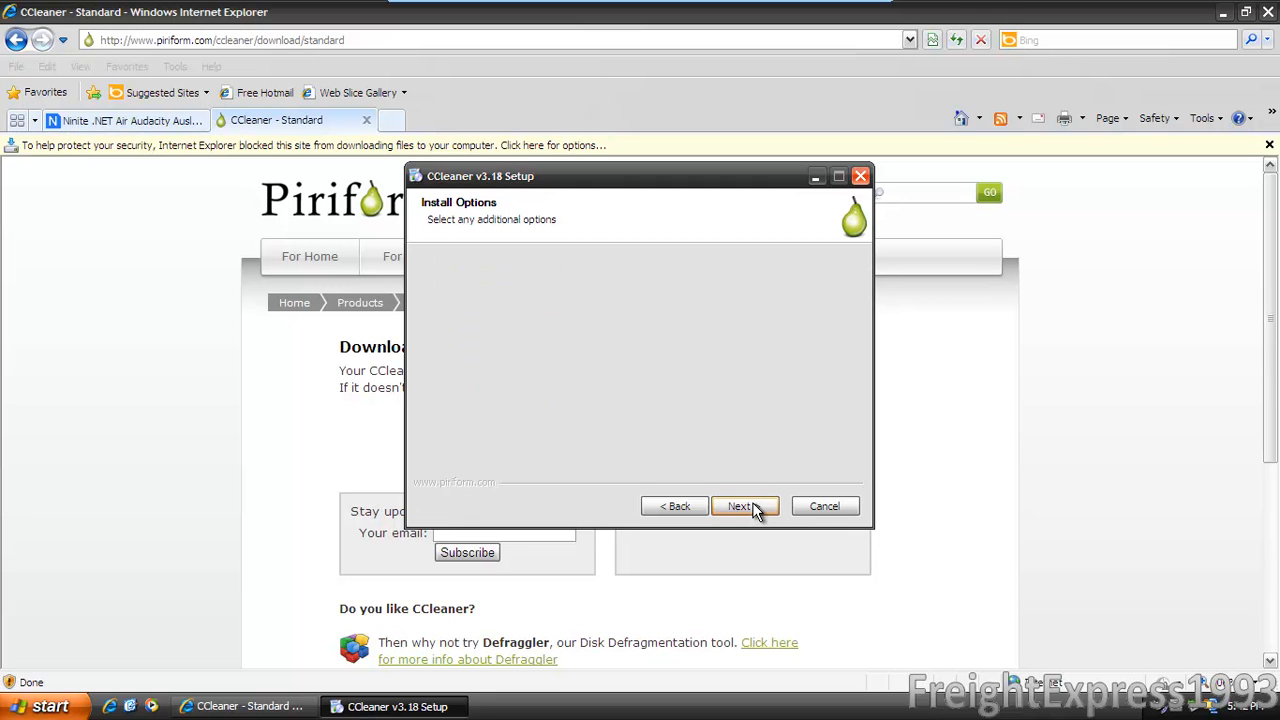
left_click(744, 504)
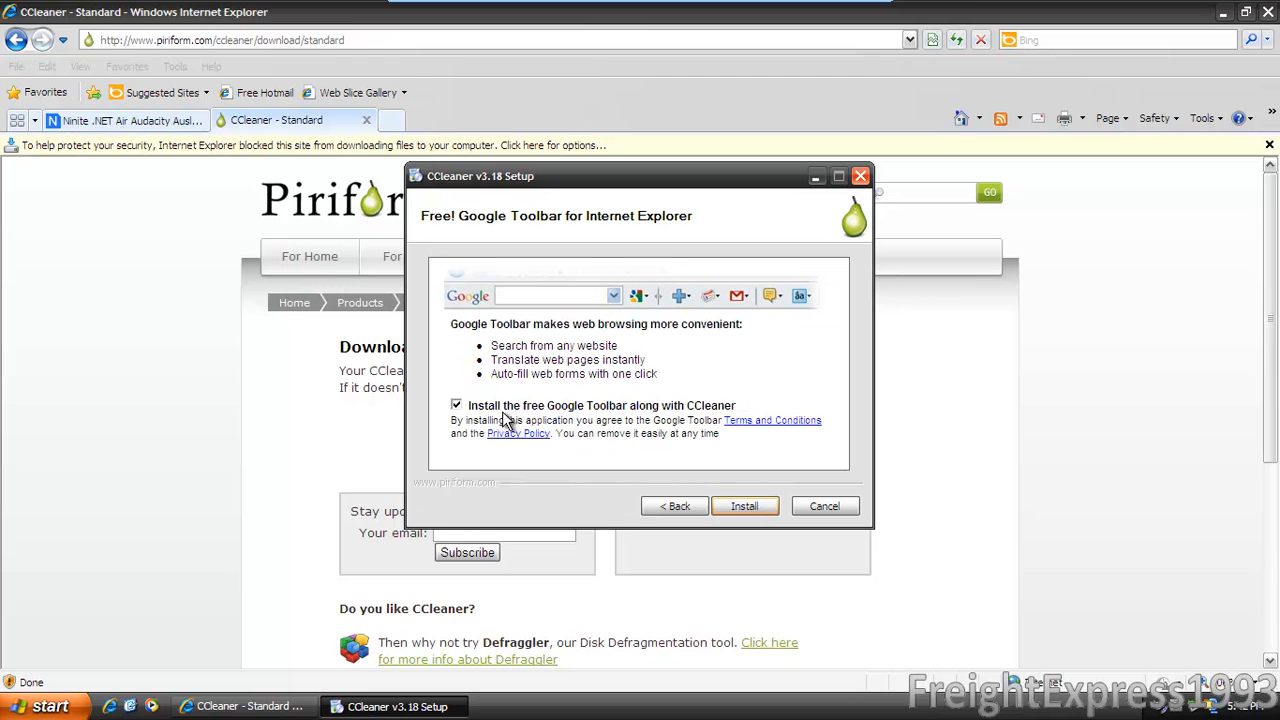
left_click(456, 404)
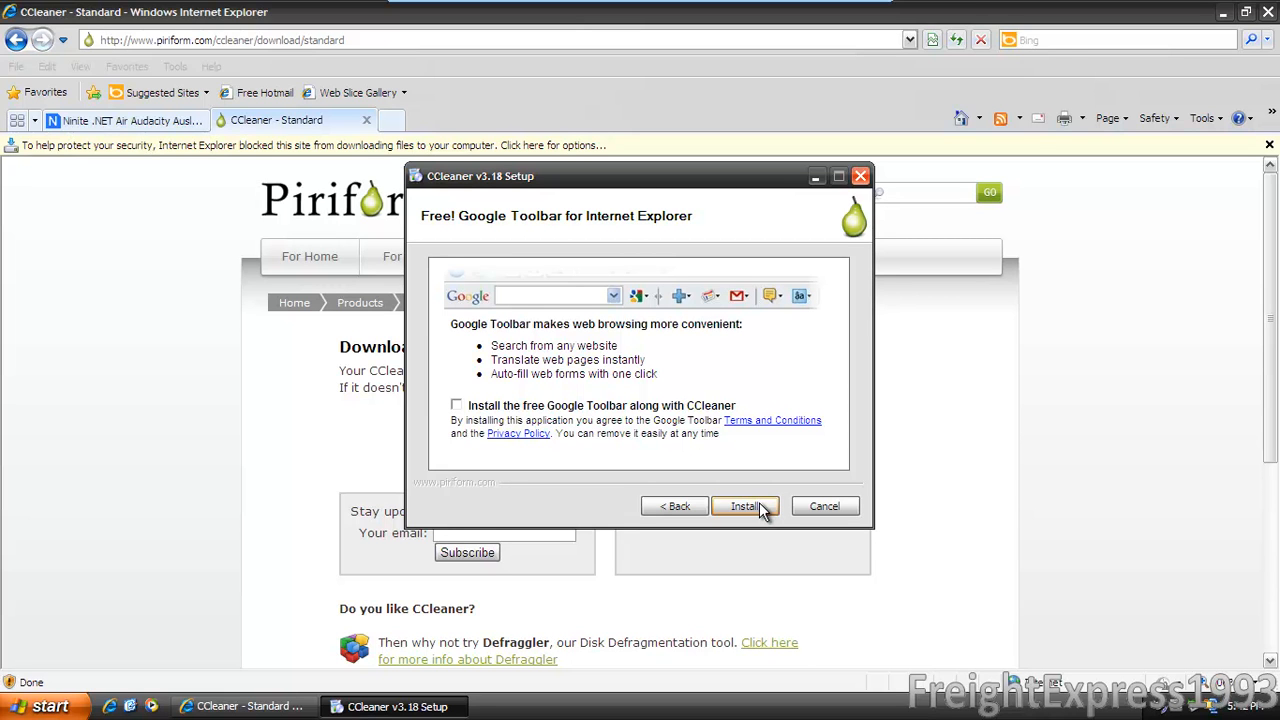
- Install CCleaner 3.18 and finish with it set to launch, skipping release notes
left_click(744, 504)
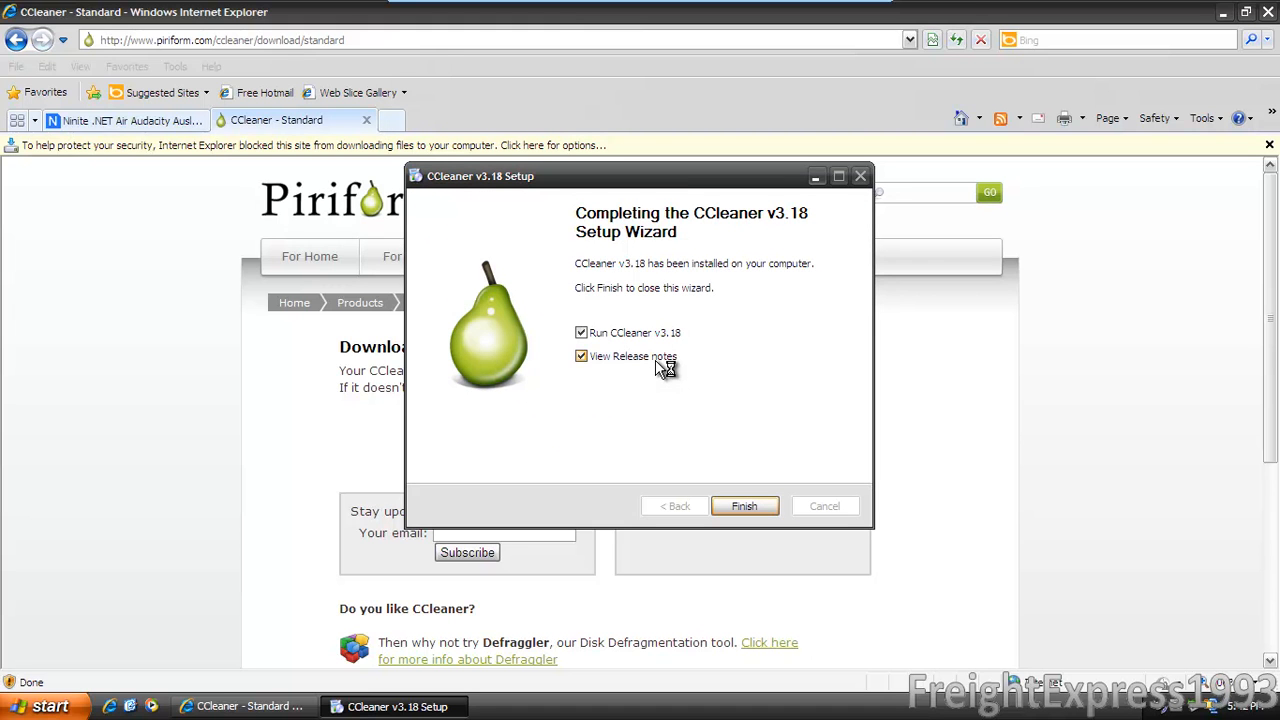
left_click(580, 356)
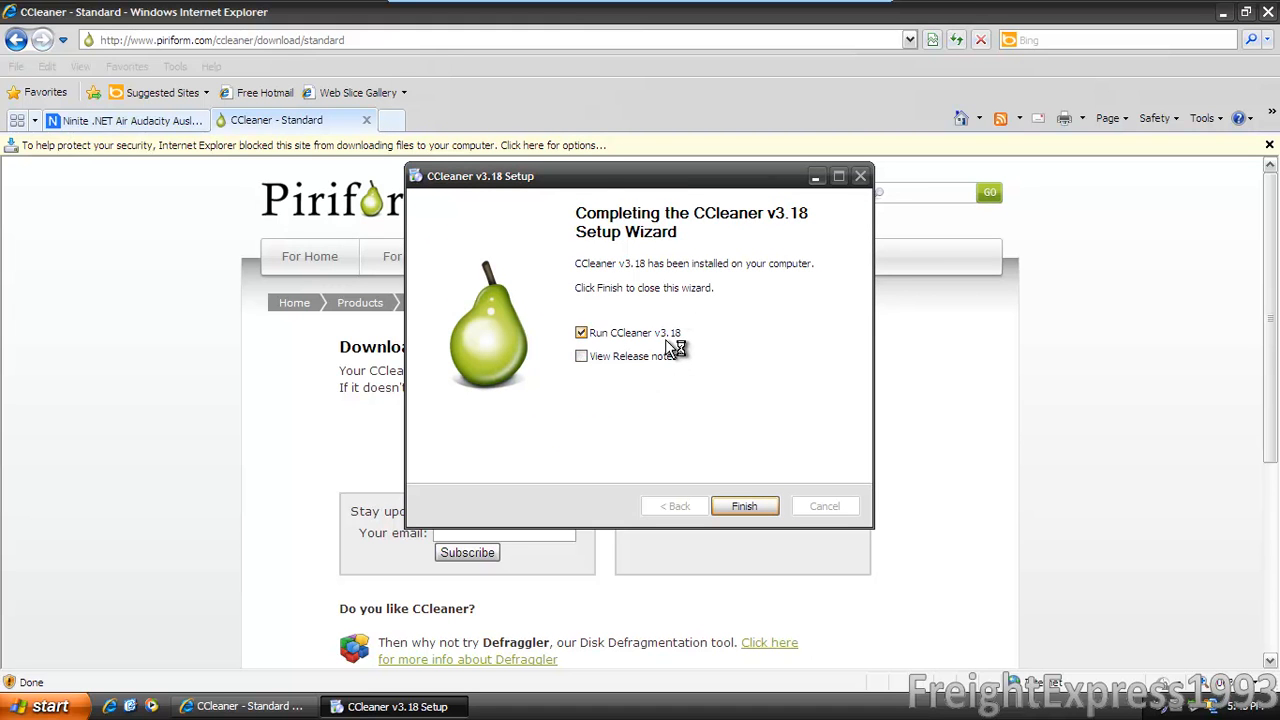
left_click(744, 504)
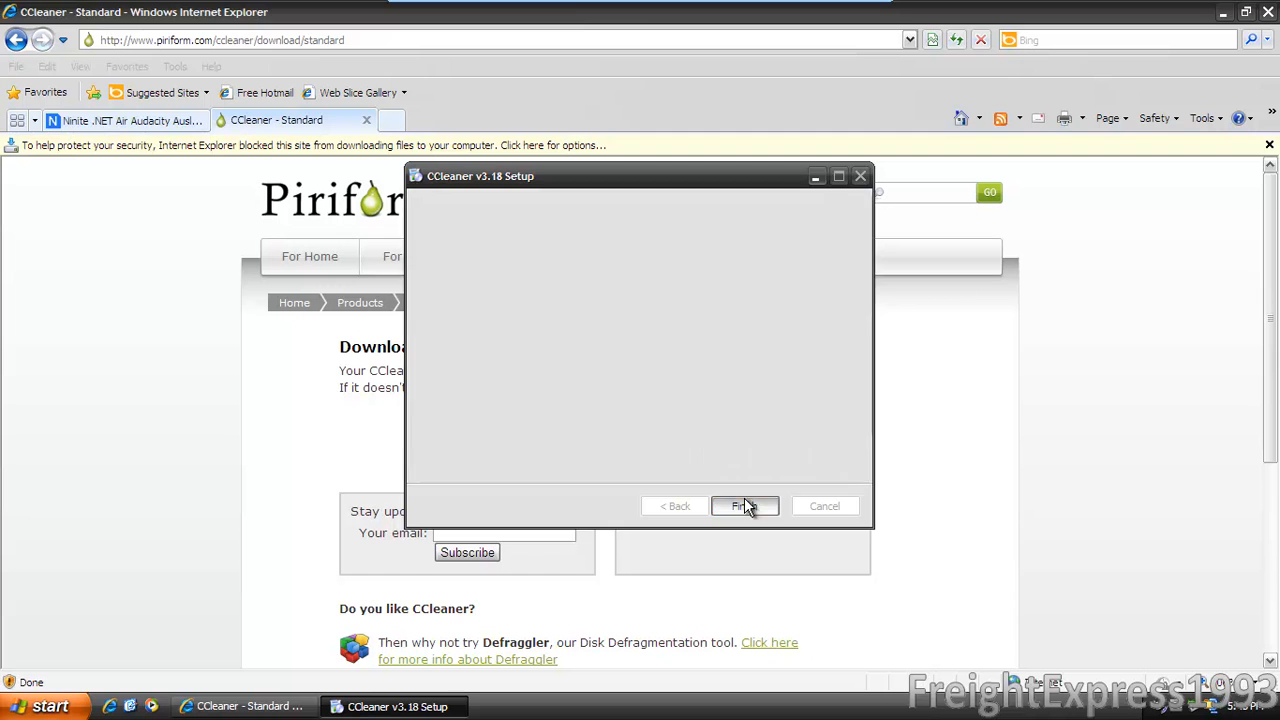
left_click(744, 504)
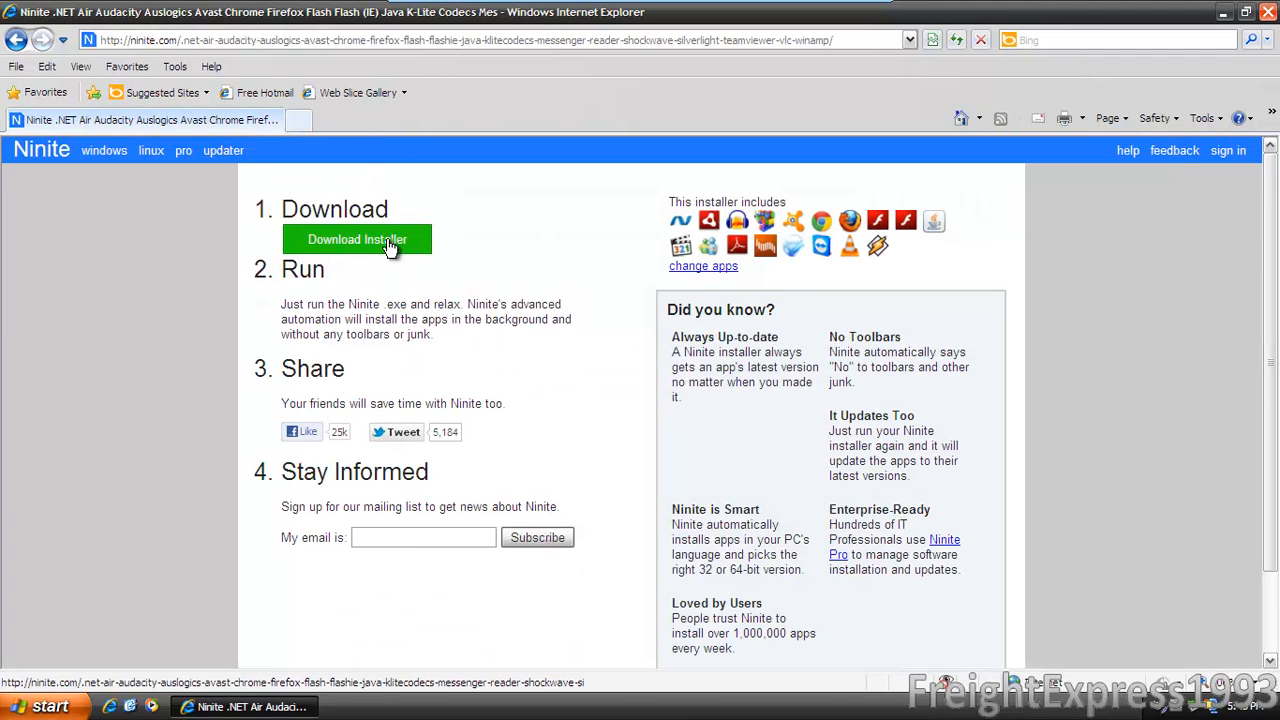
mouse_move(470, 210)
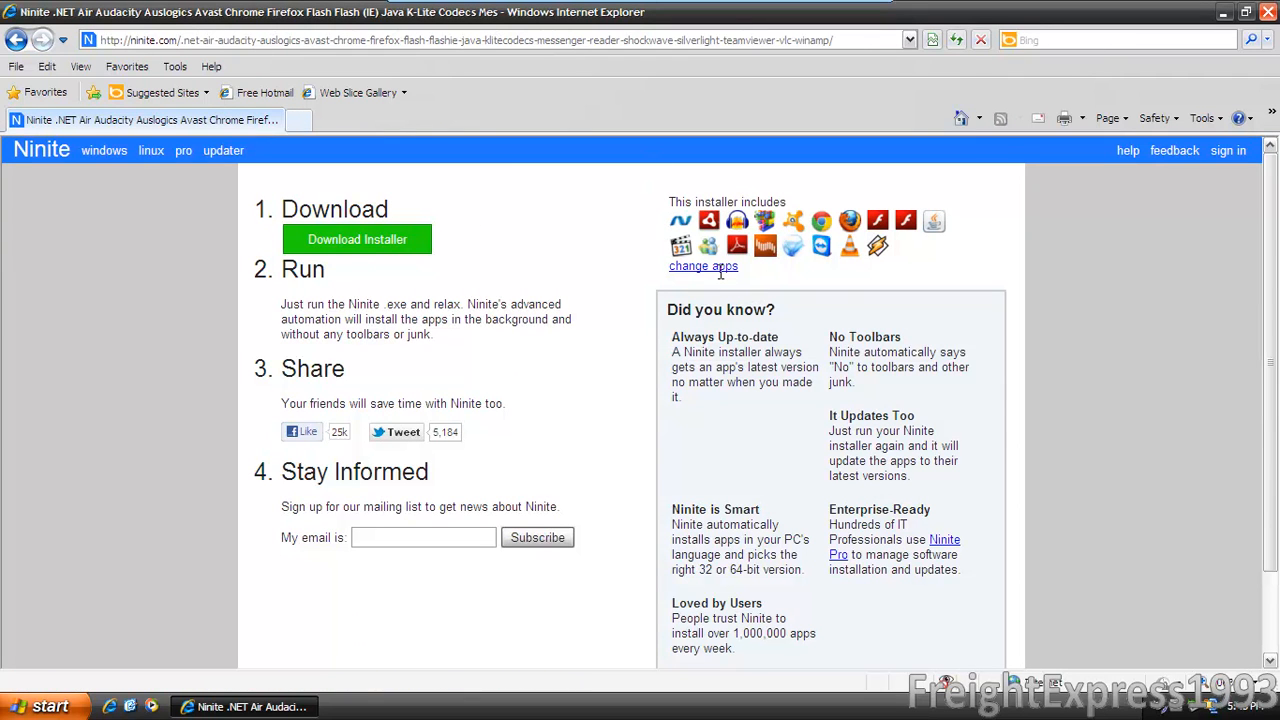
mouse_move(714, 266)
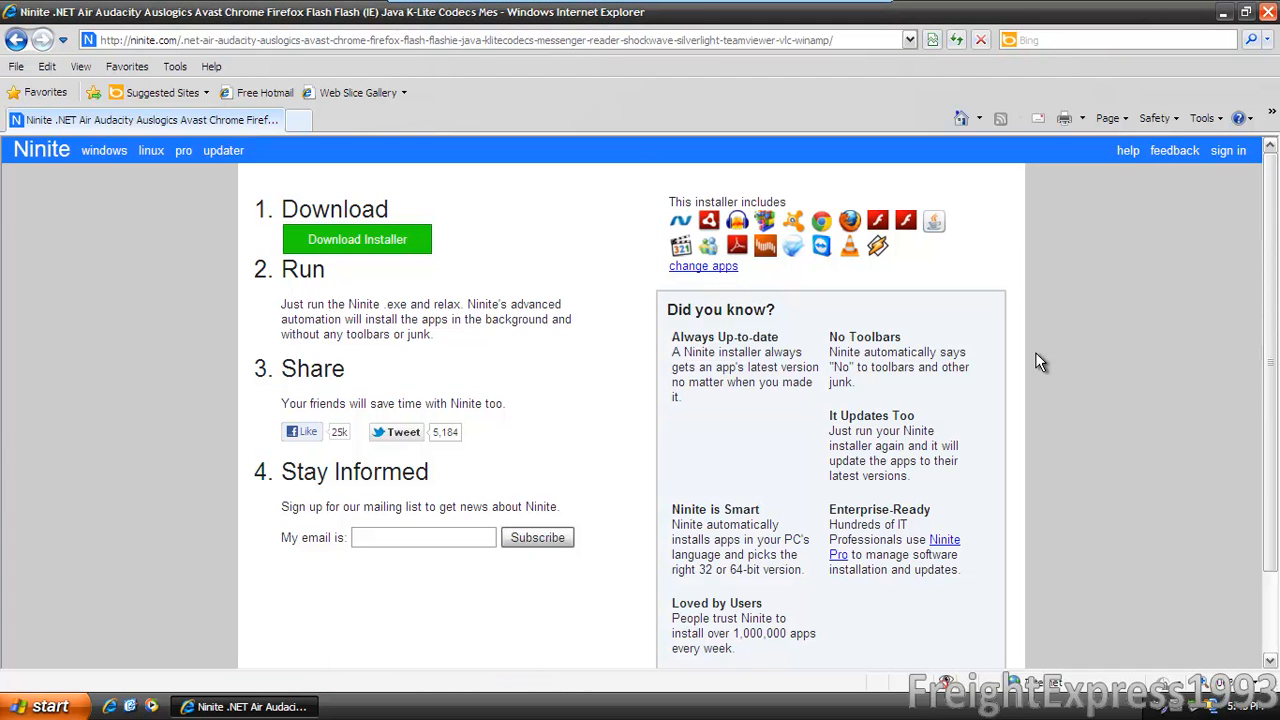
- Return to Ninite's app selection list via the 'change apps' link
left_click(704, 266)
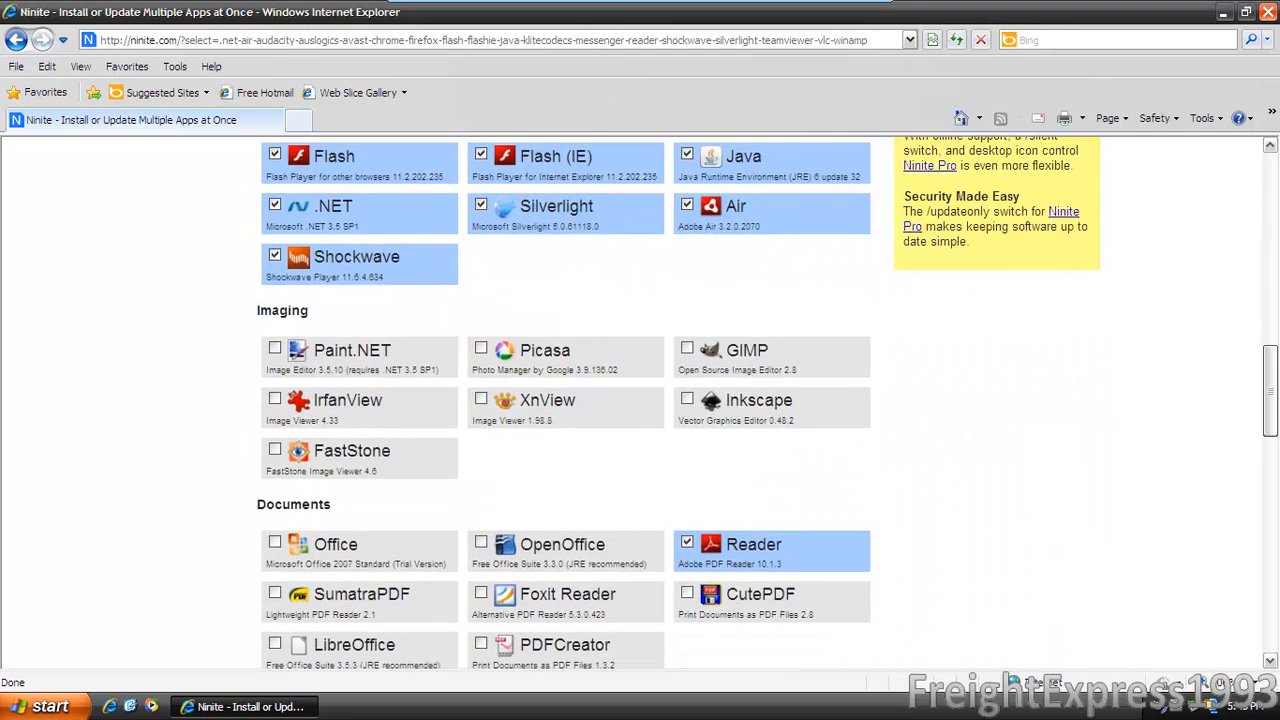
- Tick Malwarebytes under Security and rebuild the installer with Get Installer
scroll("down", 3)
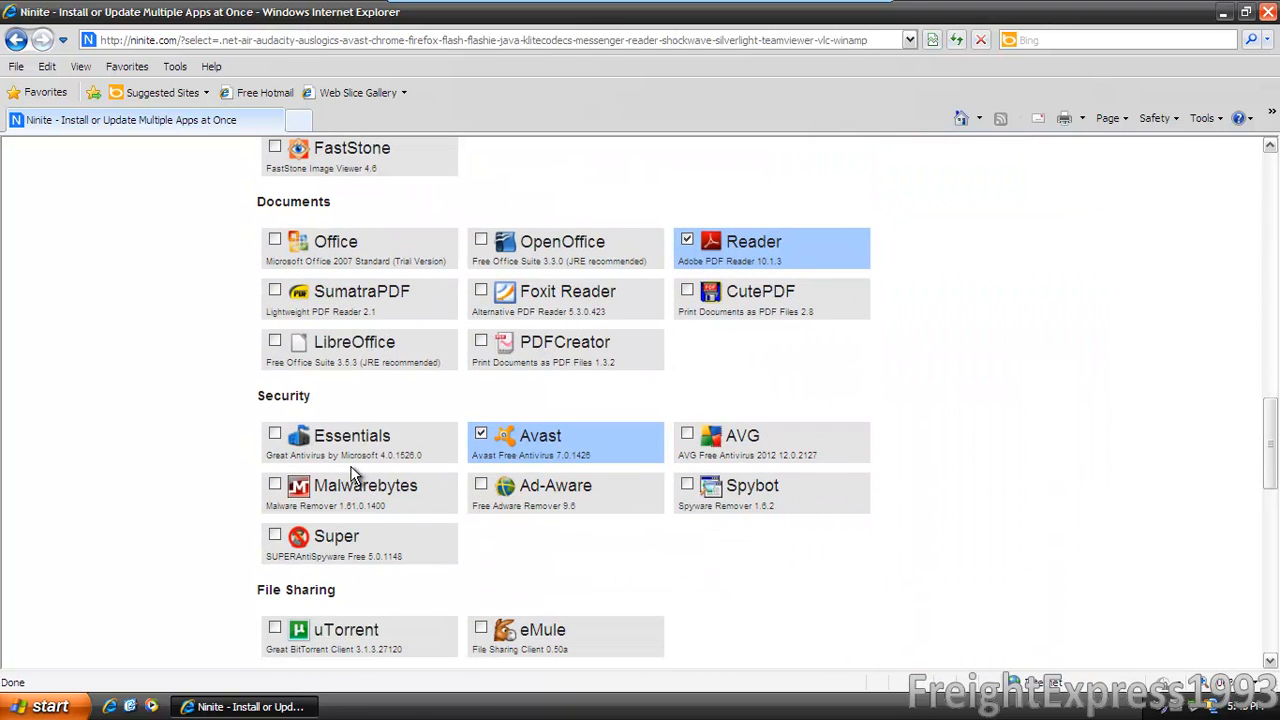
left_click(276, 486)
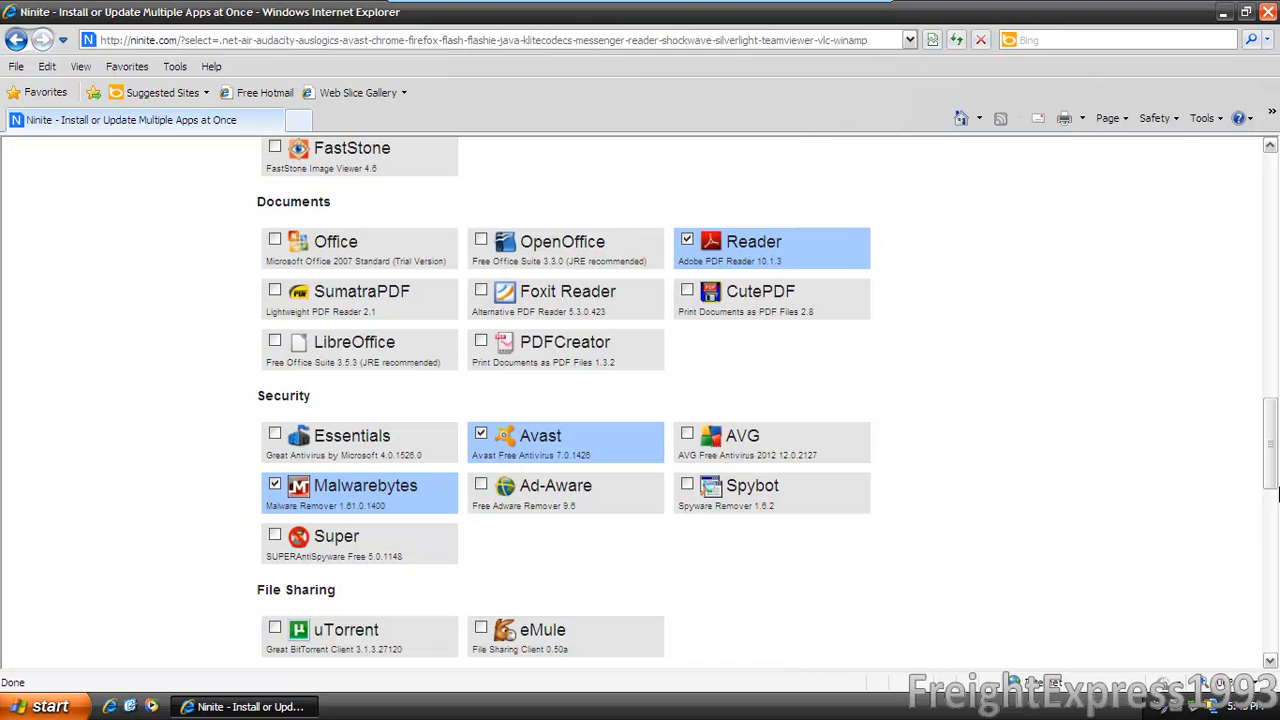
scroll("down", 3)
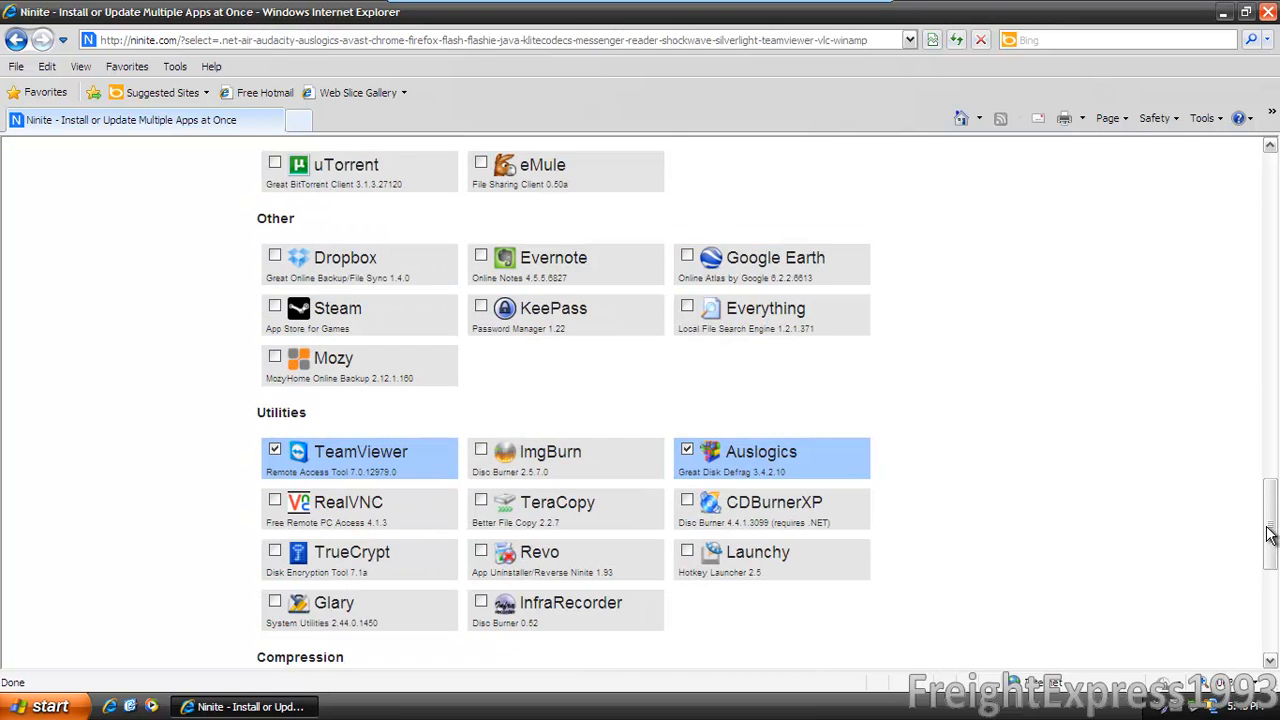
scroll("down", 3)
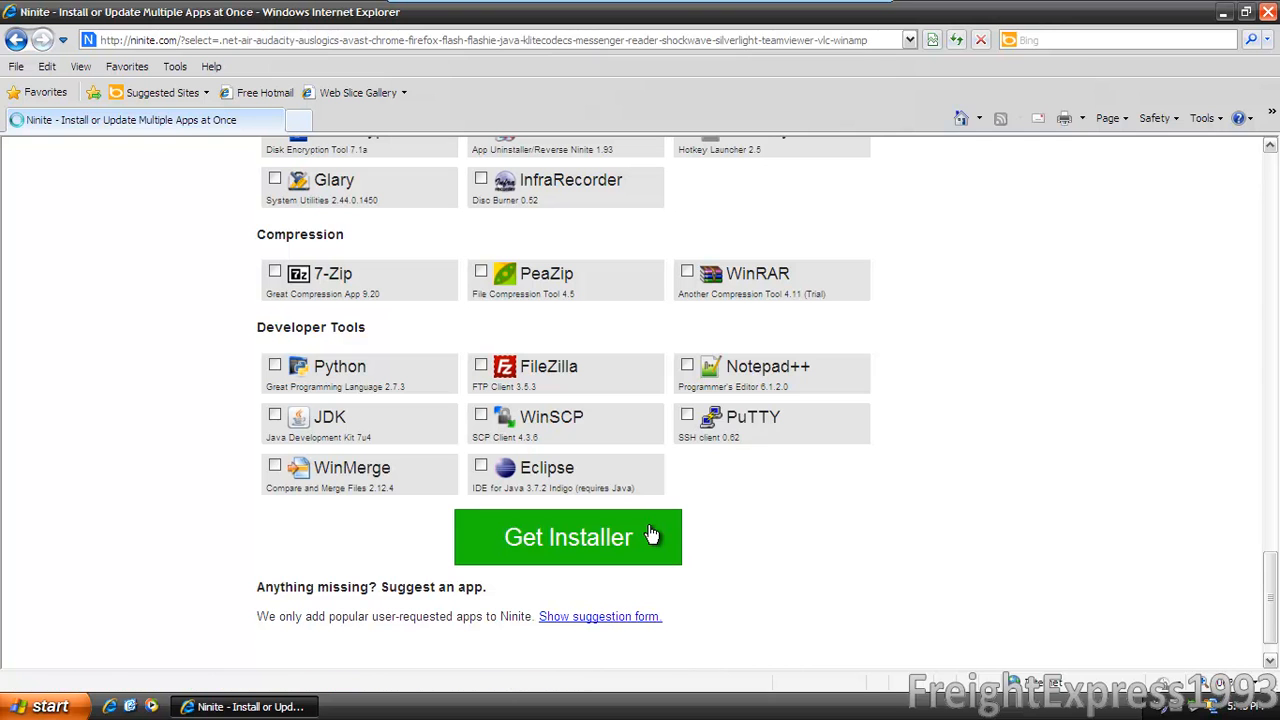
left_click(568, 536)
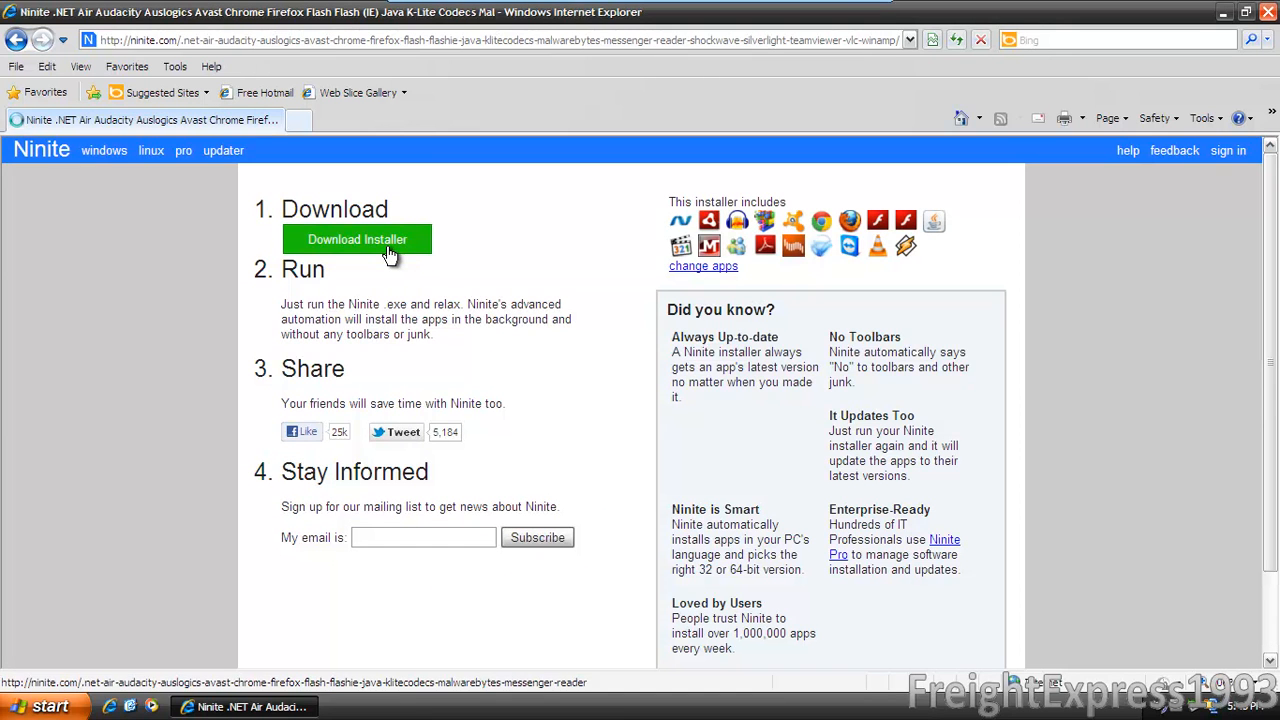
- Save the Ninite installer into My Documents as 'Universal Installer' and dismiss the download window
left_click(356, 240)
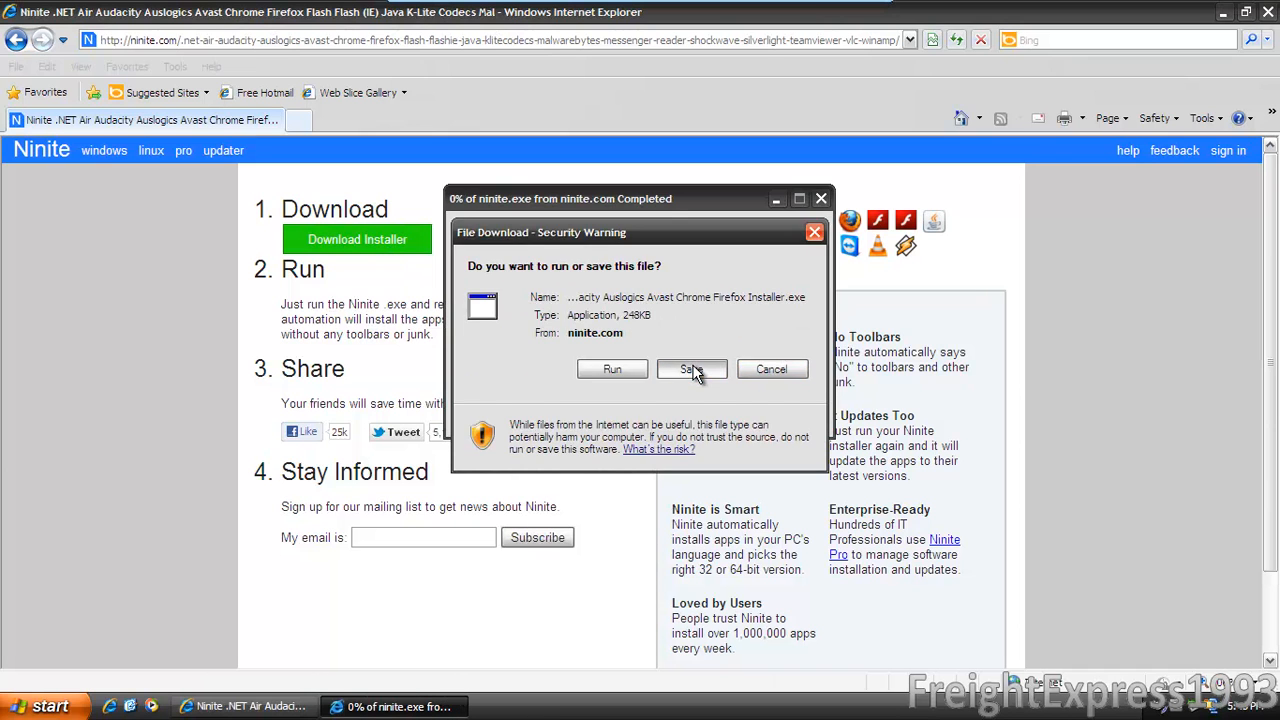
left_click(692, 368)
type("O")
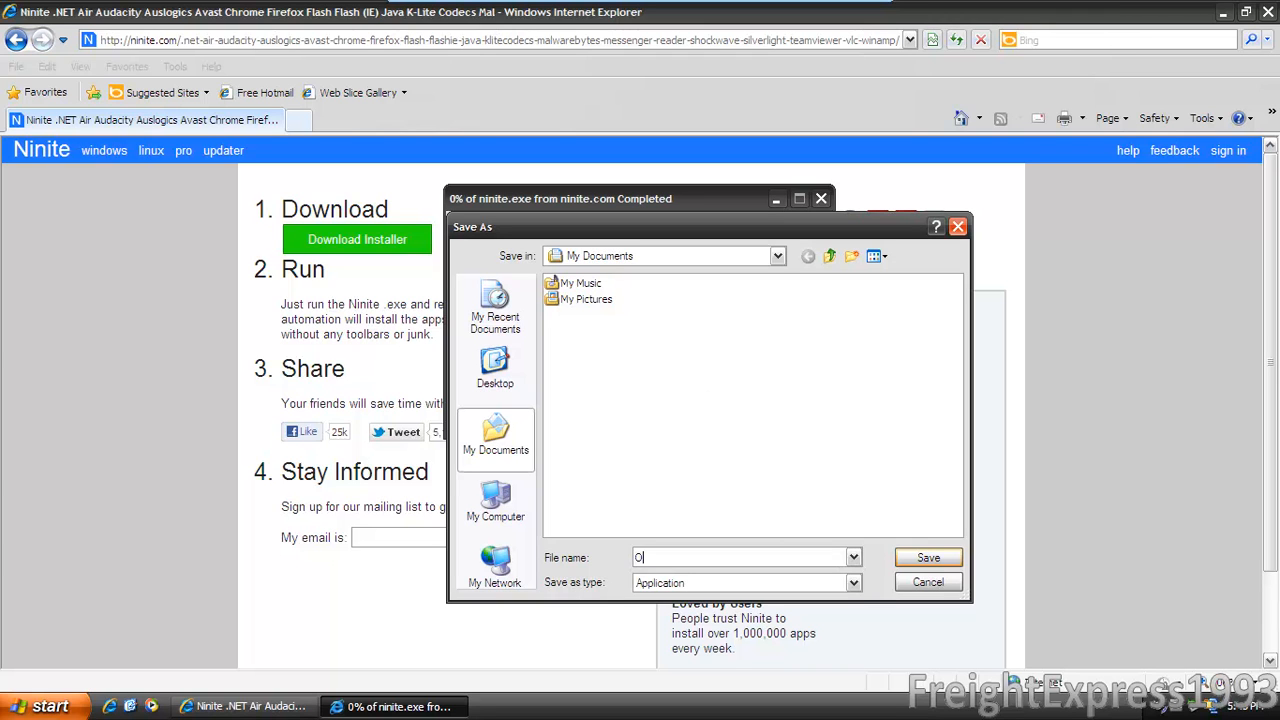
key("Backspace")
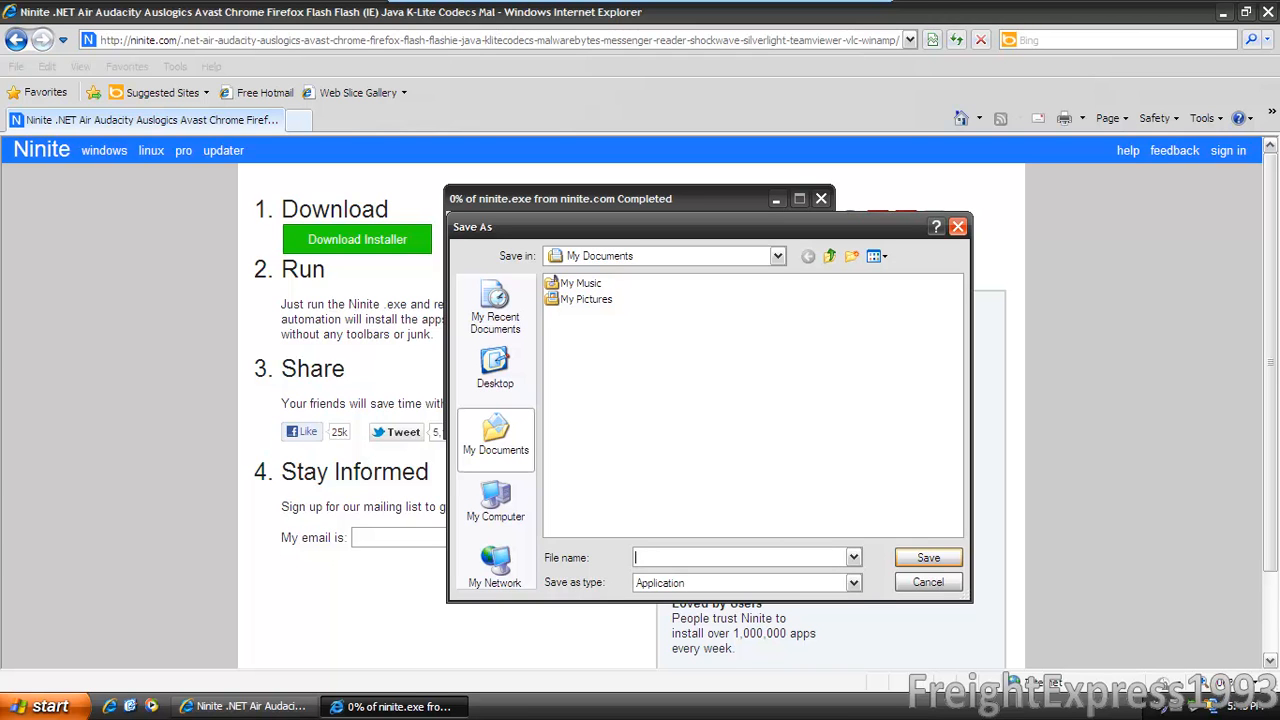
type("Universal")
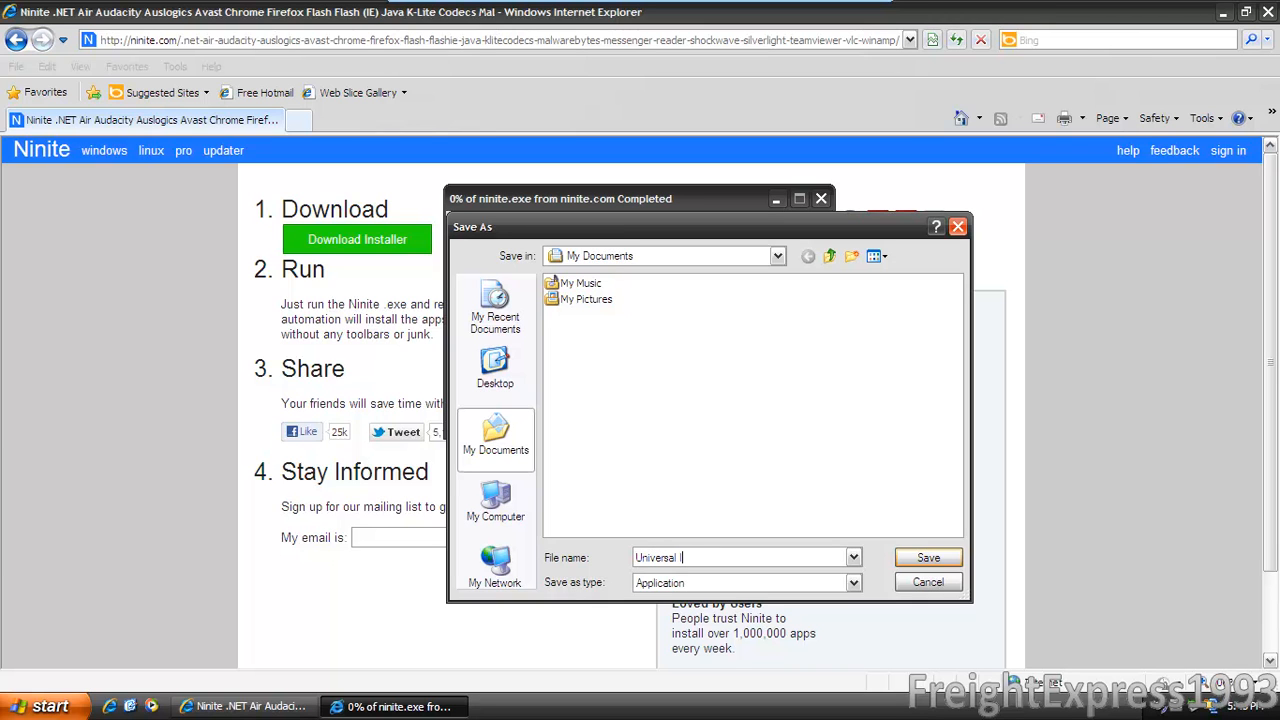
type("Insta")
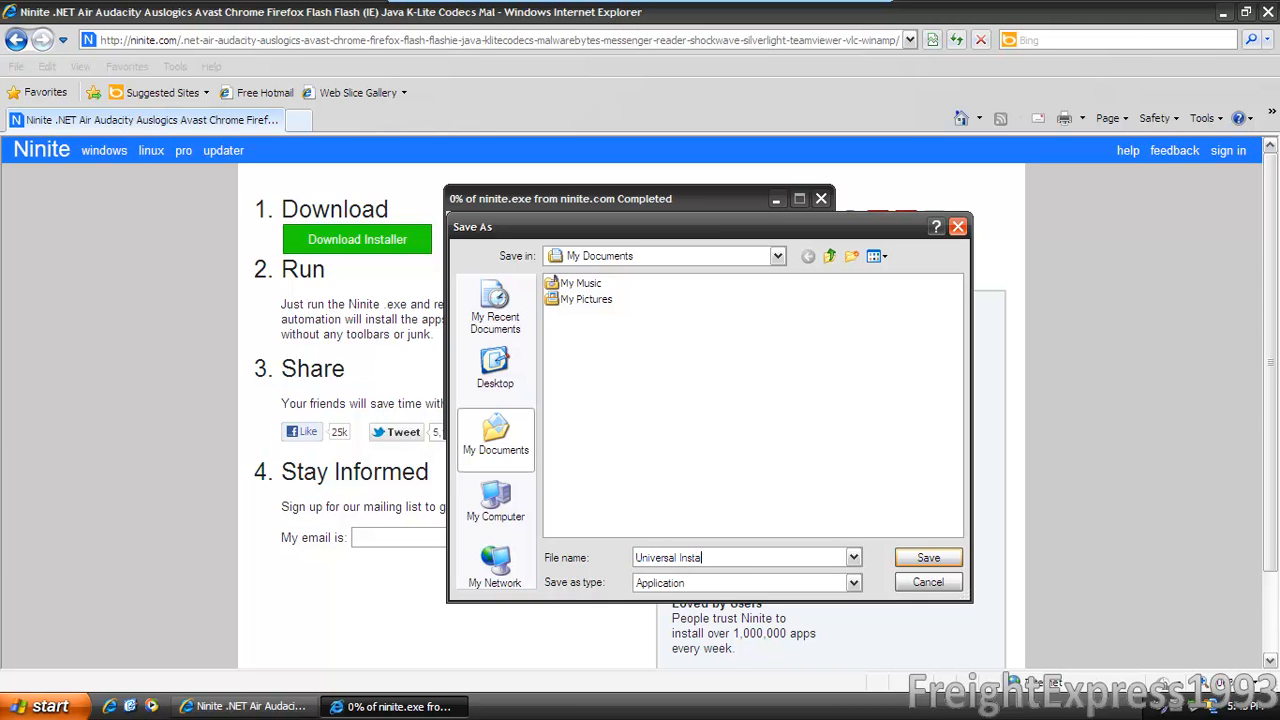
left_click(928, 556)
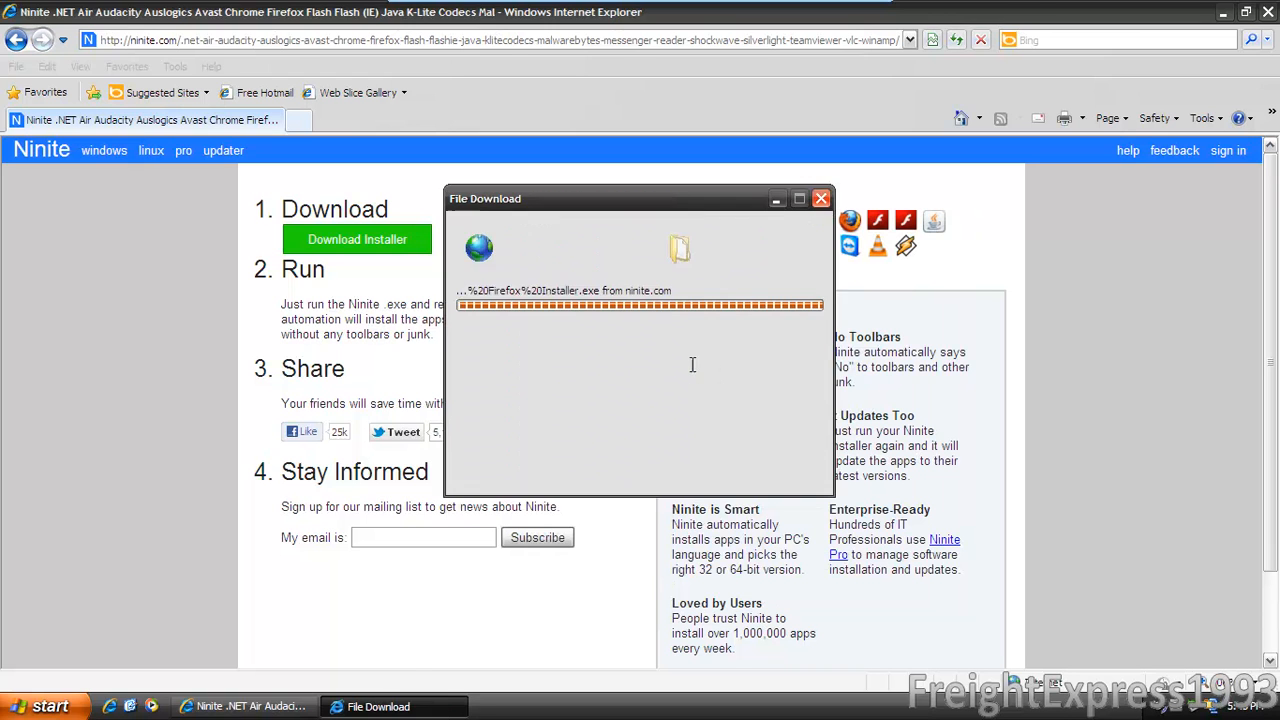
left_click(820, 198)
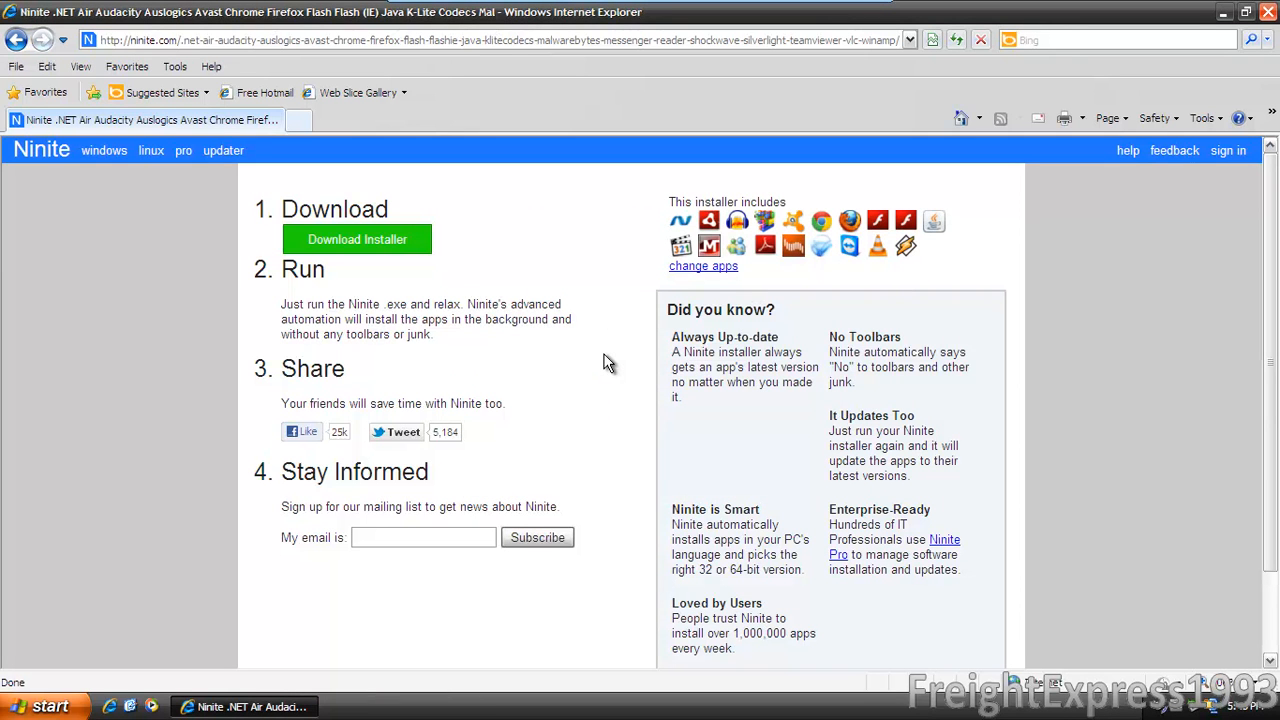
mouse_move(1088, 24)
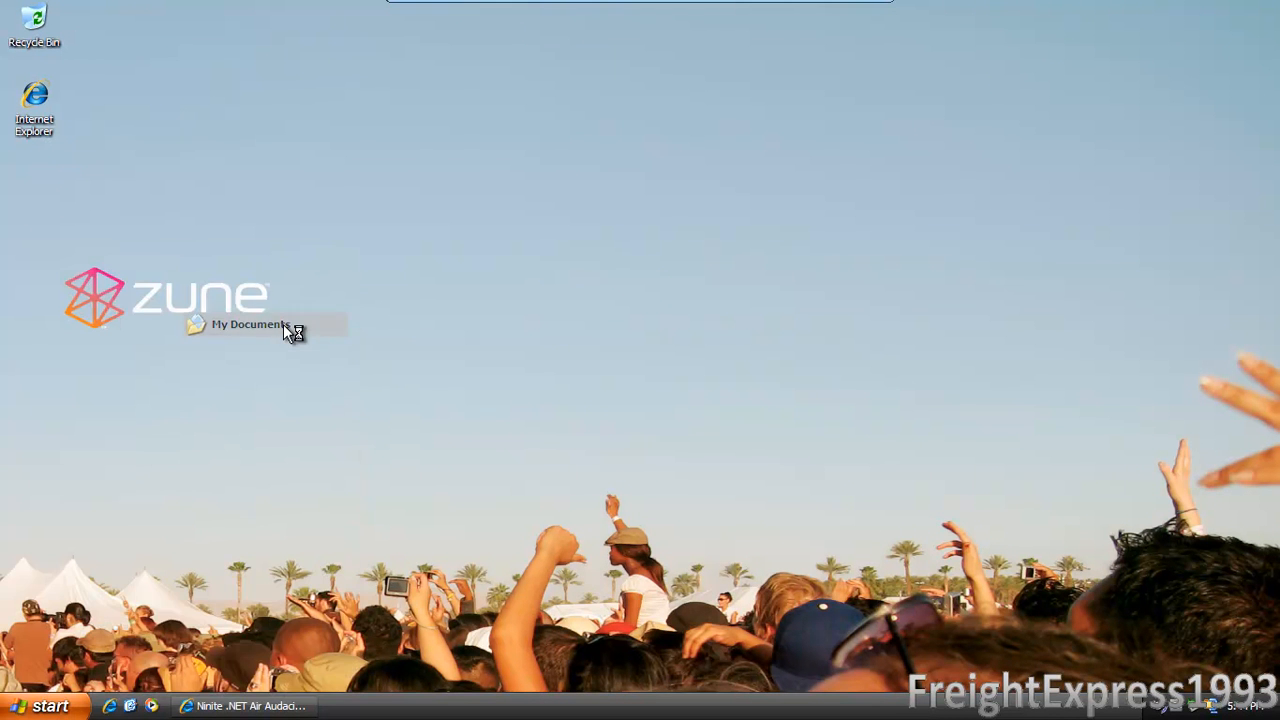
- Launch Universal Installer from My Documents, then close the Internet Explorer window
double_click(248, 324)
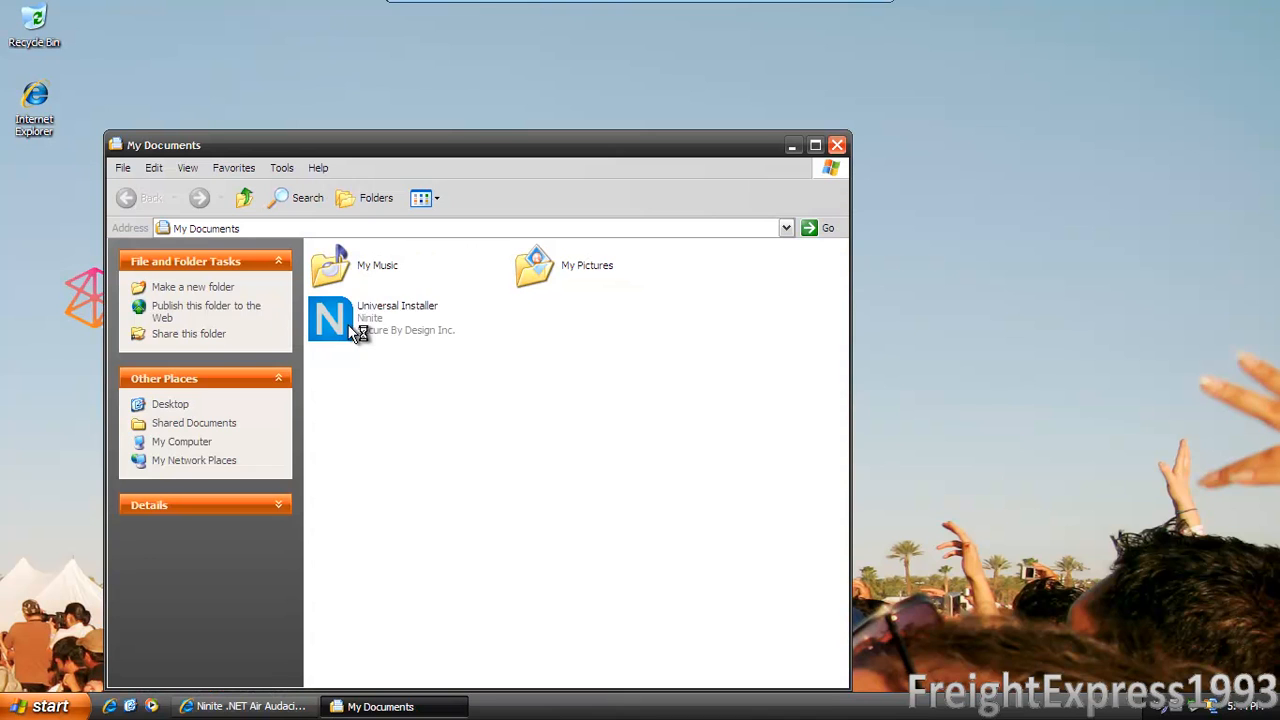
left_click(330, 318)
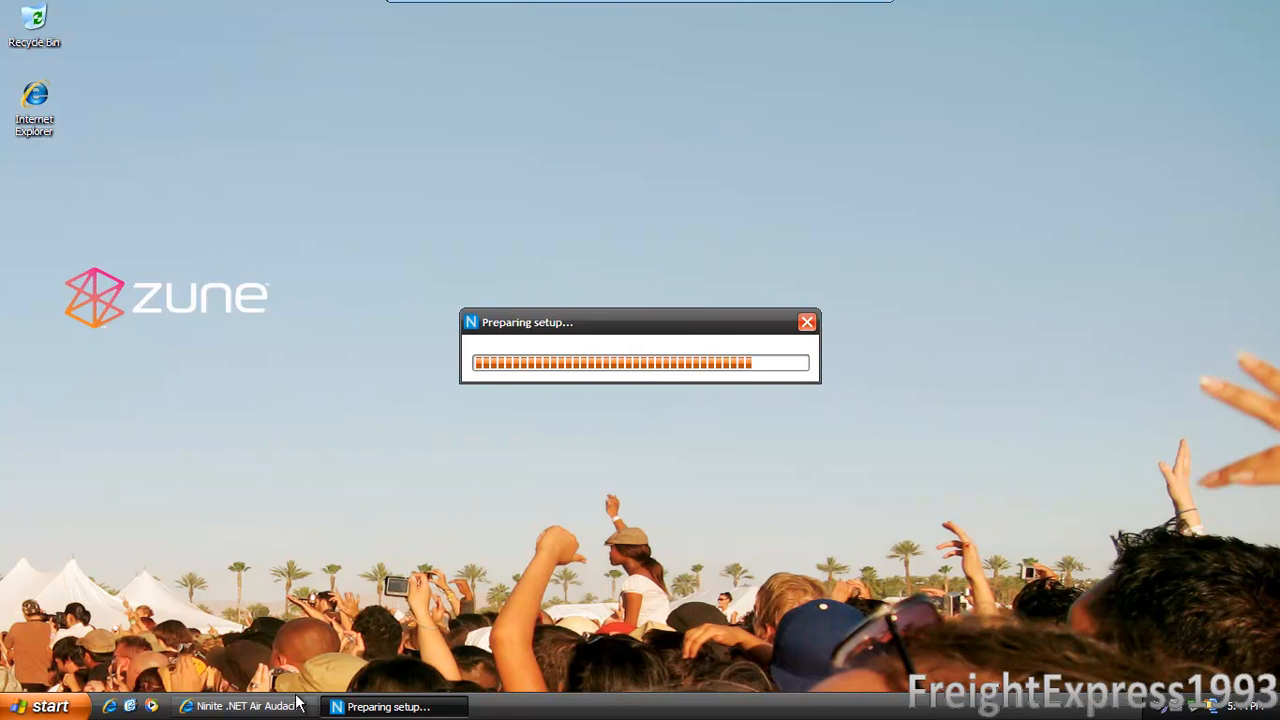
left_click(240, 706)
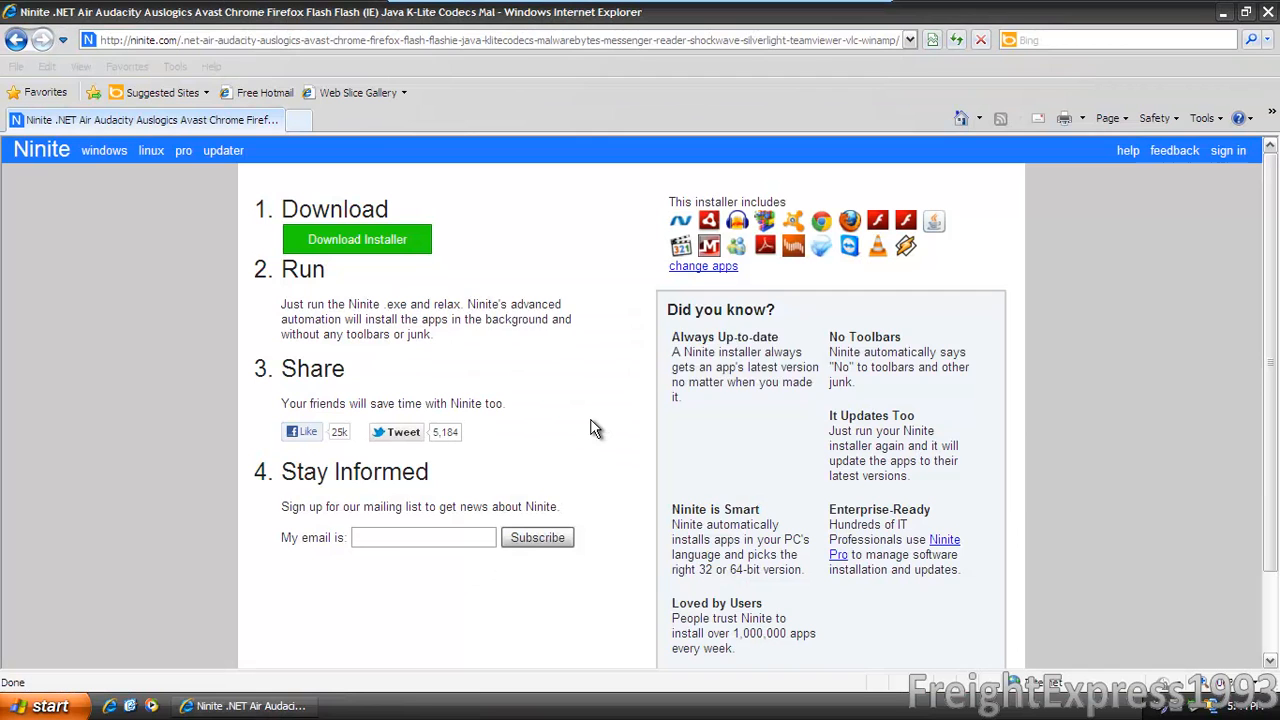
left_click(356, 240)
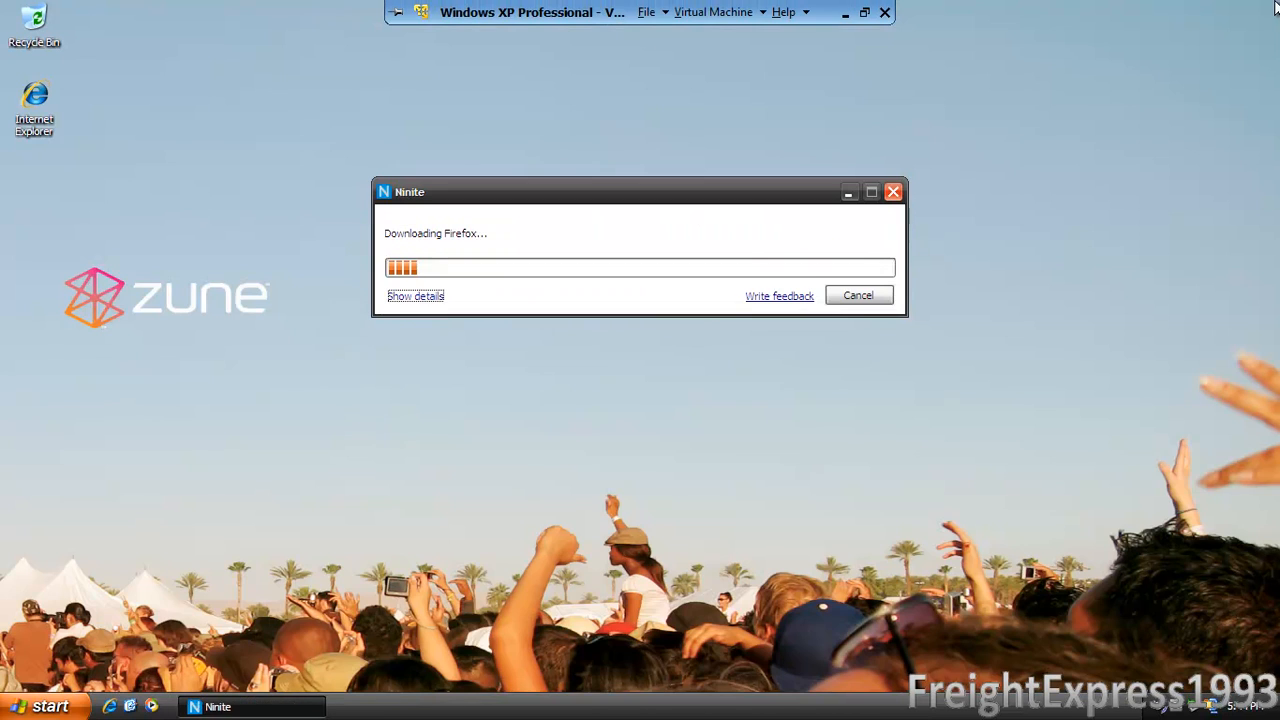
- Show Ninite's per-app status list while Firefox downloads first
left_click(416, 296)
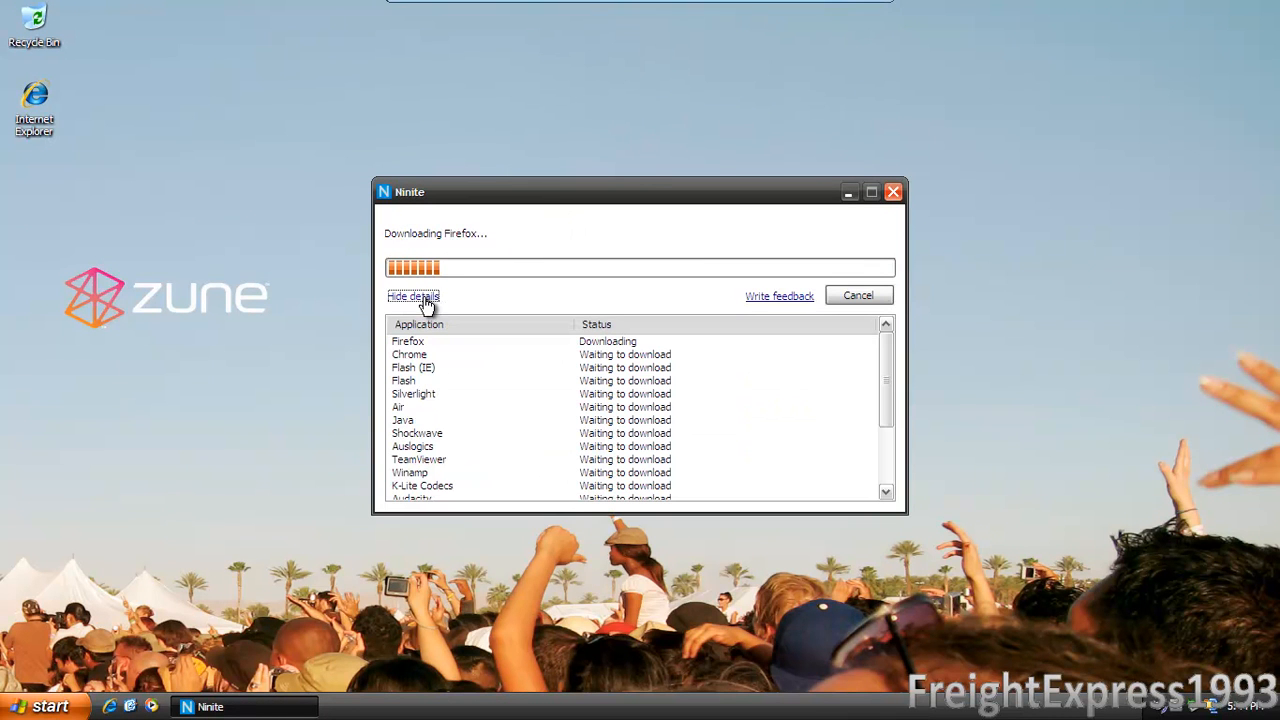
mouse_move(1032, 616)
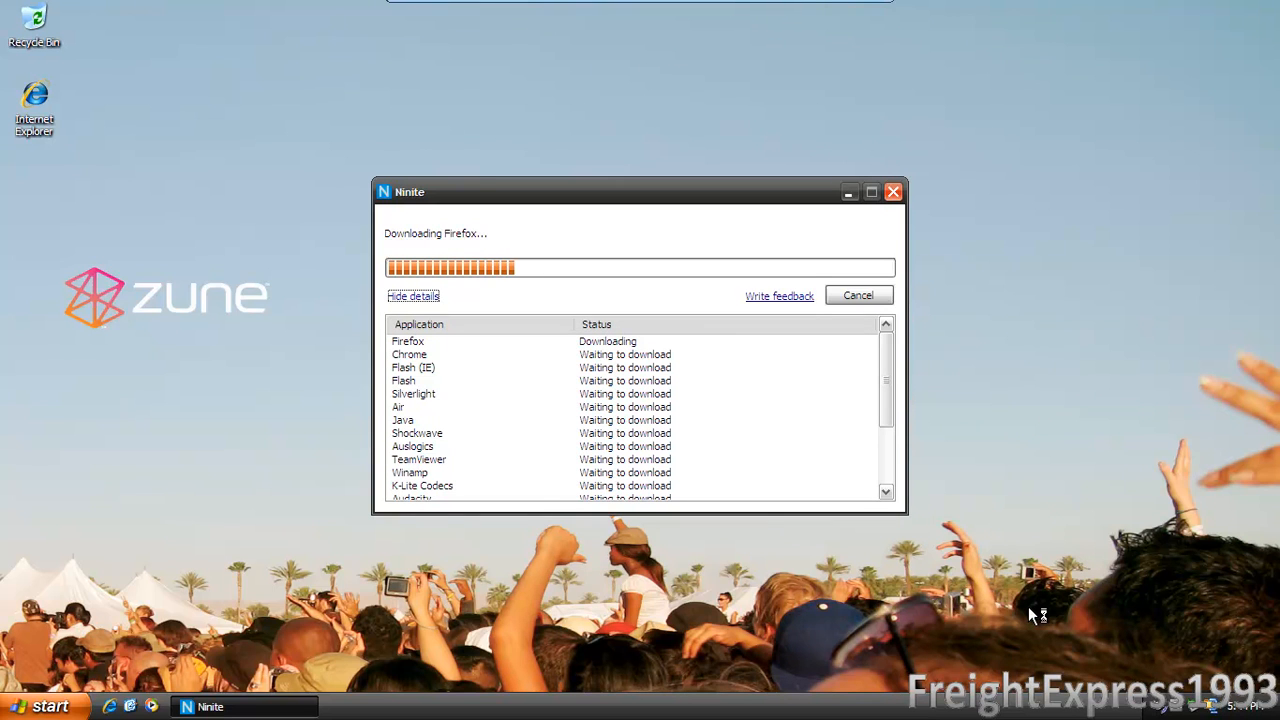
mouse_move(1008, 350)
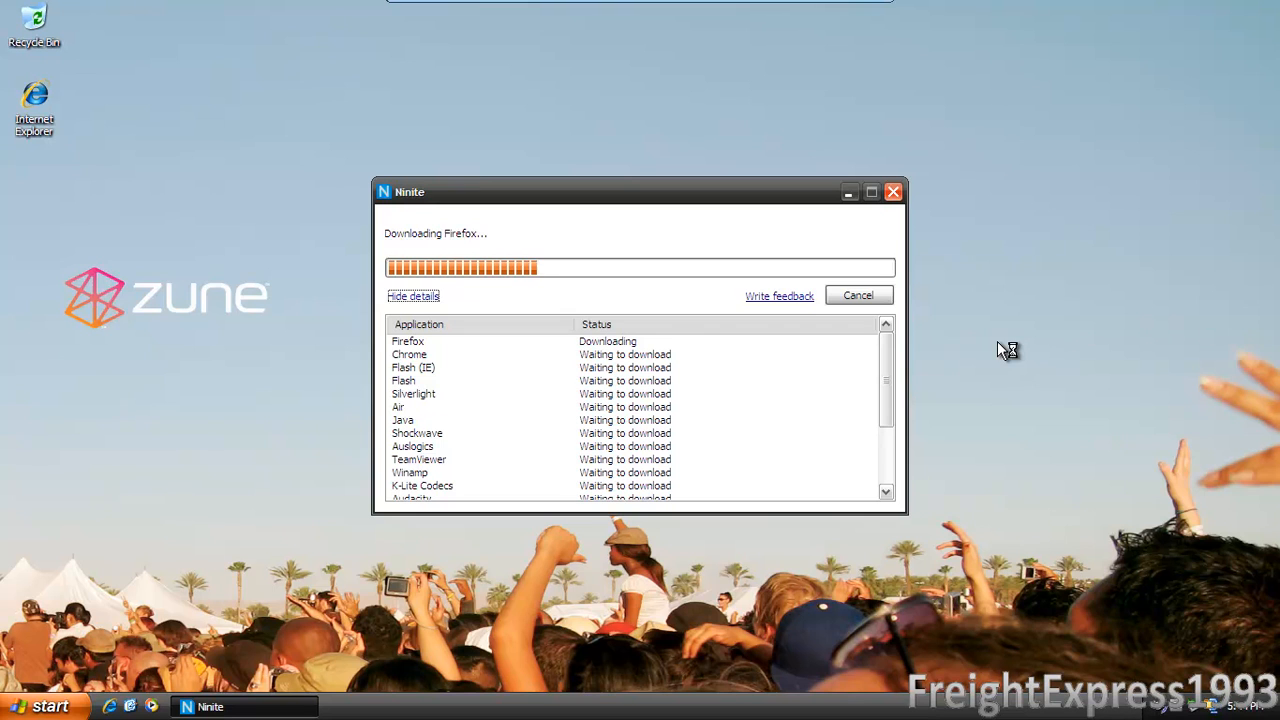
mouse_move(1004, 348)
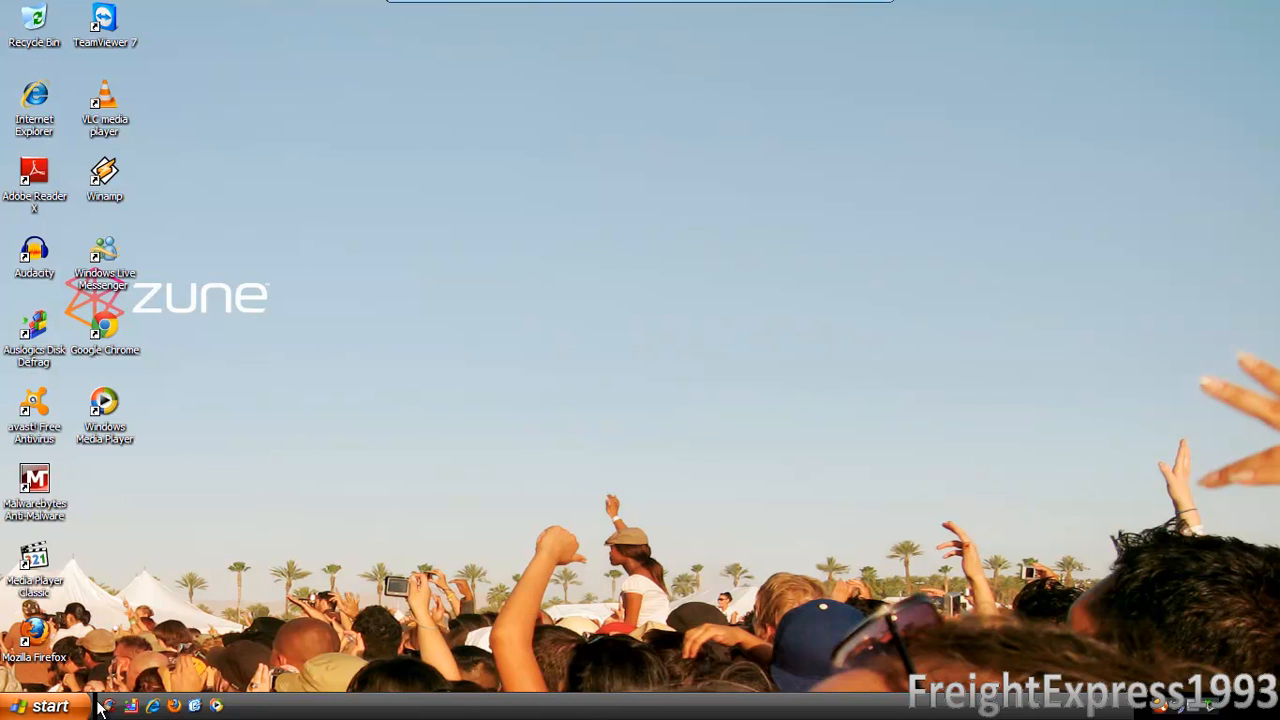
mouse_move(672, 436)
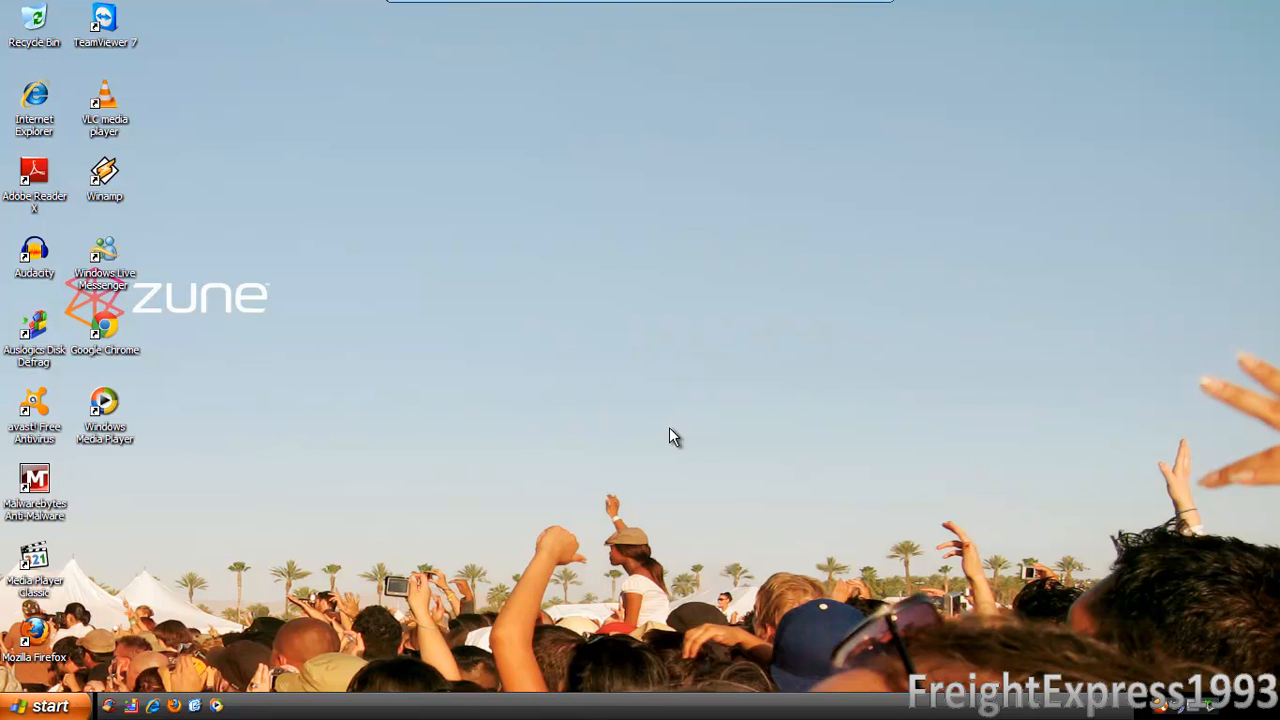
mouse_move(940, 468)
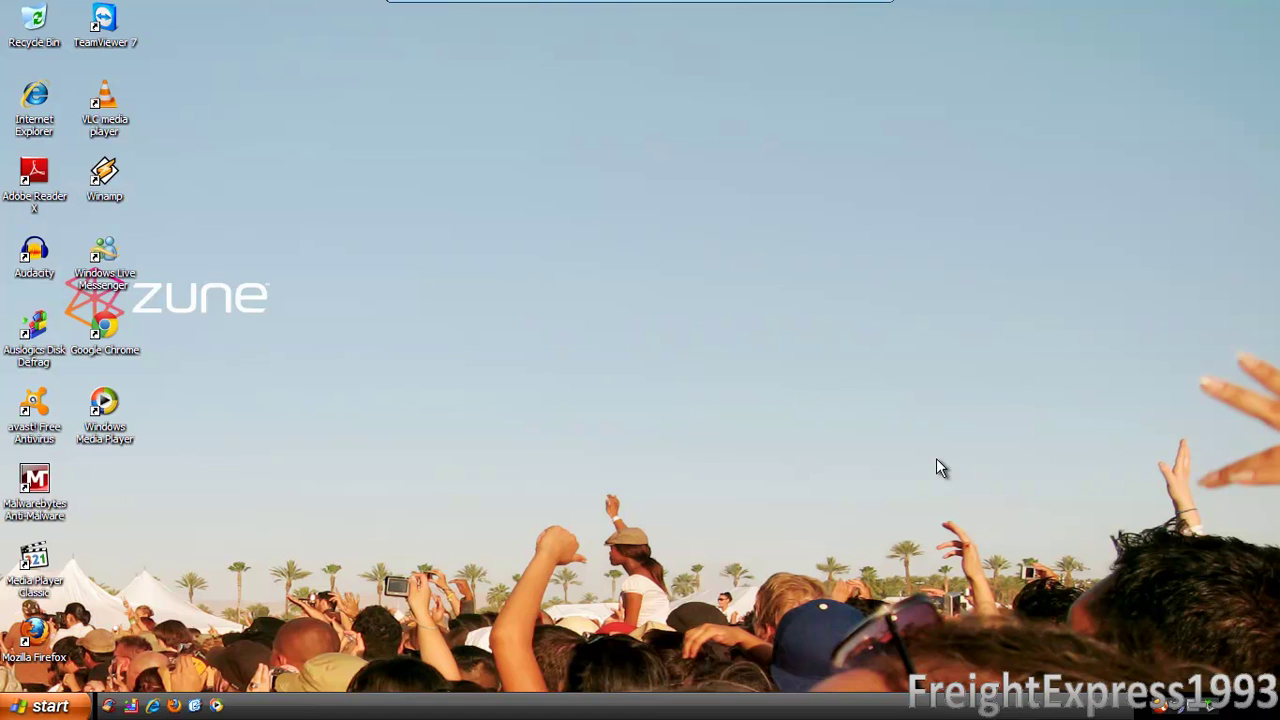
mouse_move(340, 170)
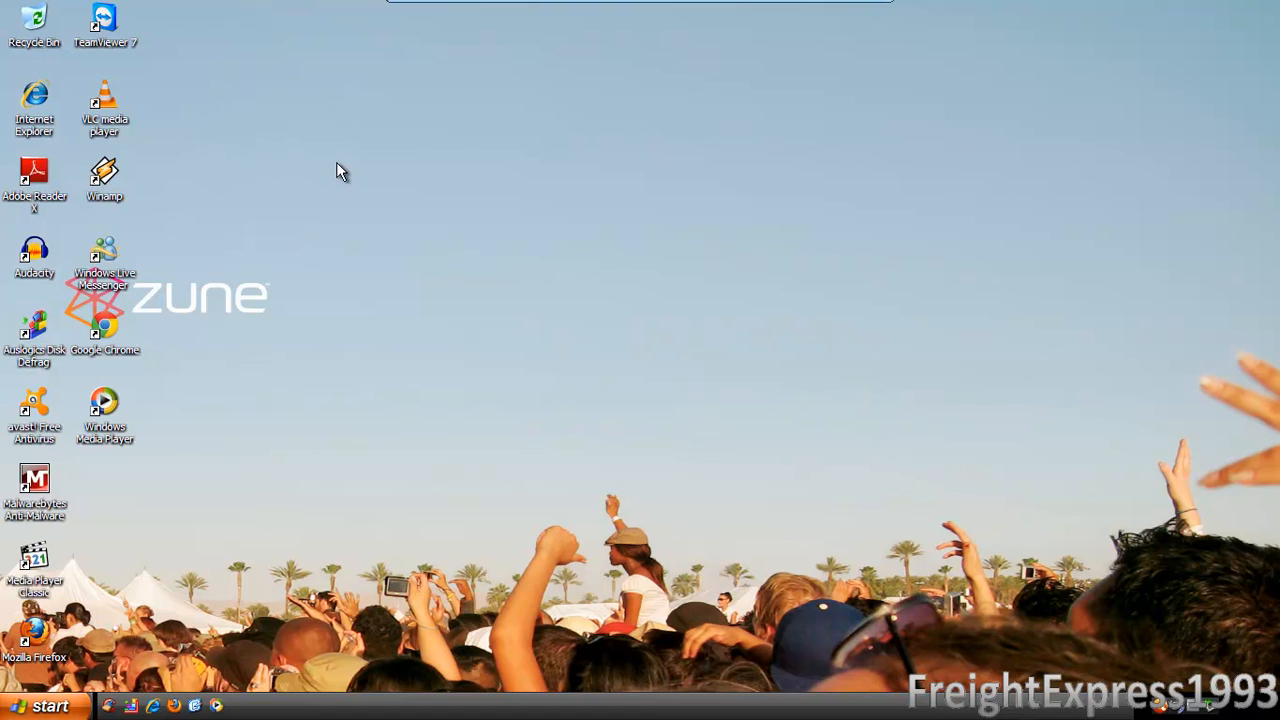
mouse_move(184, 120)
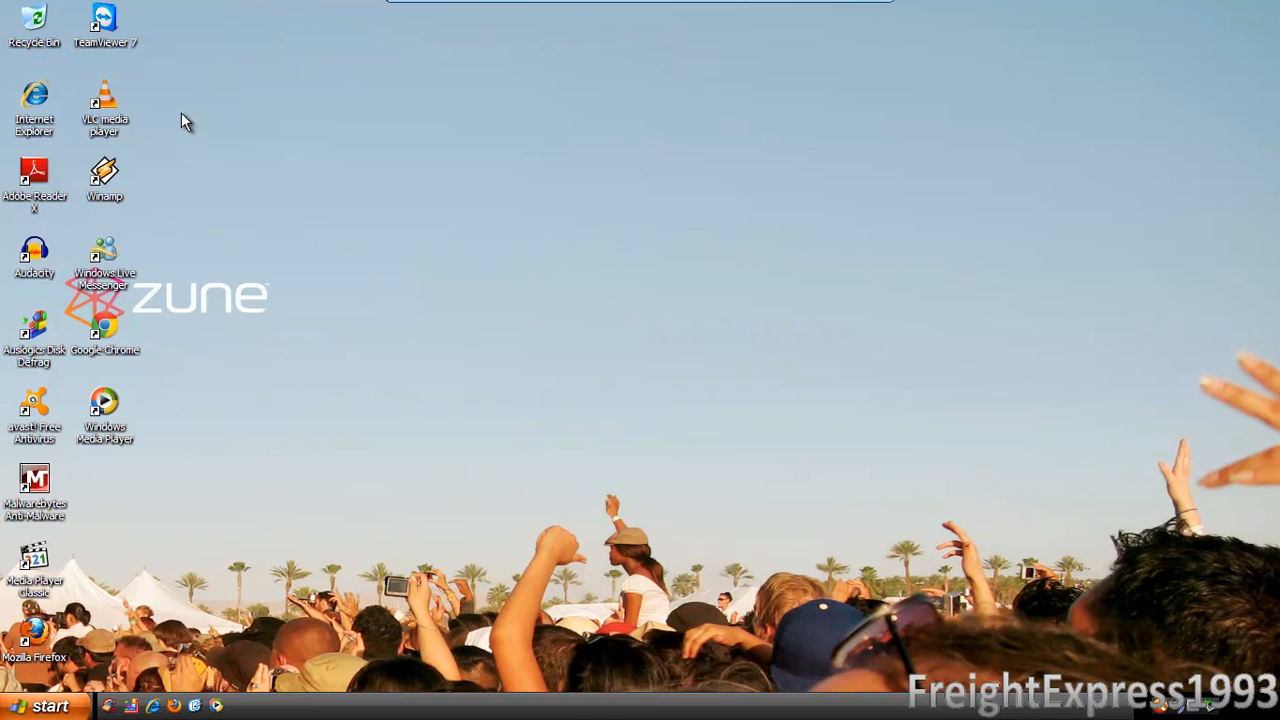
mouse_move(212, 136)
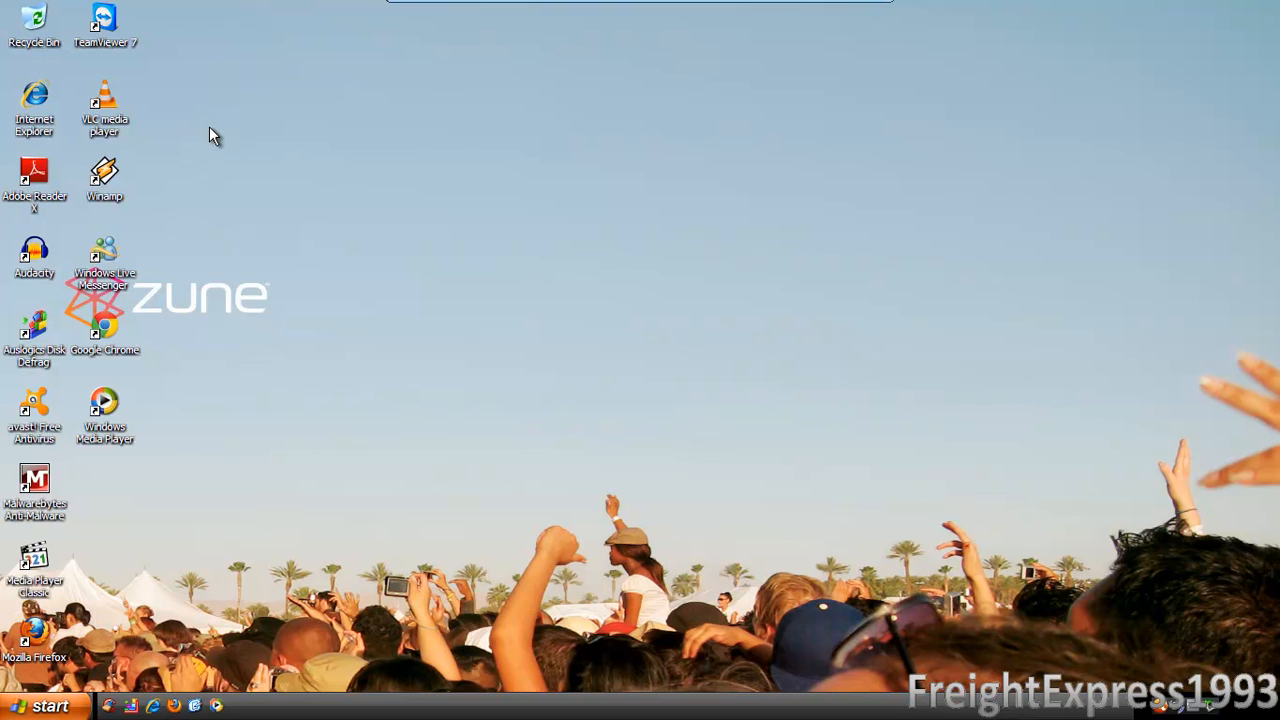
mouse_move(148, 362)
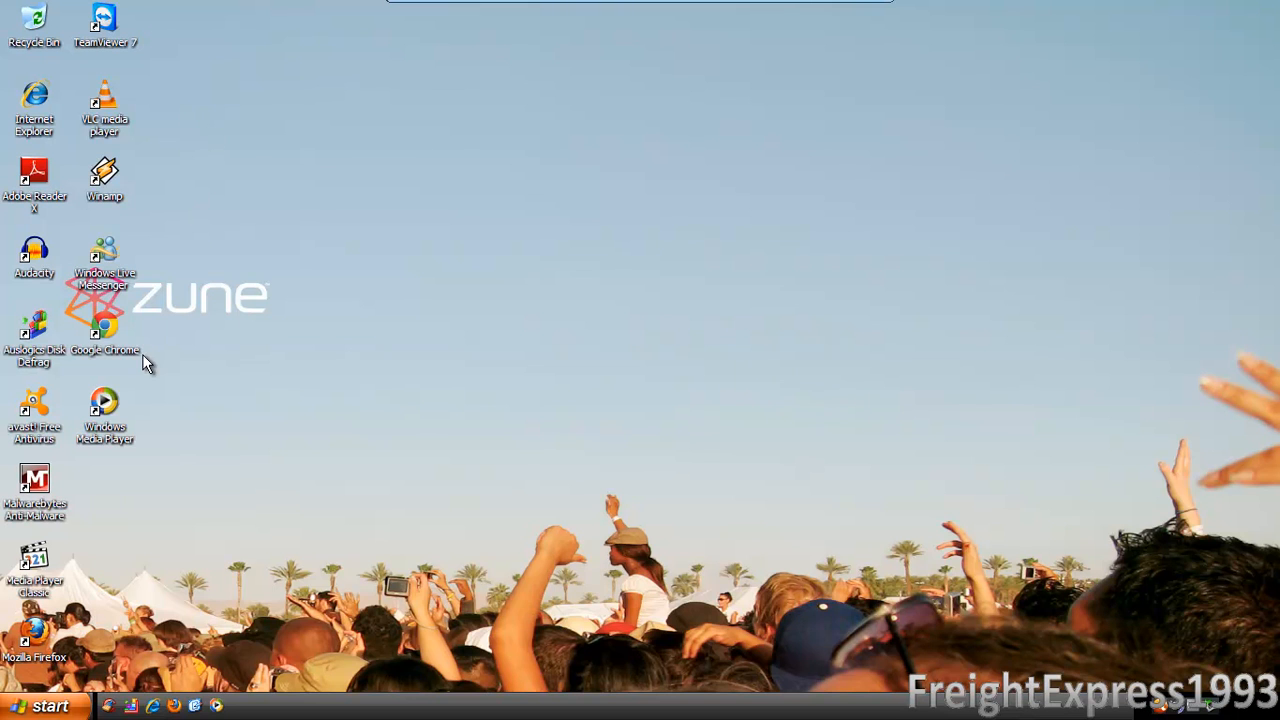
mouse_move(52, 690)
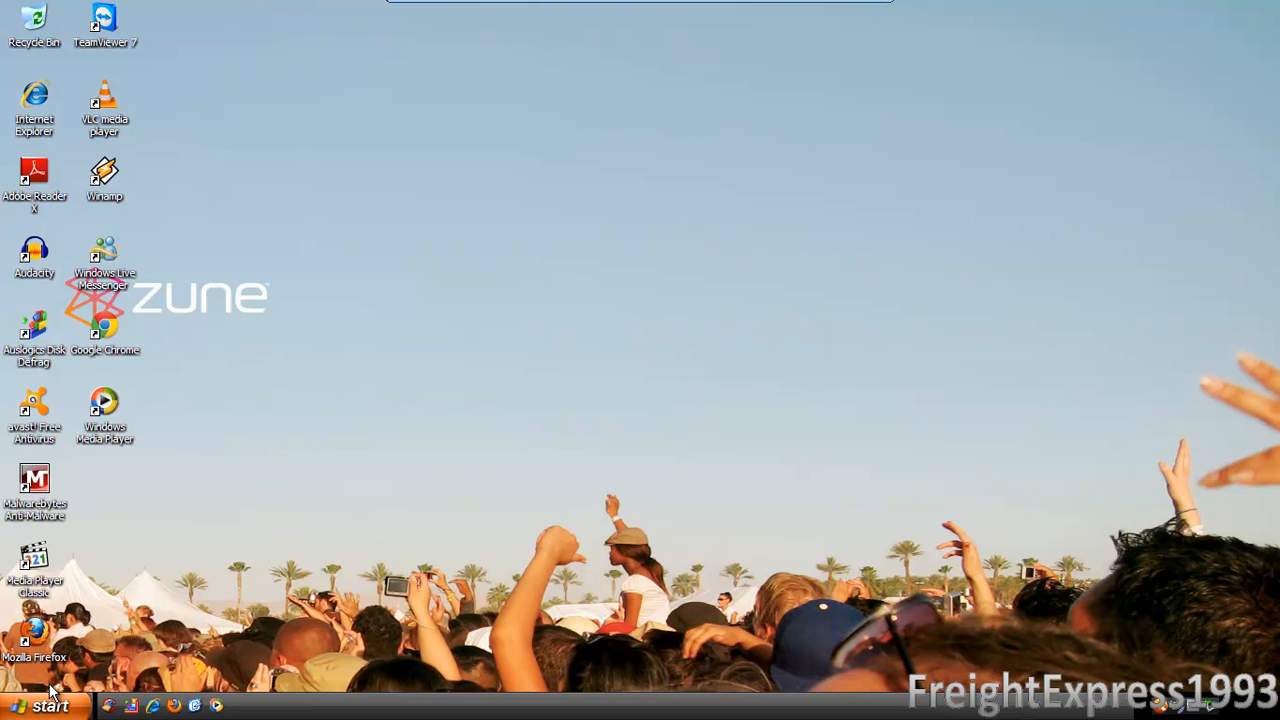
mouse_move(588, 344)
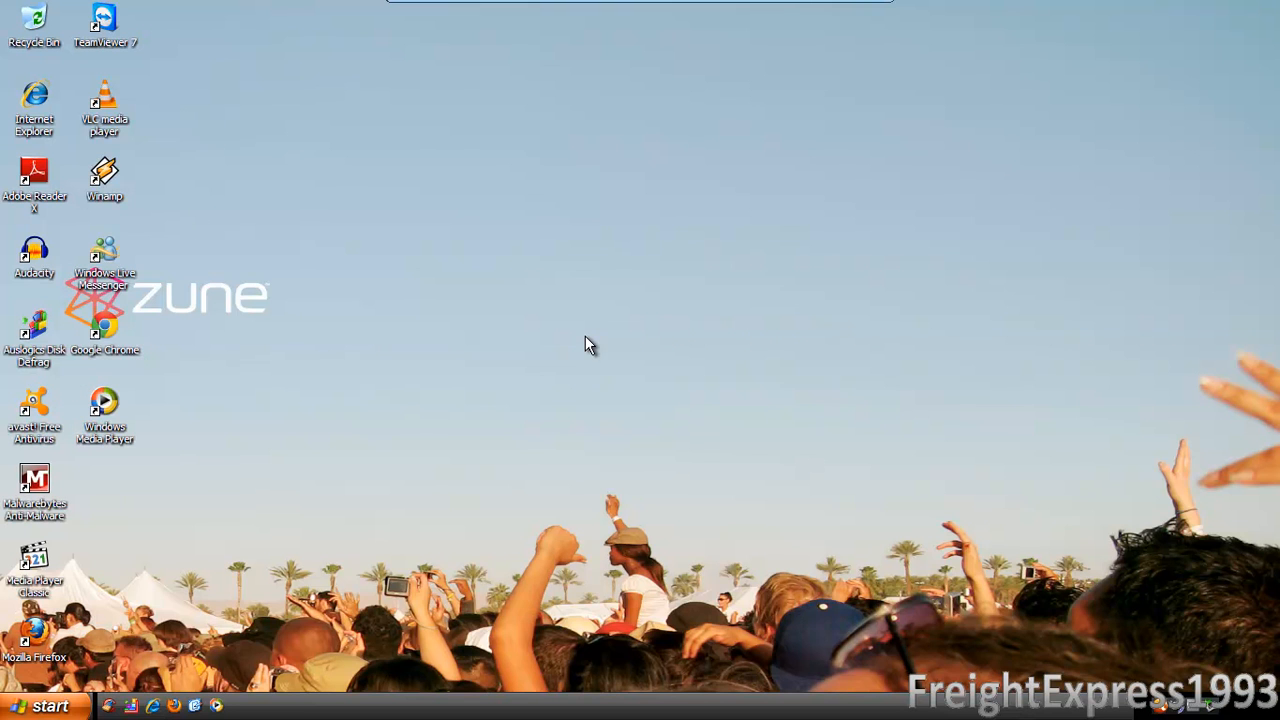
mouse_move(592, 424)
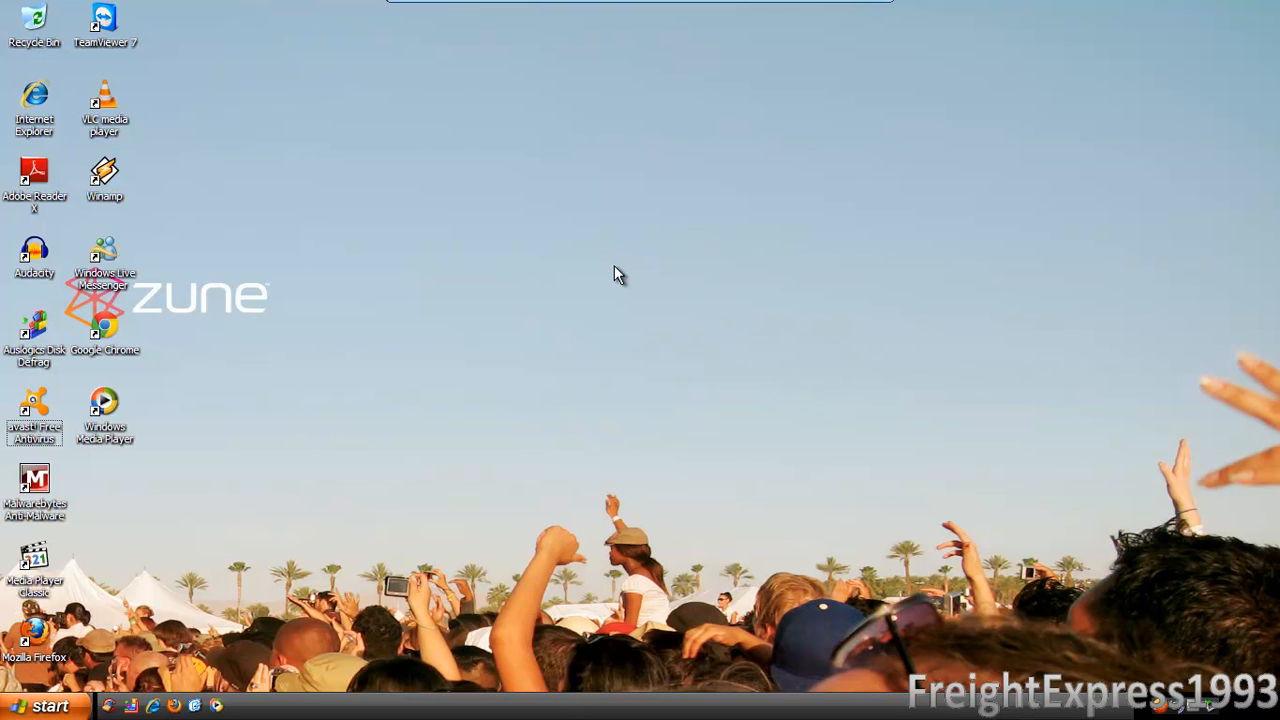
- Open the Start menu and close it again before launching Firefox
left_click(44, 704)
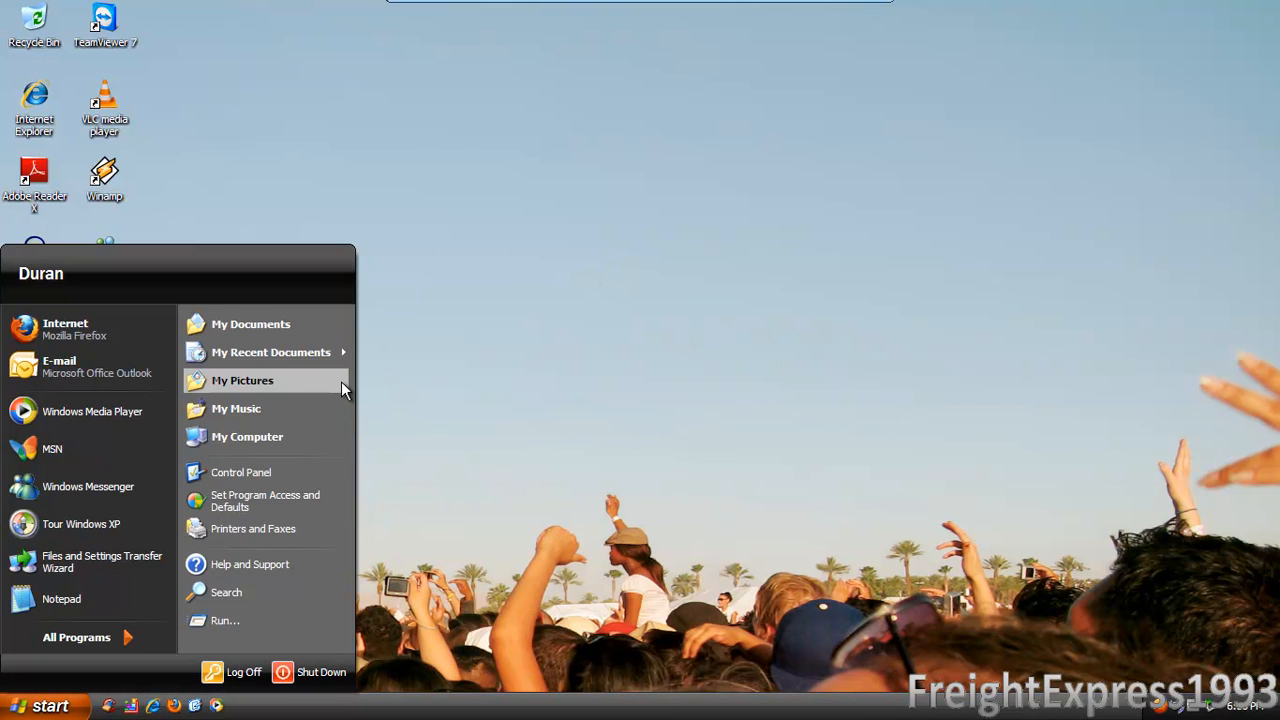
mouse_move(736, 356)
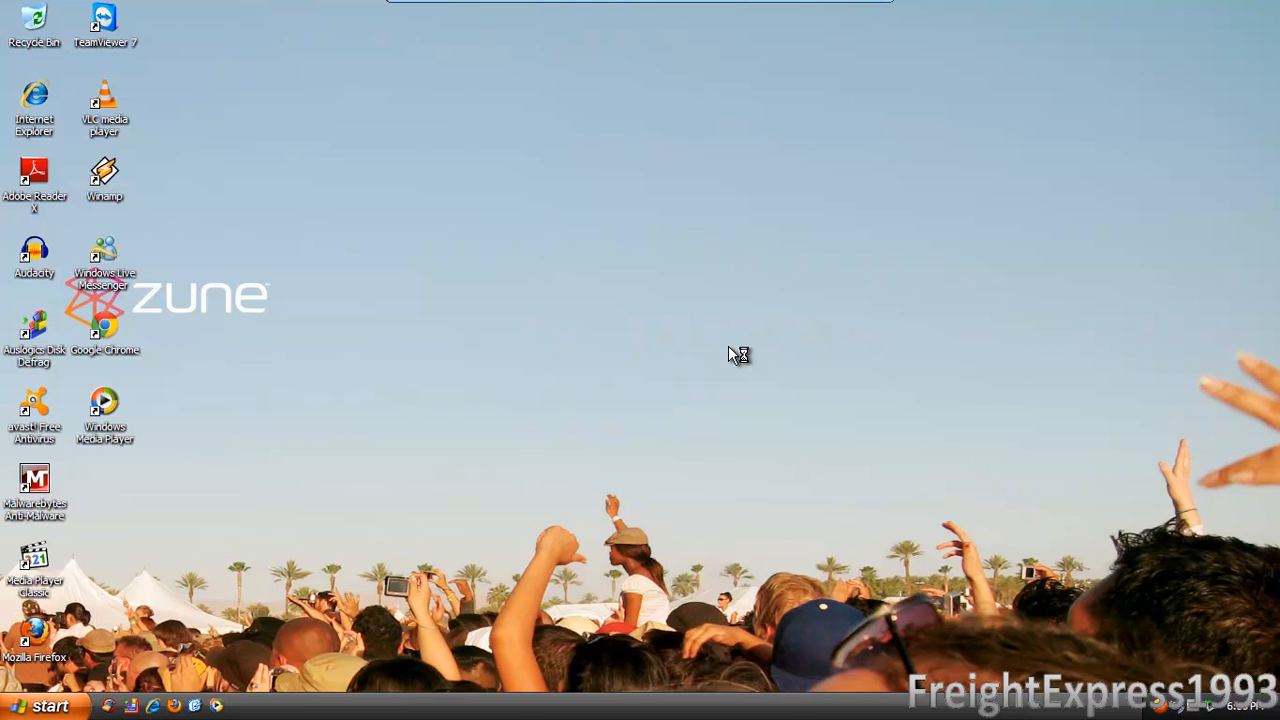
mouse_move(100, 640)
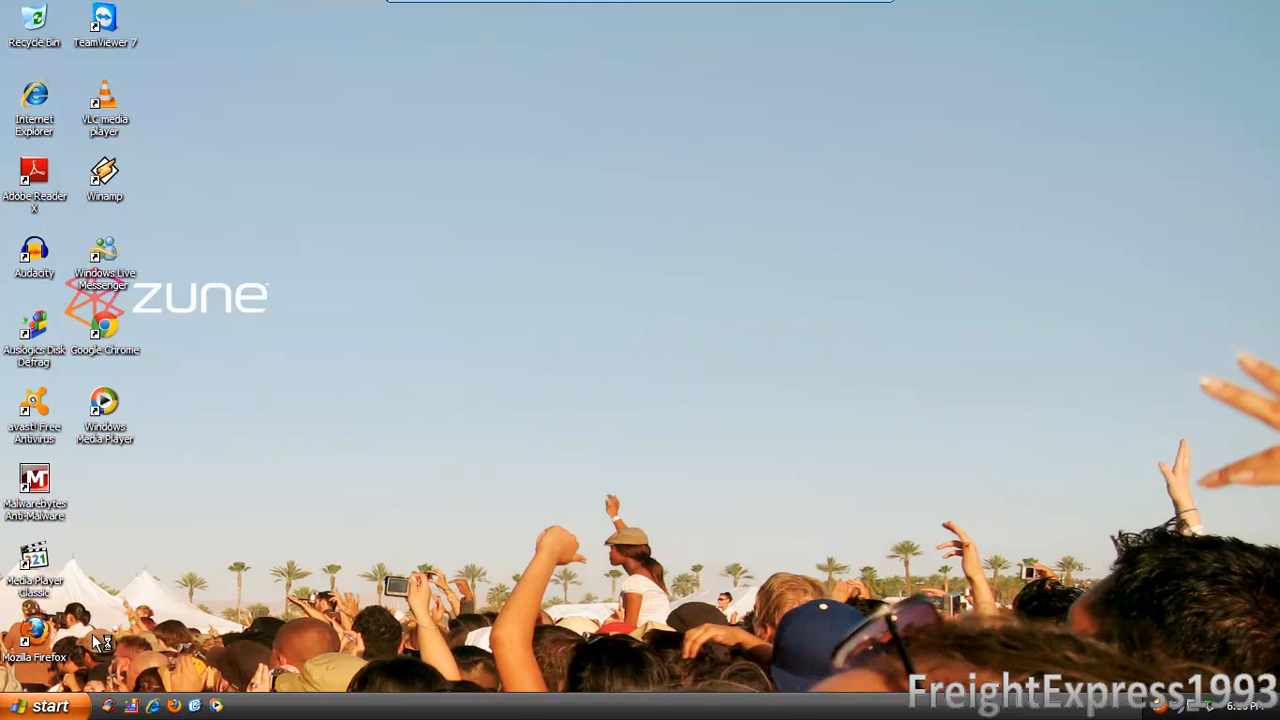
mouse_move(372, 336)
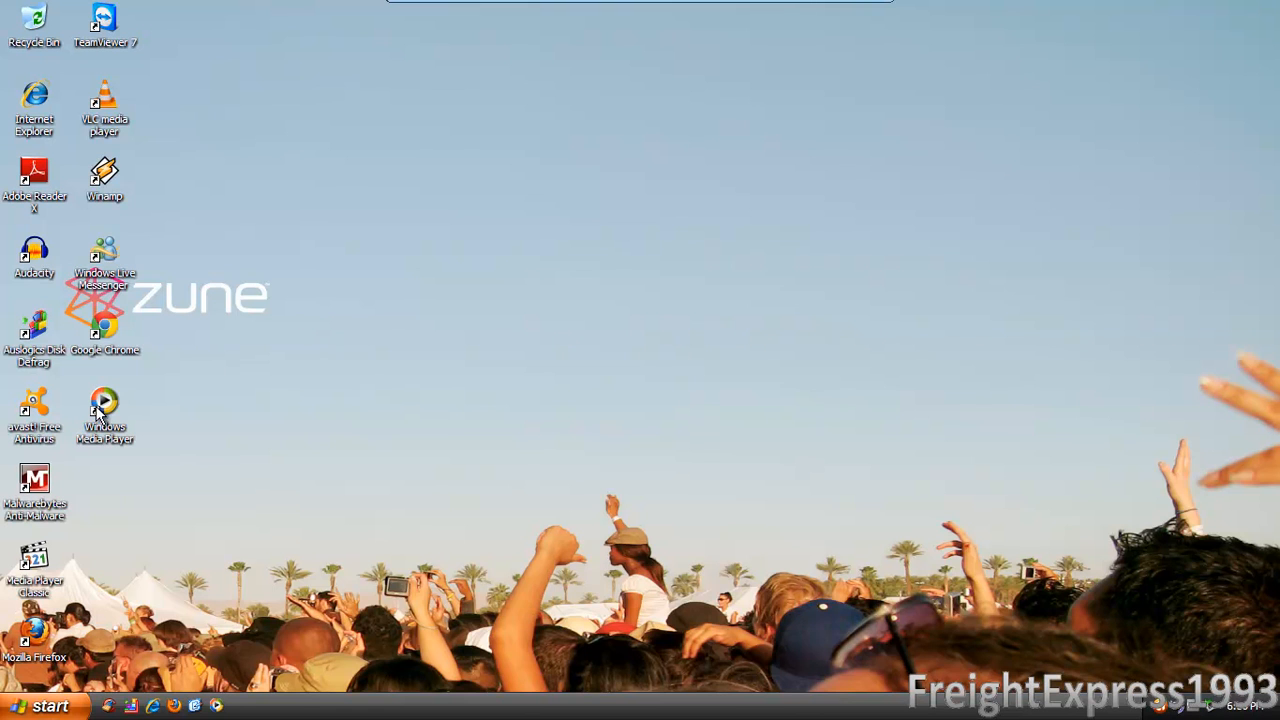
mouse_move(130, 676)
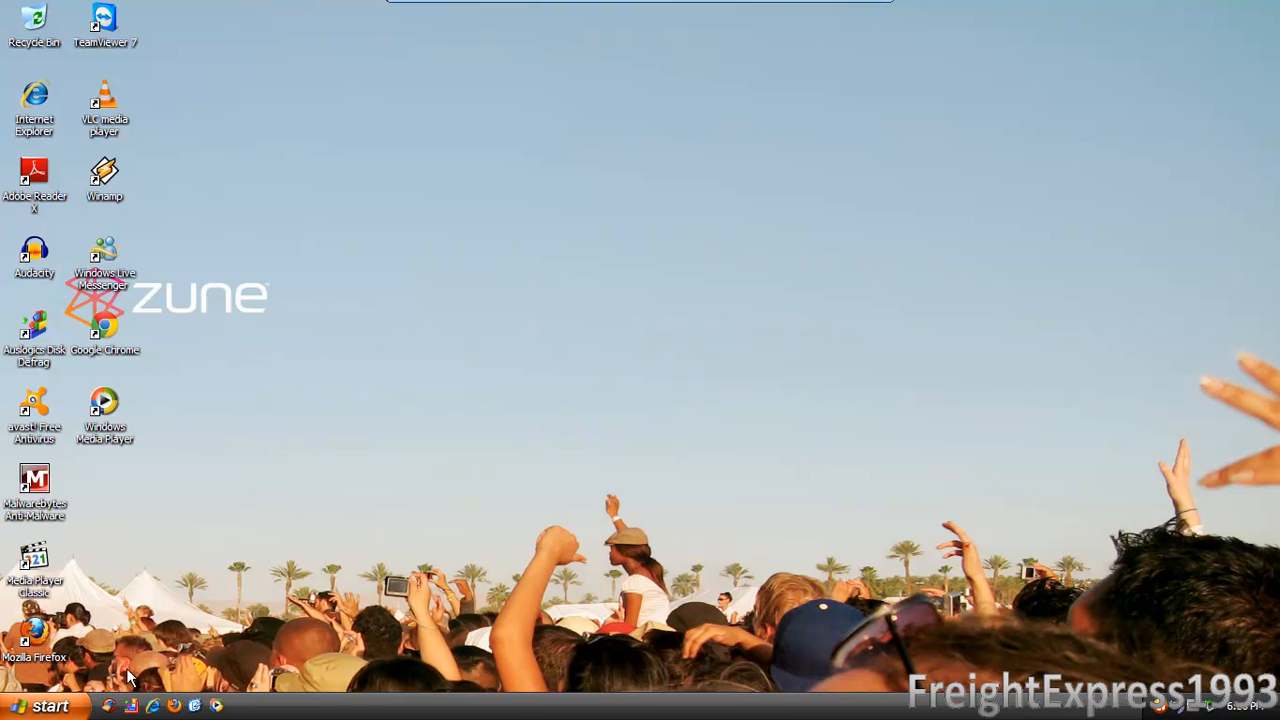
mouse_move(196, 468)
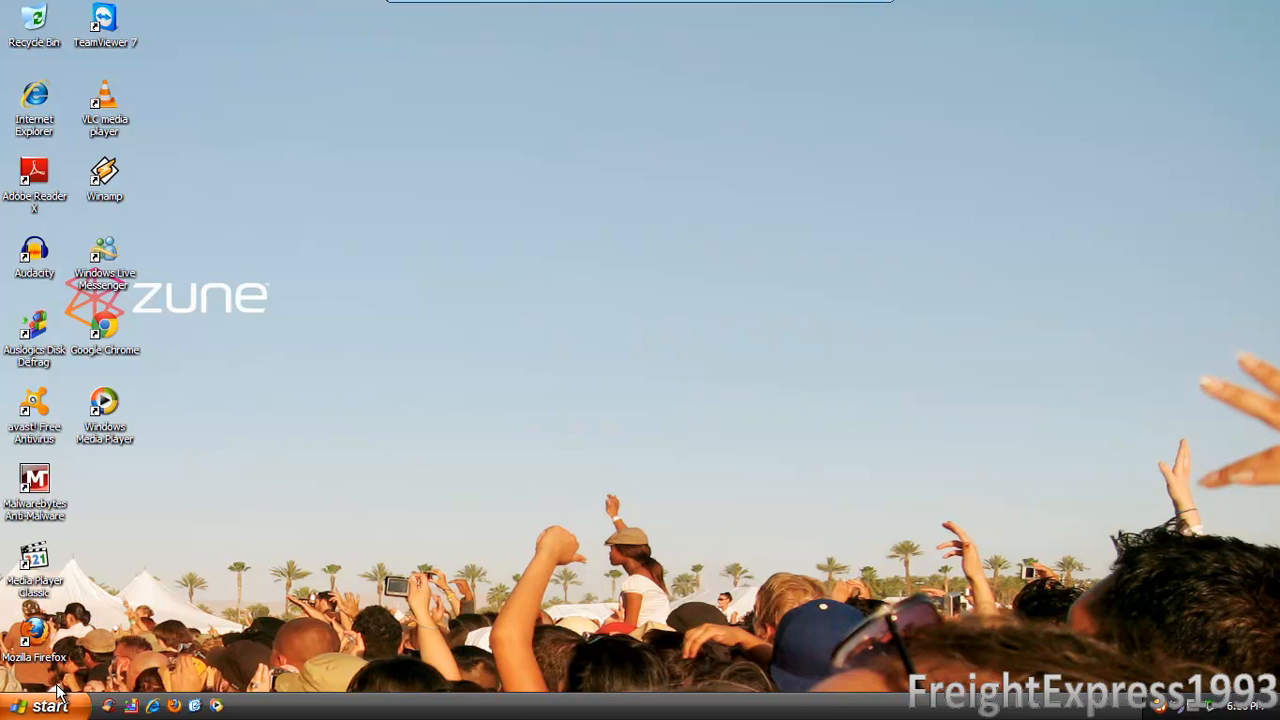
mouse_move(178, 556)
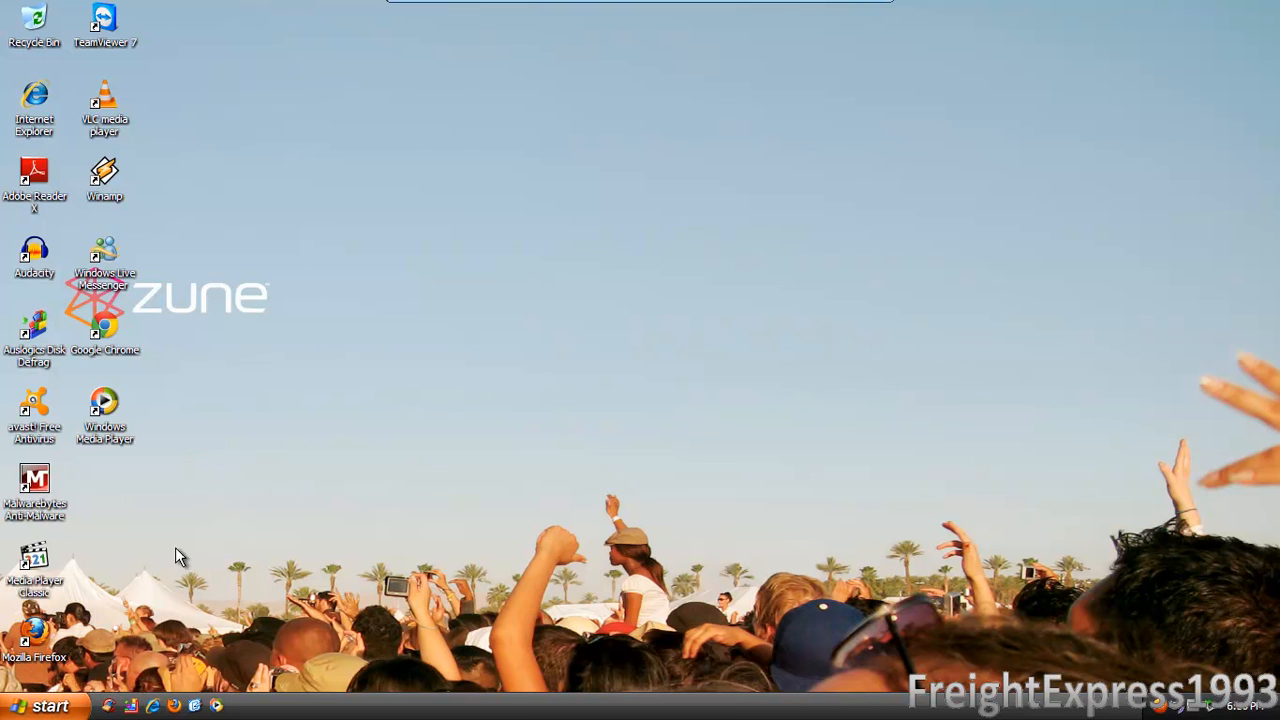
left_click(42, 704)
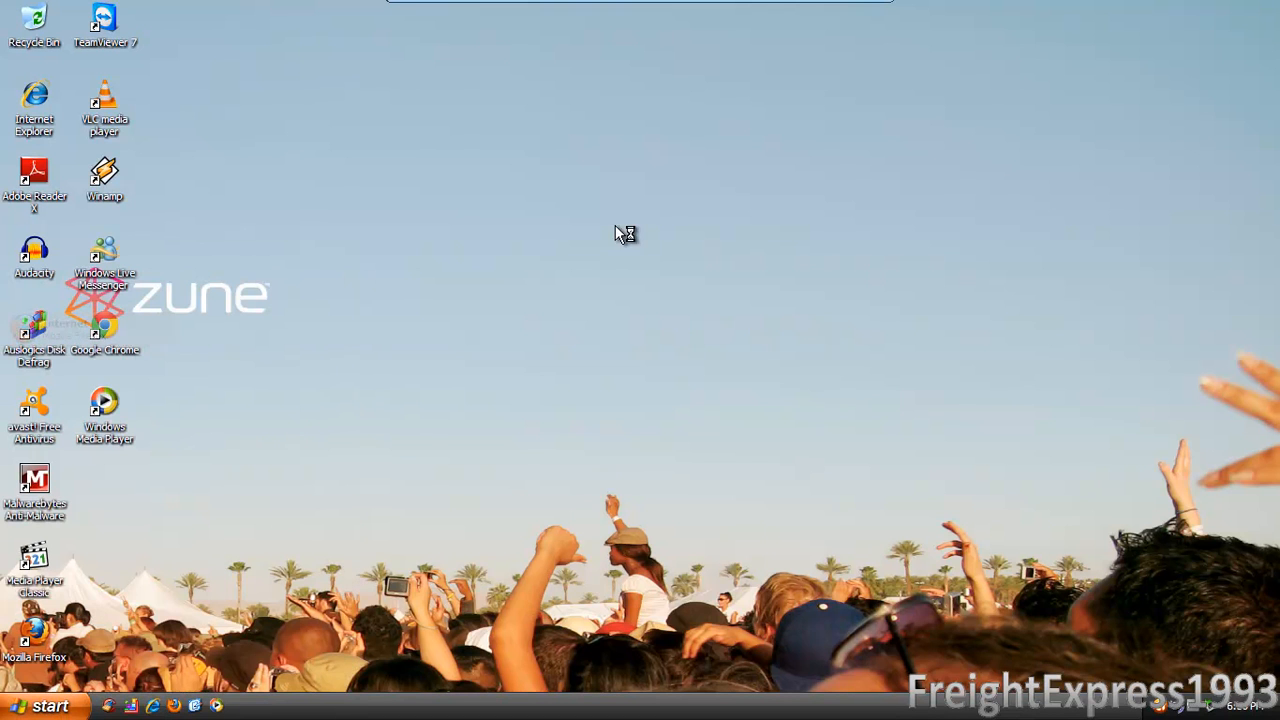
mouse_move(650, 246)
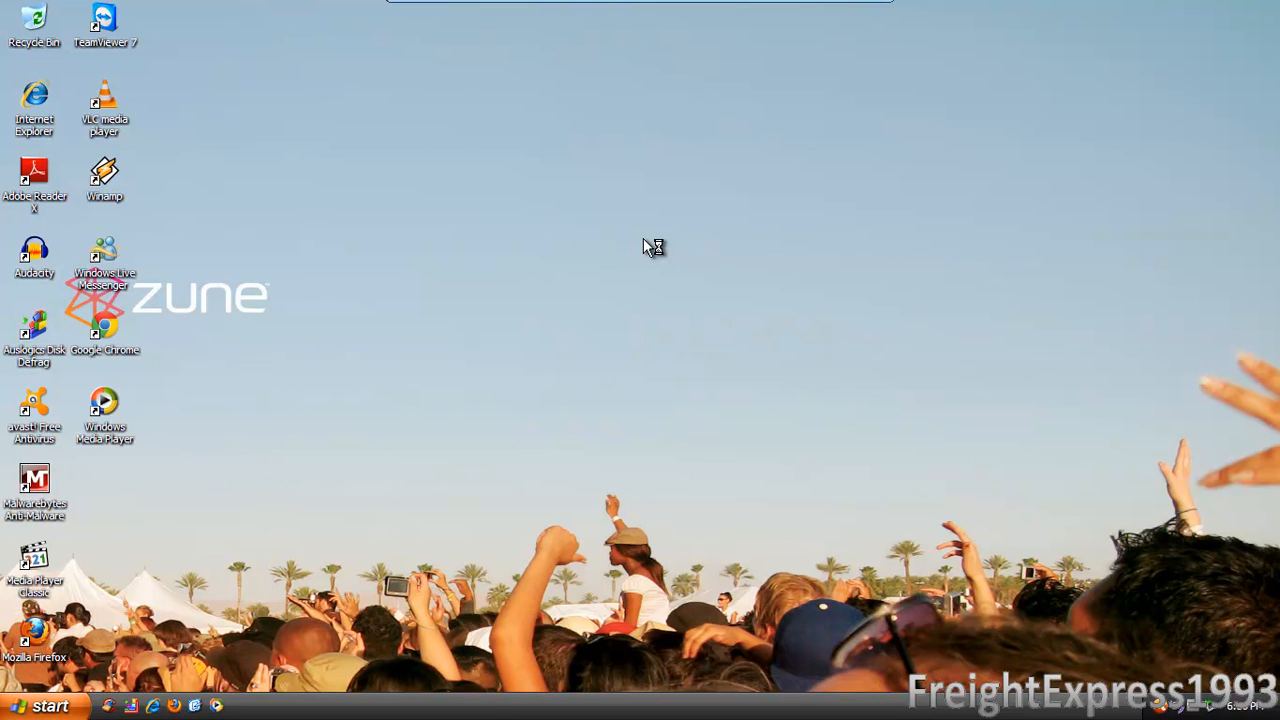
mouse_move(644, 248)
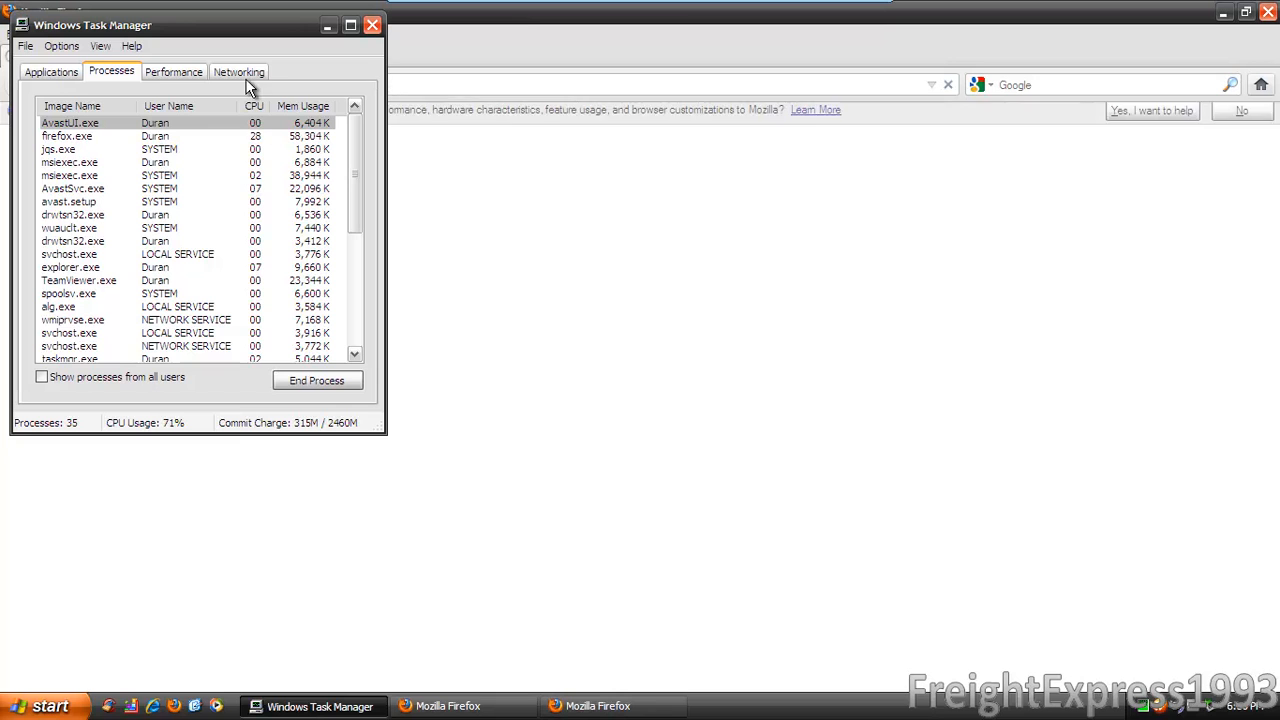
- From the Applications list, close the Firefox 'Install Add-on' window and confirm closing both tabs
left_click(52, 72)
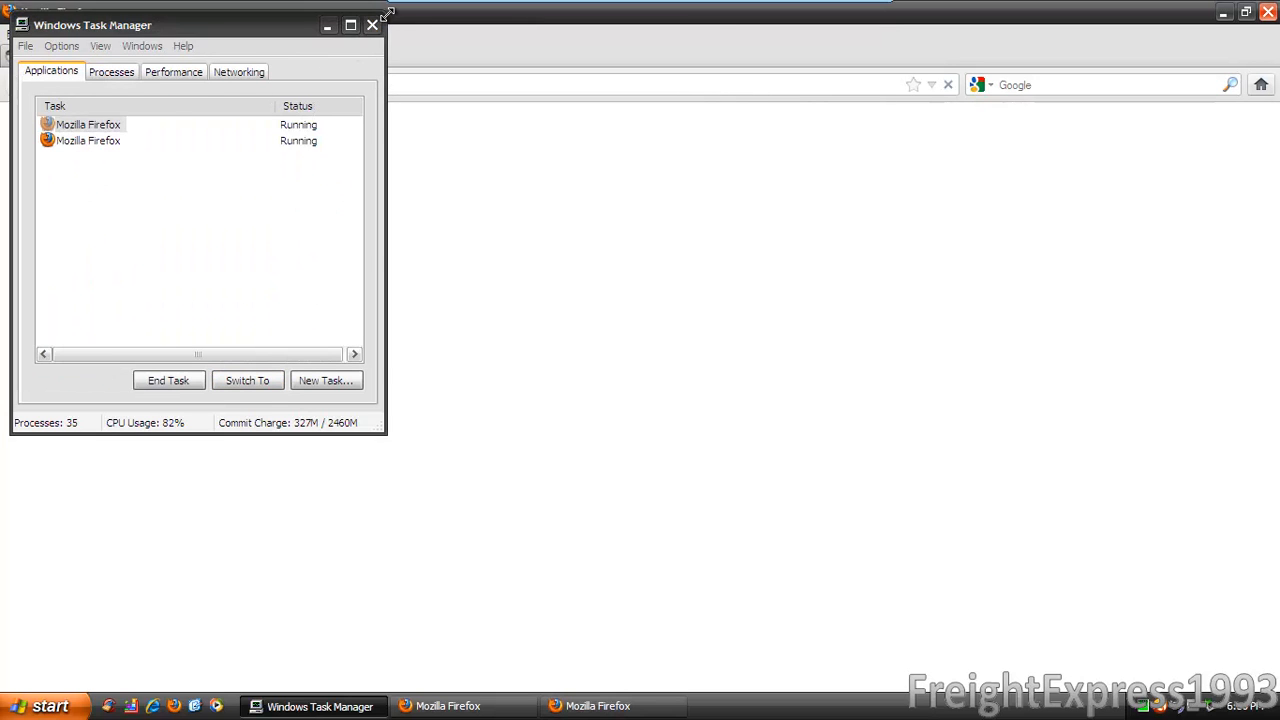
right_click(444, 706)
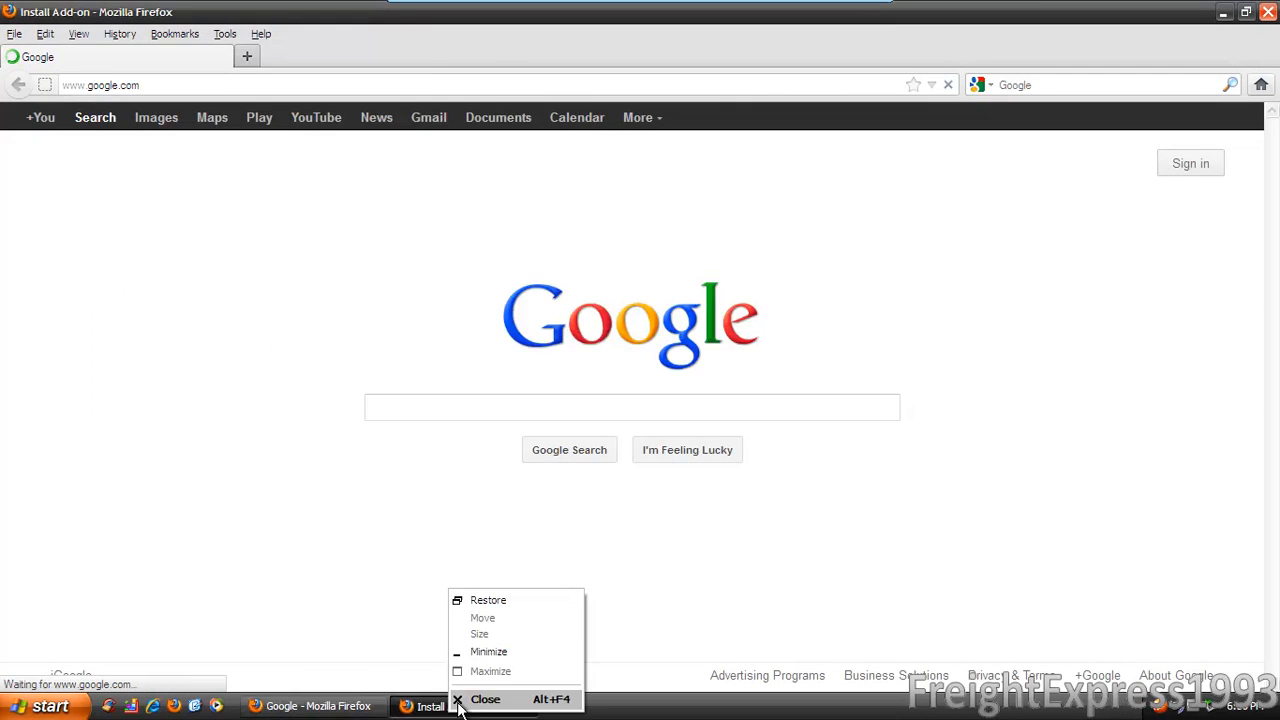
left_click(484, 700)
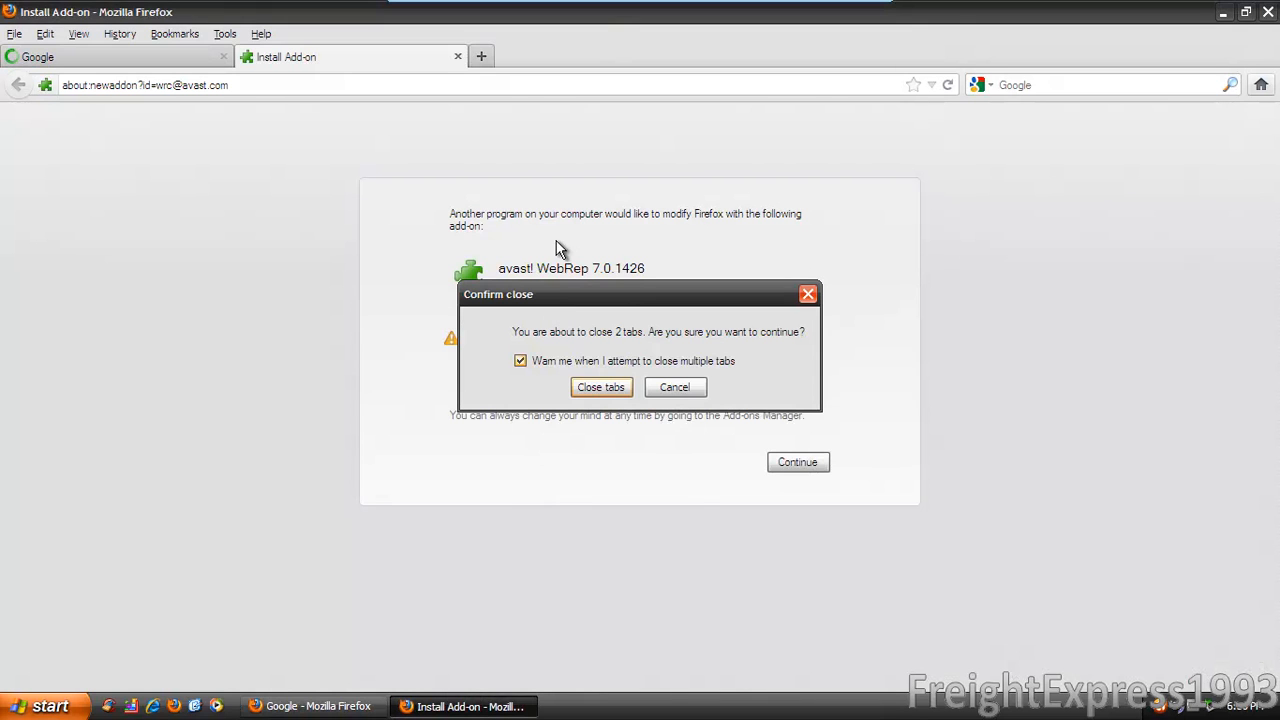
left_click(600, 388)
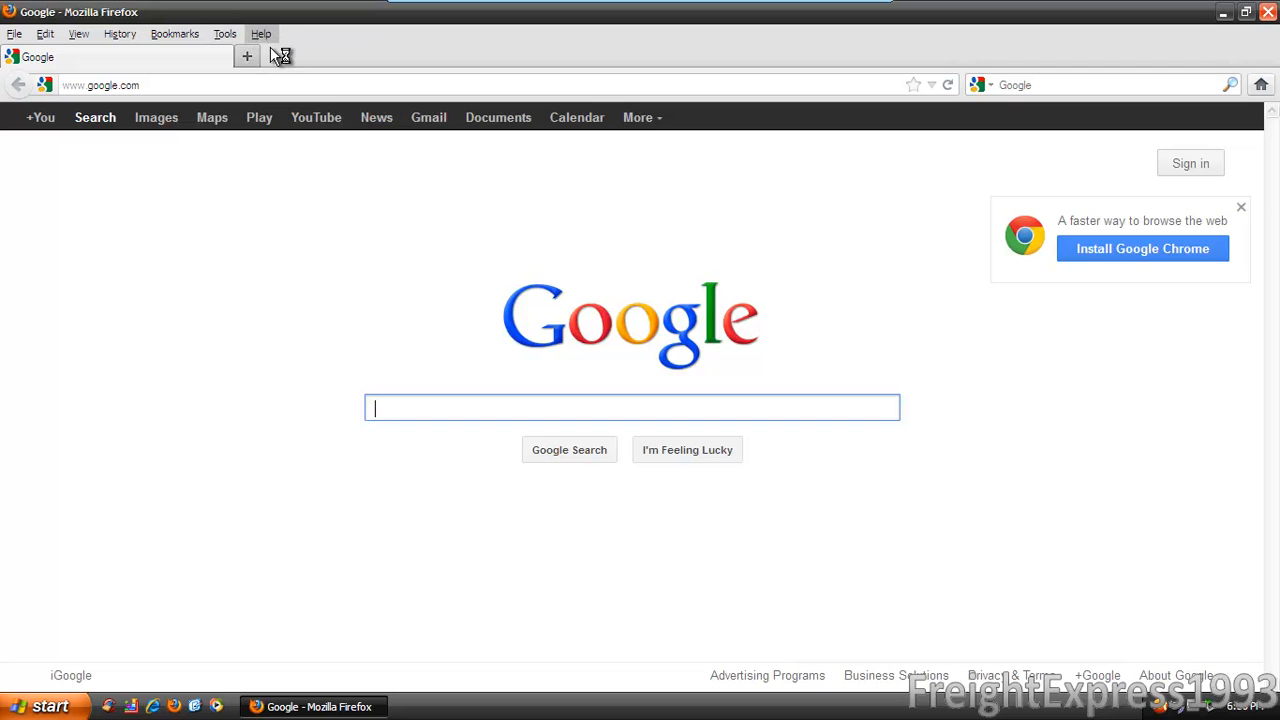
- Check About Firefox to confirm version 12.0 is up to date
left_click(260, 32)
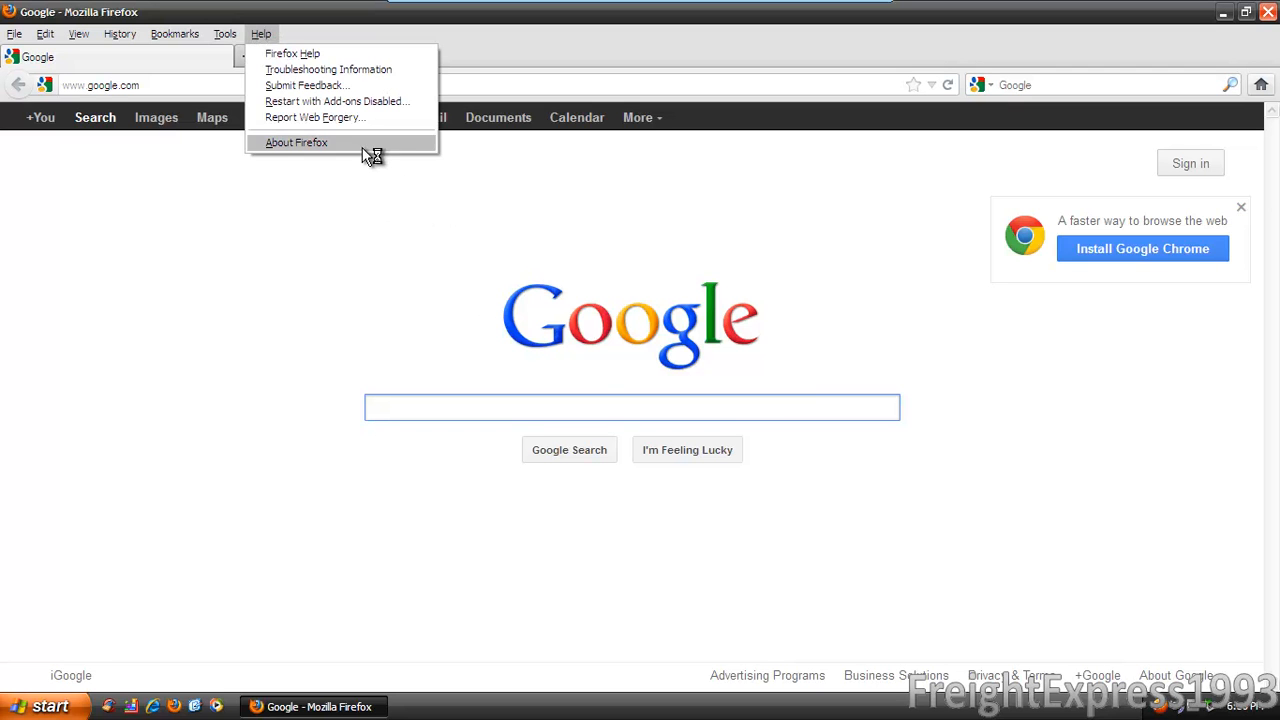
left_click(296, 142)
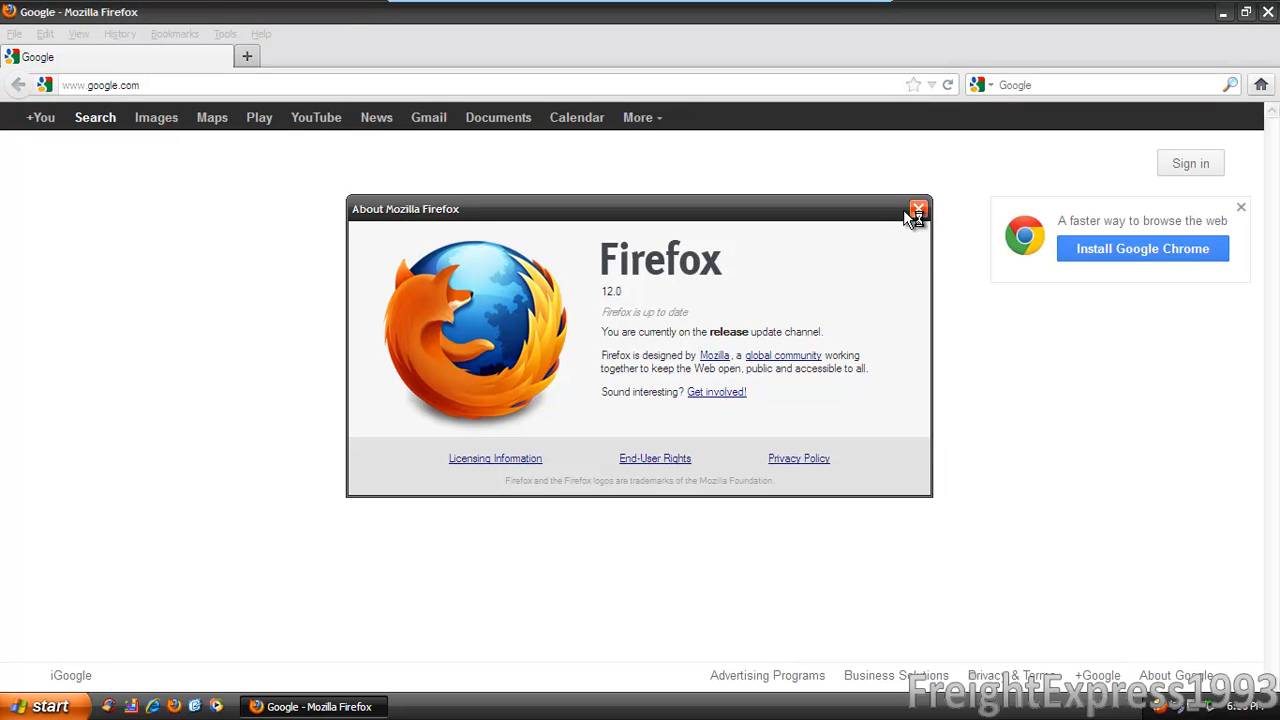
left_click(916, 210)
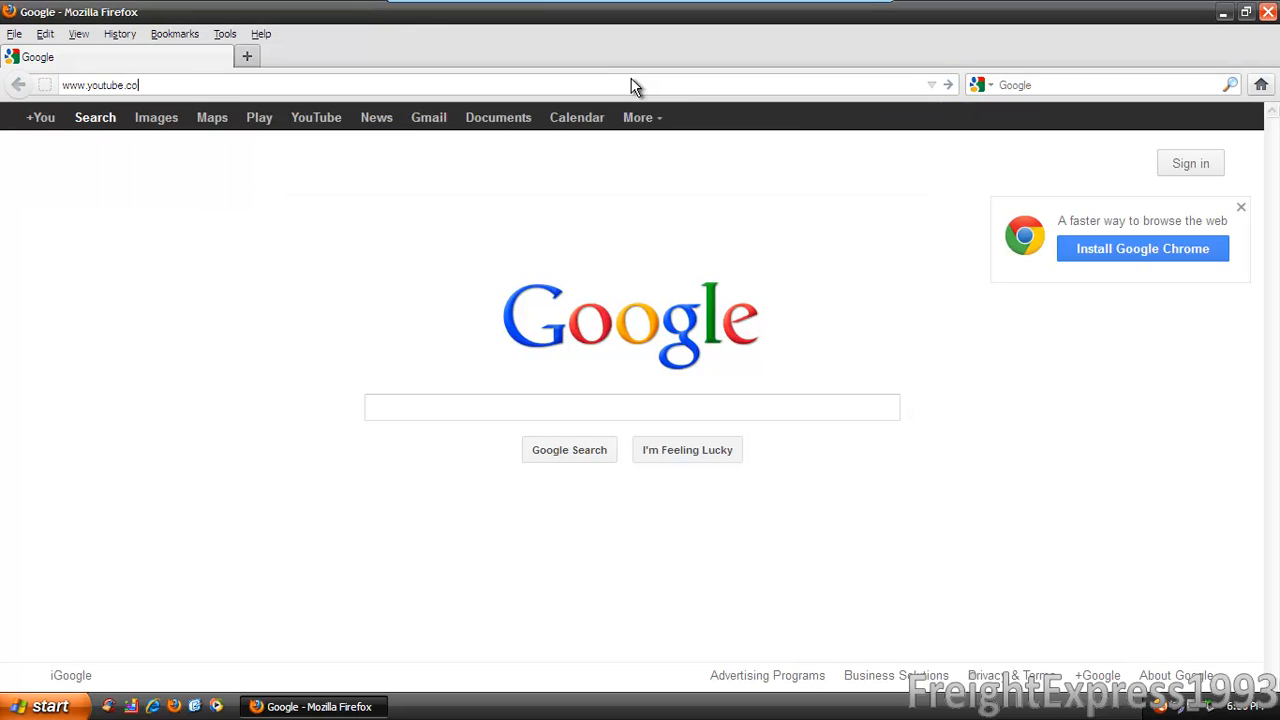
- Enter the YouTube channel URL ending 'm/frei' and go to it
type("m/freightexpress1993")
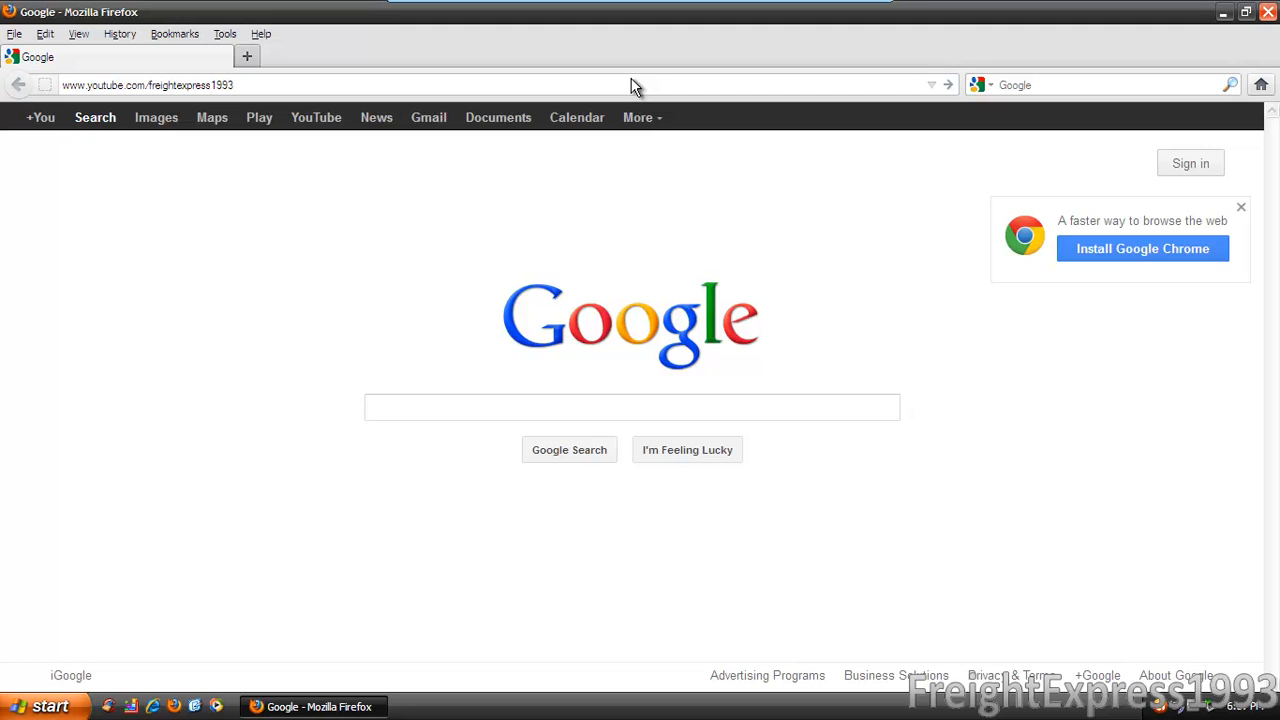
left_click(632, 408)
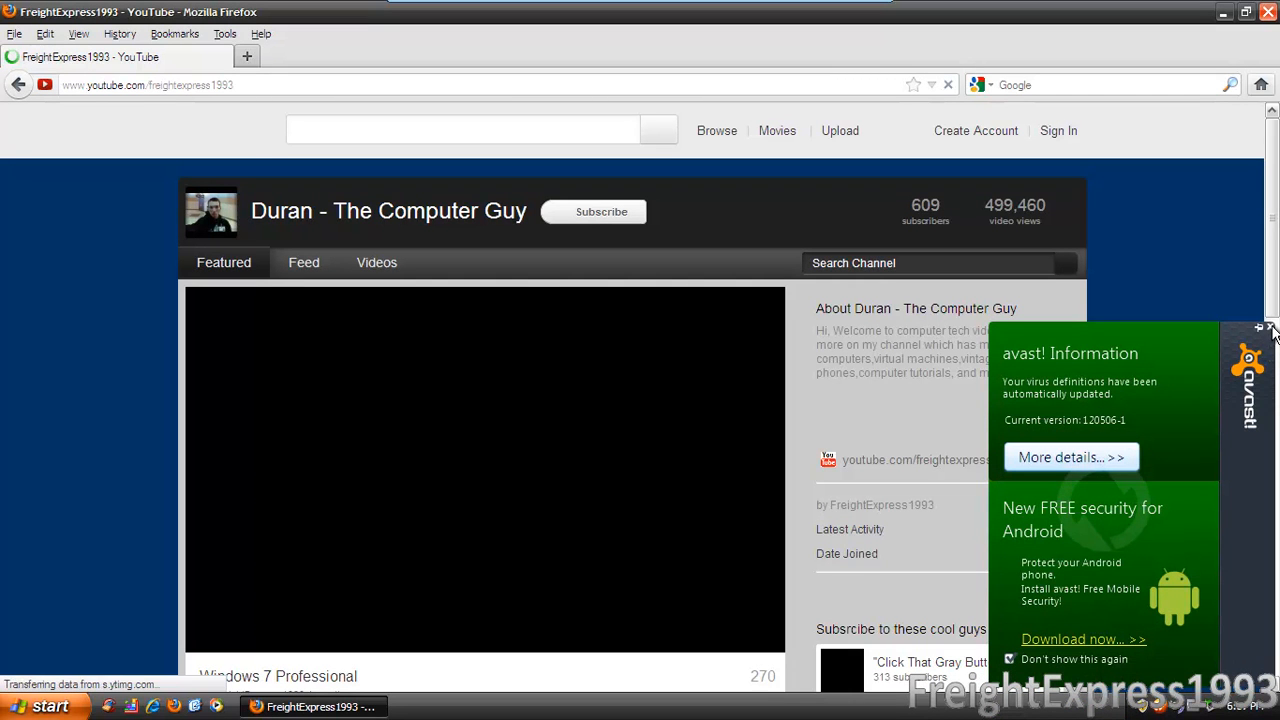
- Dismiss the avast! update notice and scroll the channel page to its footer and back
left_click(1264, 328)
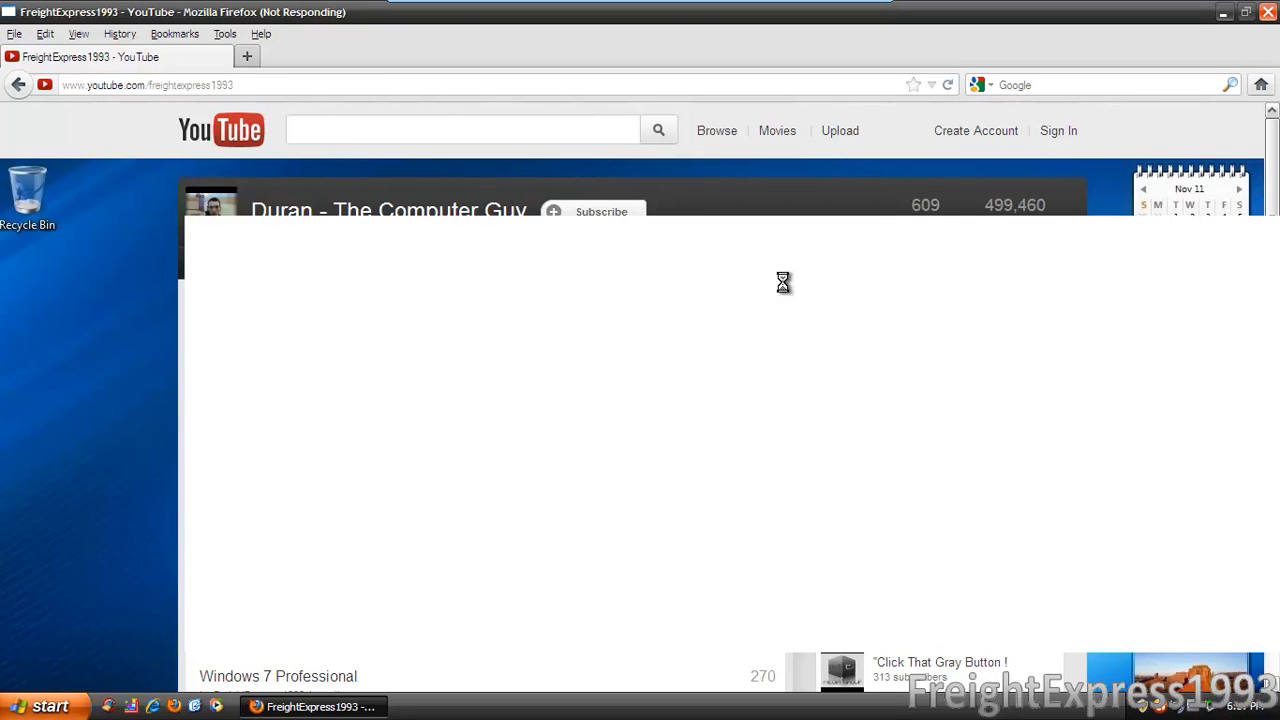
mouse_move(88, 414)
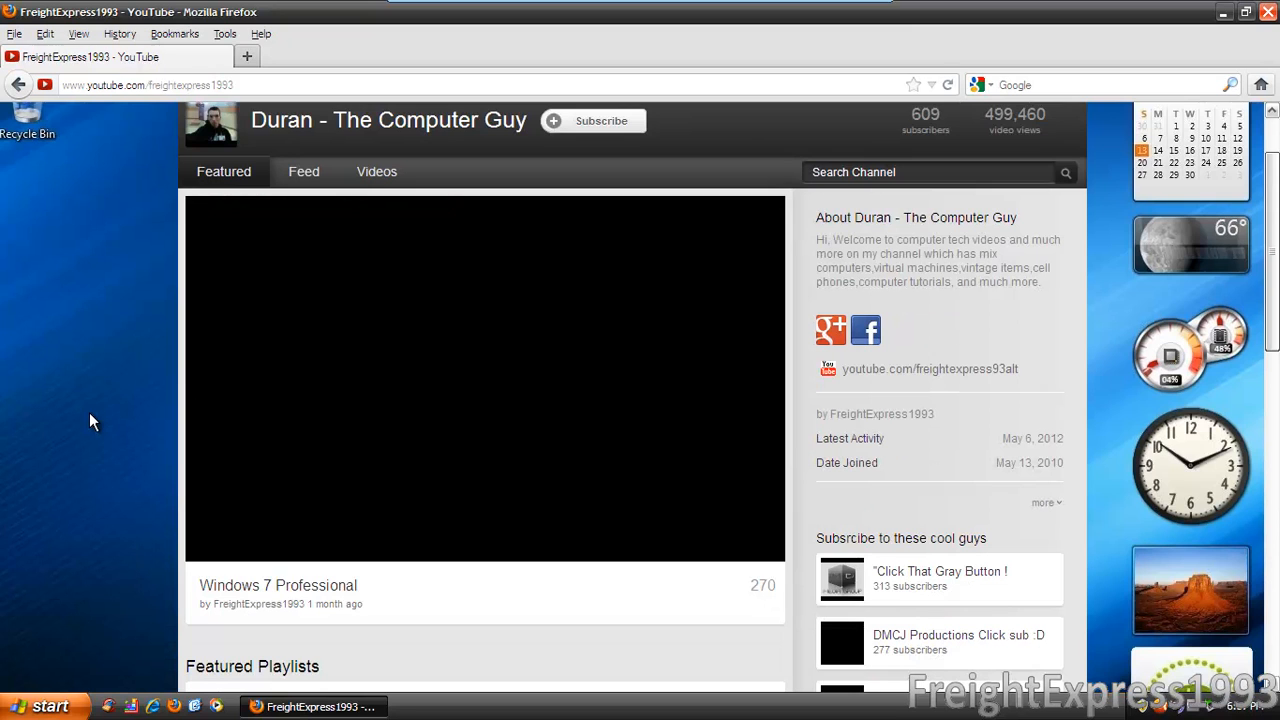
scroll("down", 3)
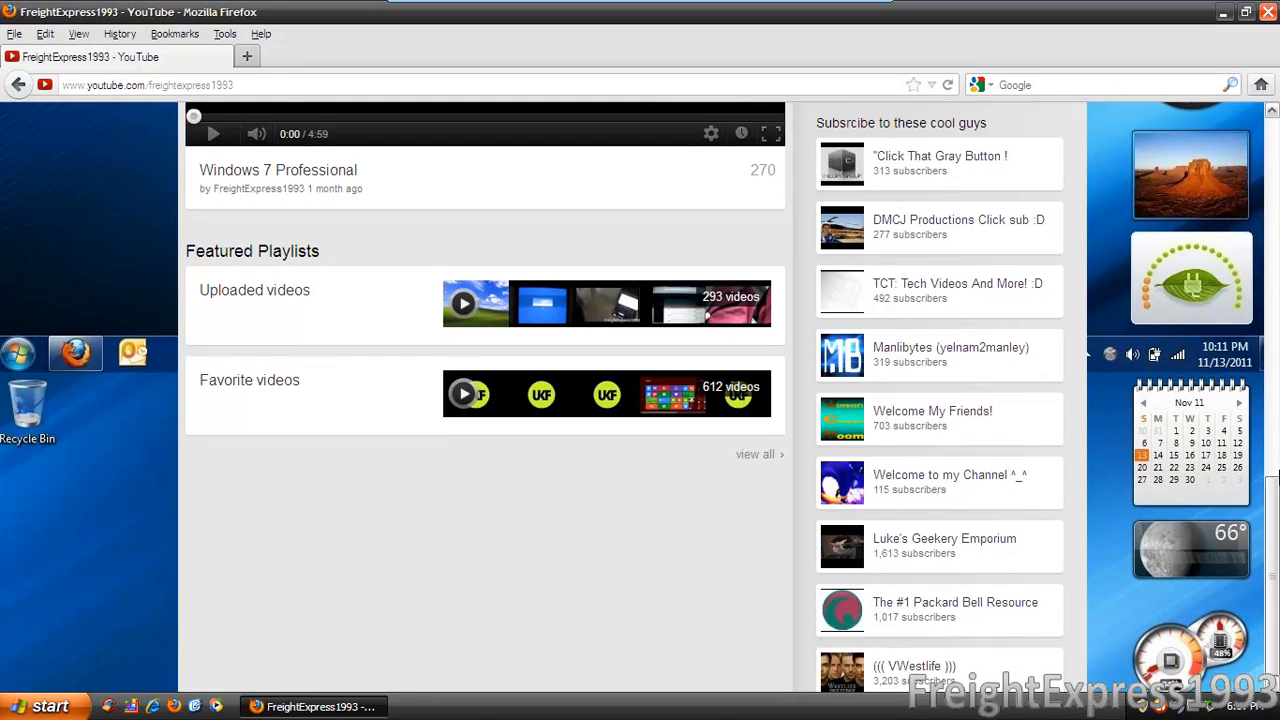
scroll("down", 3)
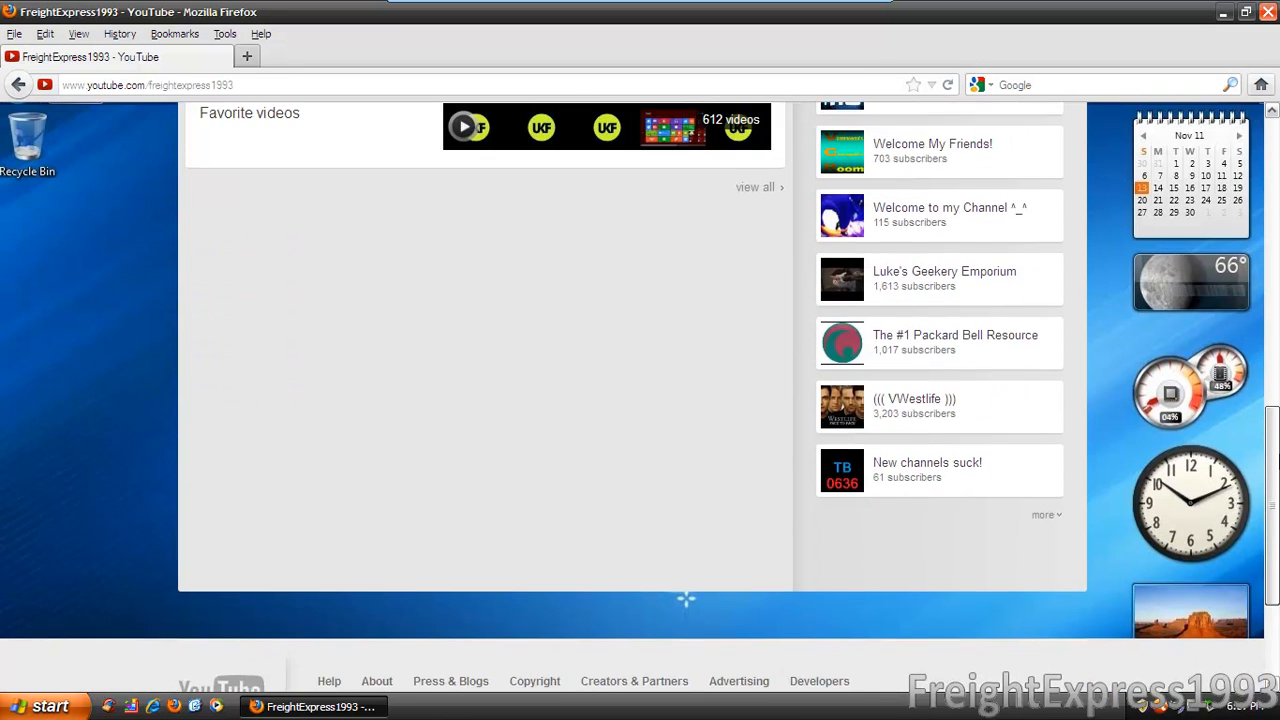
scroll("up", 3)
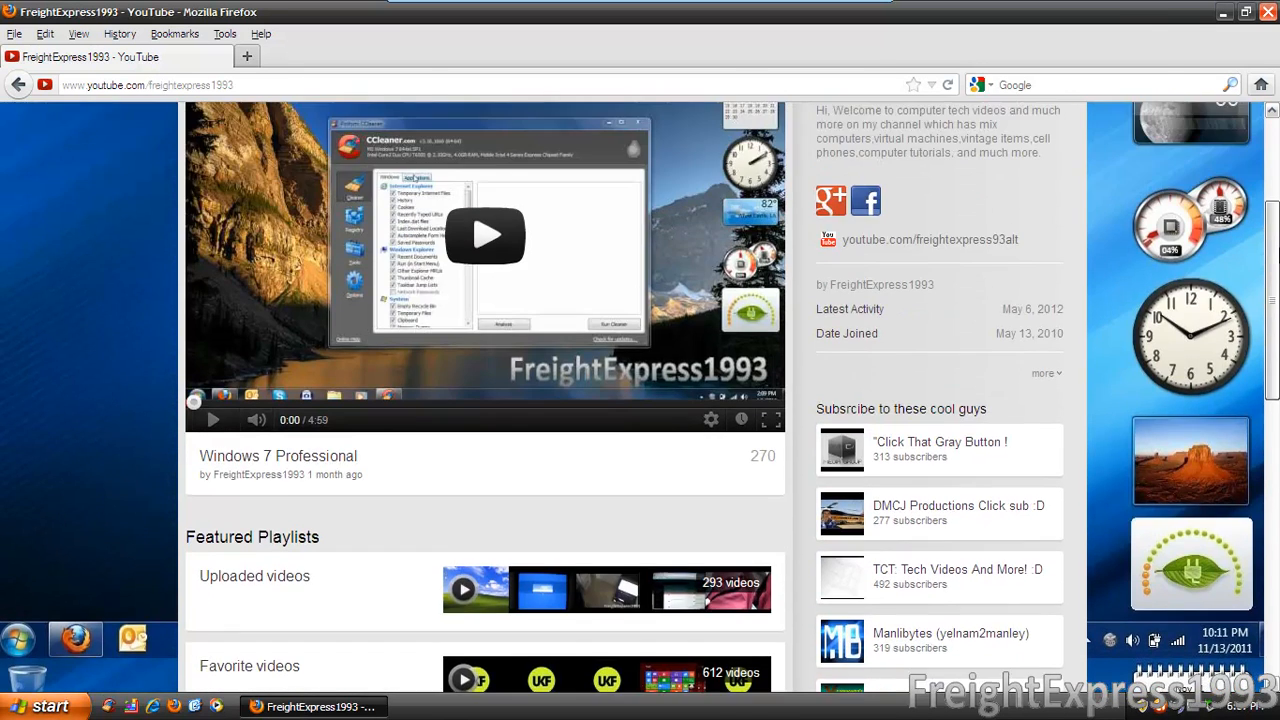
scroll("up", 3)
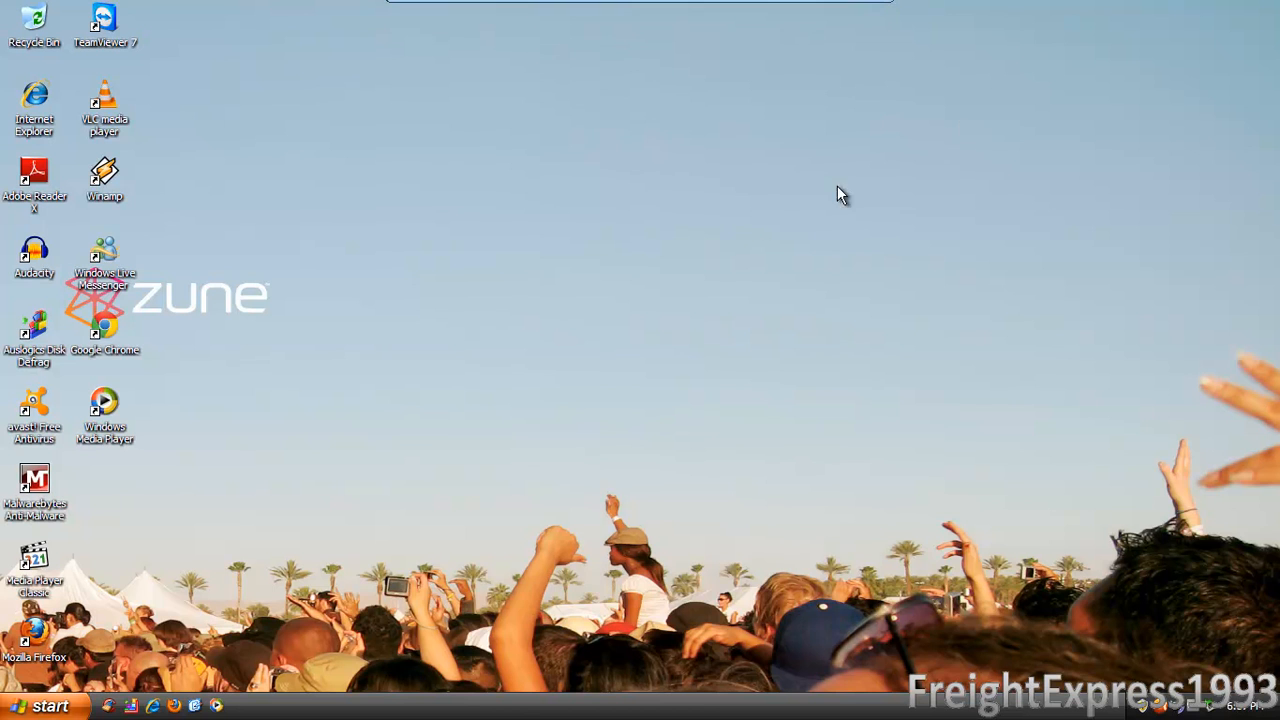
mouse_move(762, 256)
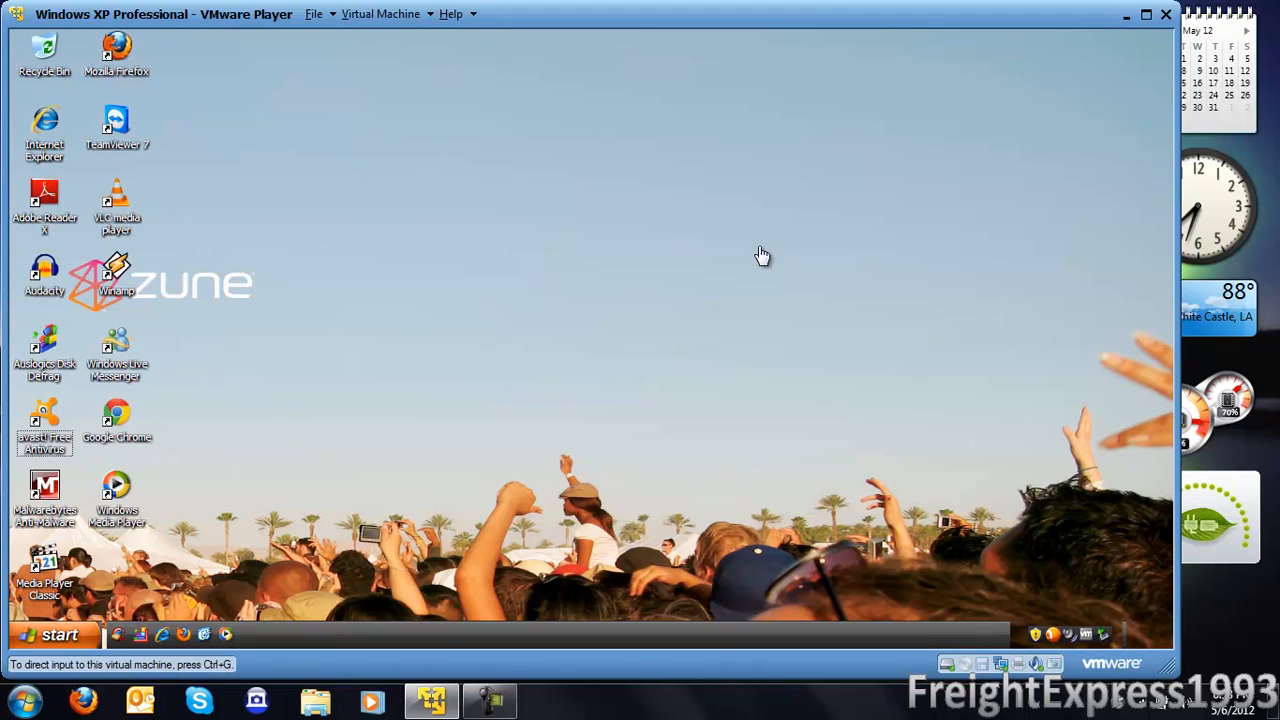
mouse_move(488, 700)
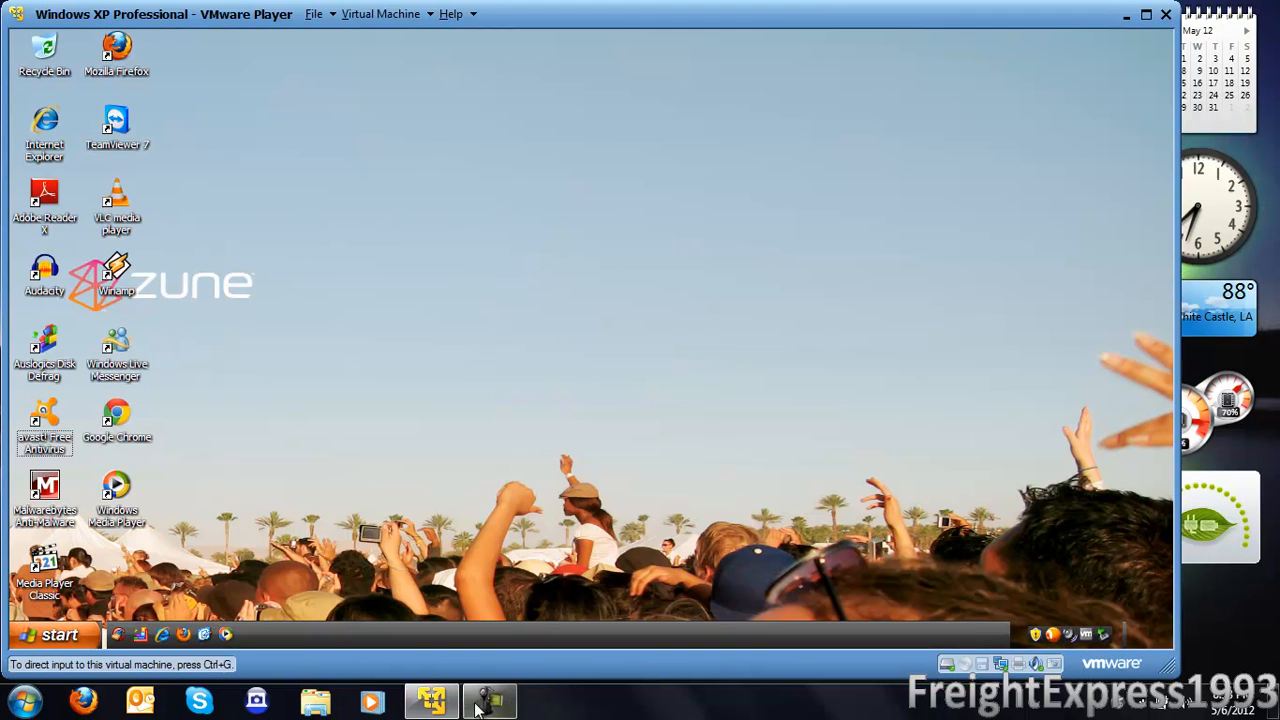
- Bring up the screen recorder's Stop/Pause panel from the taskbar
left_click(488, 700)
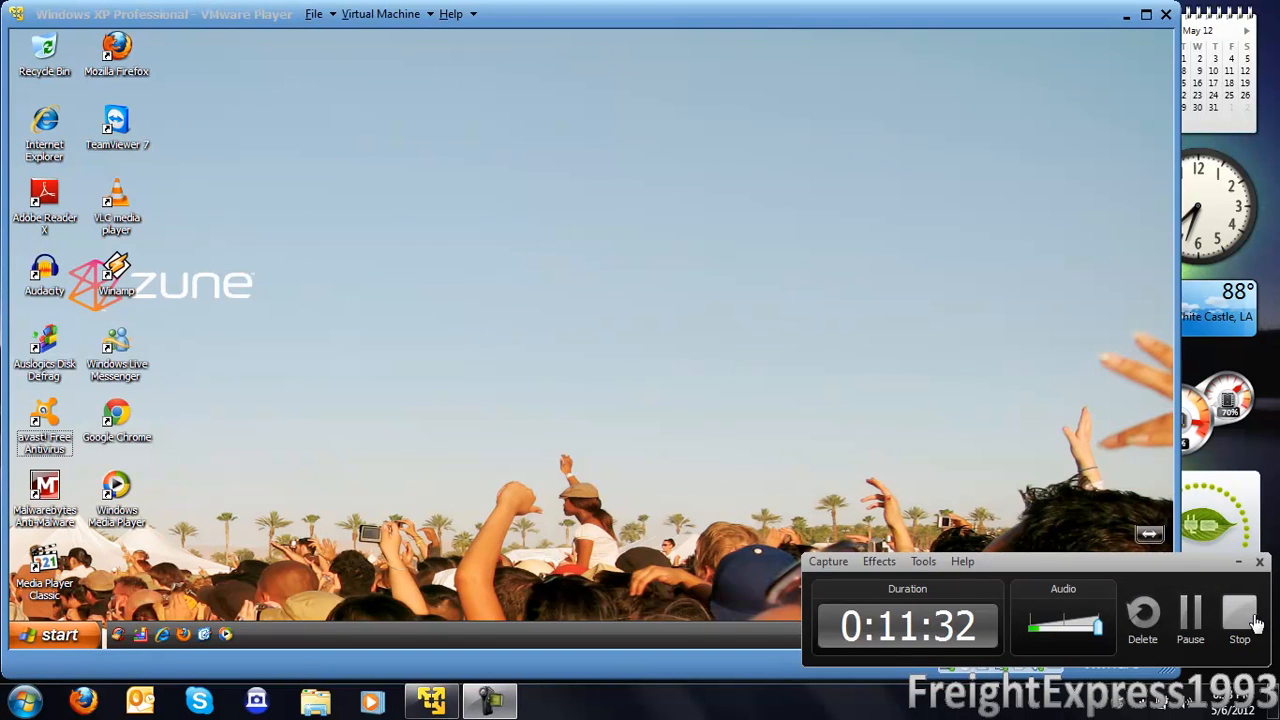